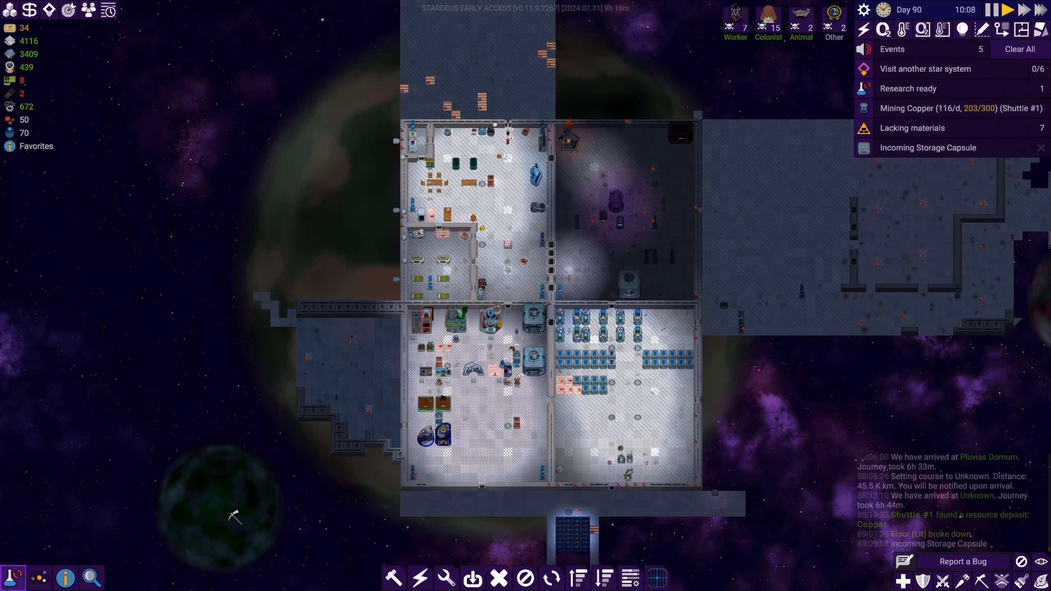
Browse the research tree, scrolling through the locked Tier 2 and Tier 3 technologies.
click(865, 88)
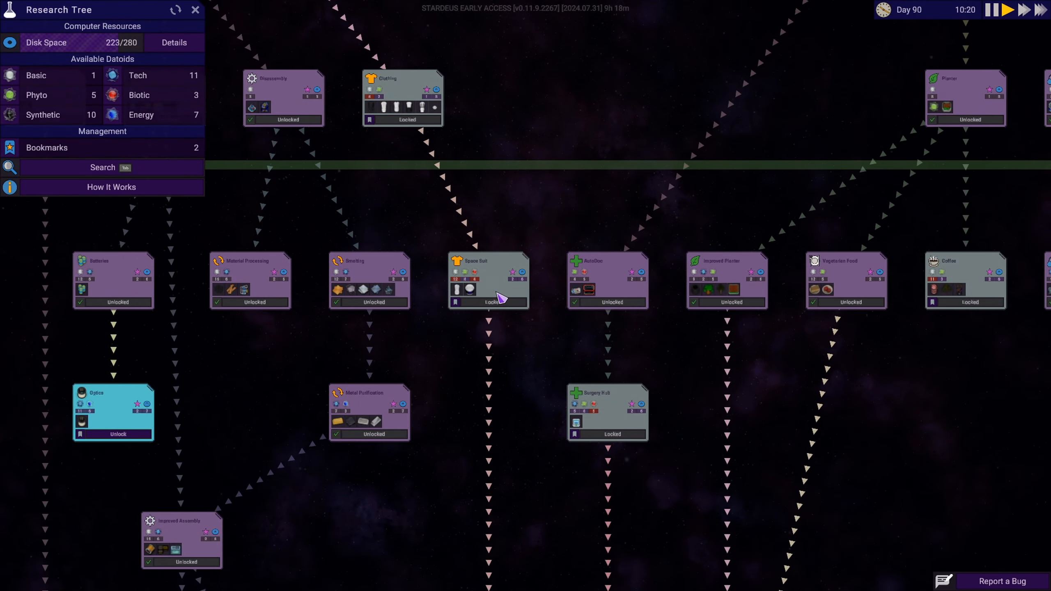
scroll(down, 3)
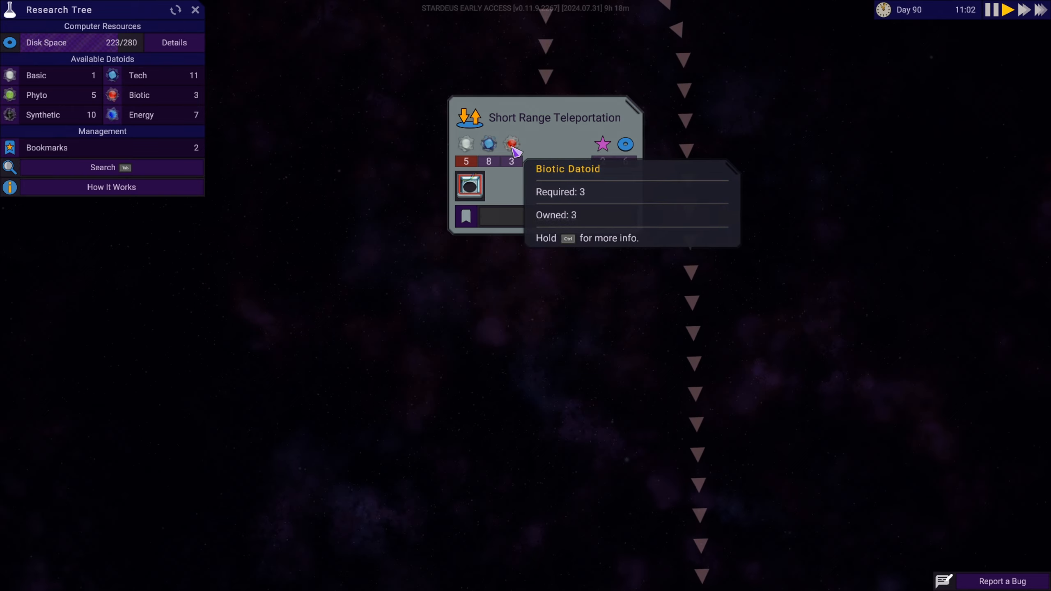
mouse_move(488, 143)
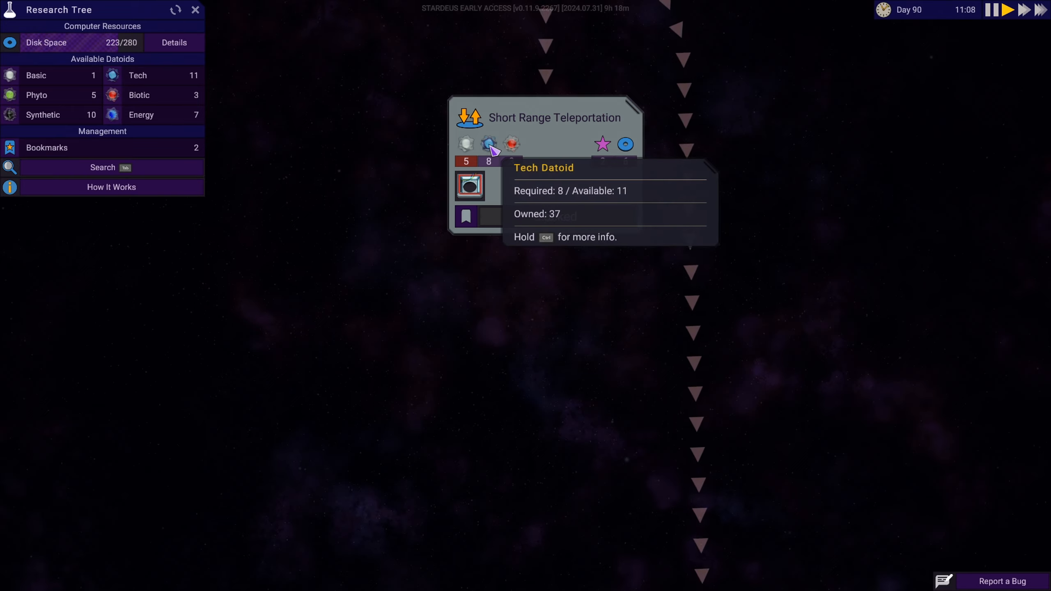
mouse_move(465, 143)
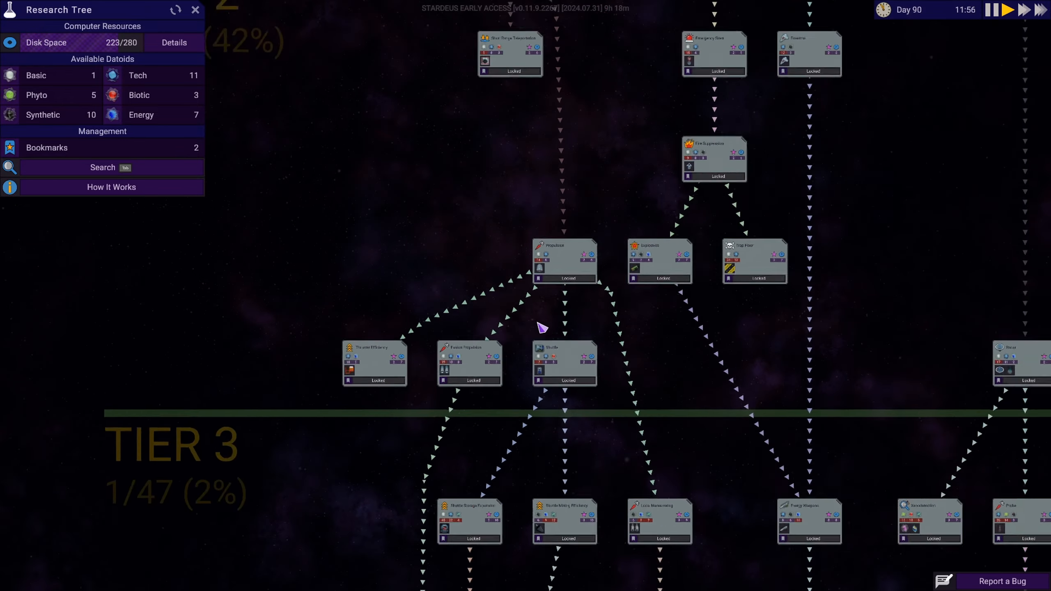
Leave the research tree and check the Carbon Fiber stock in the inventory.
click(195, 9)
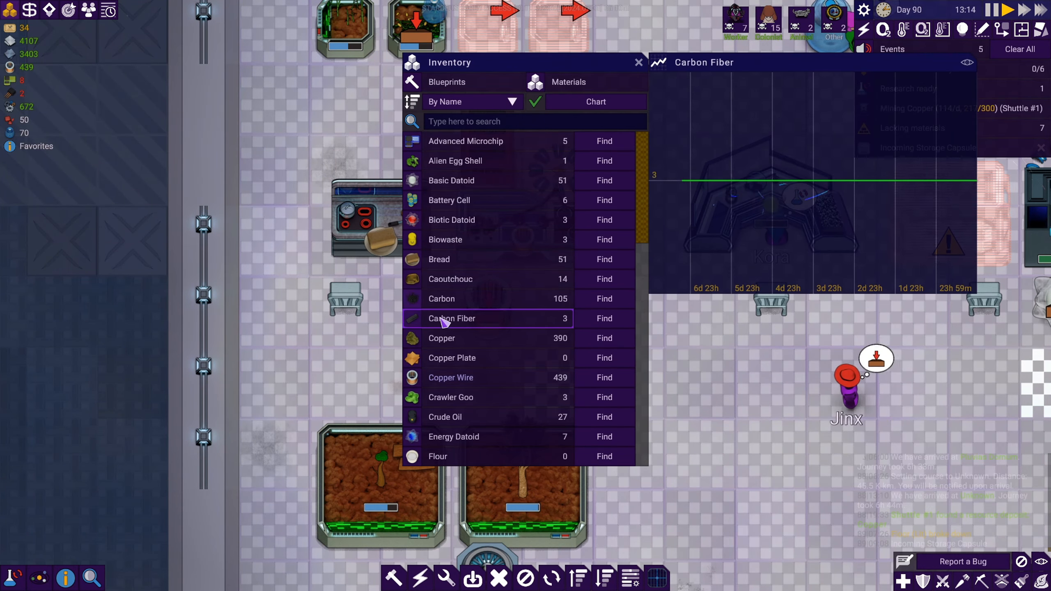
click(451, 378)
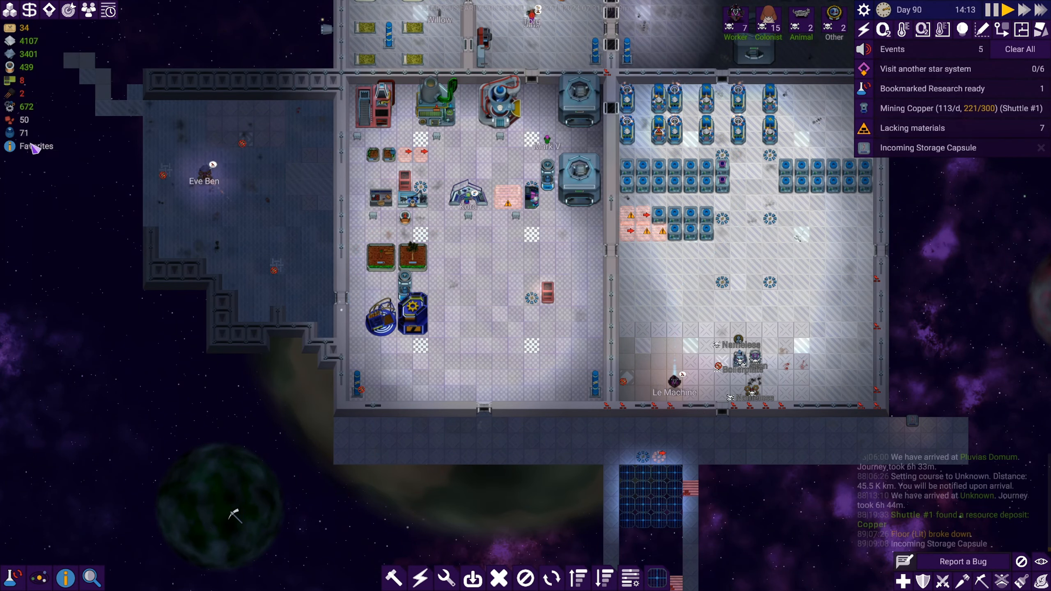
mouse_move(10, 132)
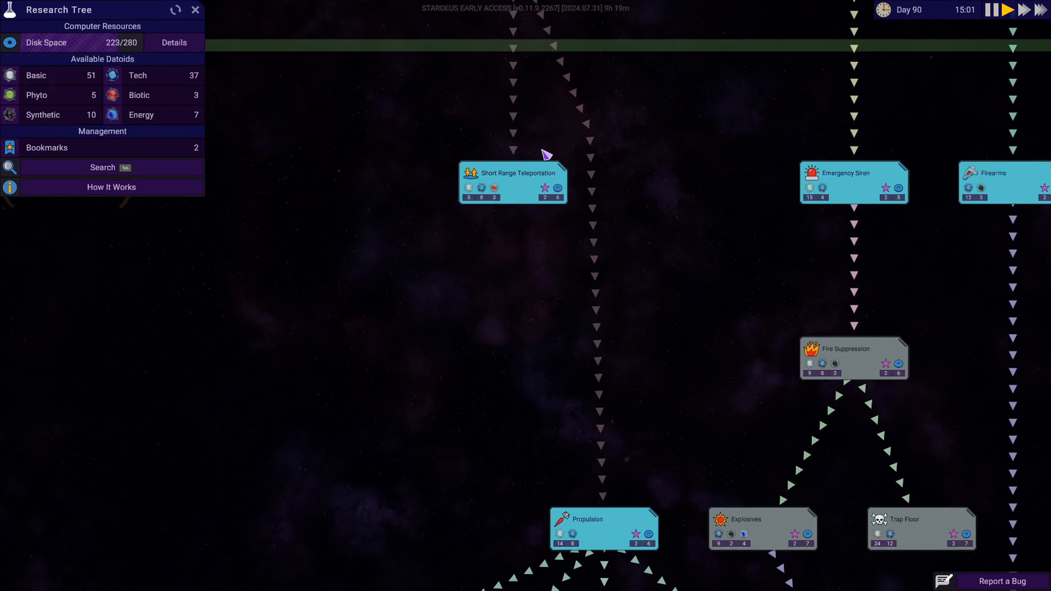
Unlock the Propulsion and Fusion Propulsion research in the reopened tree.
click(512, 182)
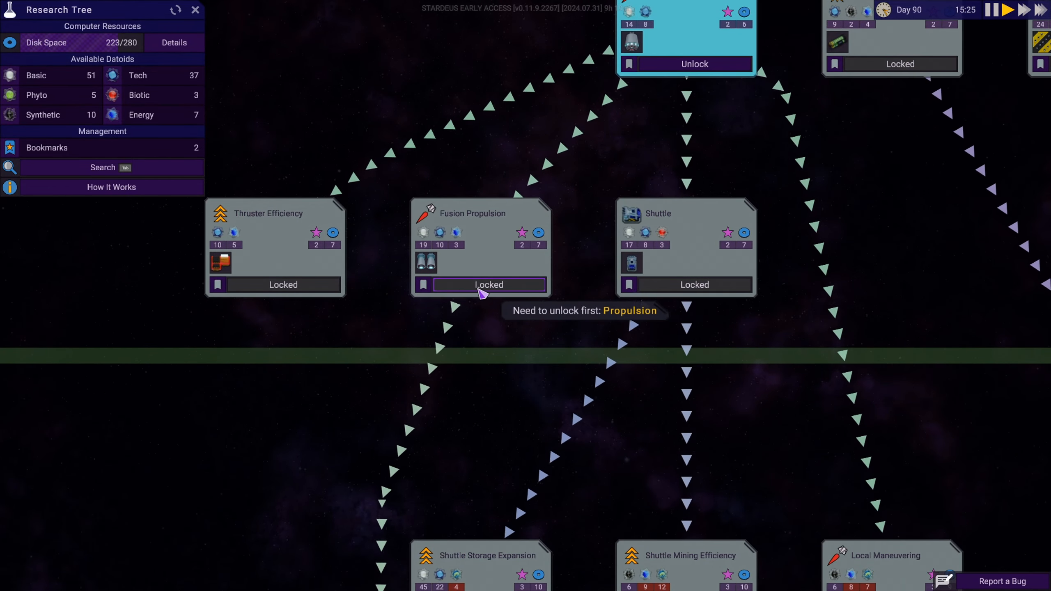
click(694, 64)
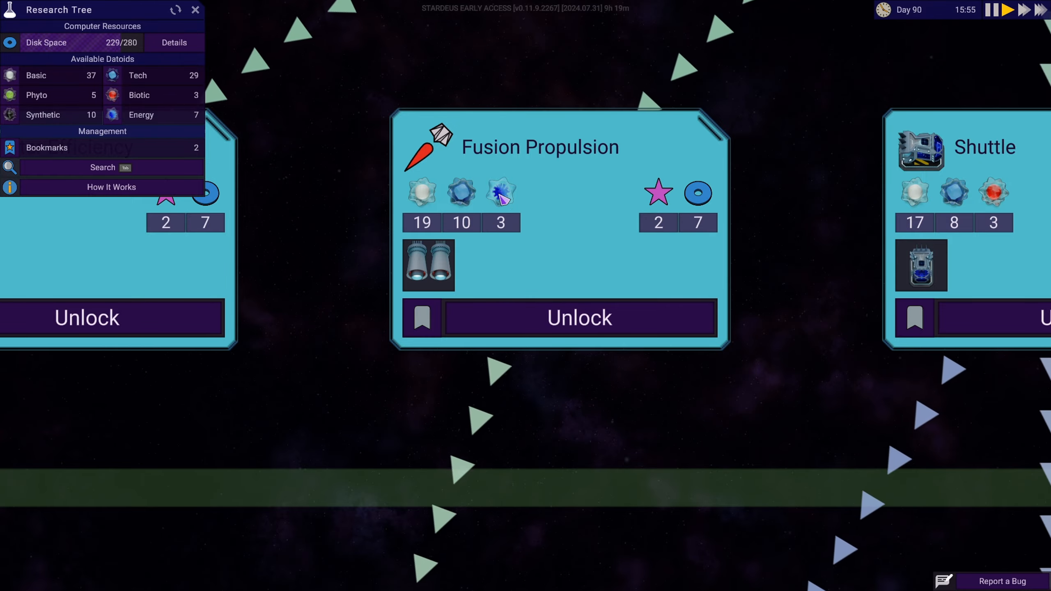
click(578, 317)
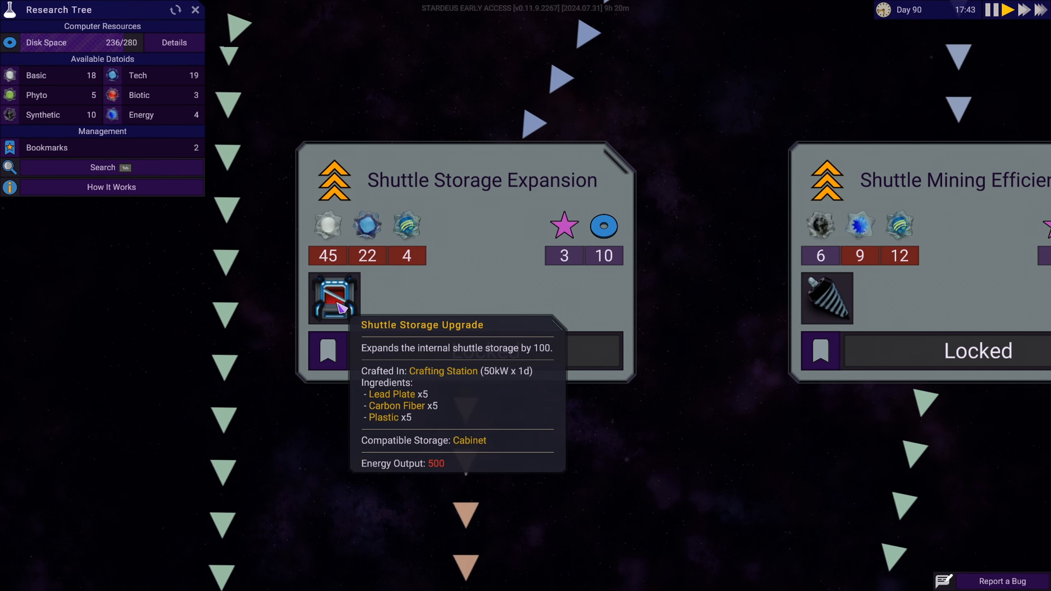
mouse_move(355, 280)
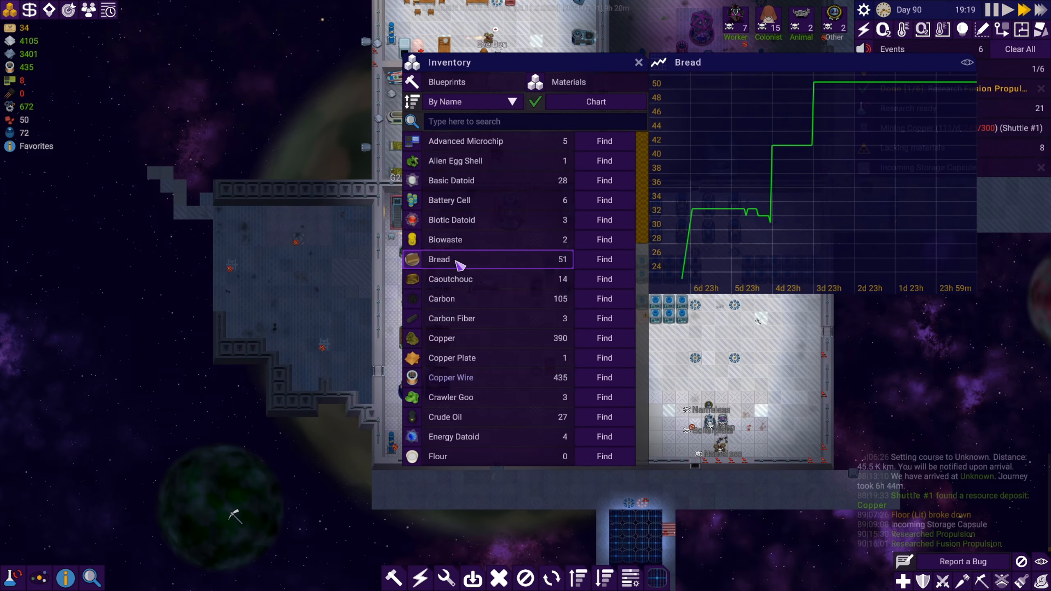
Check Bread stock, then inspect the unbuilt Mini Planter's missing soil and rubber.
click(638, 63)
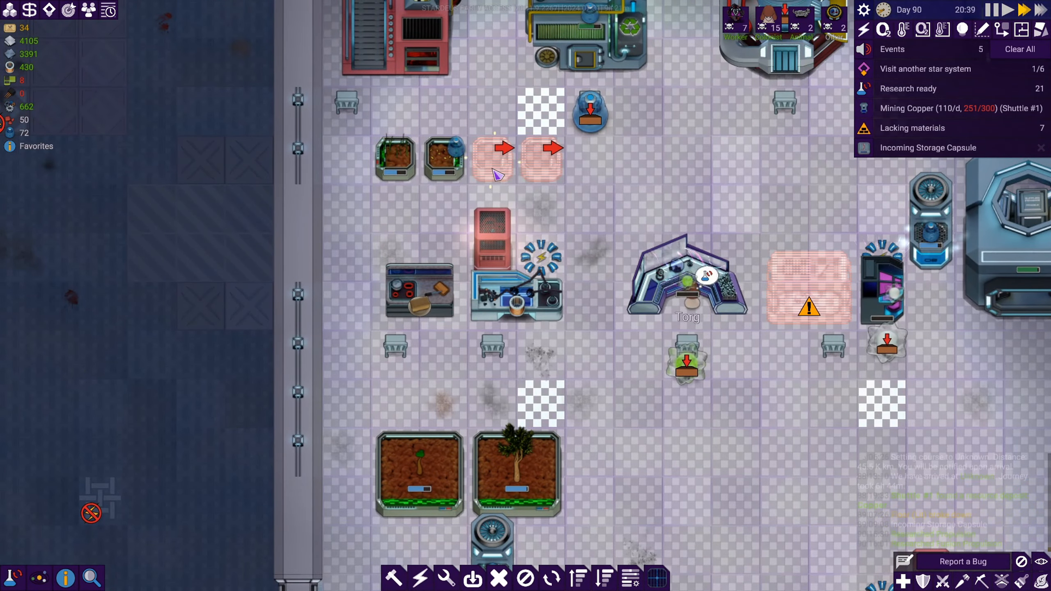
mouse_move(494, 169)
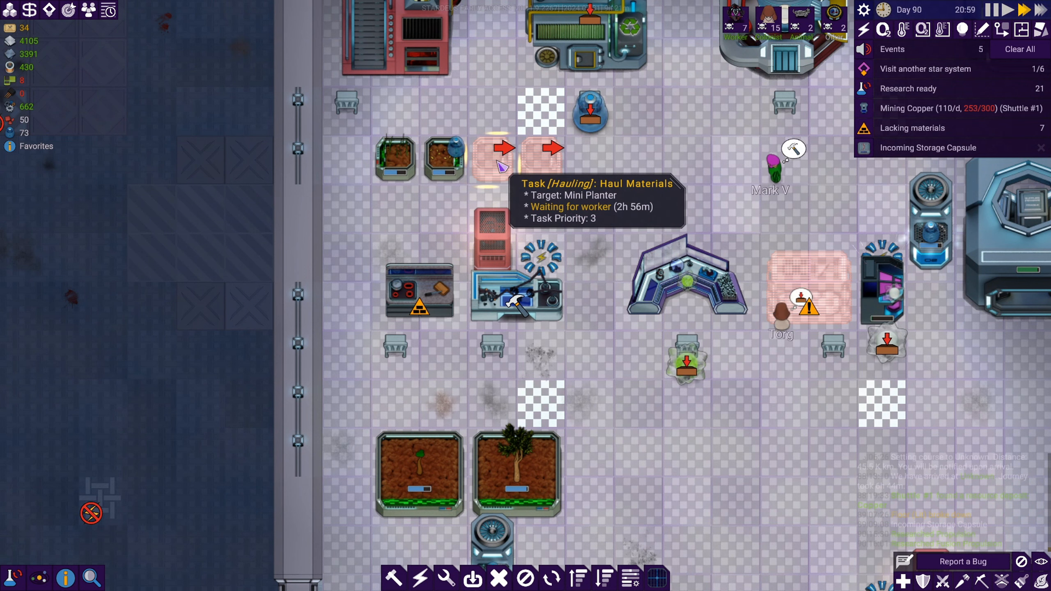
click(492, 157)
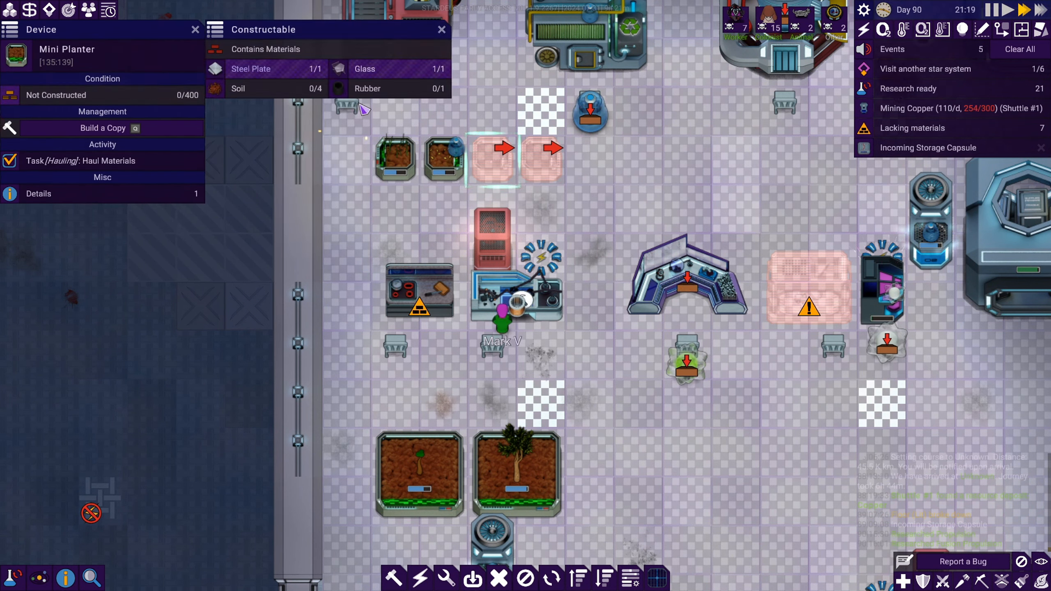
mouse_move(261, 88)
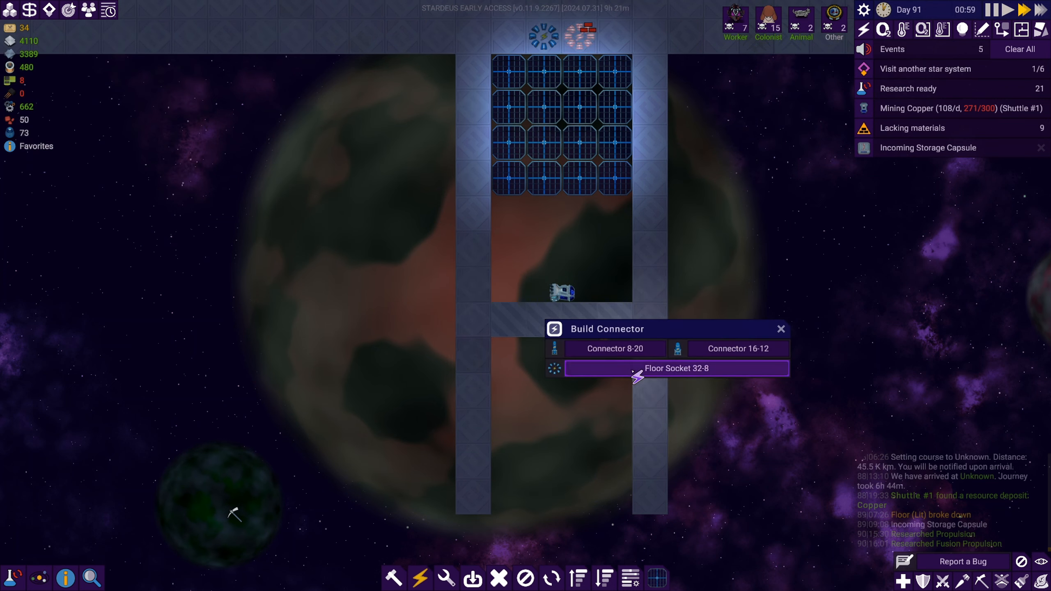
Place Floor Socket 32-8 connectors in the corridor beneath the solar panel array.
click(676, 368)
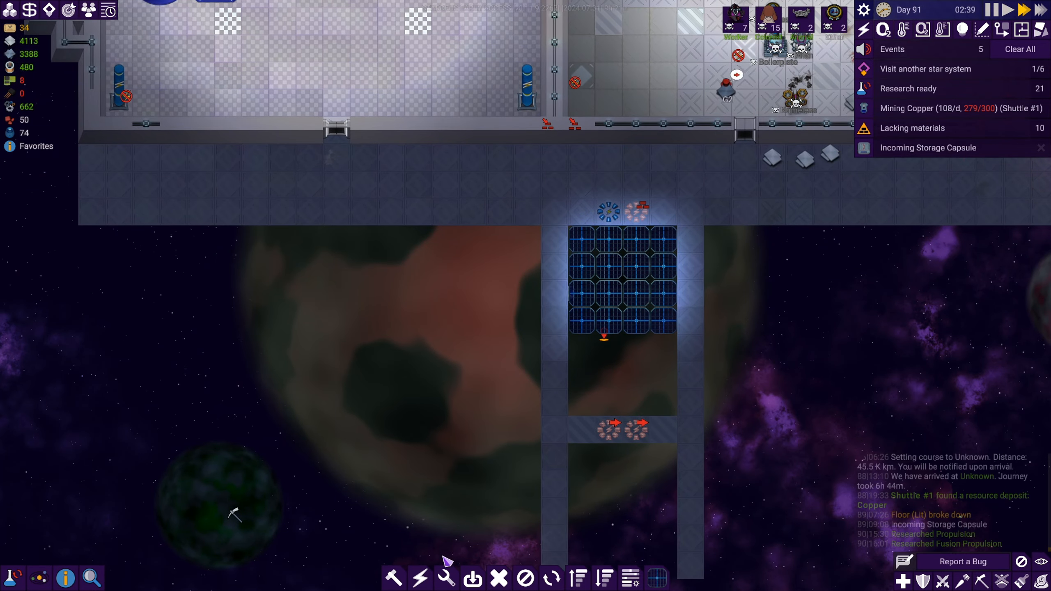
click(394, 577)
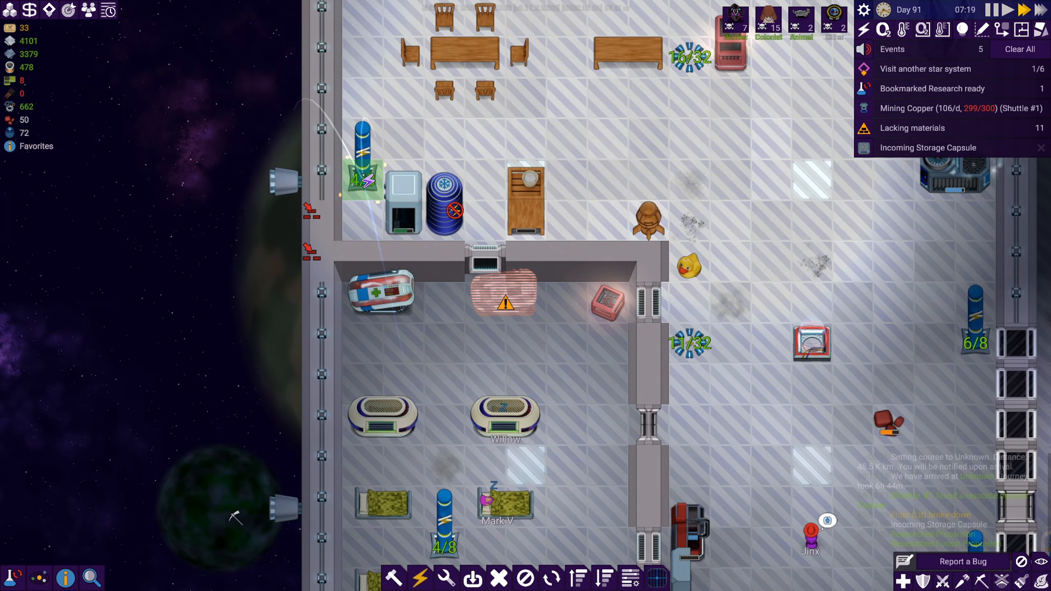
Pan the map to the medical bay beside the dining area.
click(362, 171)
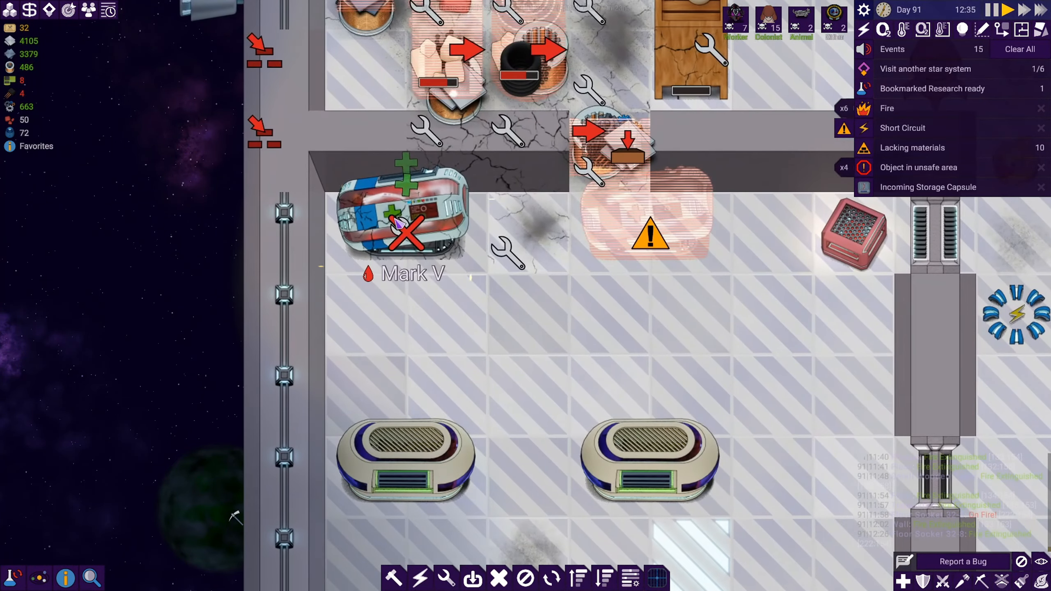
mouse_move(406, 214)
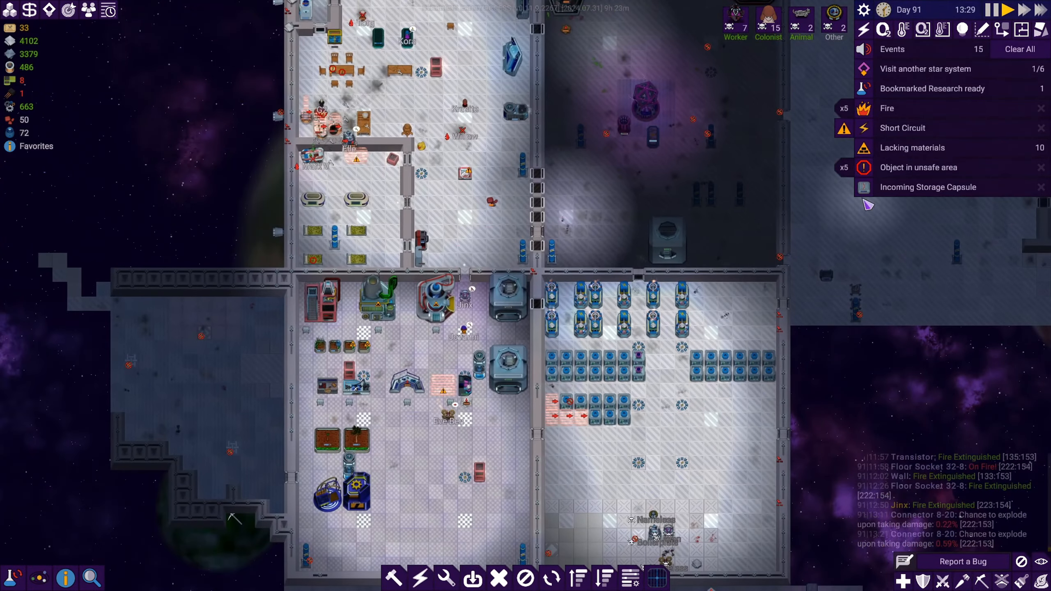
click(928, 187)
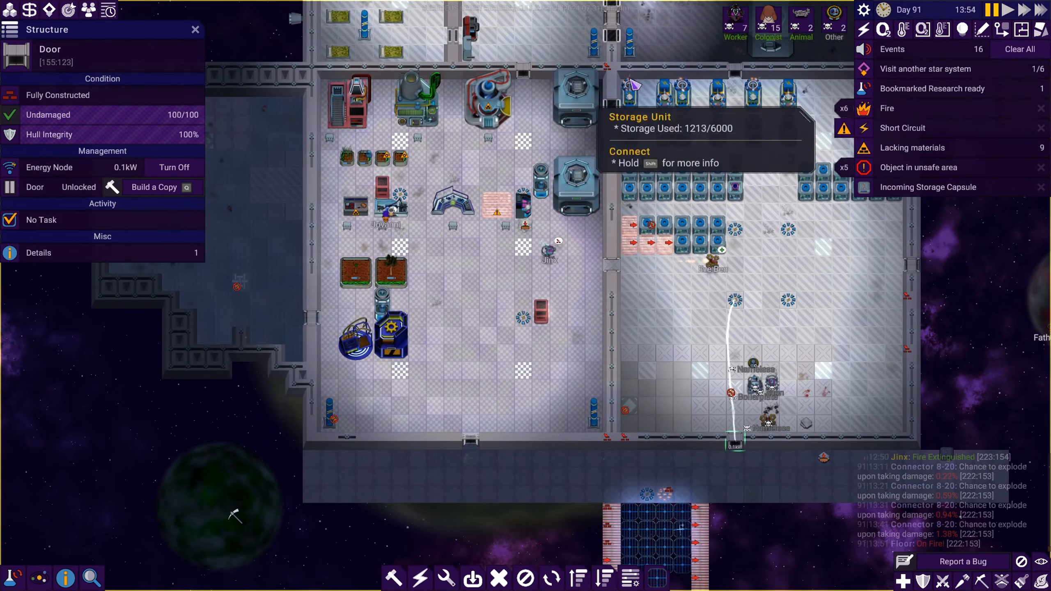
click(1024, 9)
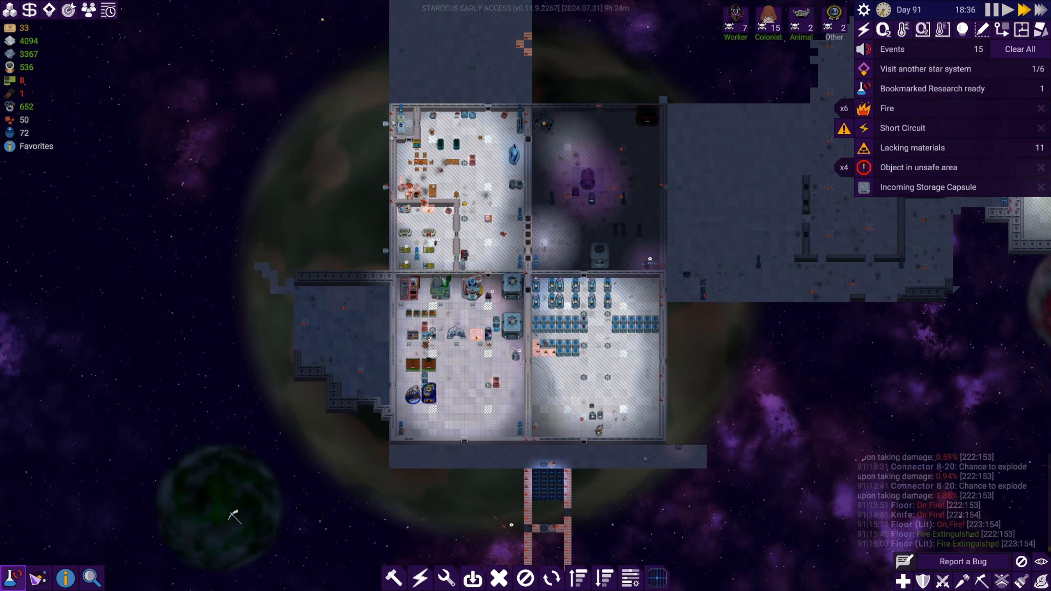
Set up a four-person expedition to the unknown point on the starmap without launching.
click(9, 9)
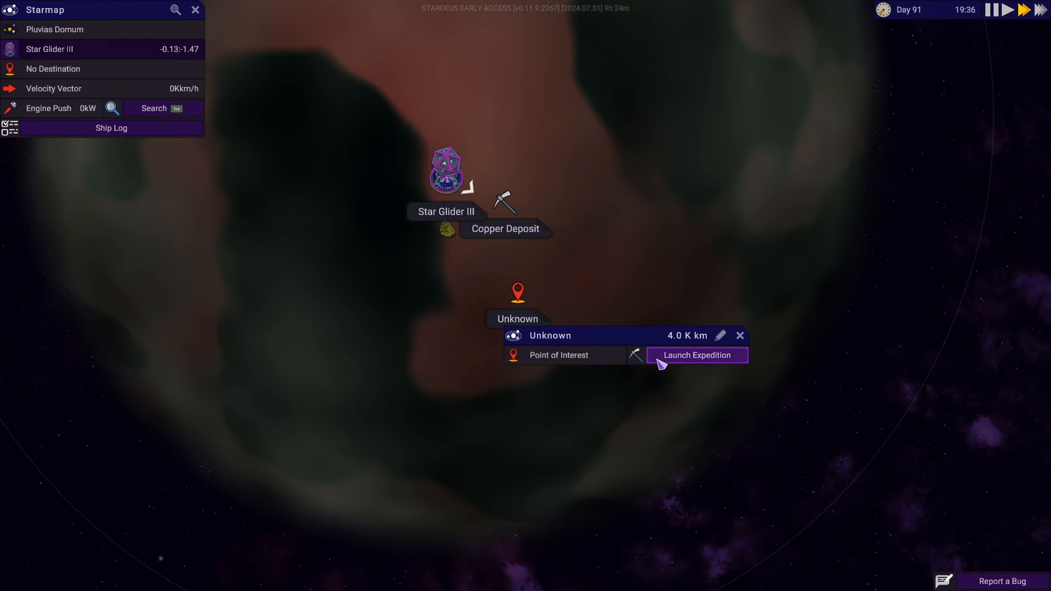
click(697, 355)
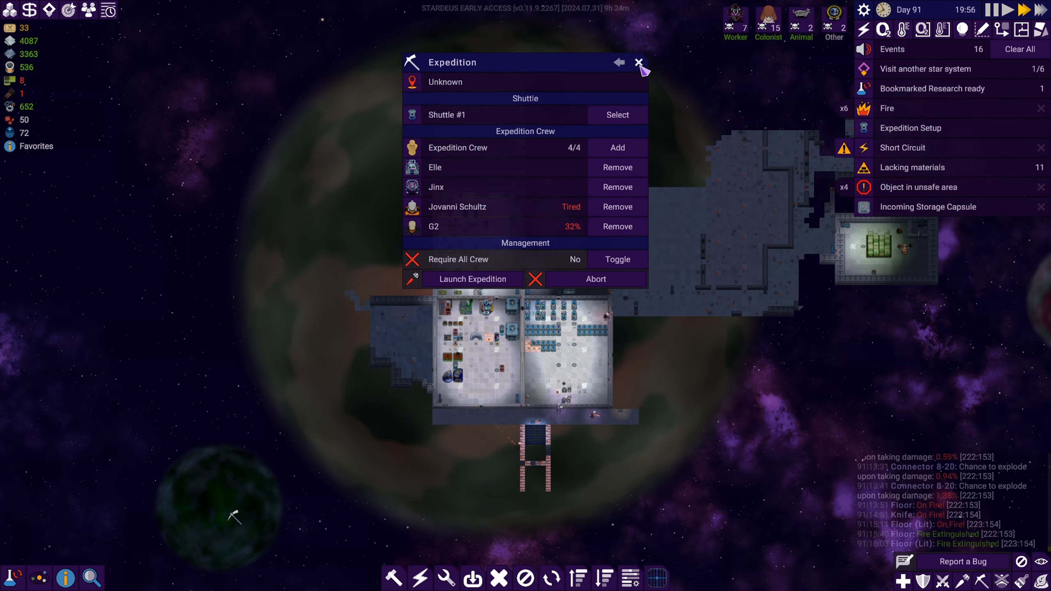
click(640, 62)
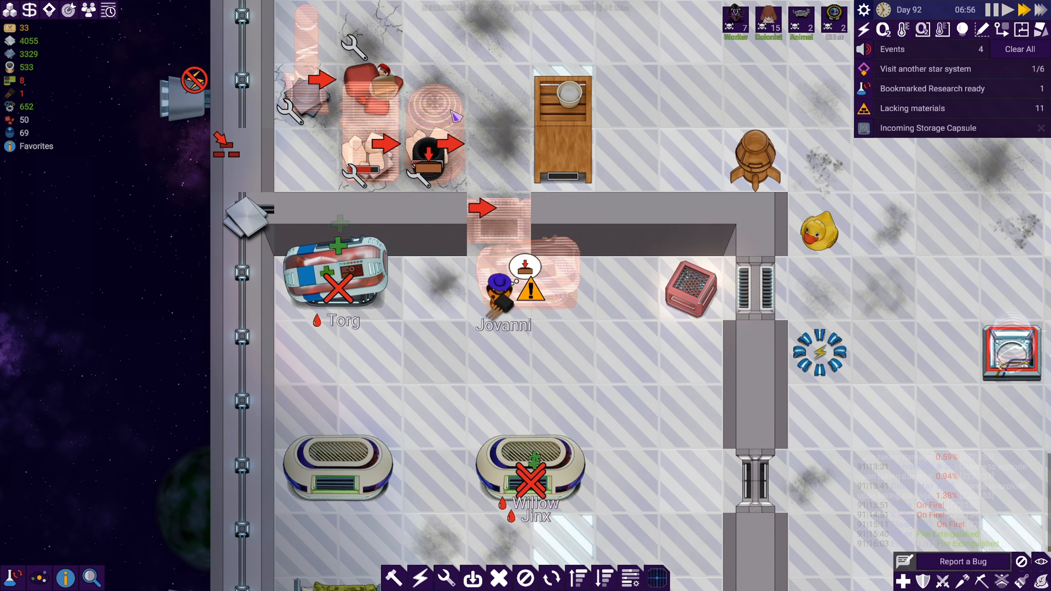
mouse_move(499, 233)
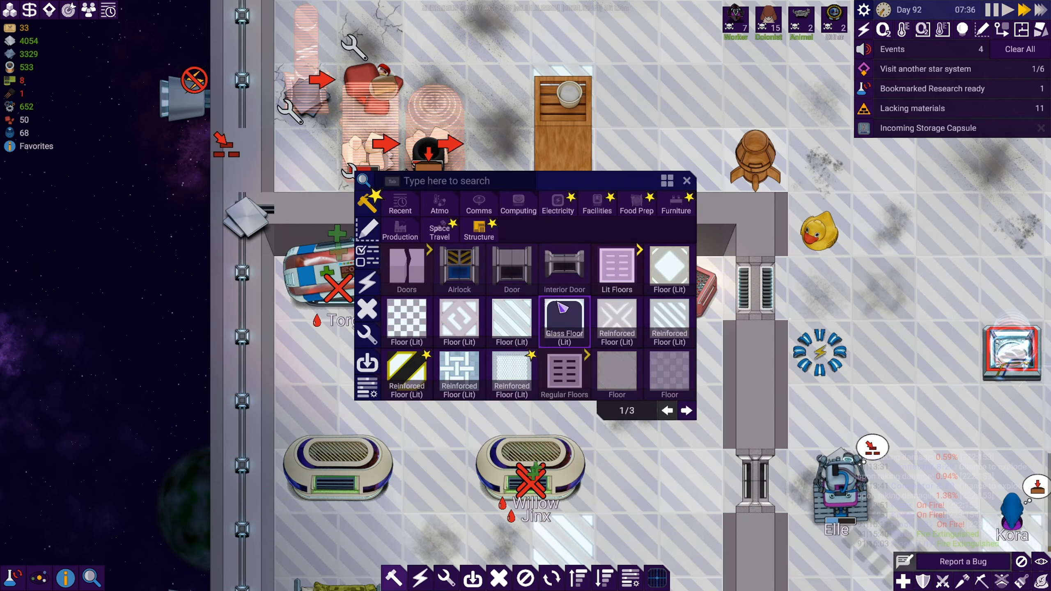
Pick a door to build, then check the cat Willow's conditions in her colonist details.
click(685, 410)
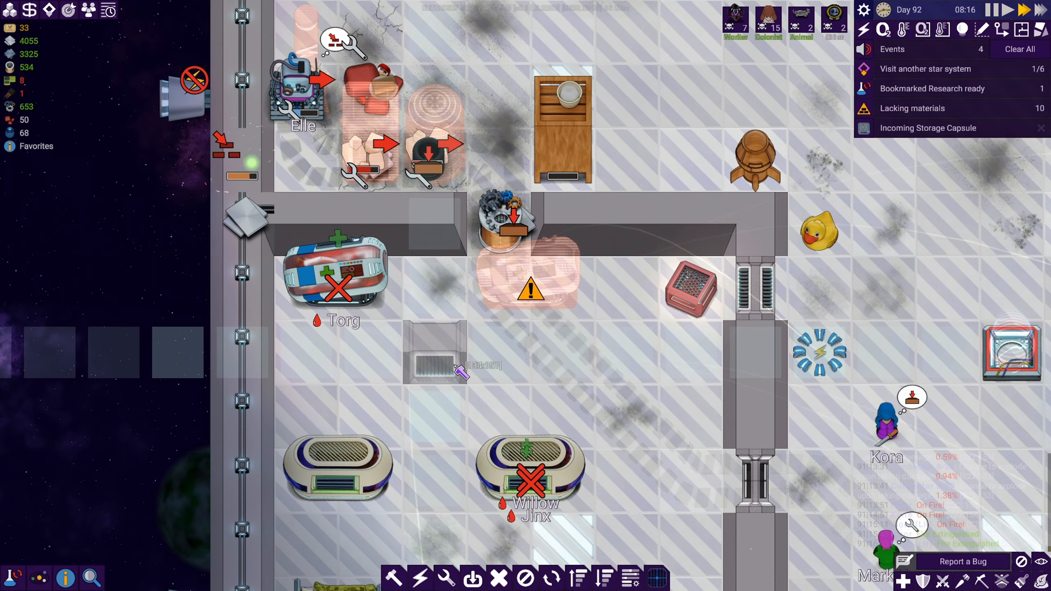
scroll(down, 3)
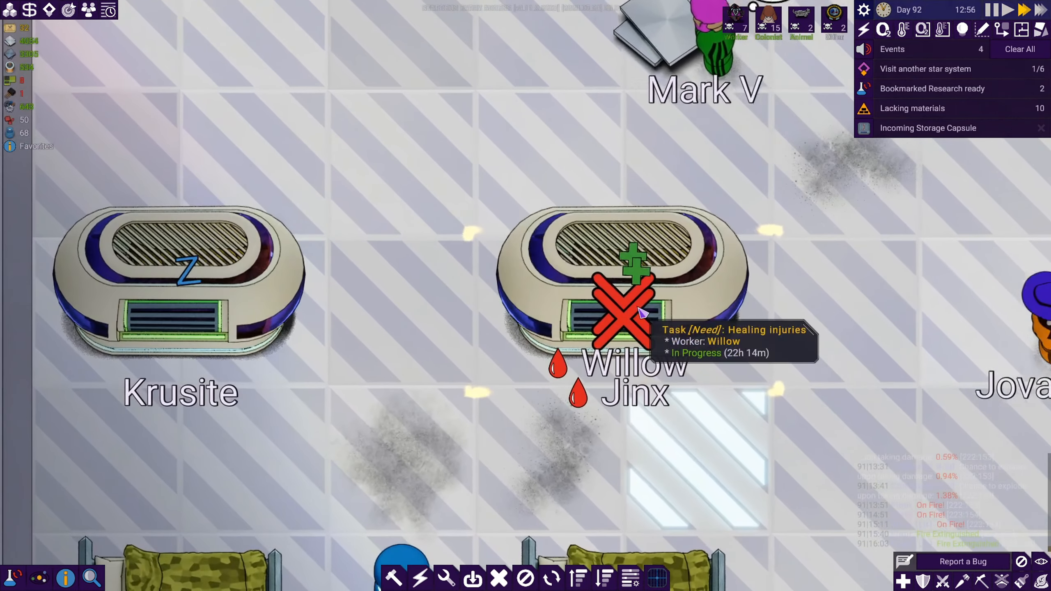
click(621, 311)
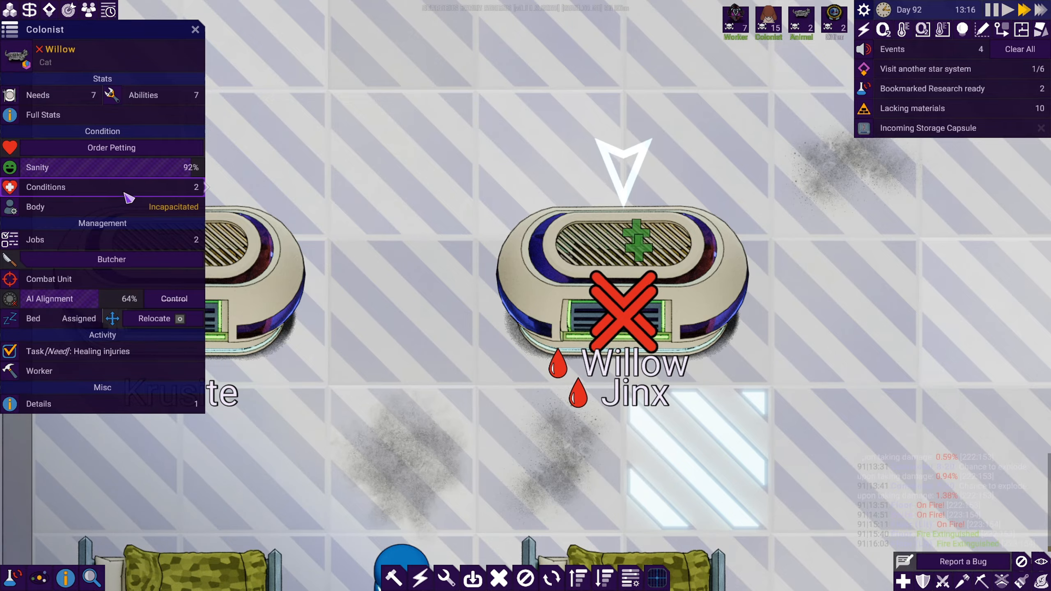
click(46, 187)
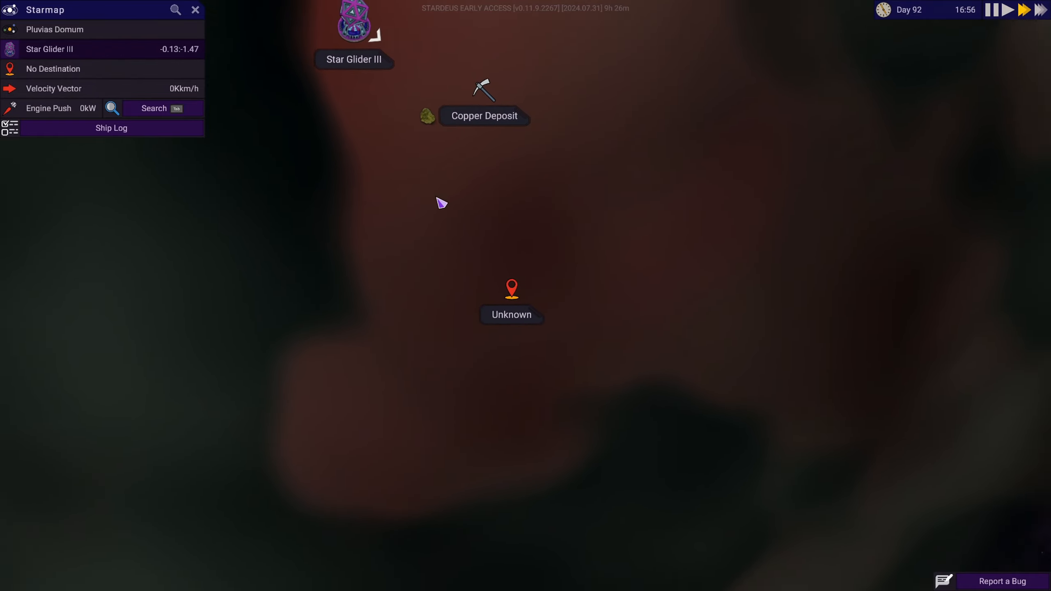
Set up an expedition to the Unknown point with Shuttle #1, removing Elle from the crew.
click(510, 295)
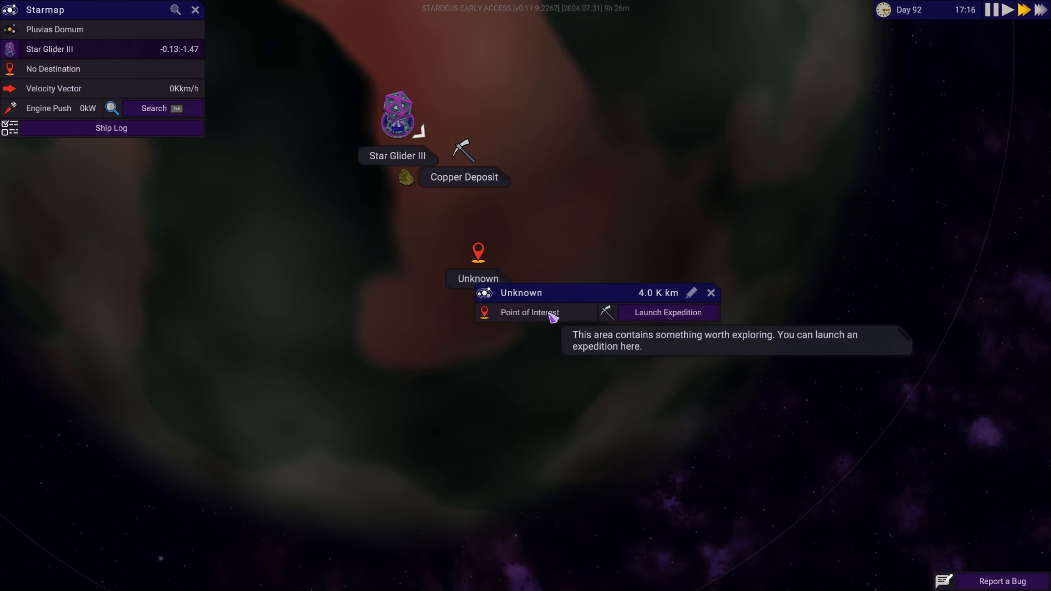
click(667, 313)
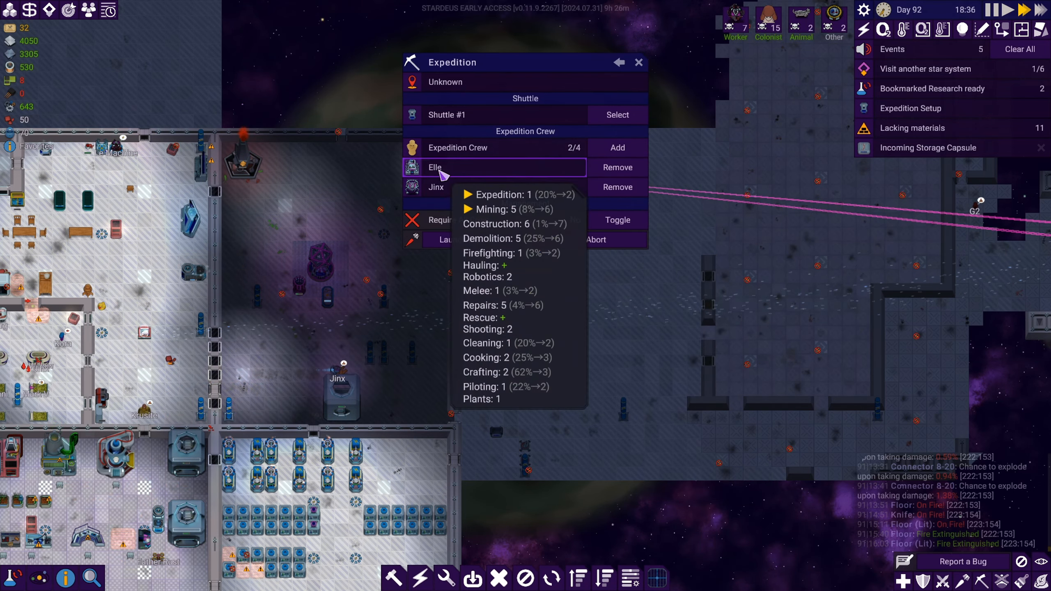
click(638, 62)
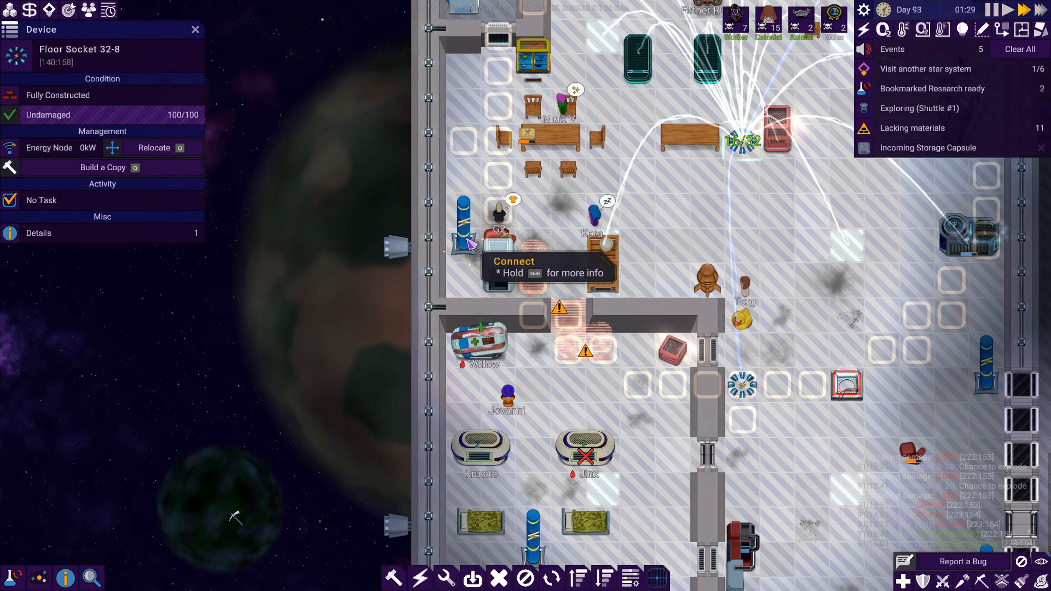
Launch the expedition, sending Shuttle #1 off to explore.
click(195, 30)
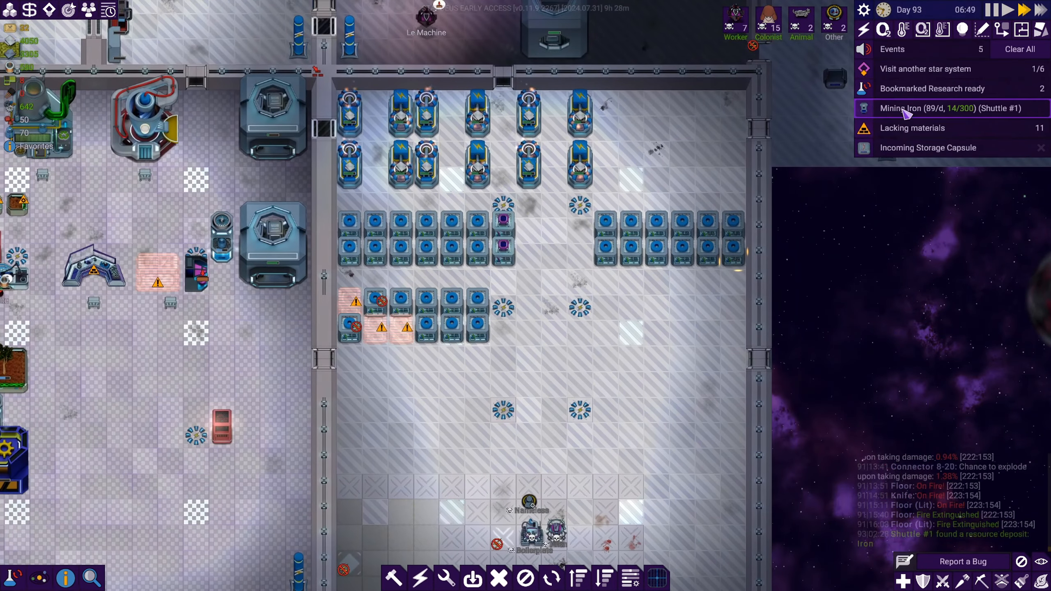
Recall the iron-mining expedition with 16 iron mined and view Pluvias Domum's deposits on the starmap.
click(933, 108)
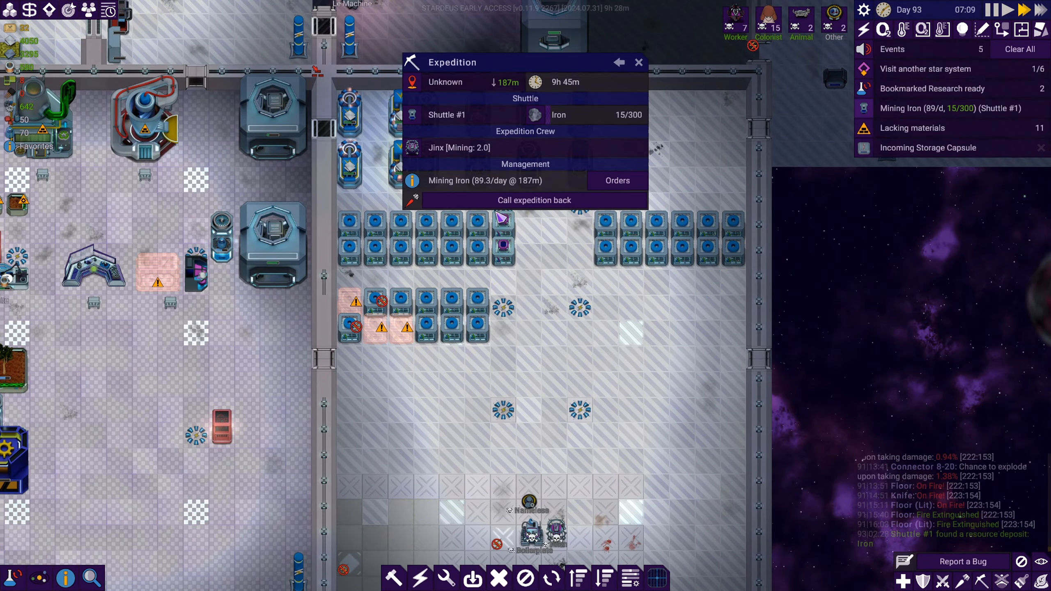
click(533, 200)
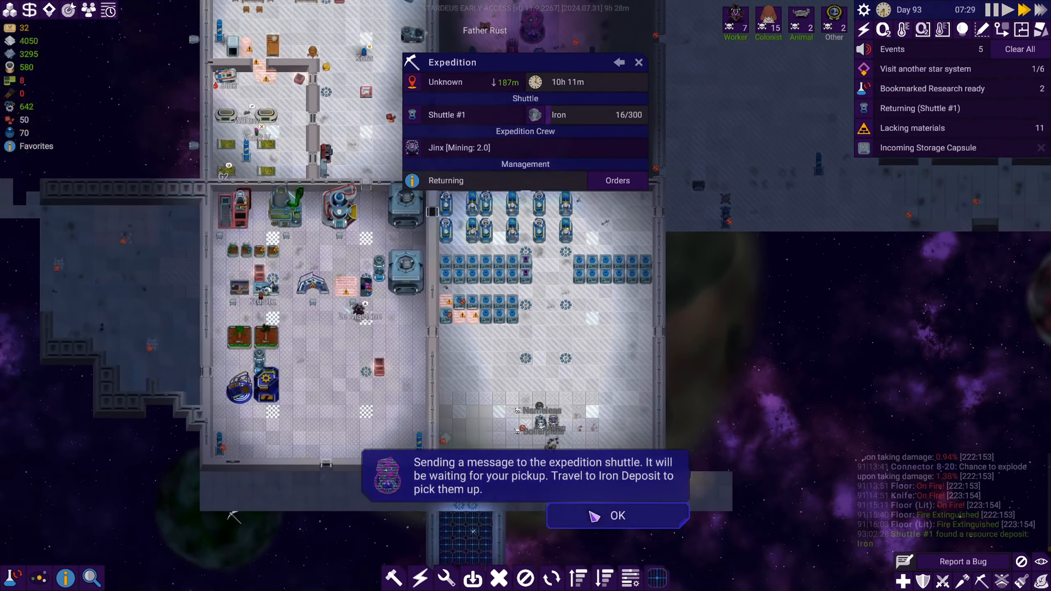
click(615, 515)
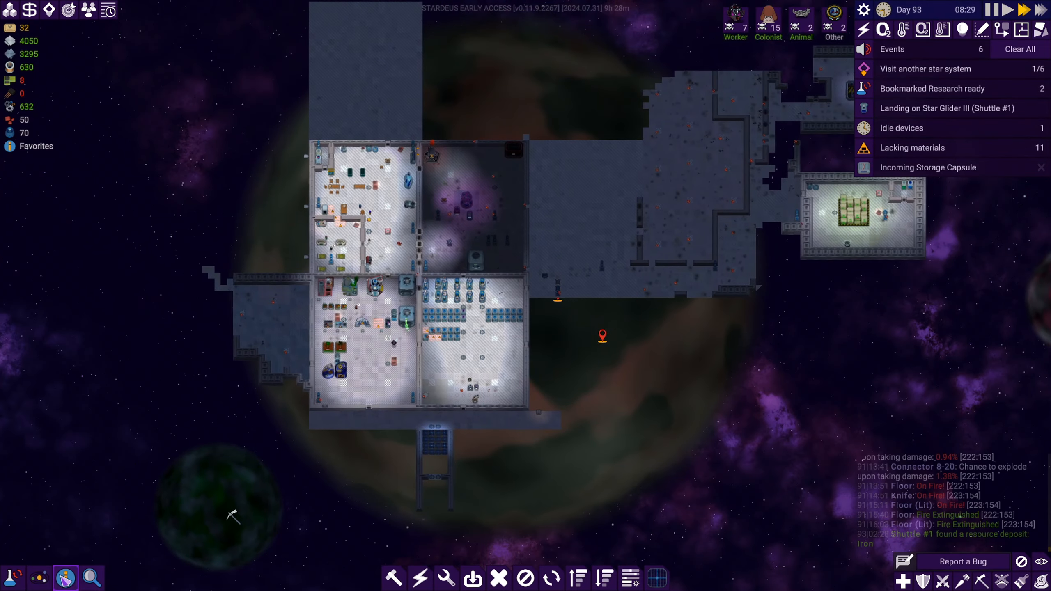
click(64, 577)
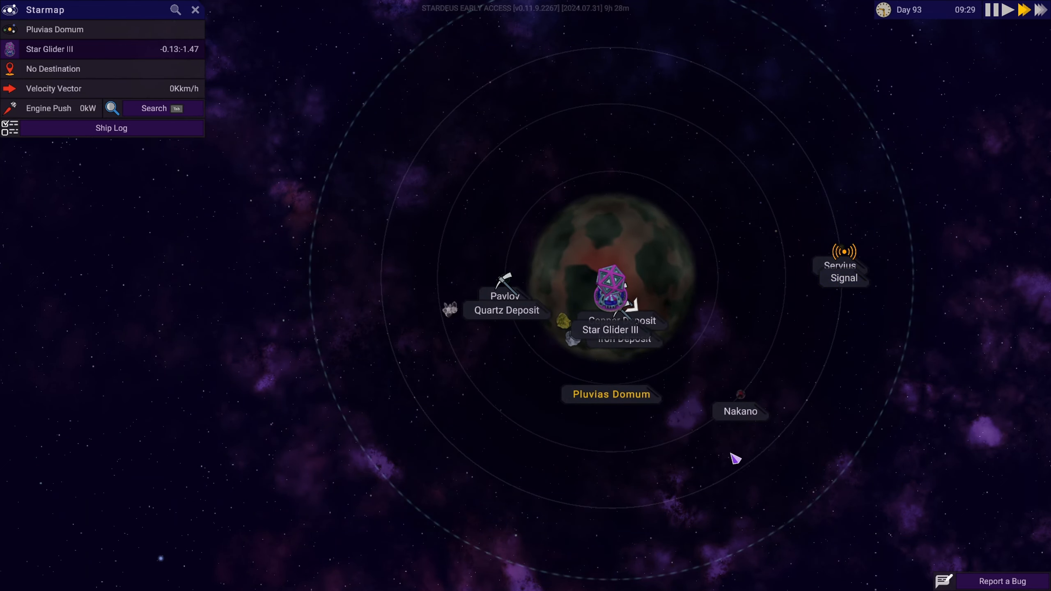
Look up the moon Nakano, then send Star Glider III travelling to the Signal 33.6K km away.
click(740, 411)
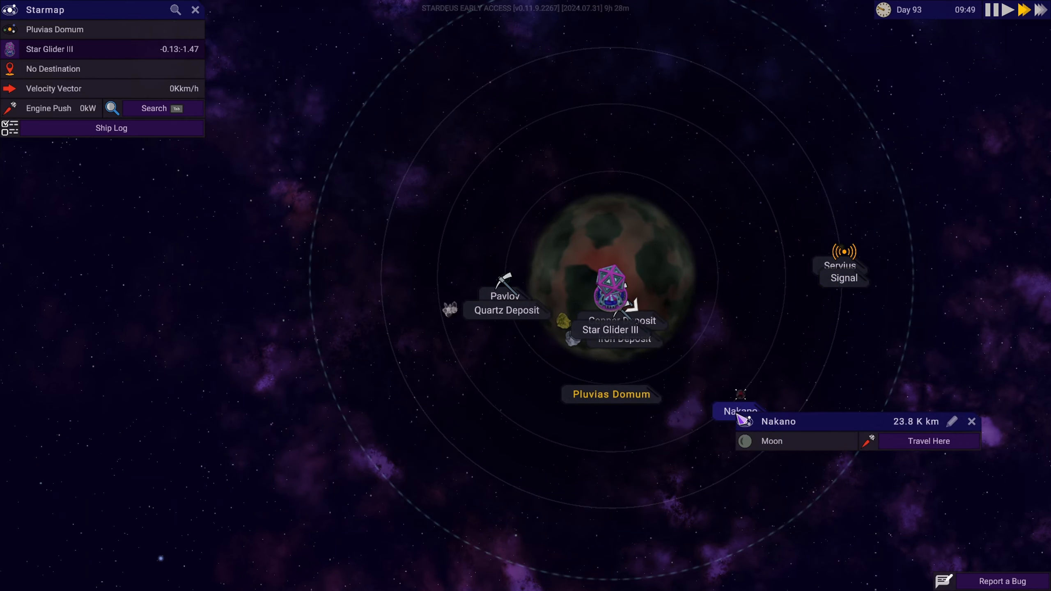
mouse_move(772, 441)
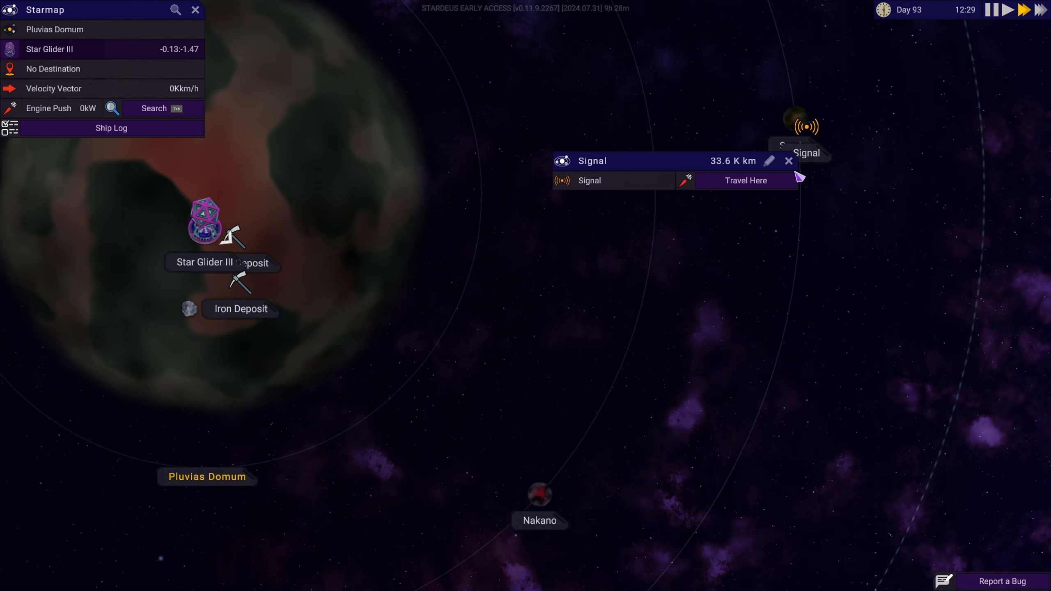
click(744, 180)
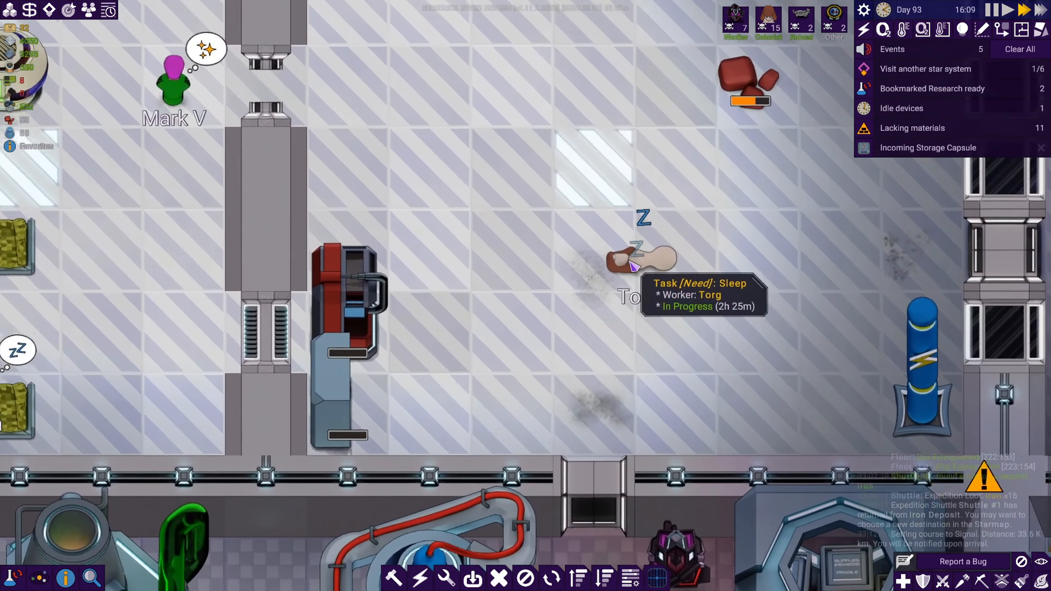
Inspect sleeping colonist Torg and check his Conditions entry.
click(630, 258)
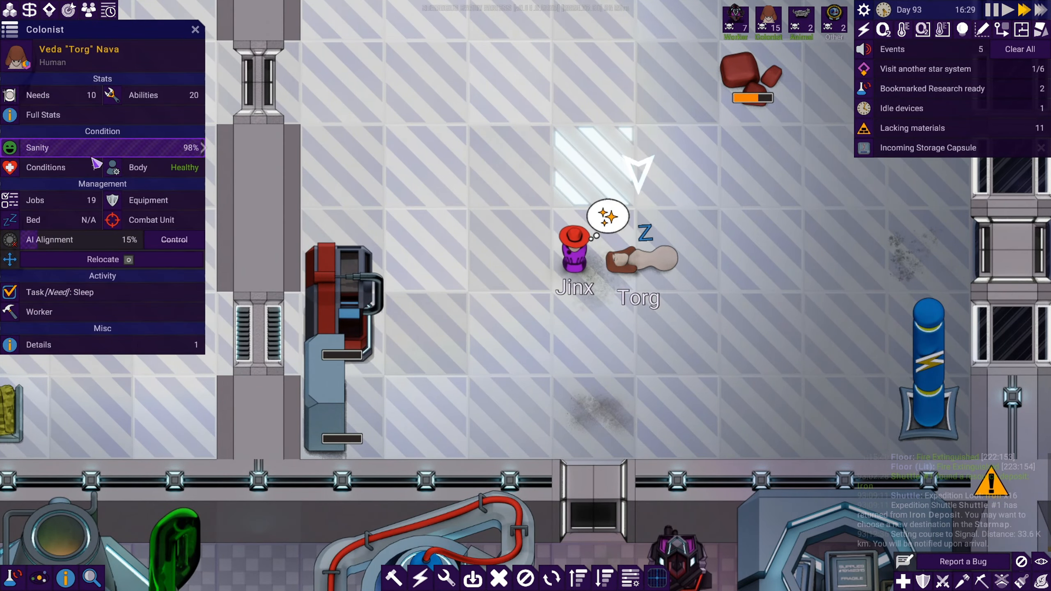
click(45, 167)
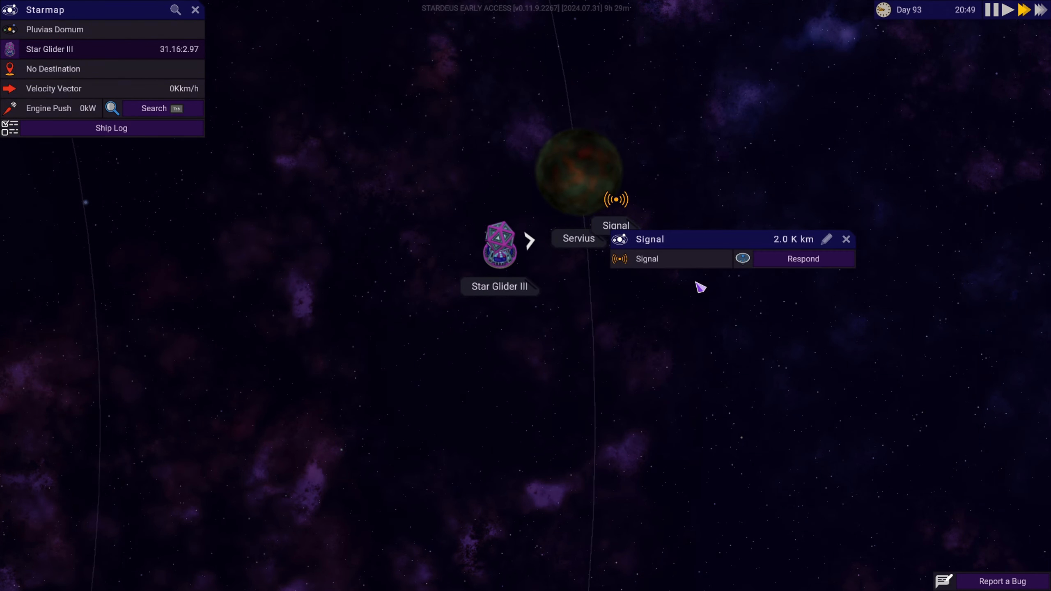
Respond to the Servius signal and accept the anonymous $54 request for 29 Plant Fiber.
click(802, 259)
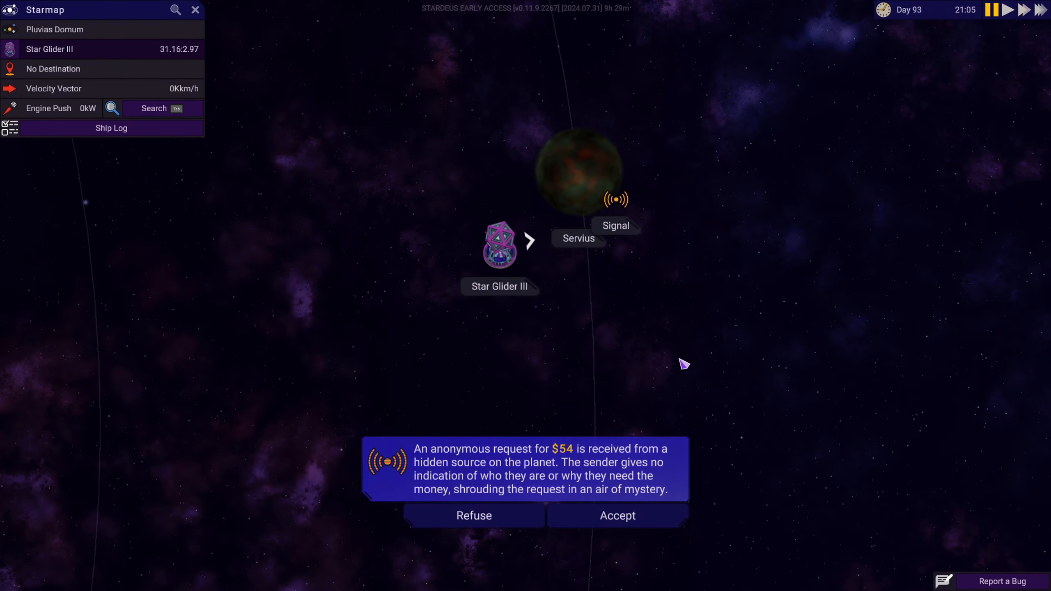
mouse_move(563, 456)
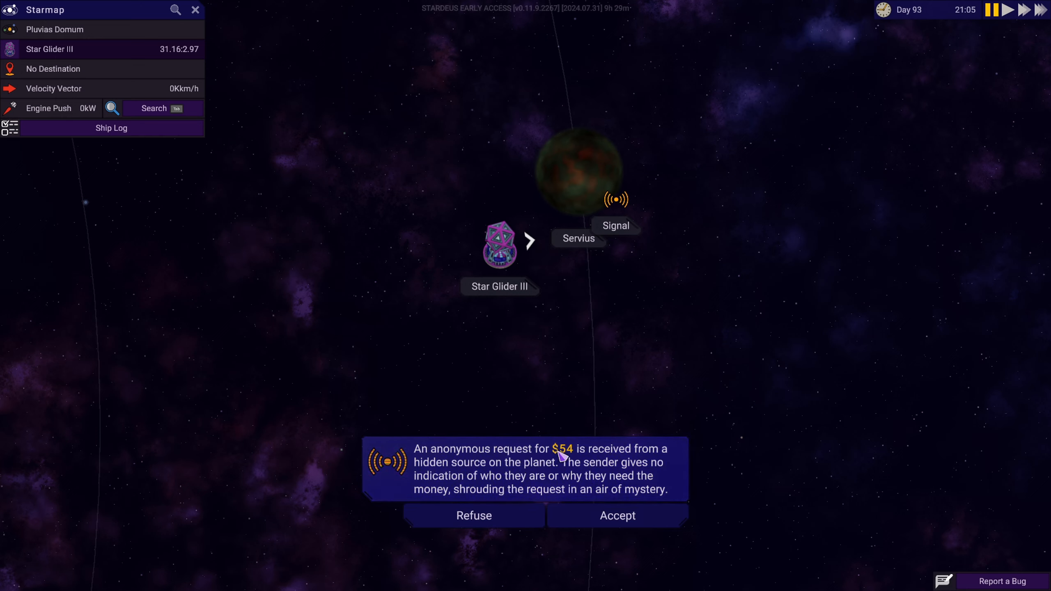
mouse_move(479, 466)
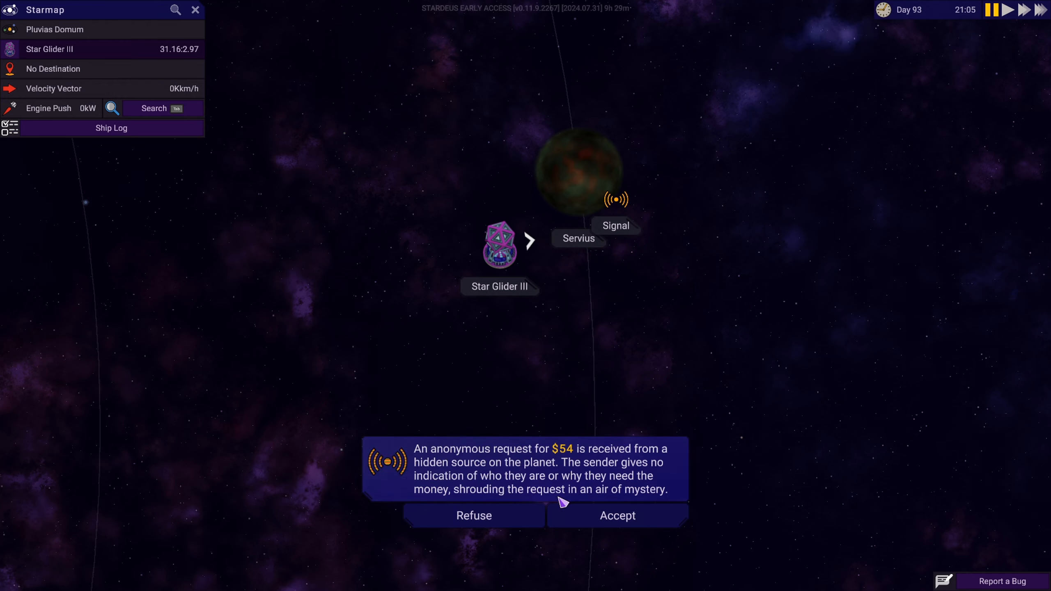
click(615, 515)
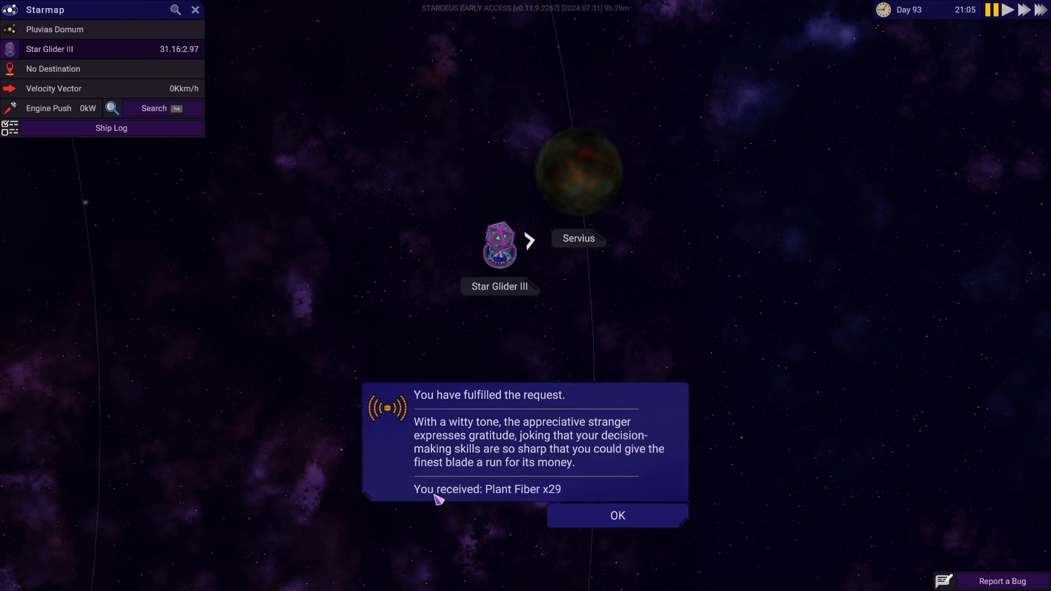
click(615, 516)
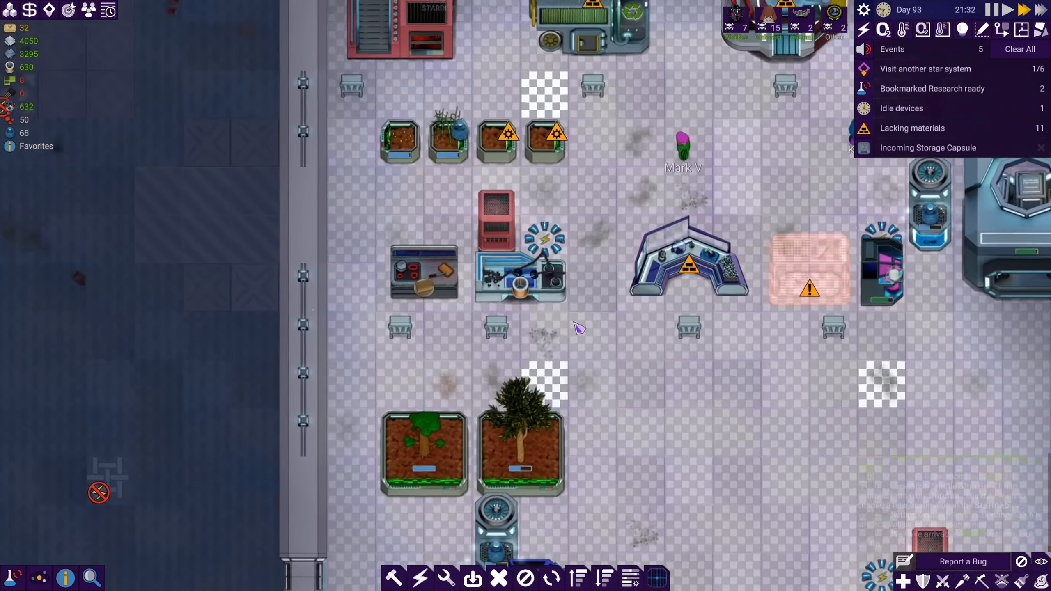
Set the Cooking Station's production to Soy Burger.
click(519, 272)
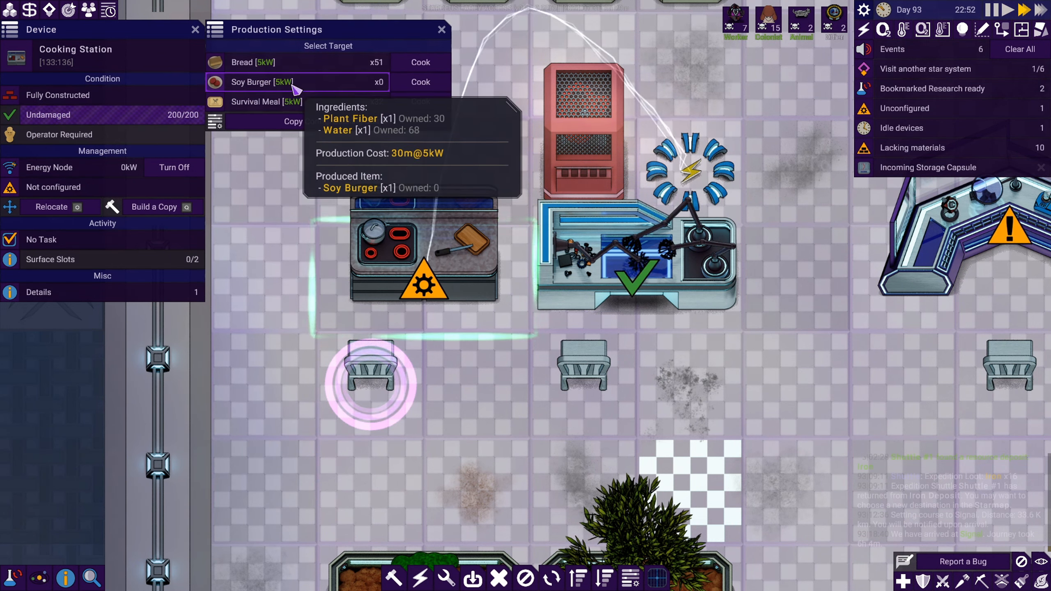
click(421, 81)
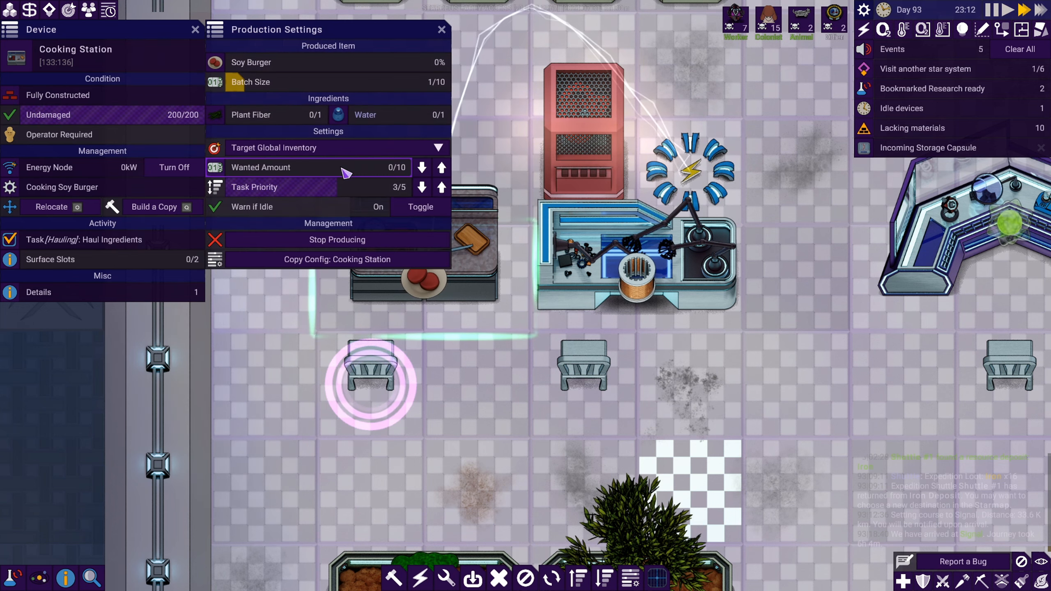
click(441, 168)
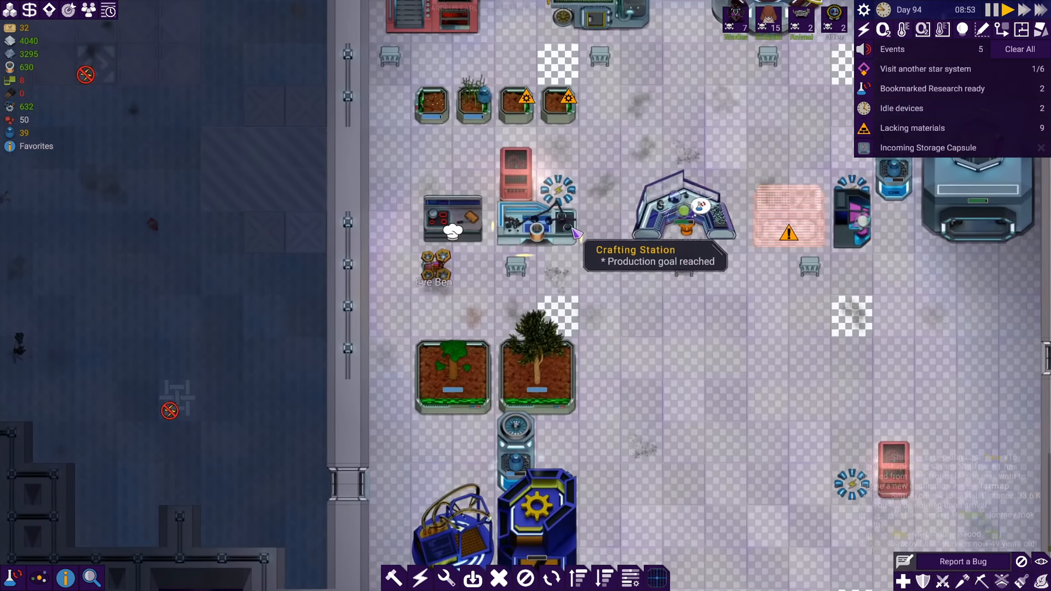
Review the Crafting Station's assembly options and check the Gold stock in Inventory.
click(536, 231)
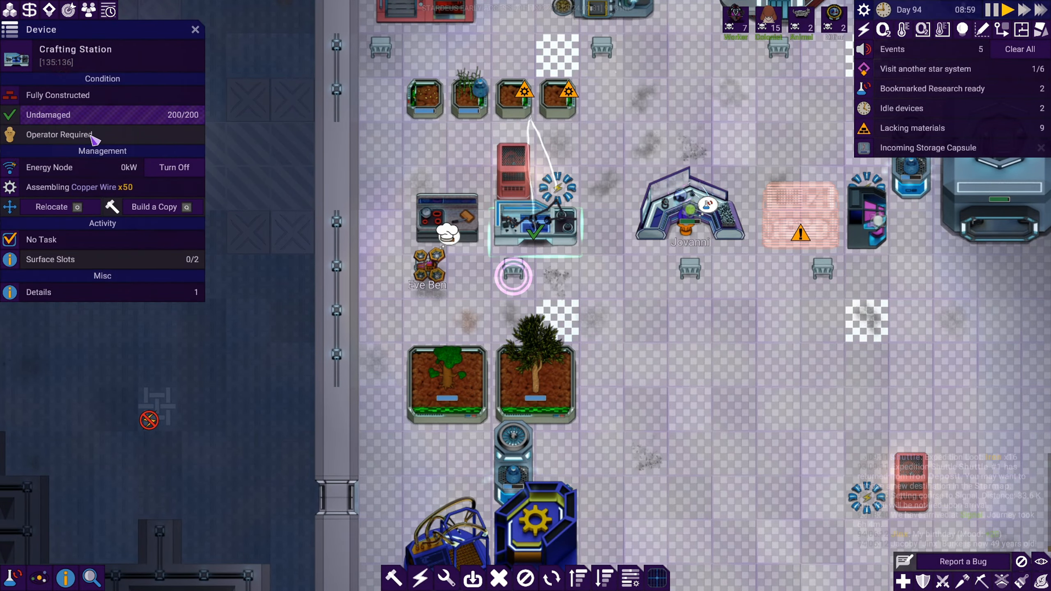
click(87, 187)
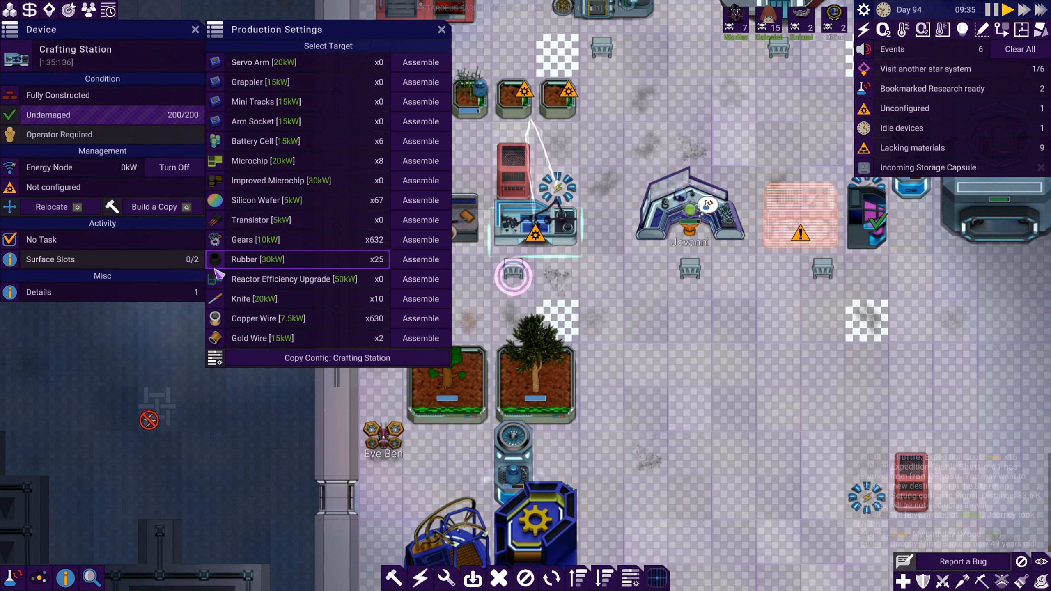
click(440, 29)
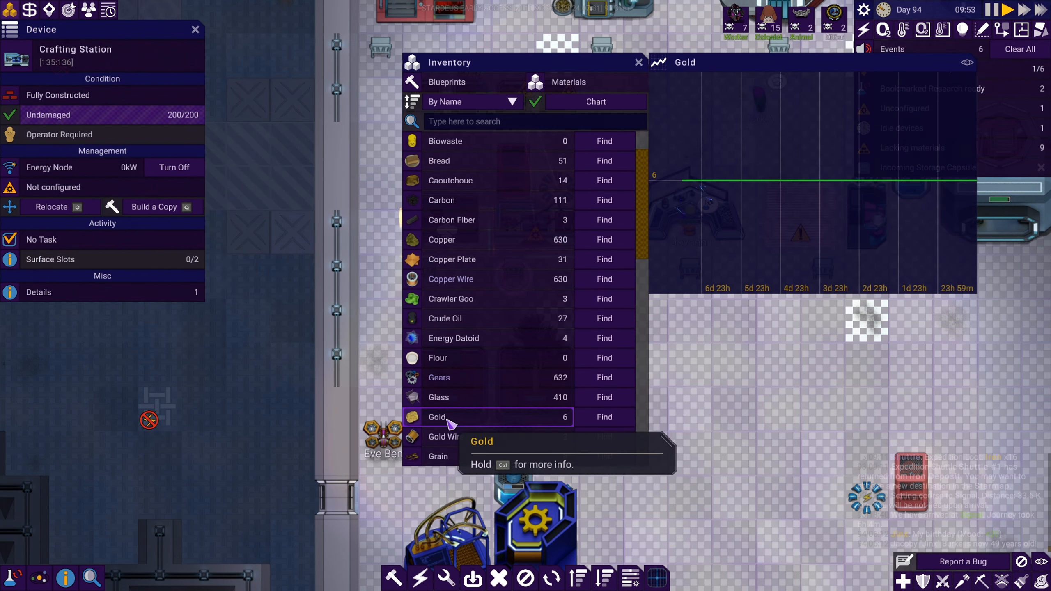
click(638, 61)
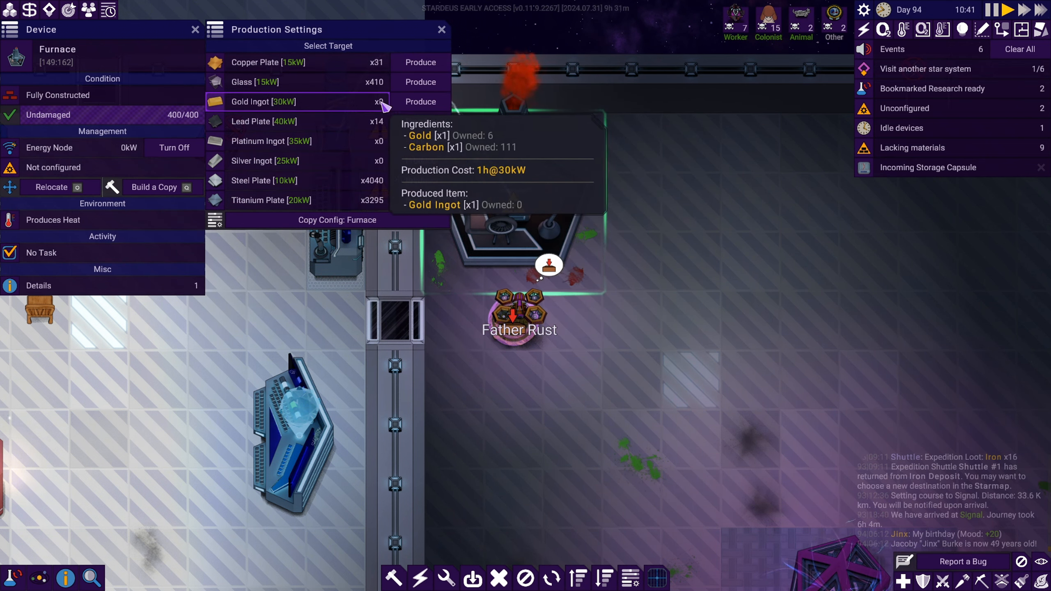
Set the Furnace to smelt Gold Ingot with batch size 3.
click(419, 101)
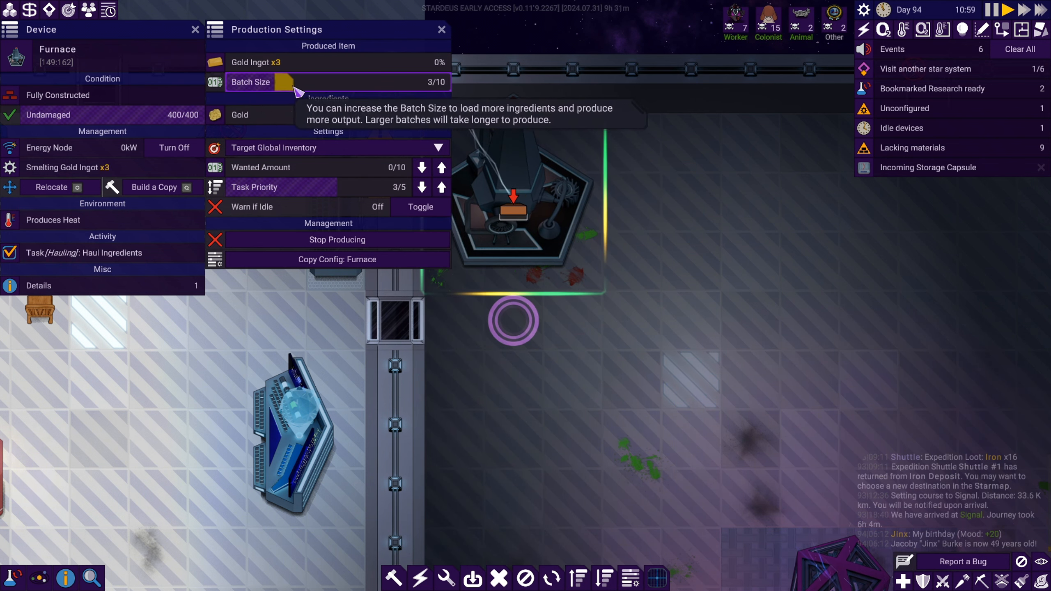
drag(294, 81, 345, 82)
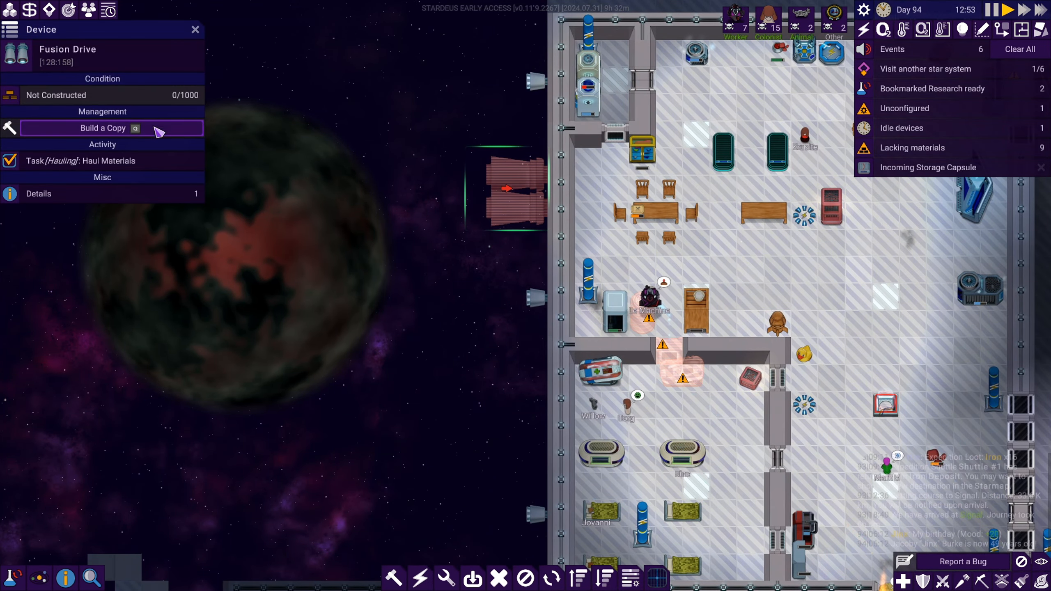
Check the Fusion Drive's constructable materials, still missing an Improved Microchip.
click(102, 128)
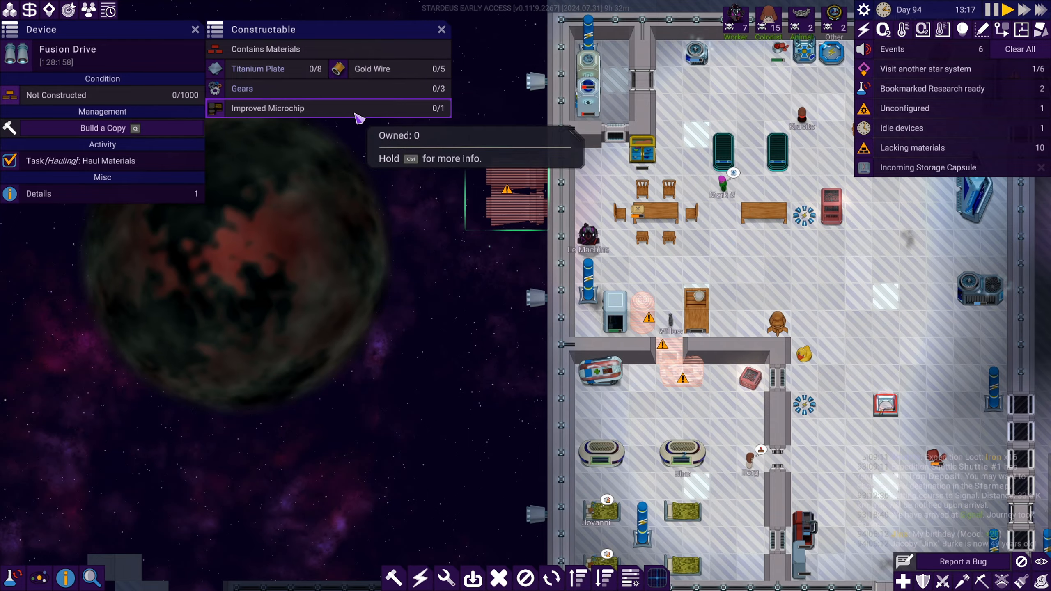
click(441, 30)
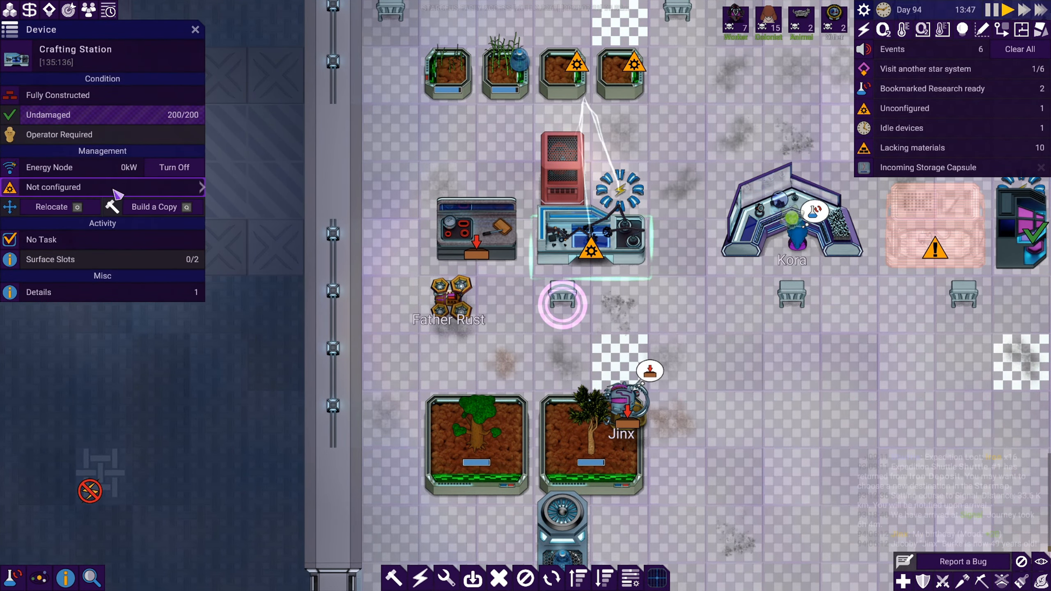
Have the Crafting Station assemble one Improved Microchip at task priority 5.
click(54, 187)
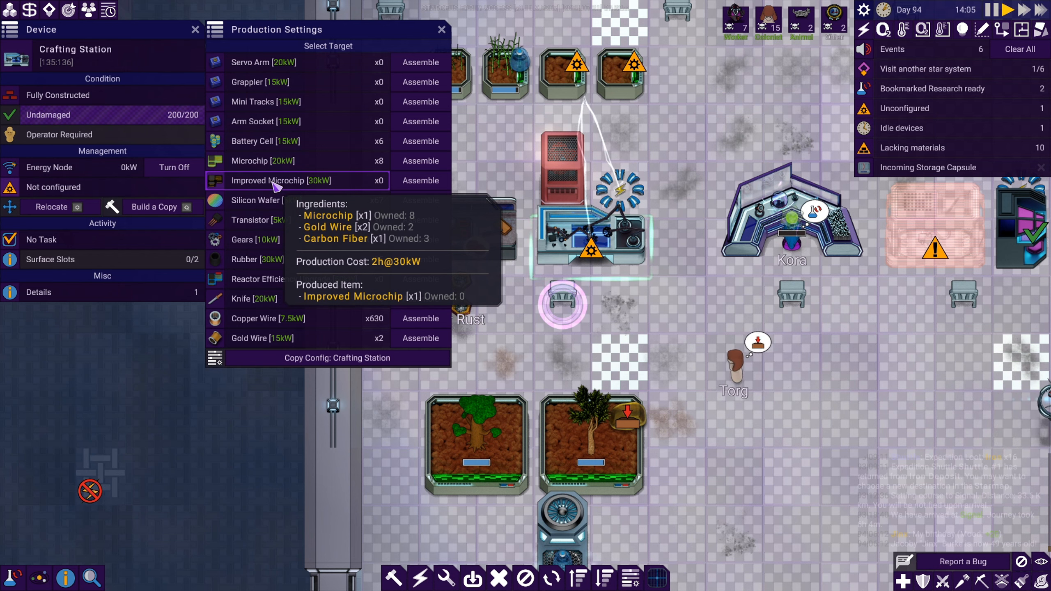
click(419, 180)
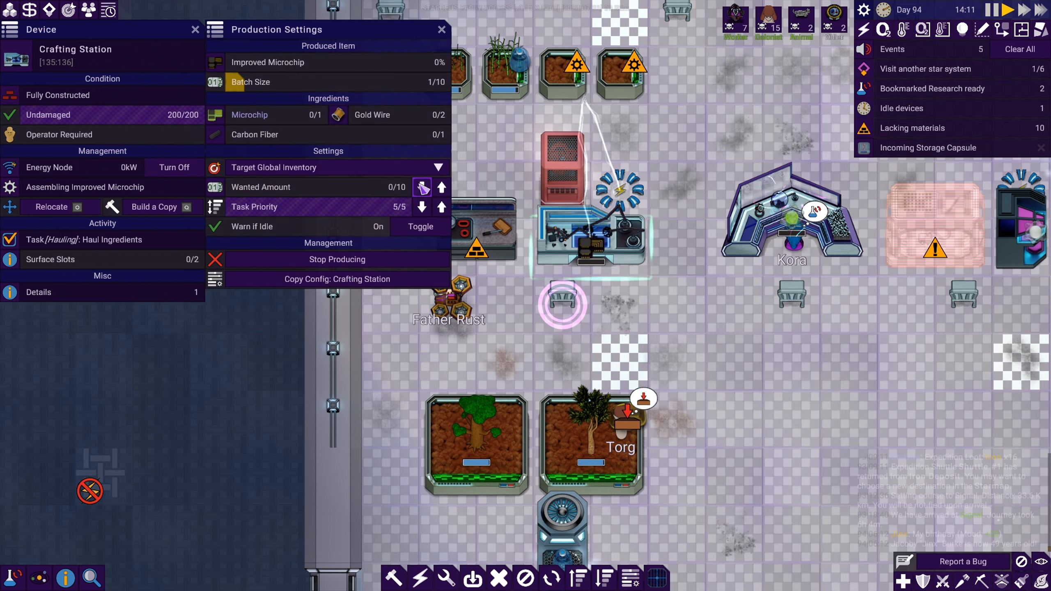
mouse_move(422, 187)
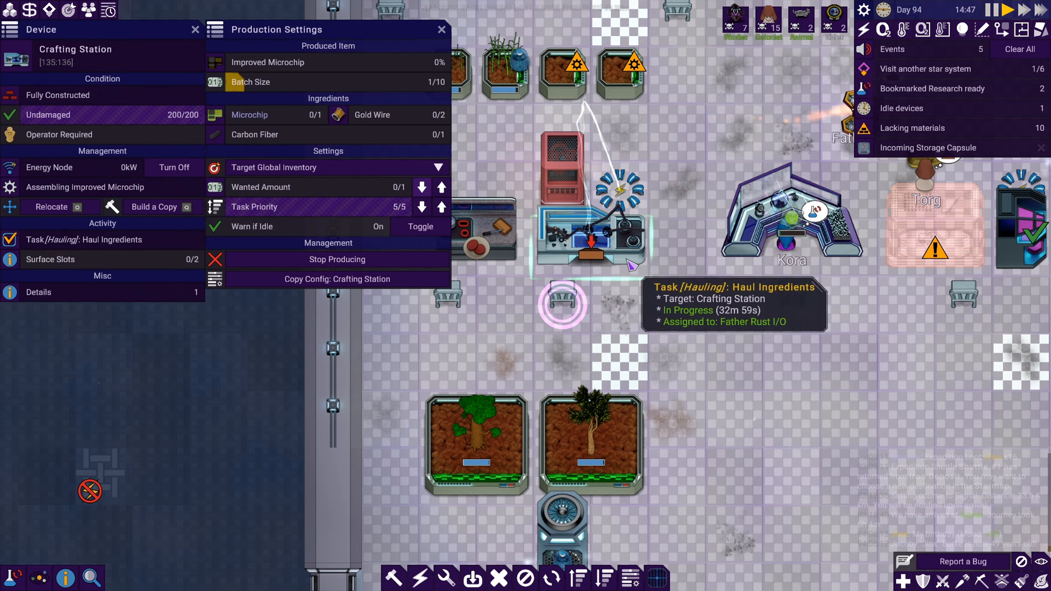
click(442, 30)
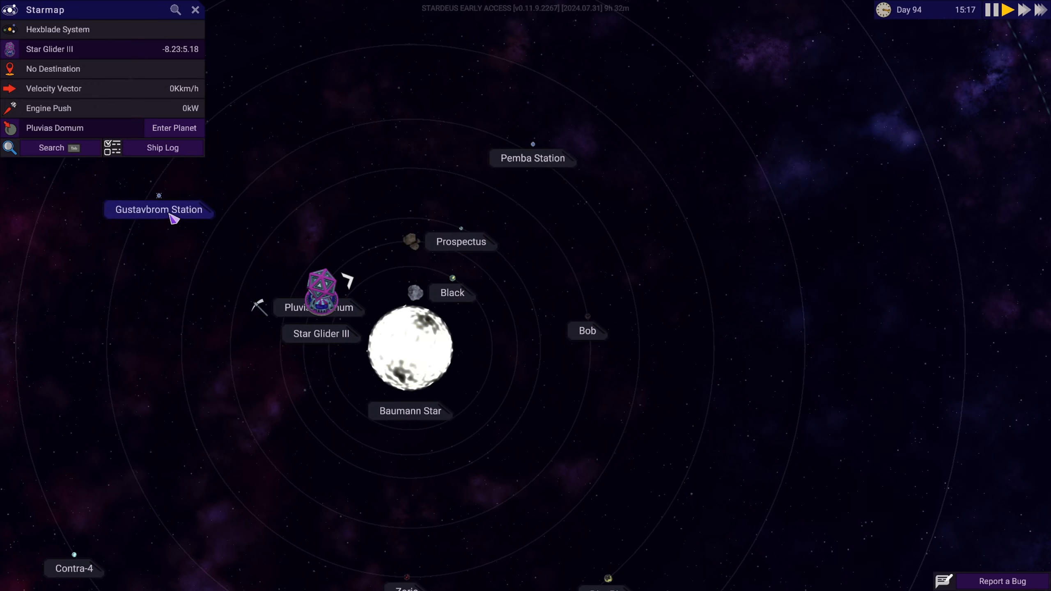
mouse_move(533, 158)
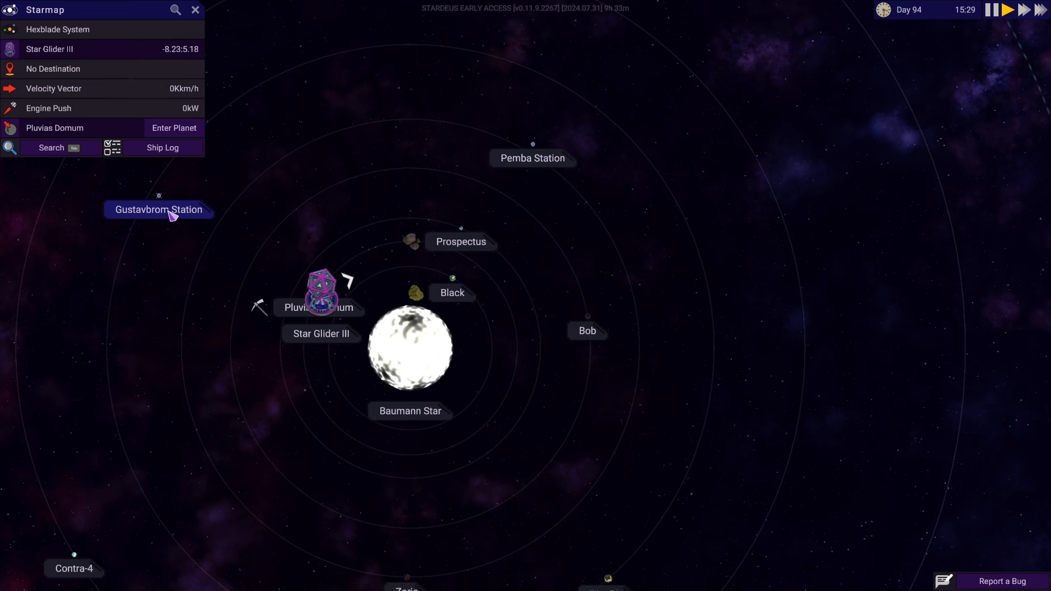
Set Gustavbrom Station as the ship's destination.
click(158, 209)
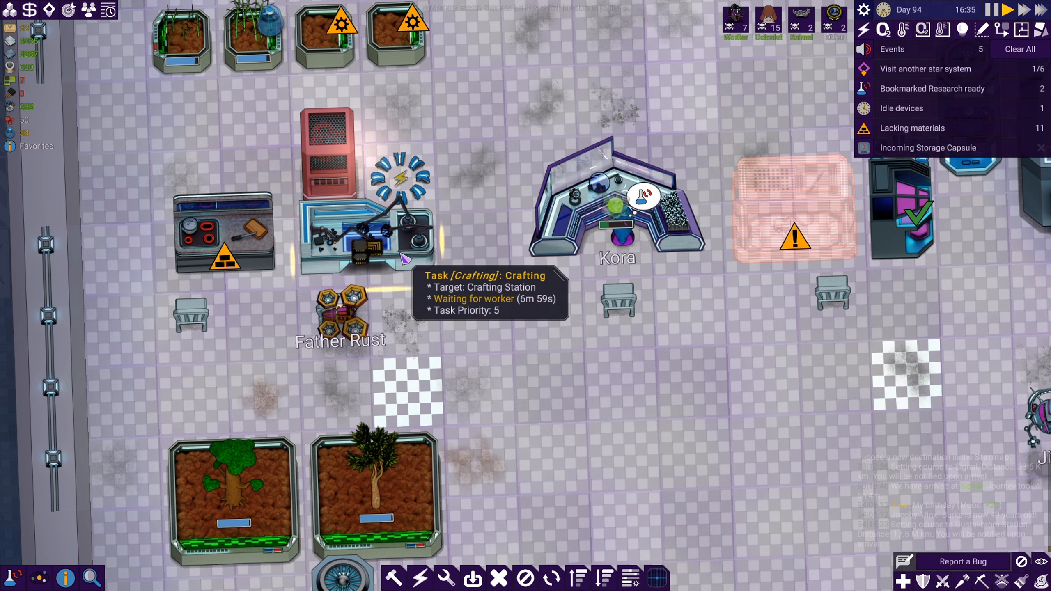
click(352, 238)
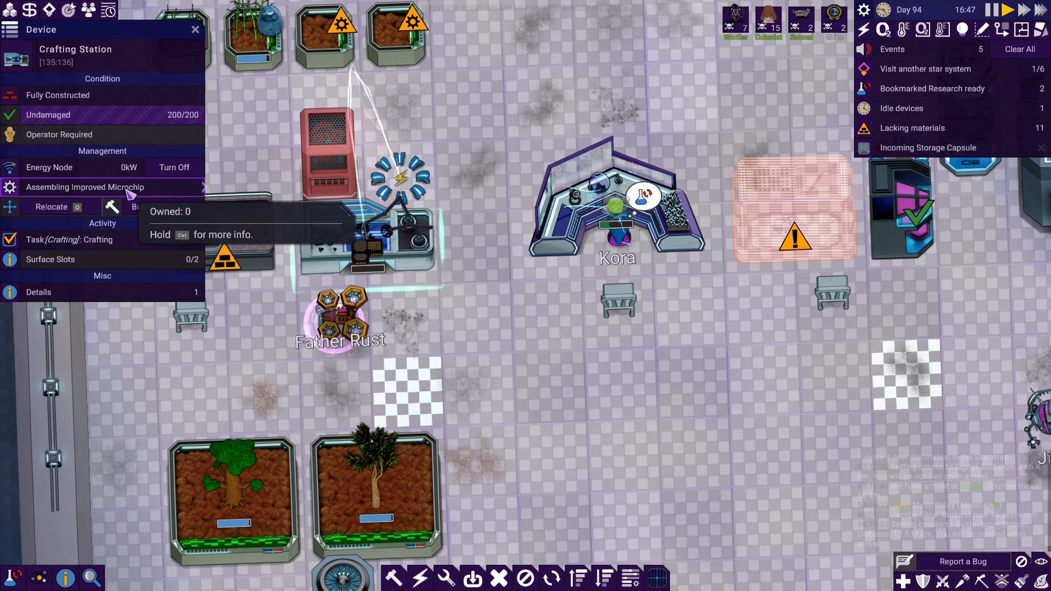
click(85, 187)
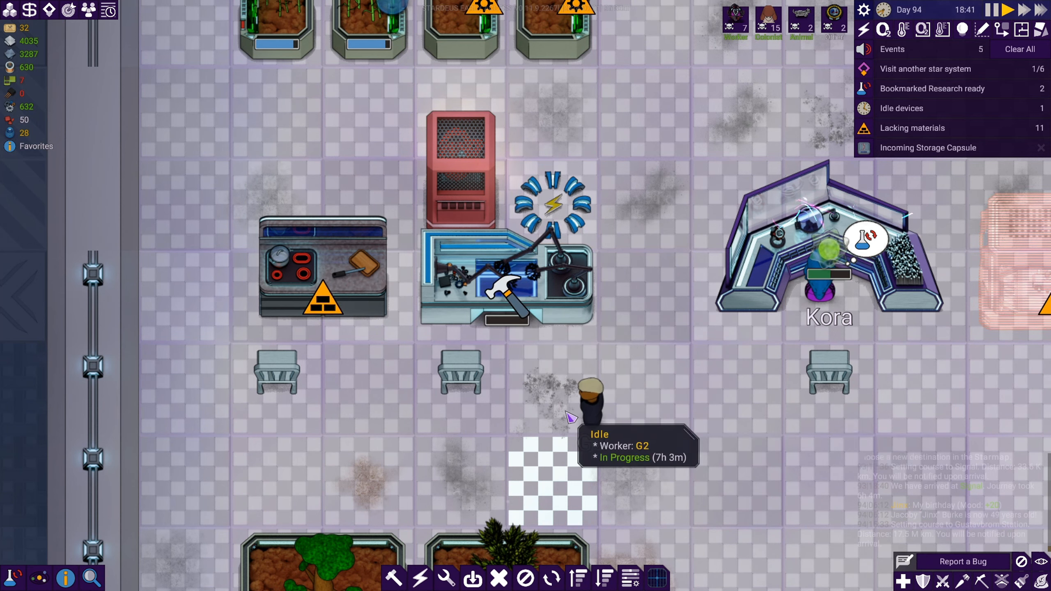
click(506, 308)
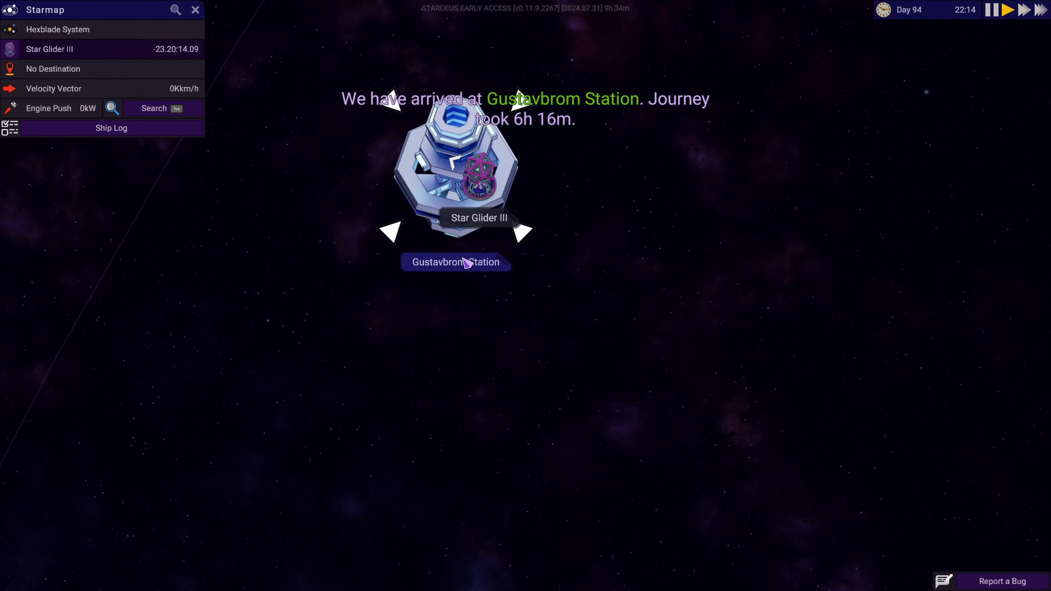
Arrange a Gustavbrom Station trade offering 630 Copper Wire for 13 Protein and 59 Water.
click(935, 108)
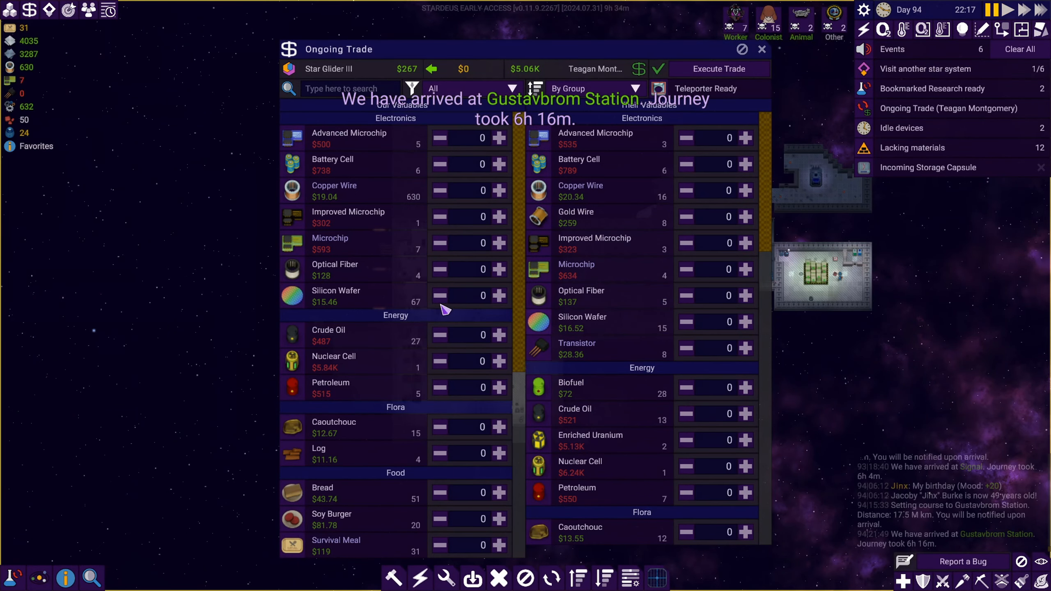
mouse_move(365, 181)
text(630)
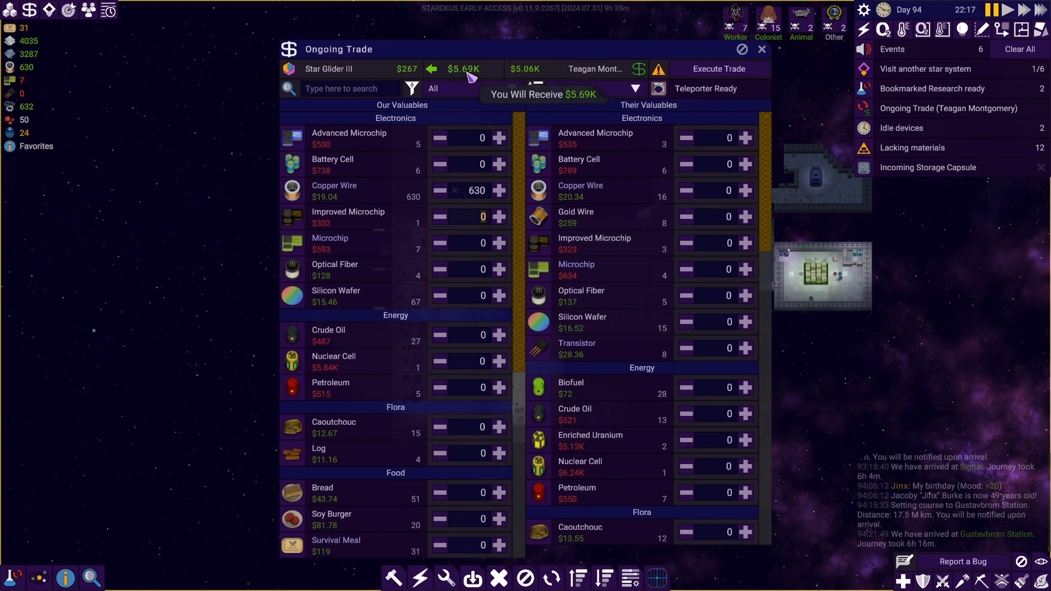
mouse_move(479, 110)
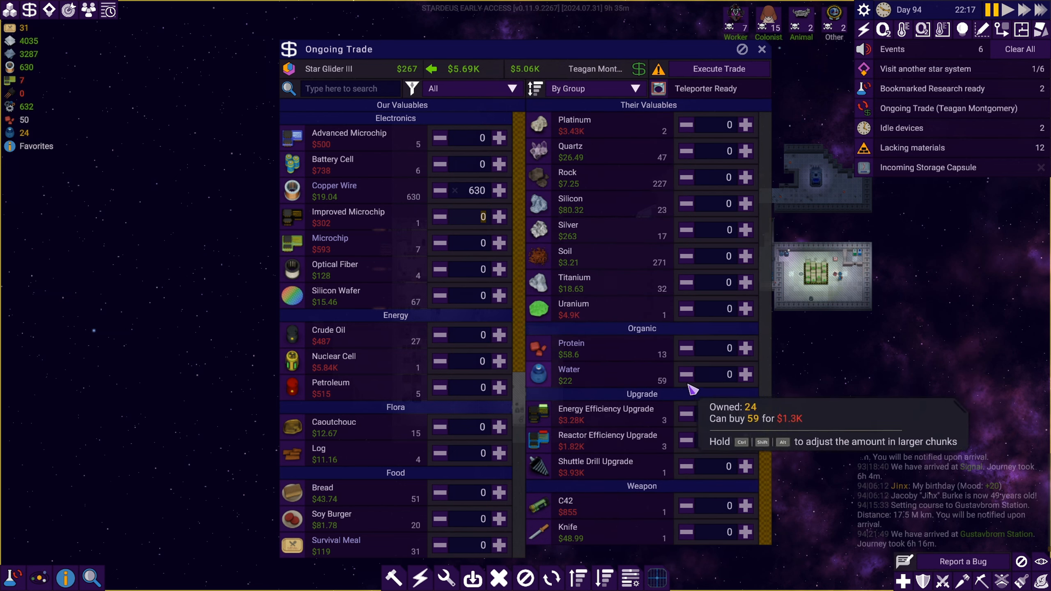
click(729, 374)
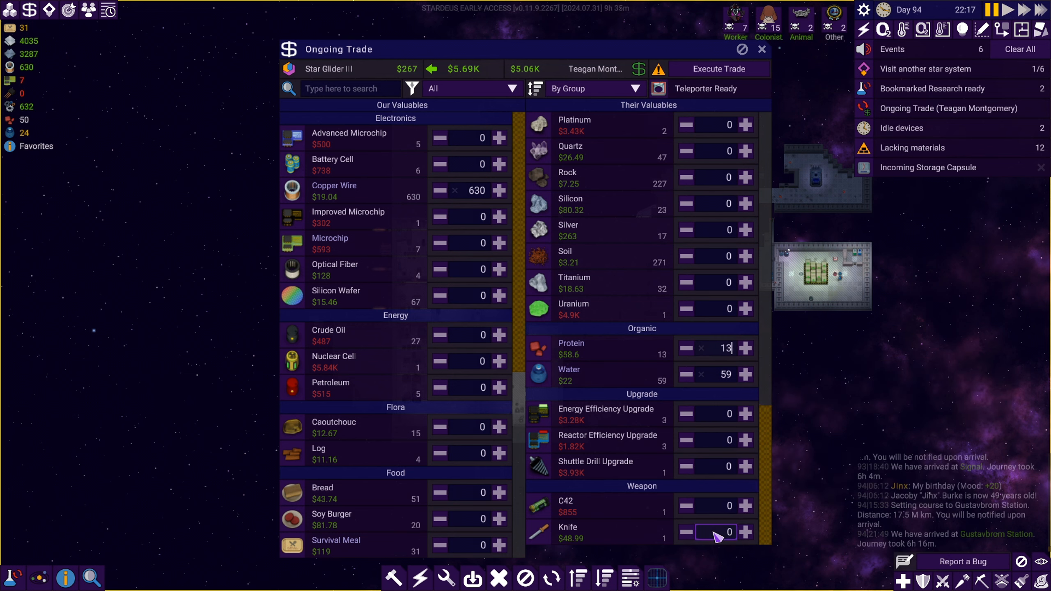
scroll(down, 3)
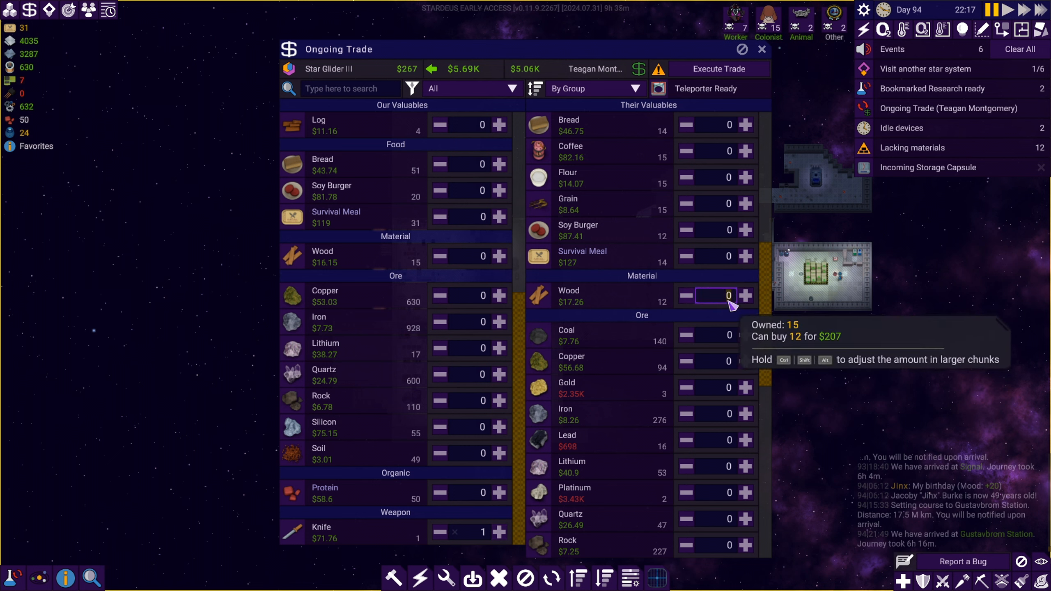
Add the trader's 12 wood and all 3 gold to the purchase.
click(745, 296)
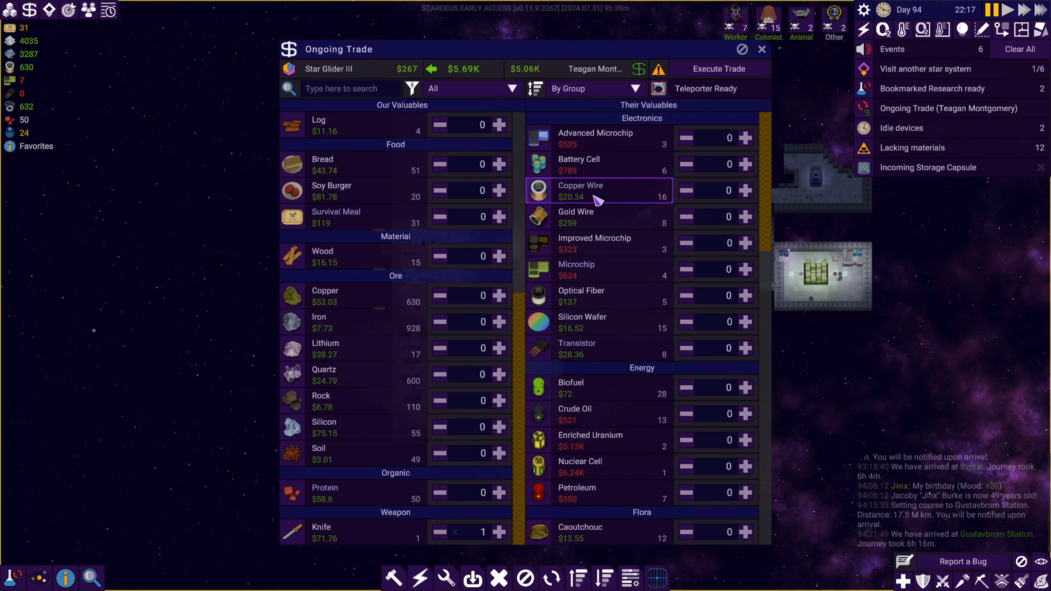
mouse_move(634, 214)
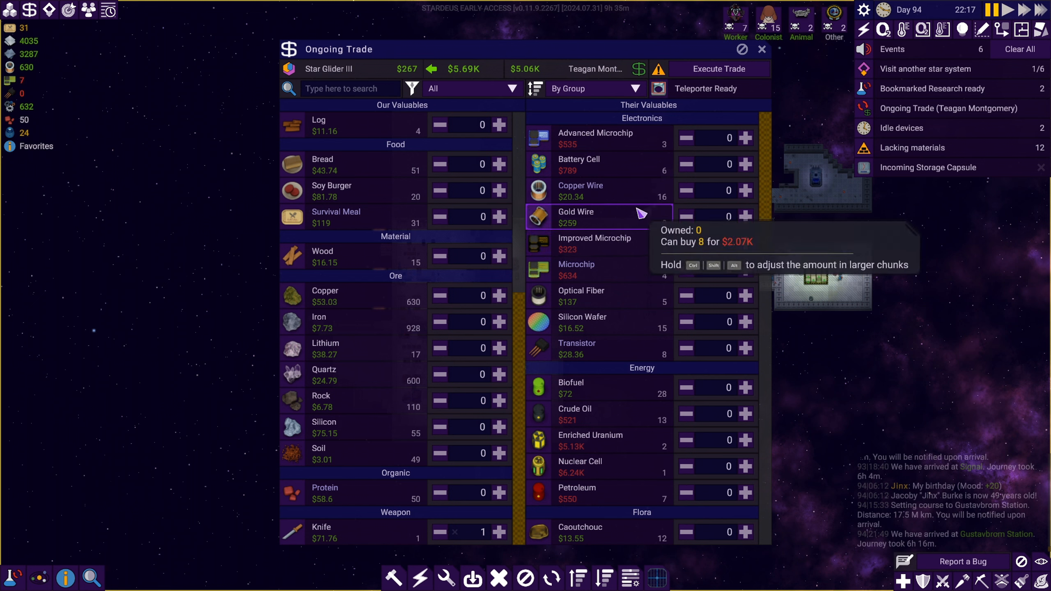
mouse_move(627, 349)
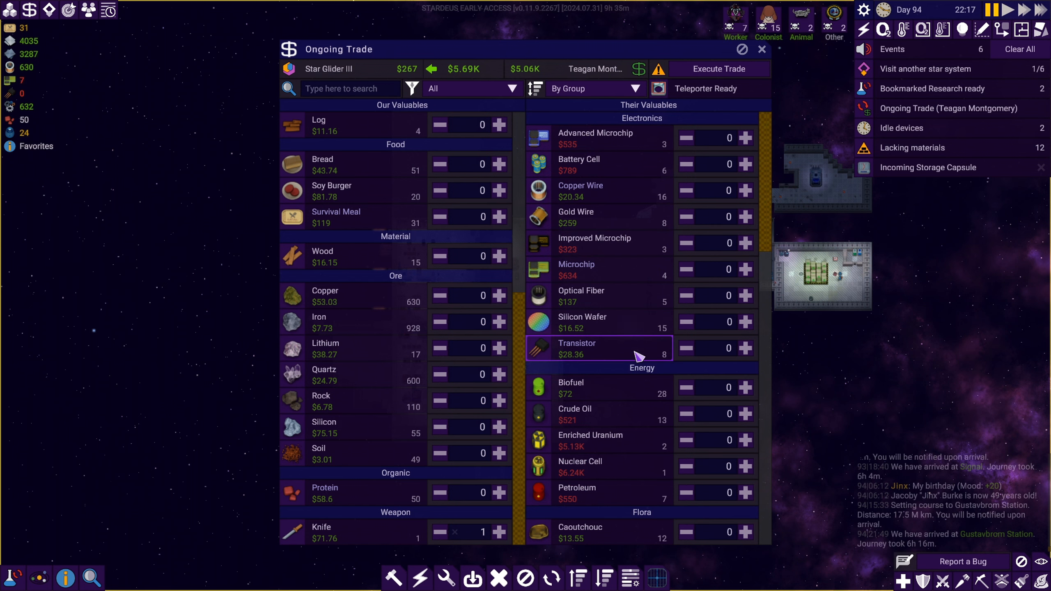
scroll(down, 3)
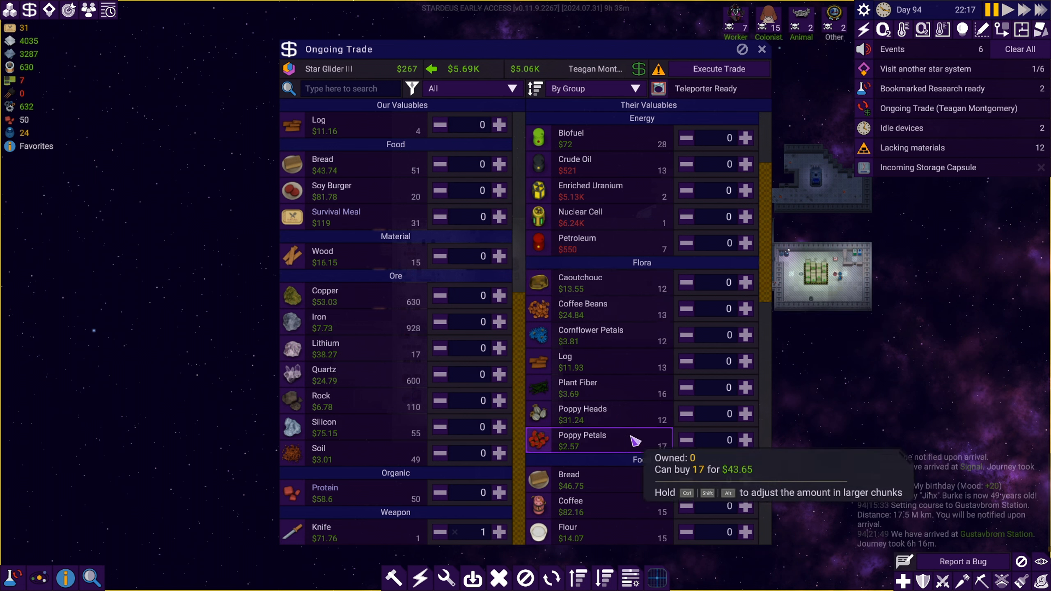
scroll(down, 3)
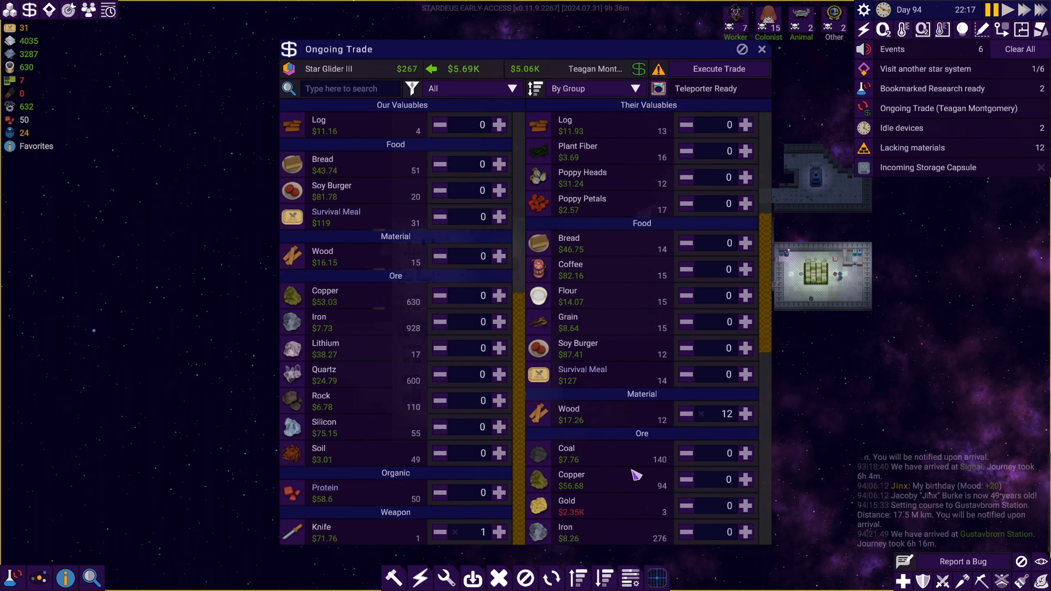
scroll(down, 3)
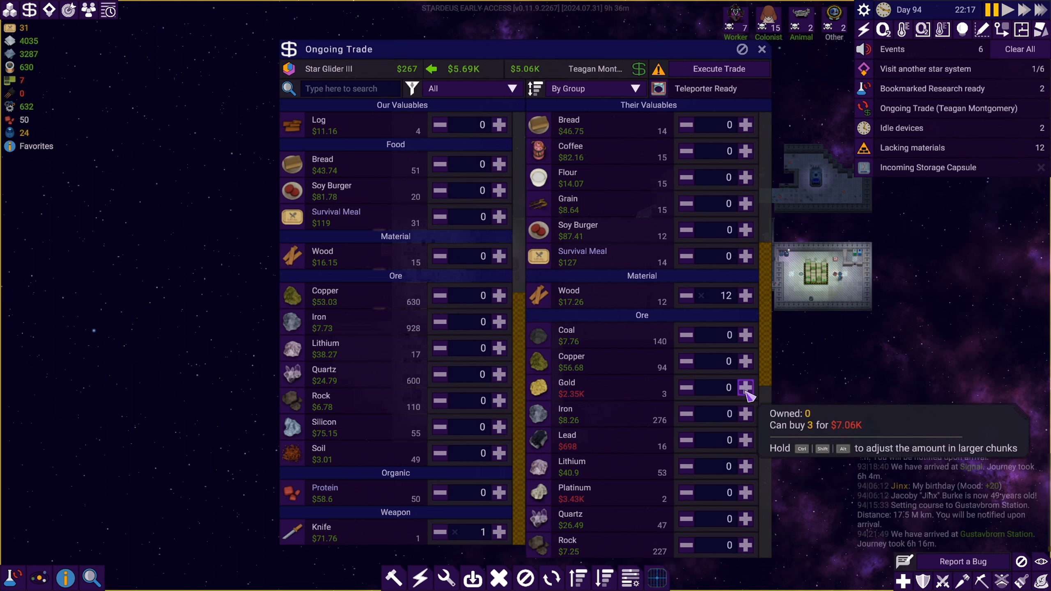
click(745, 387)
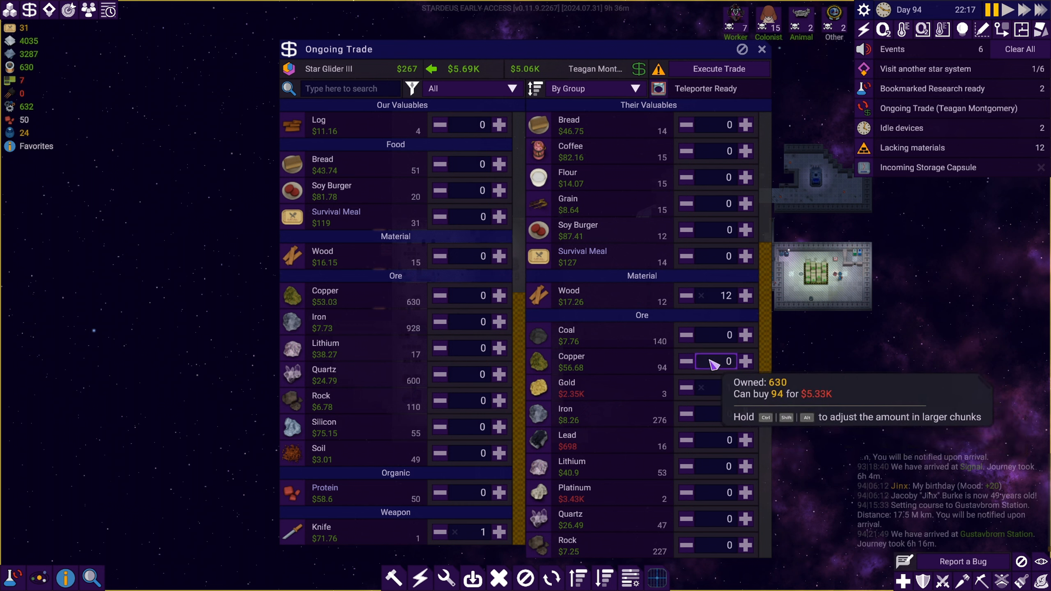
click(745, 388)
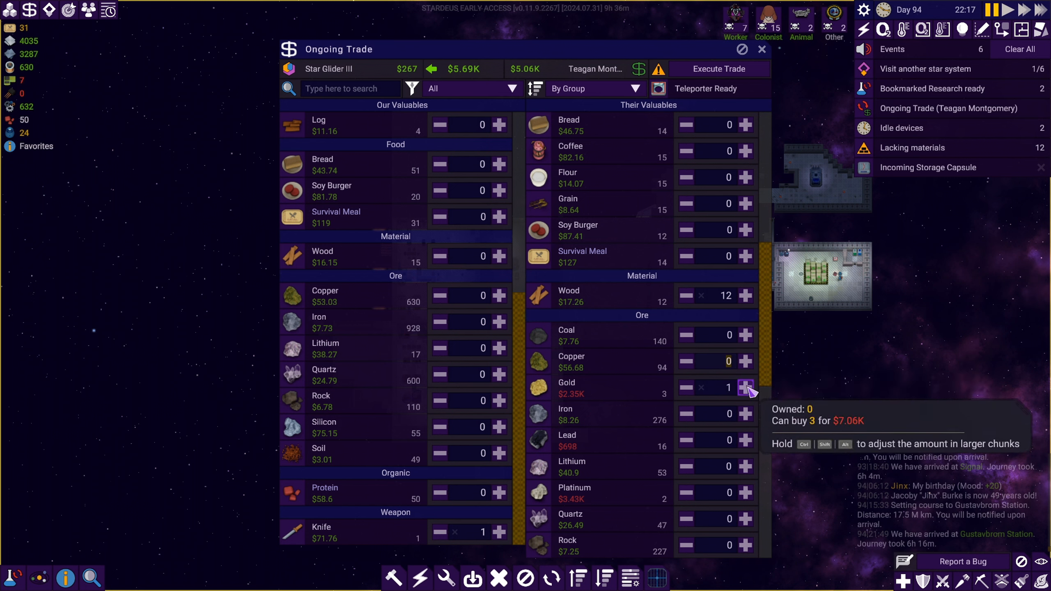
click(745, 387)
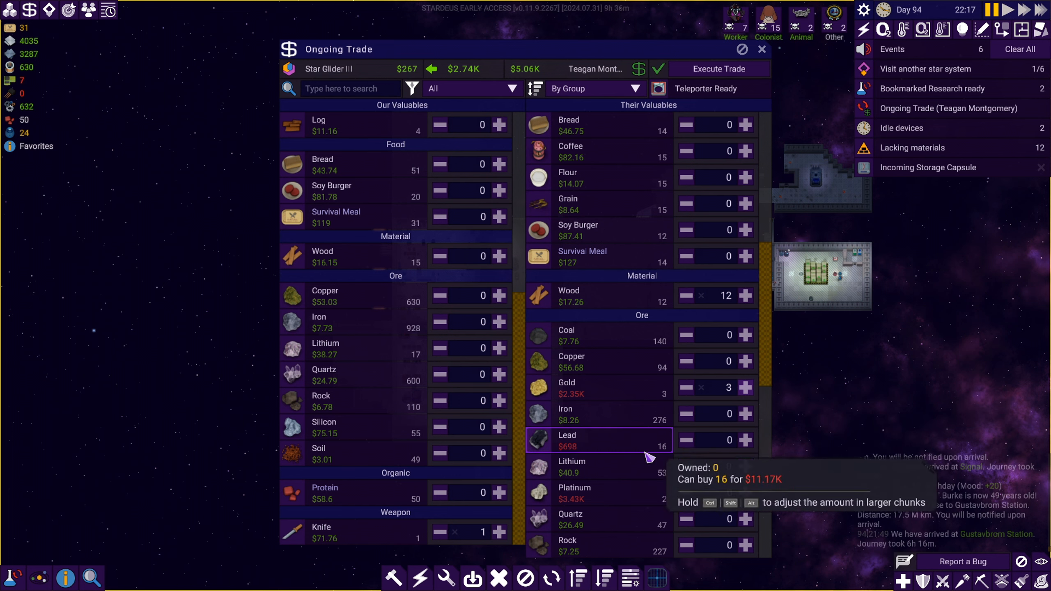
Add silicon and all 13 of the trader's logs to the purchase.
scroll(down, 3)
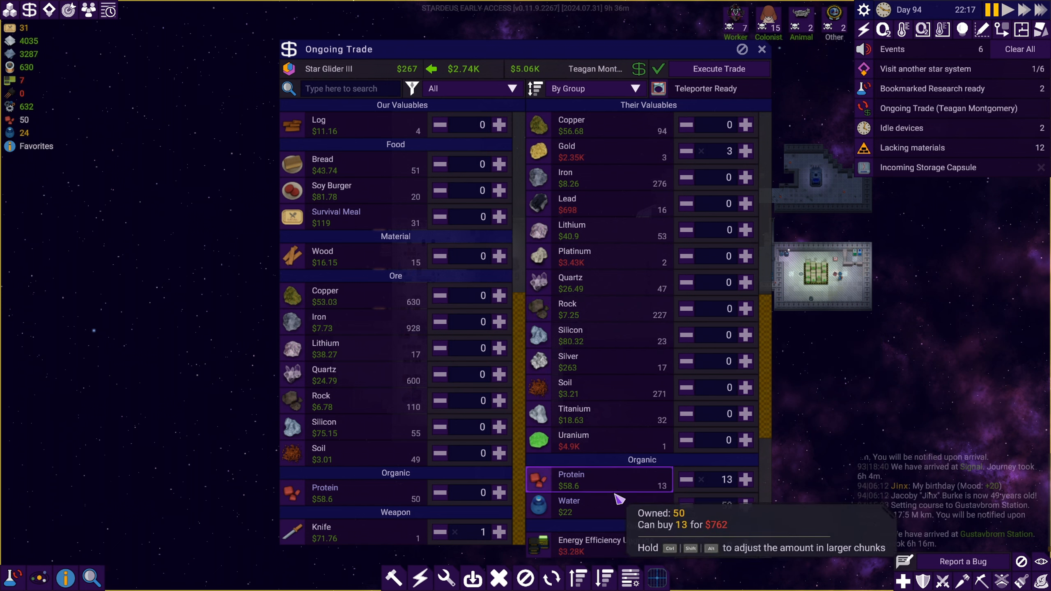
scroll(down, 3)
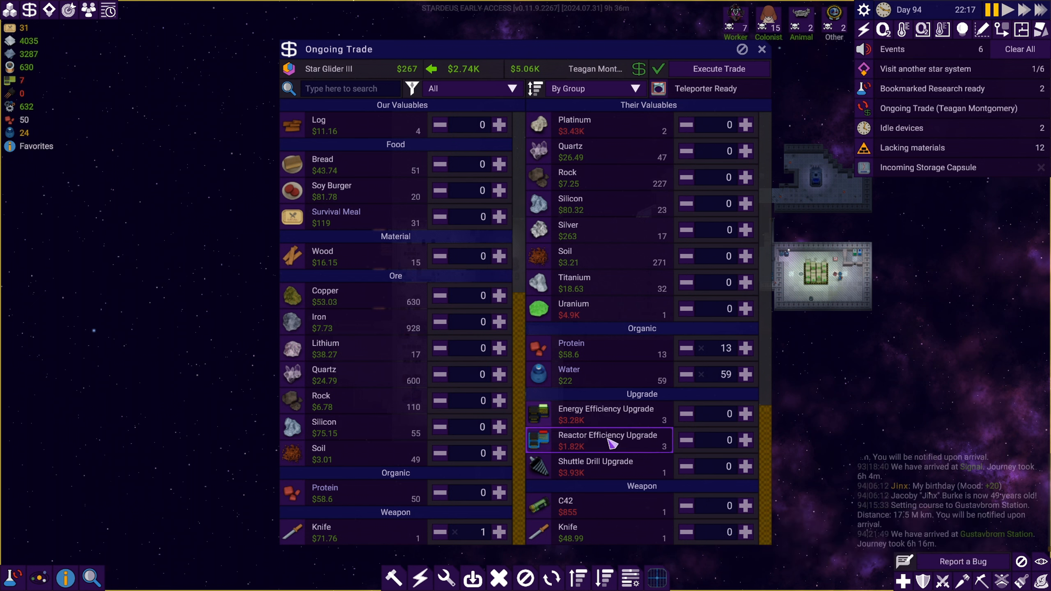
mouse_move(627, 353)
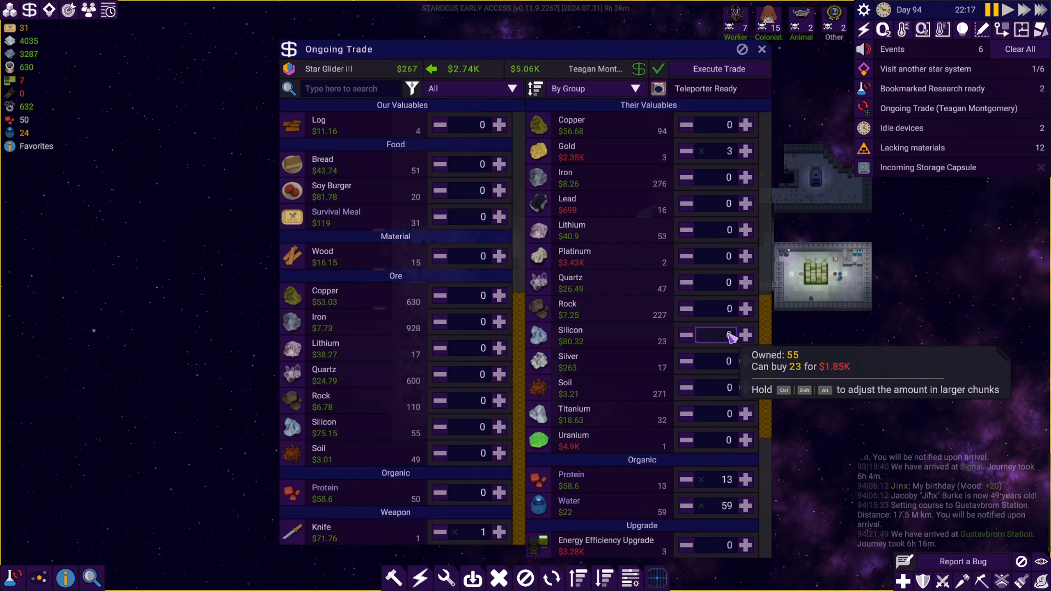
click(744, 335)
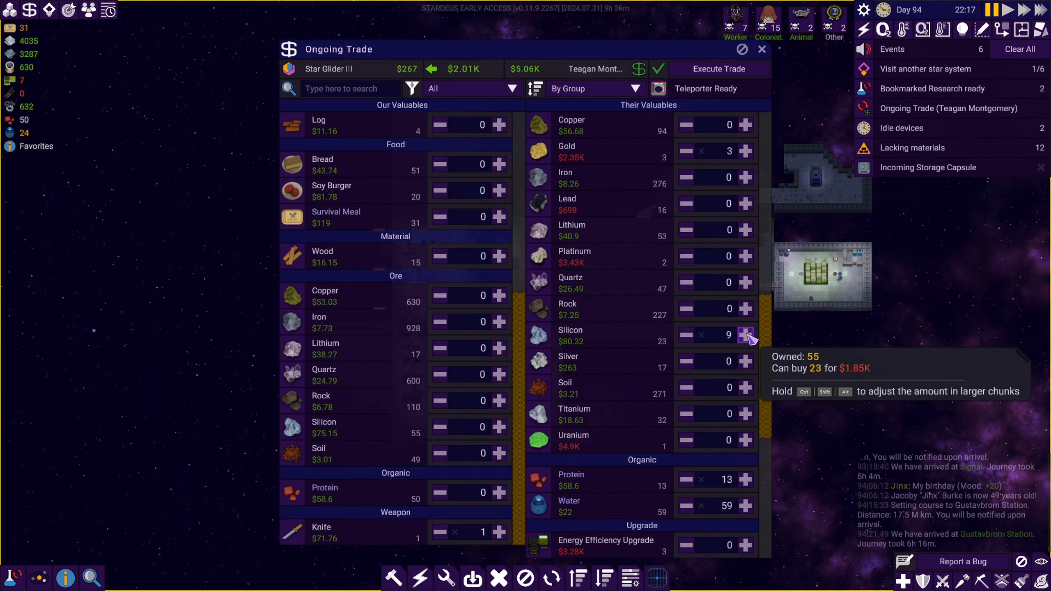
click(745, 335)
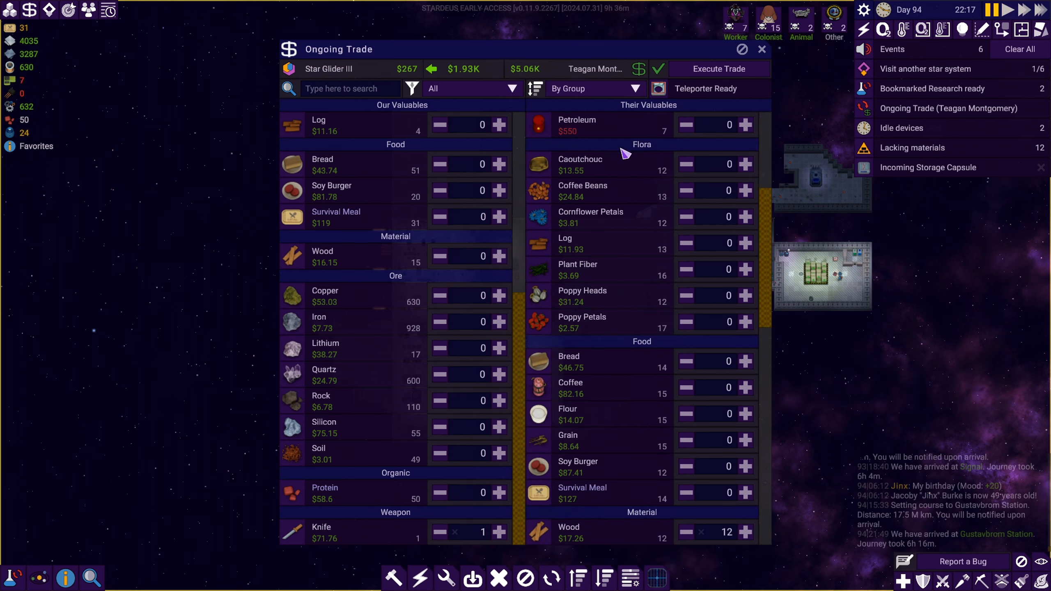
mouse_move(633, 254)
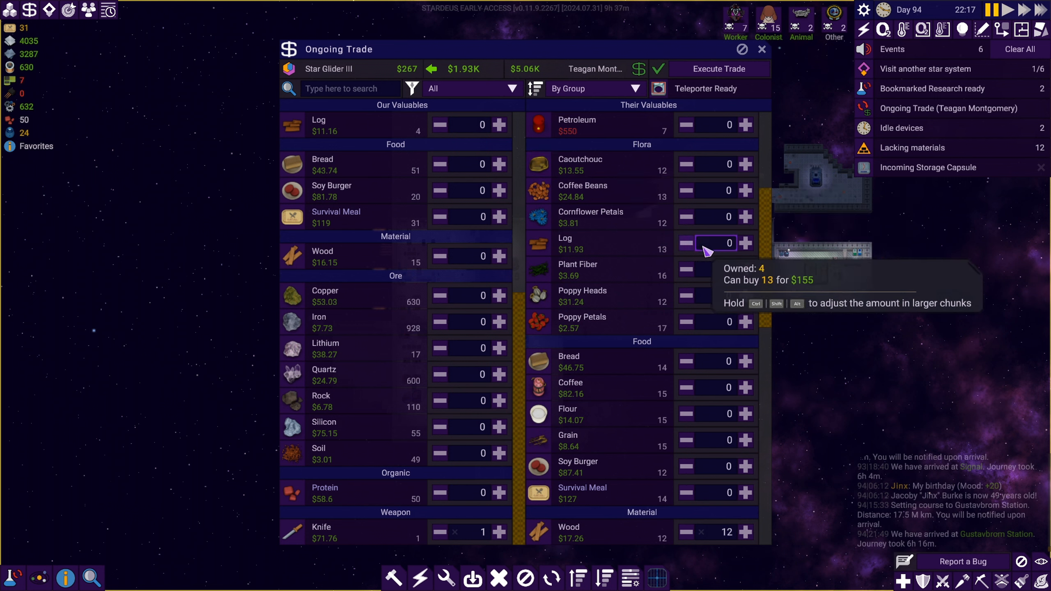
click(745, 243)
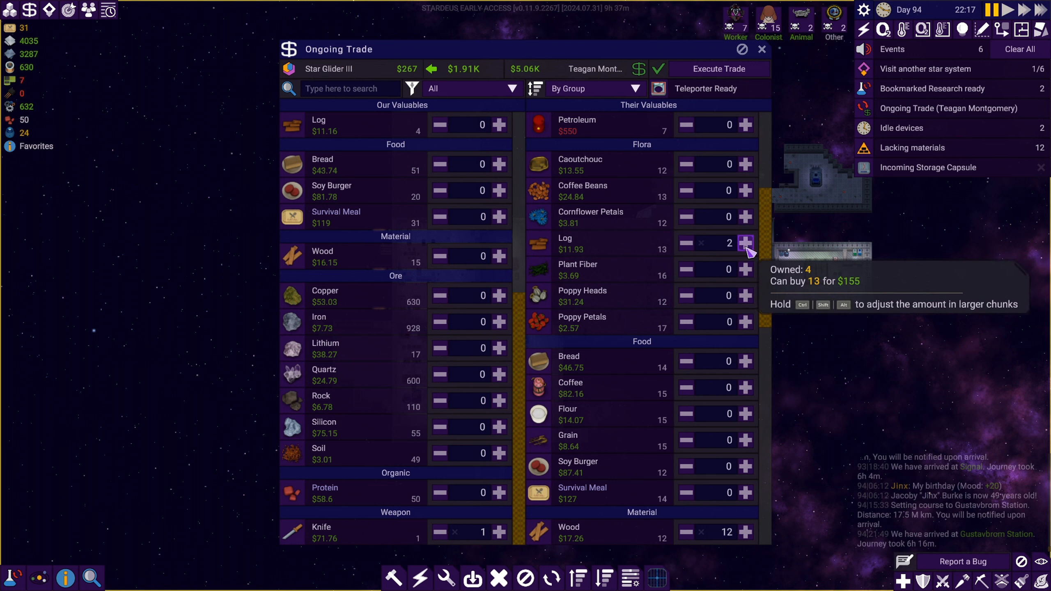
click(746, 243)
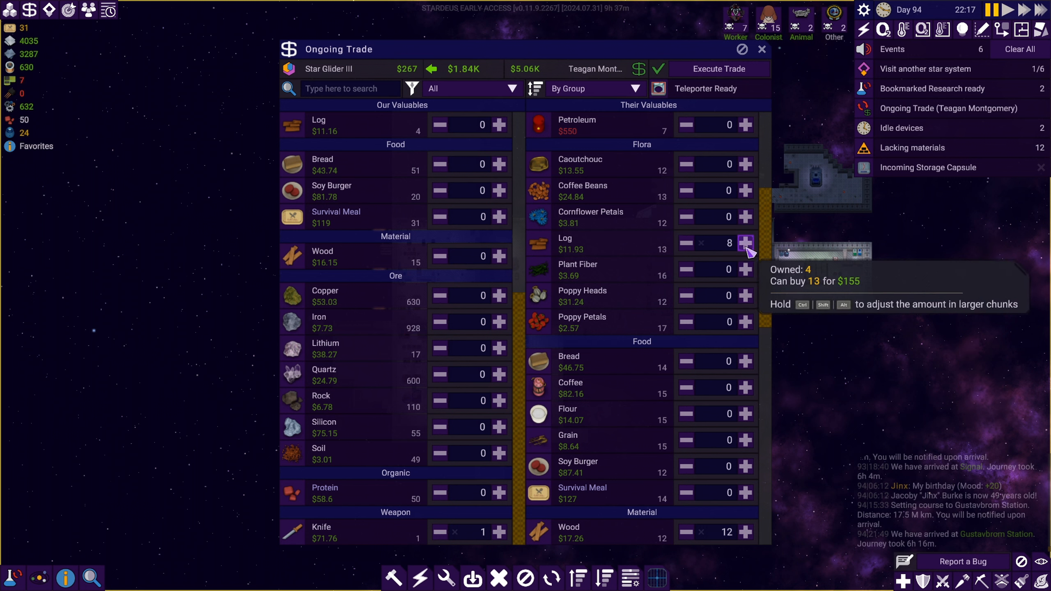
click(745, 242)
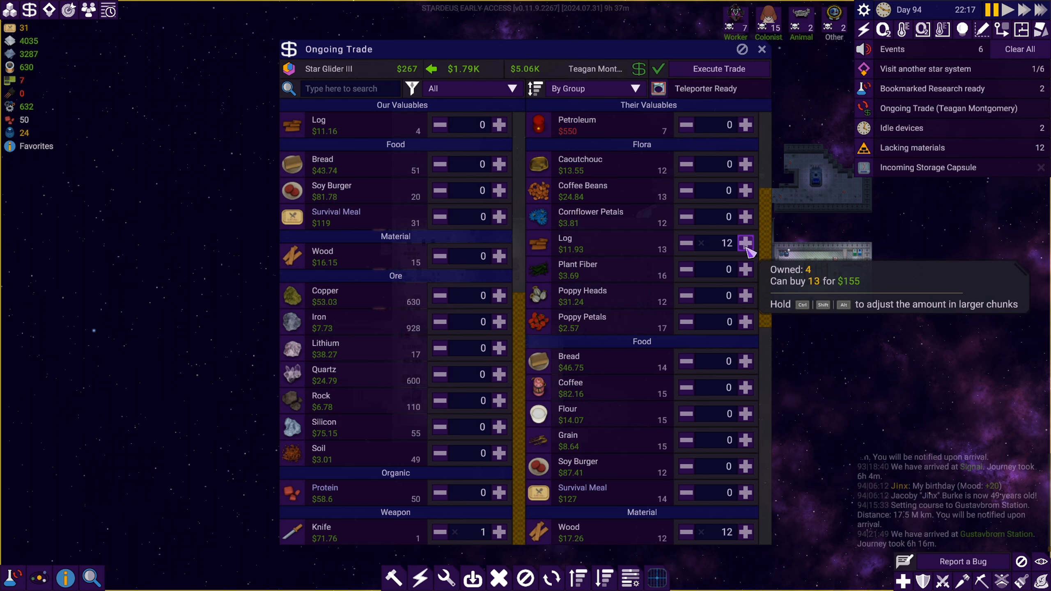
click(744, 243)
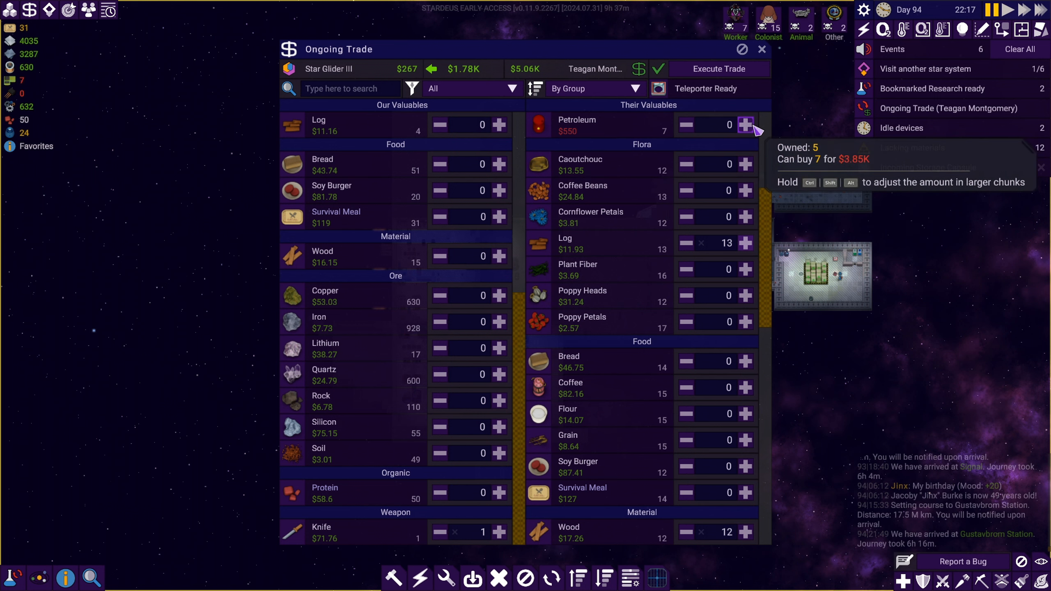
Add 2 petroleum and execute the trade.
click(745, 125)
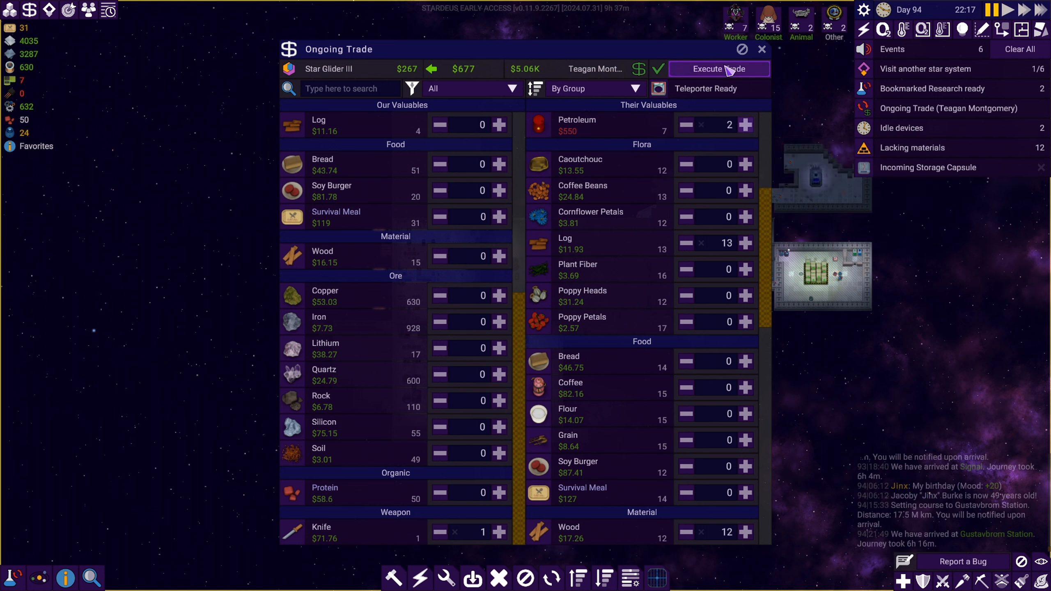
click(718, 69)
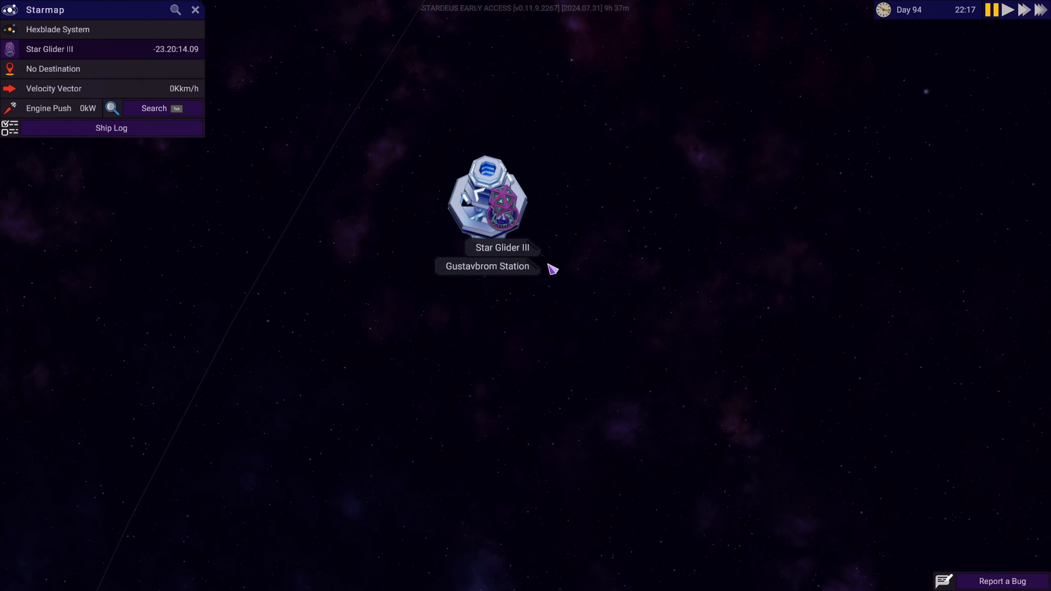
Zoom the starmap out over the Hexblade System and return to the ship view.
scroll(down, 3)
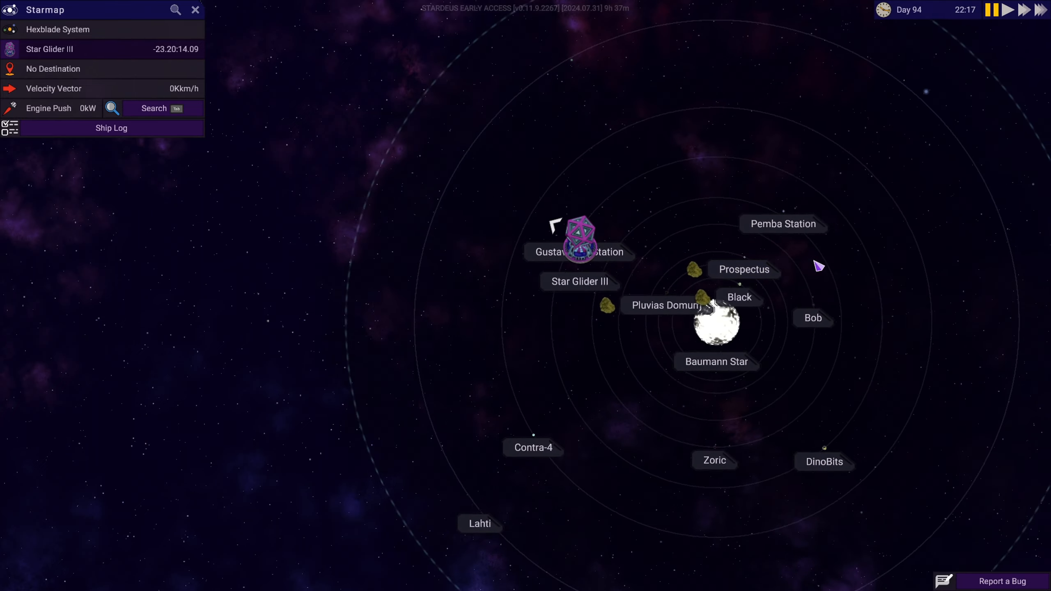
click(781, 224)
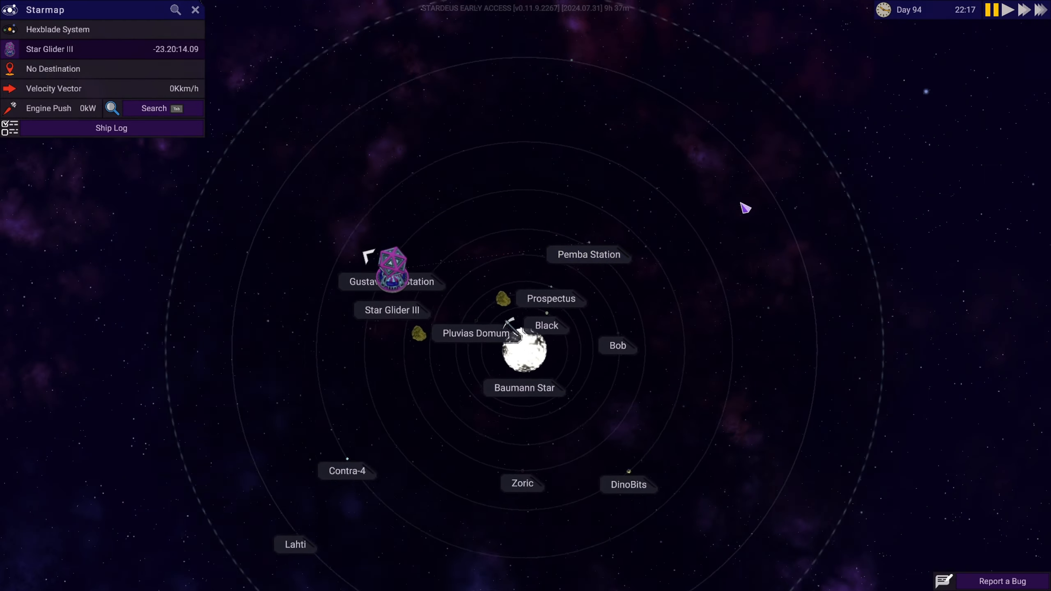
click(195, 9)
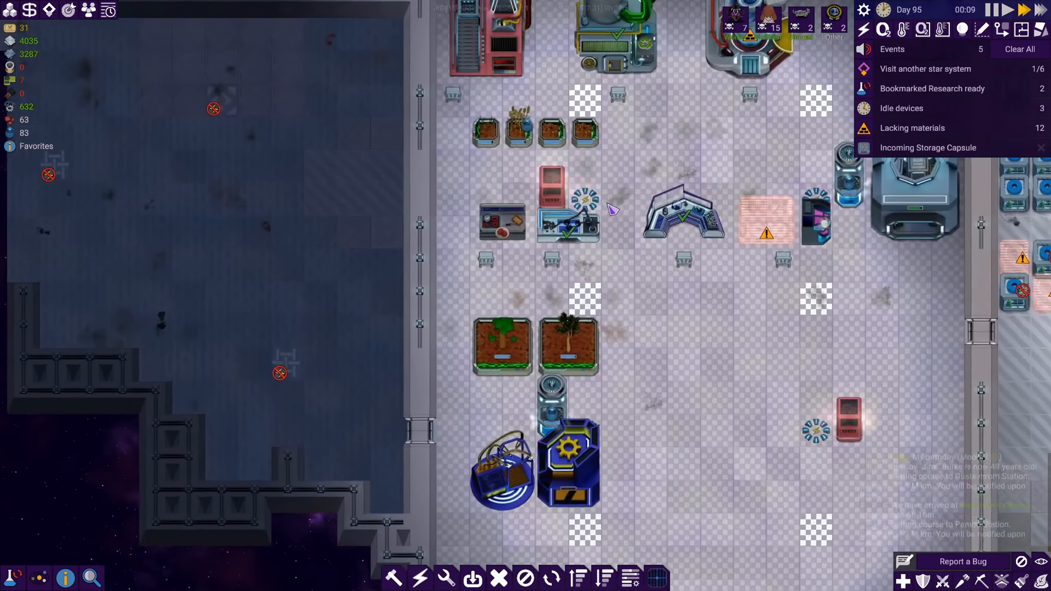
Switch the Crafting Station's product from Improved Microchip to Gold Wire x5.
click(568, 210)
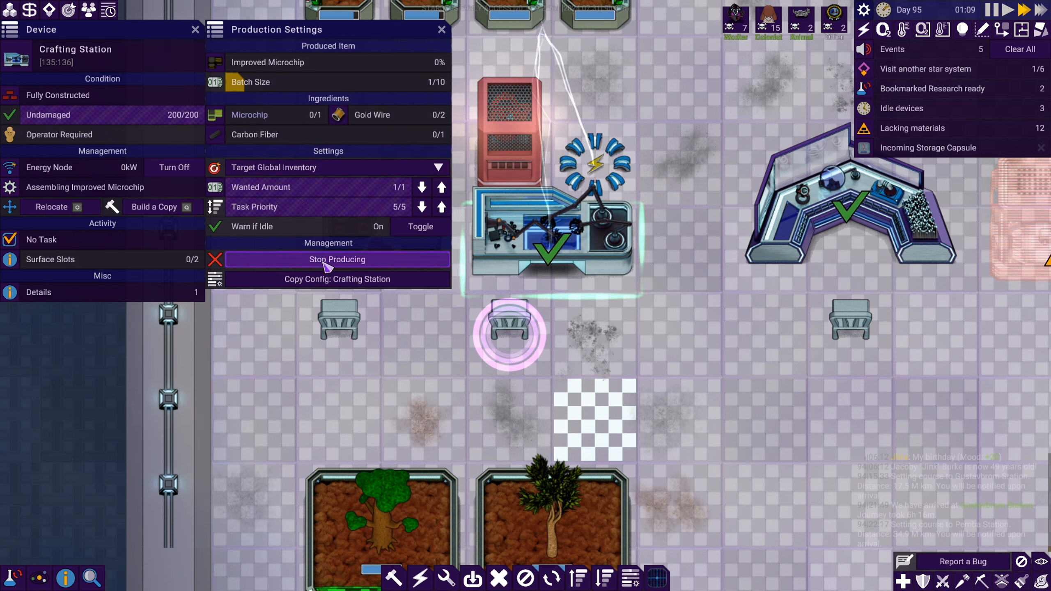
click(337, 260)
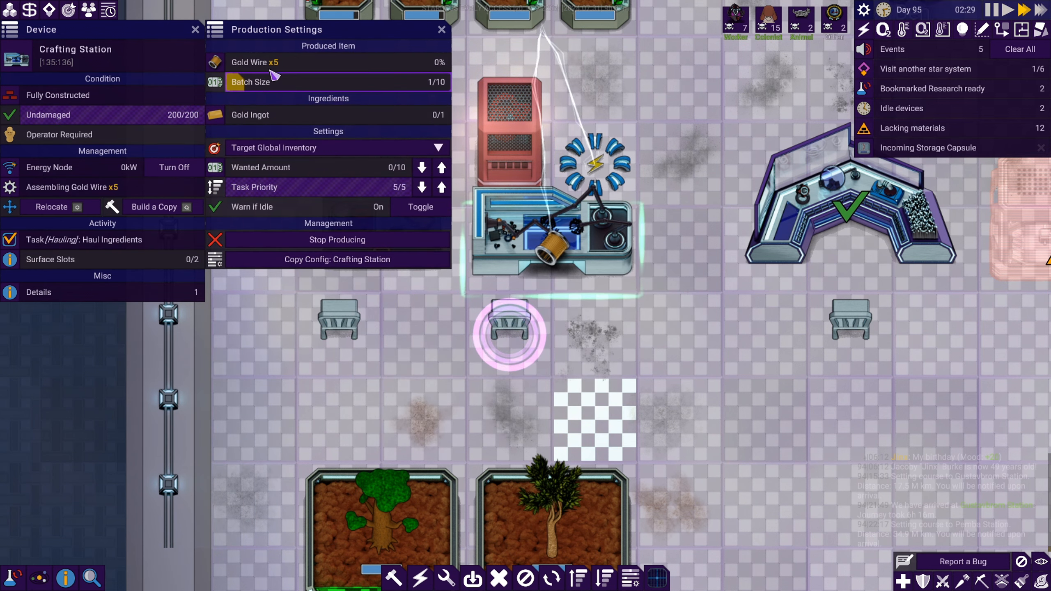
mouse_move(441, 167)
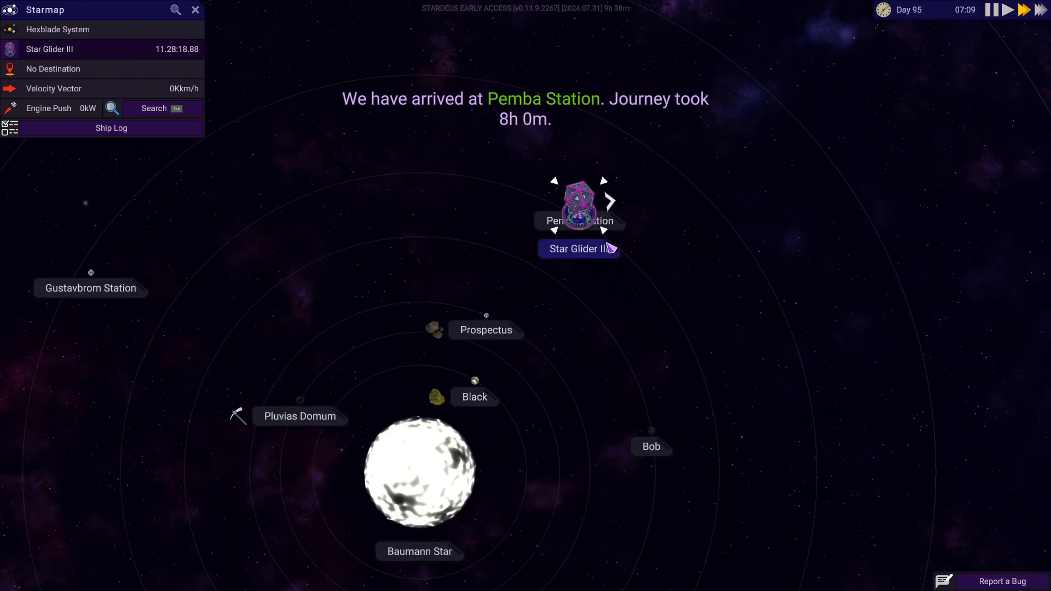
Browse Pemba Station's trade offer without buying, then bring up the pause menu.
click(577, 221)
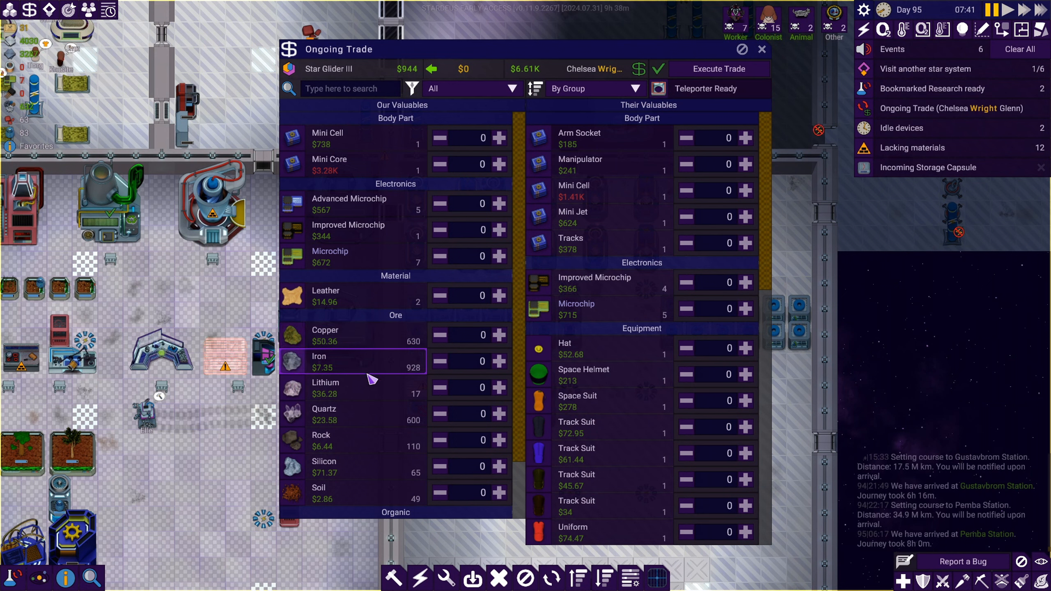
mouse_move(356, 204)
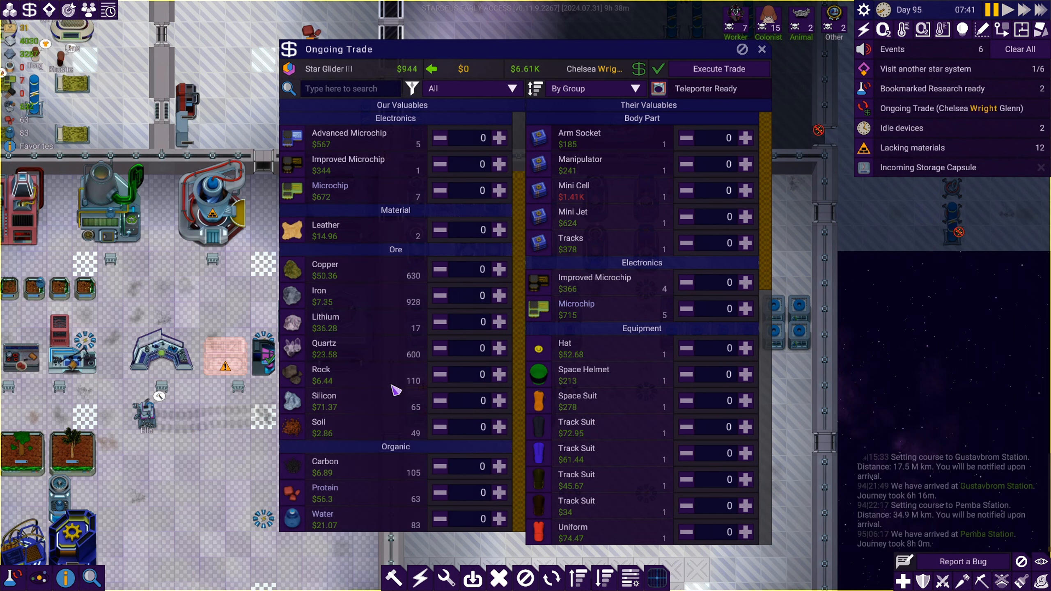
mouse_move(352, 492)
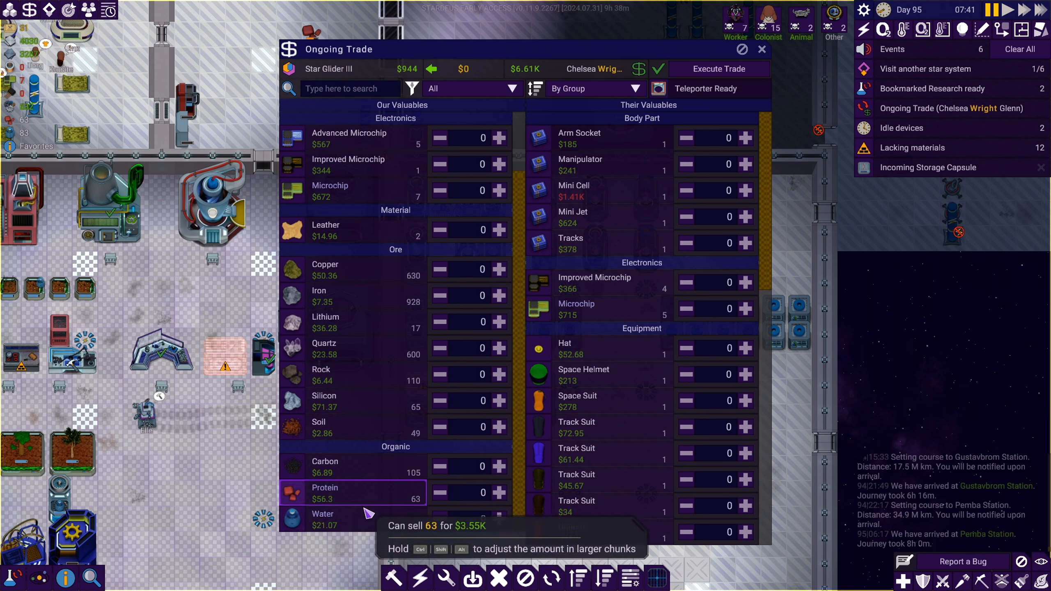
scroll(down, 3)
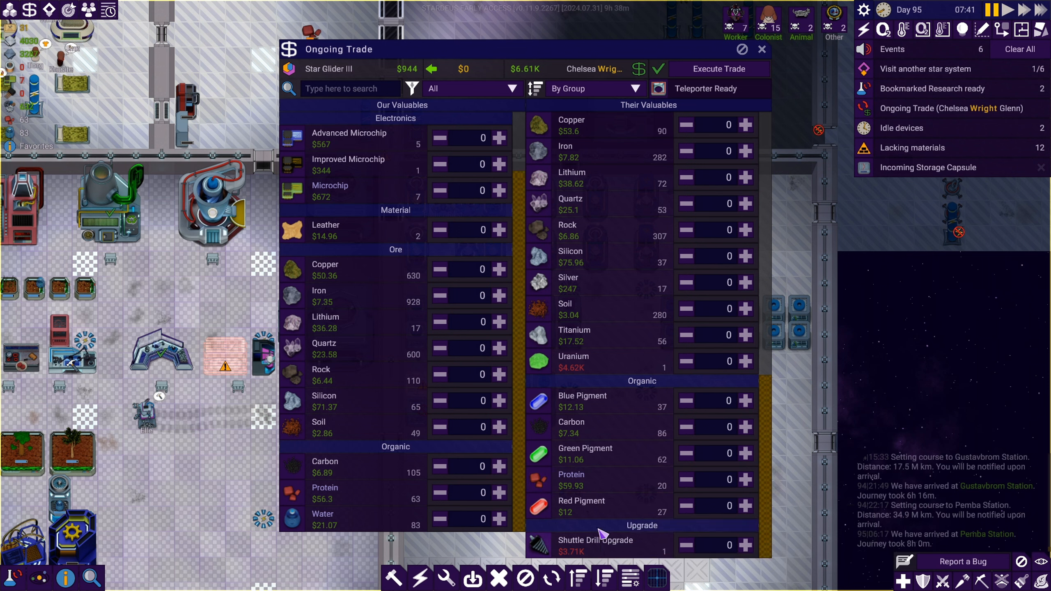
mouse_move(596, 362)
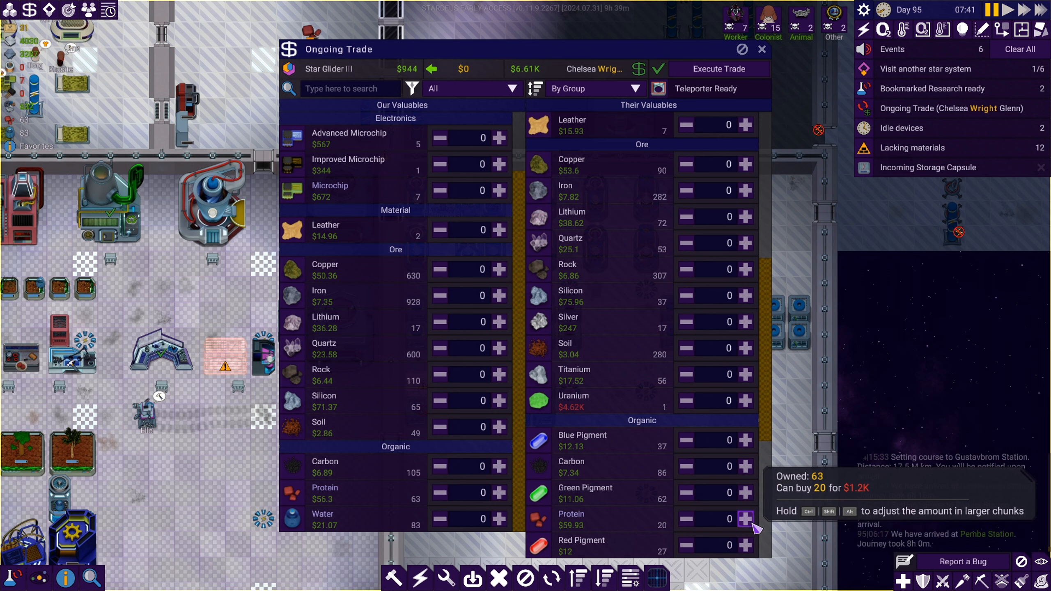
scroll(down, 3)
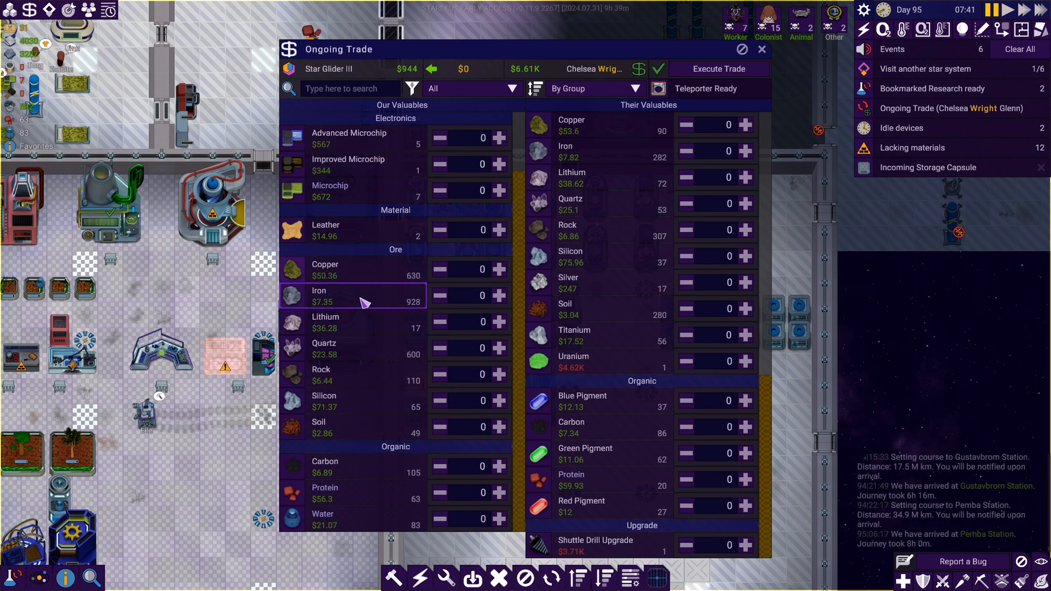
mouse_move(329, 322)
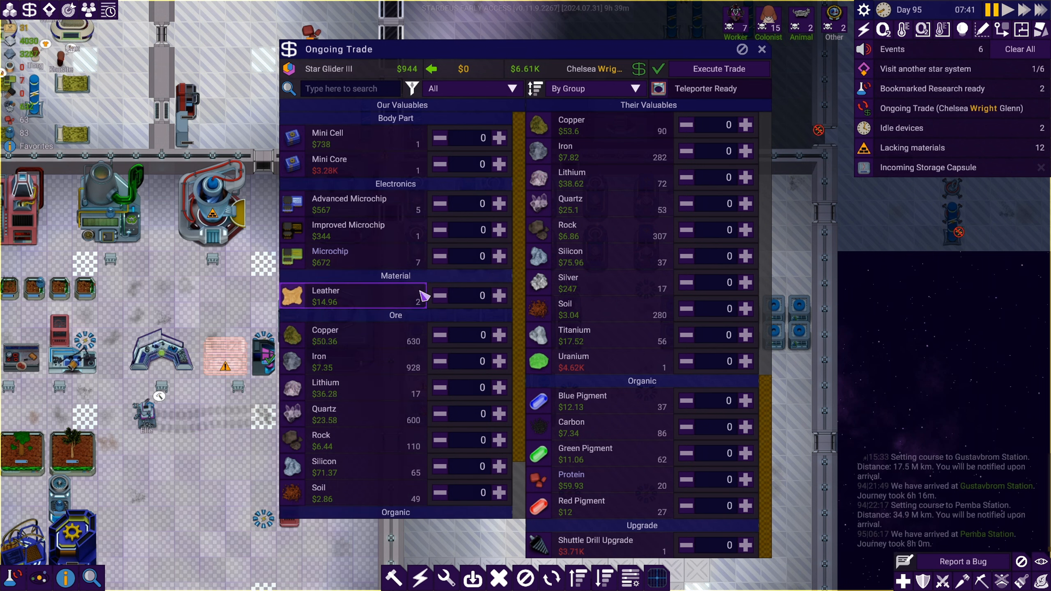
mouse_move(764, 57)
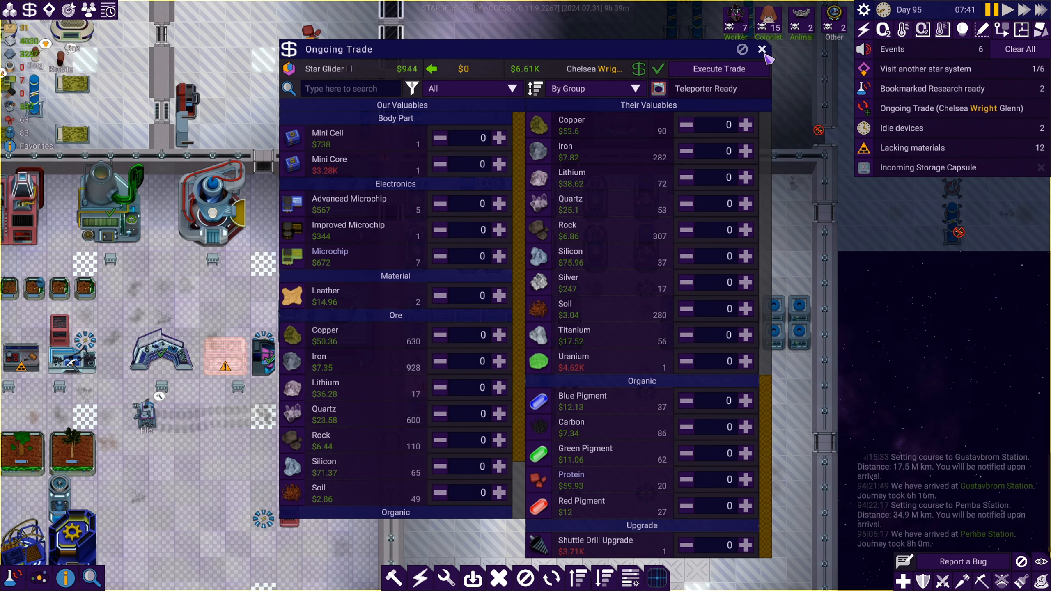
key(Escape)
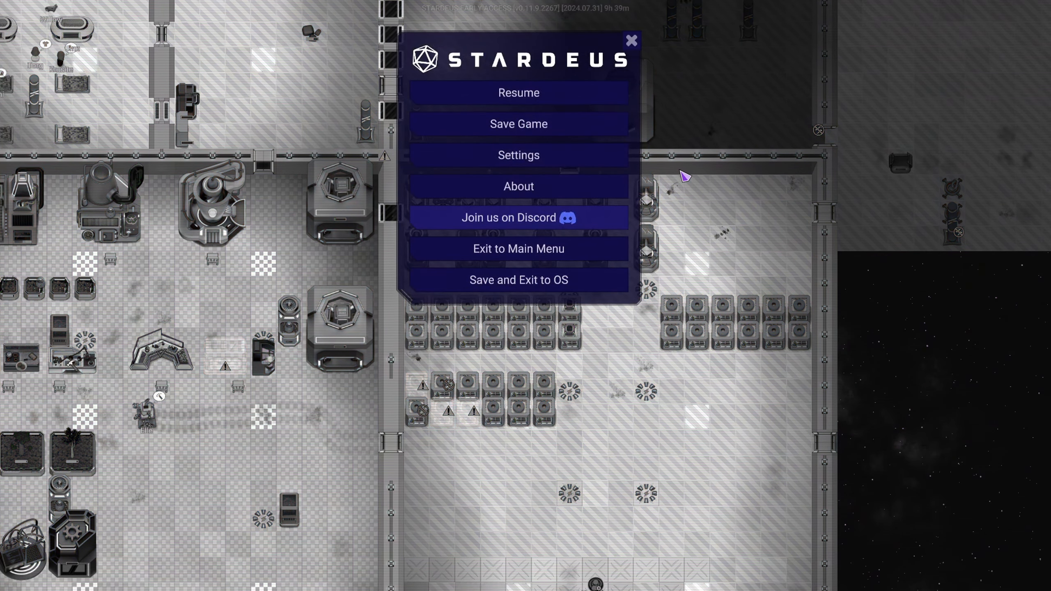
From the starmap, set Star Glider III's course for the planet Bob.
click(518, 92)
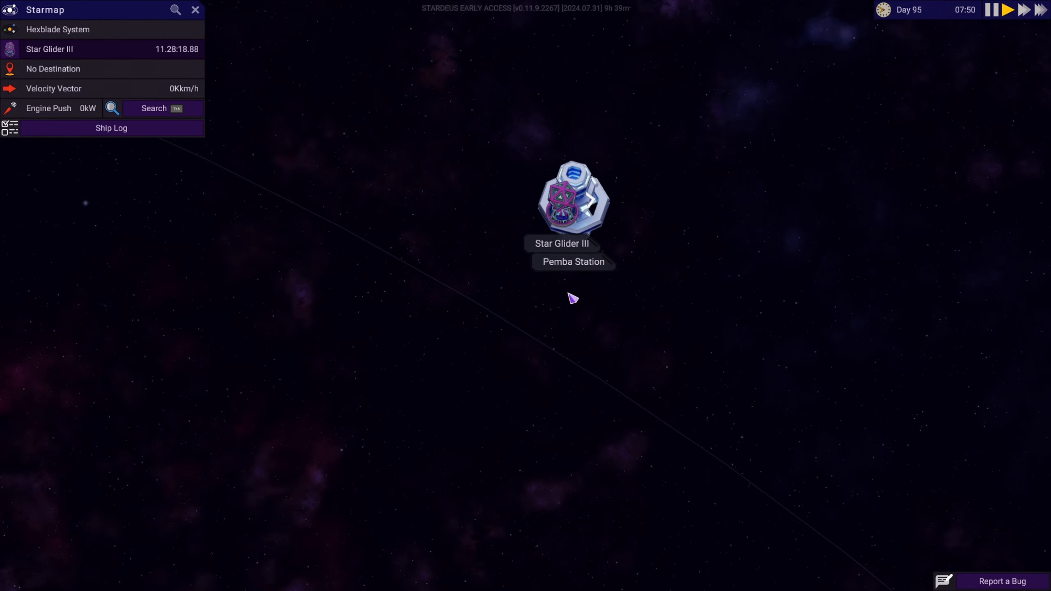
scroll(down, 3)
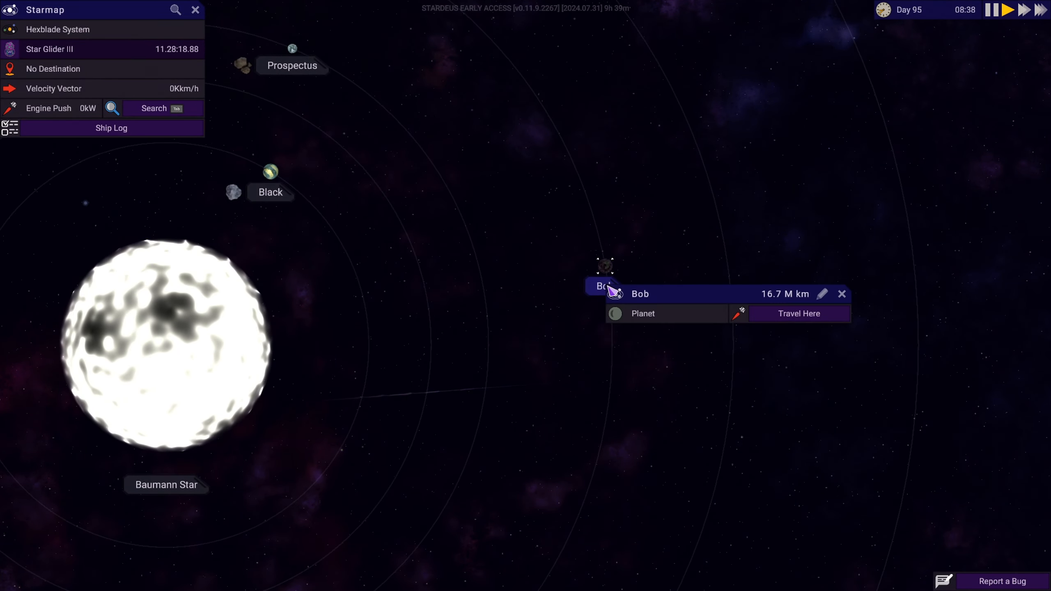
click(798, 312)
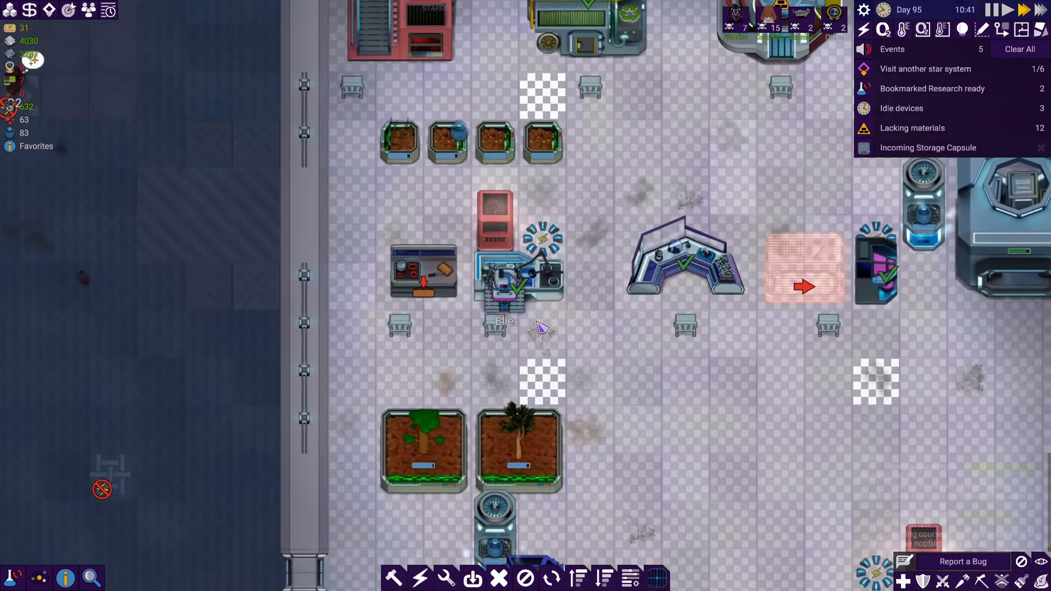
Set the Crafting Station to Copper Wire x5 and raise its wanted amount.
click(519, 281)
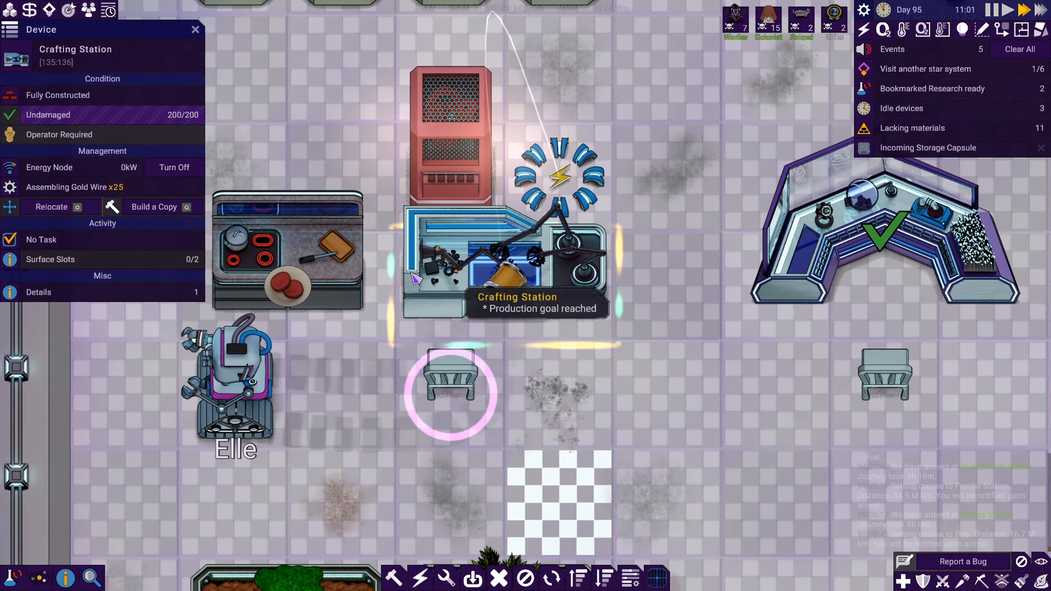
click(74, 187)
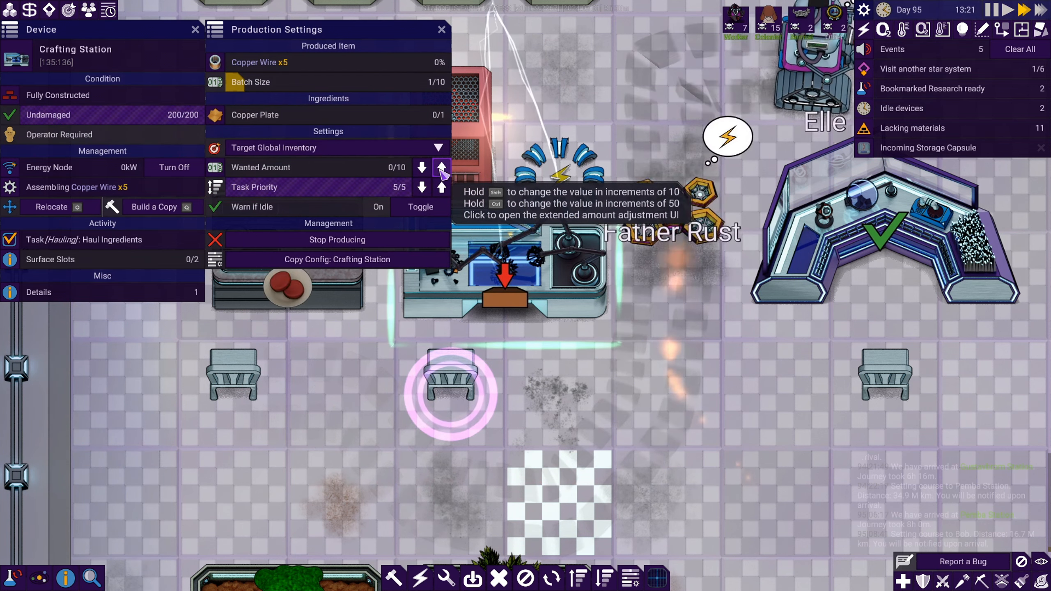
click(441, 167)
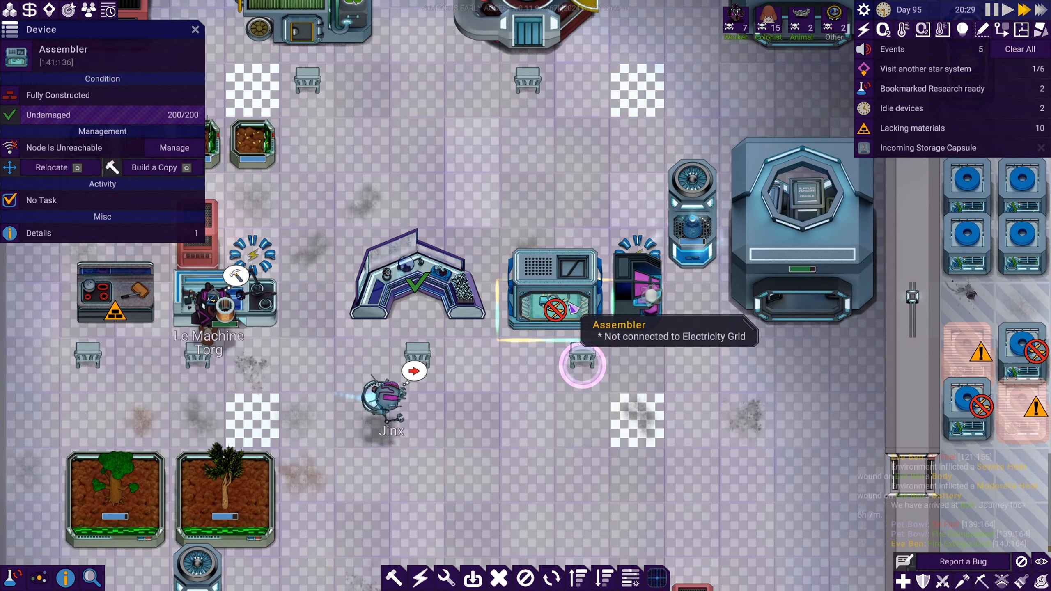
Show the starmap info popup for Bob's moon Mann, 35.4K km away.
click(636, 281)
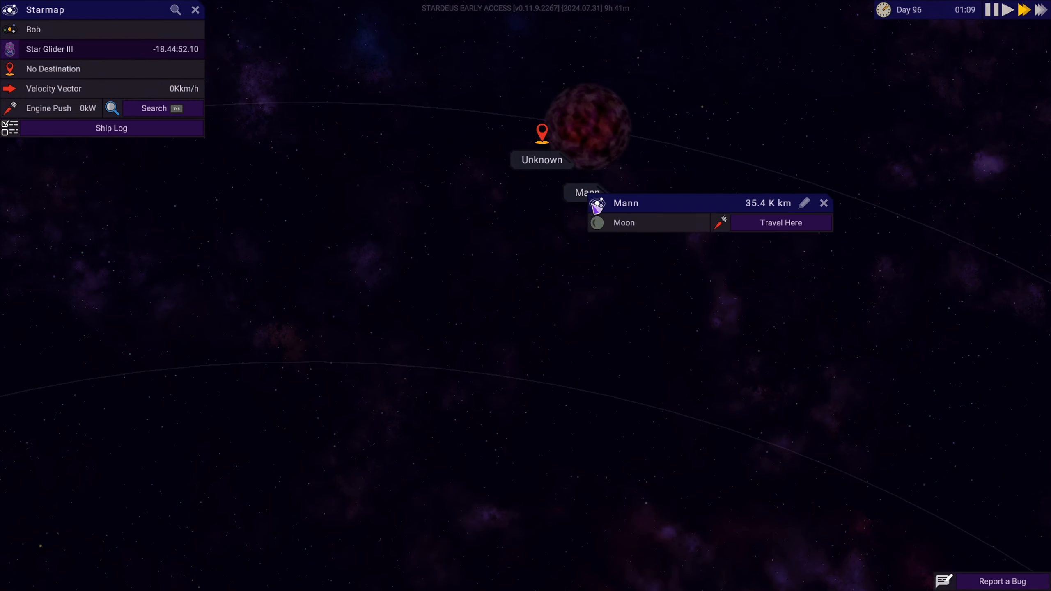
Set course for the moon Mann and arrive after 5h 29m.
click(772, 221)
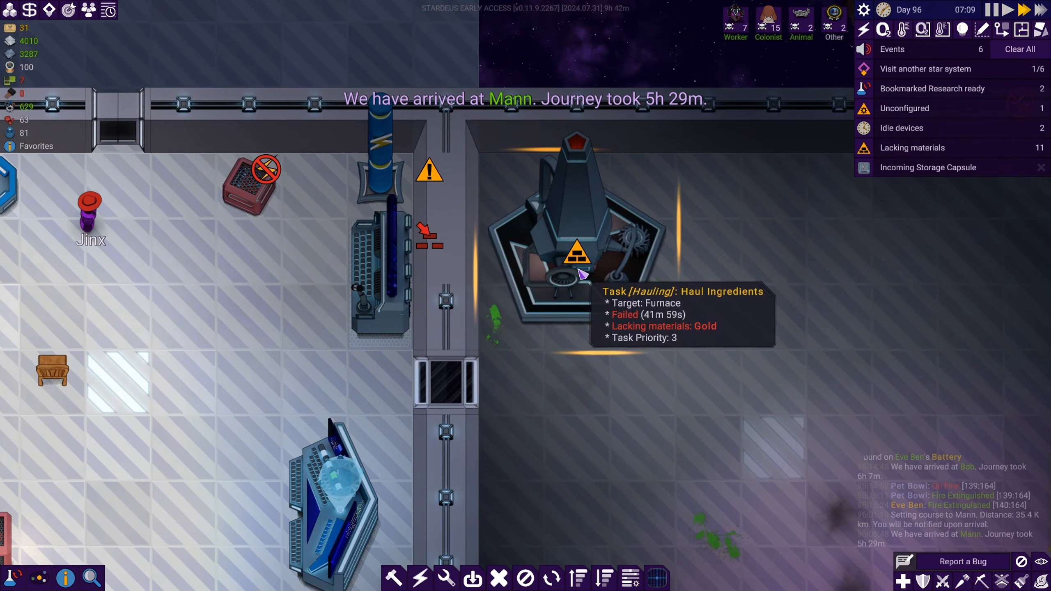
Change the Furnace's production from Gold Ingot to Copper Plate.
click(575, 241)
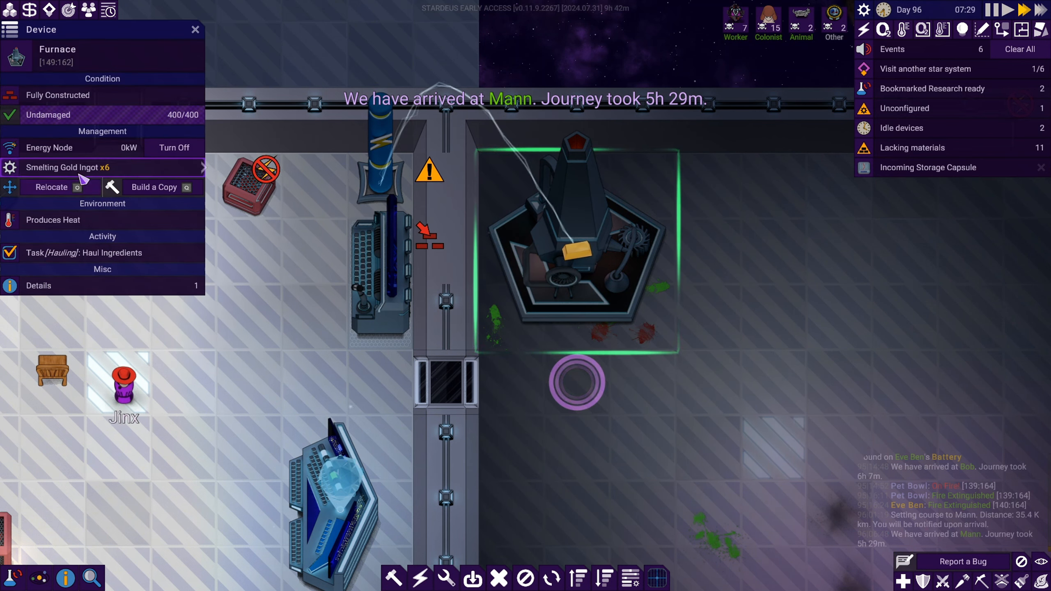
click(66, 167)
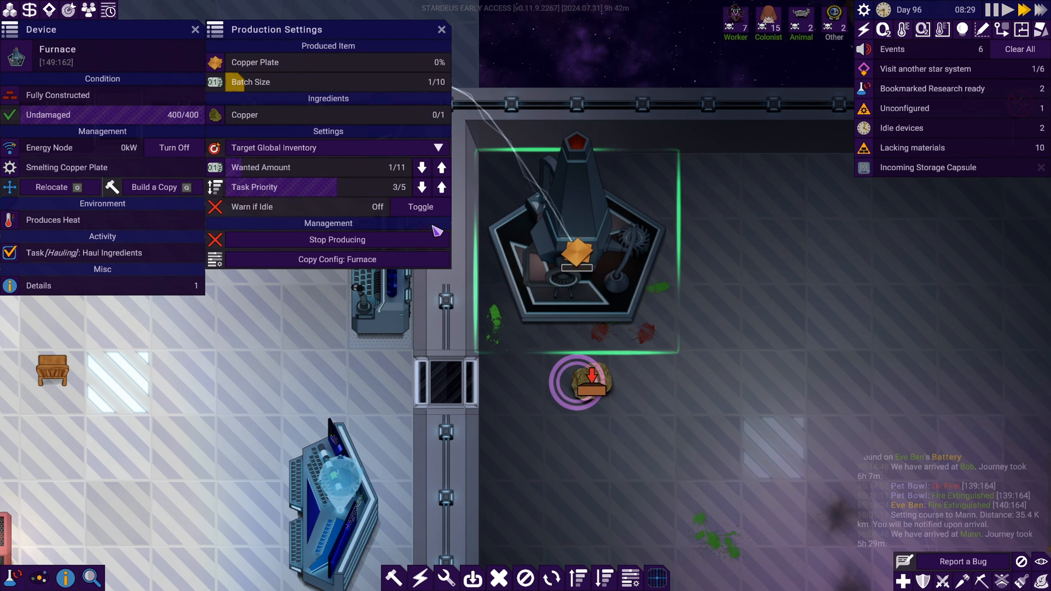
click(441, 167)
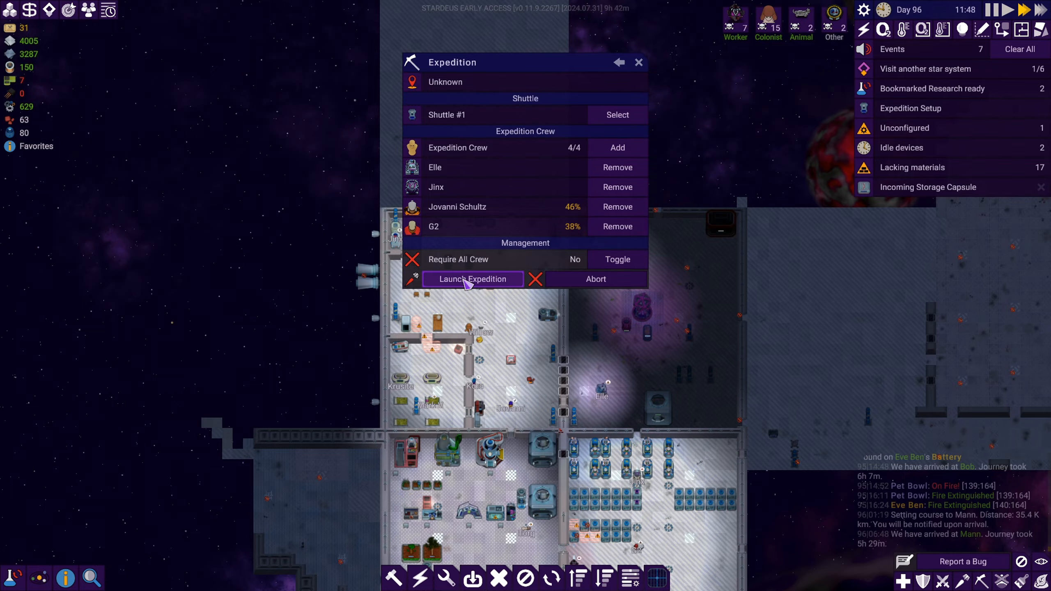
Launch the four-crew expedition and open the Assembler's production target list.
click(472, 279)
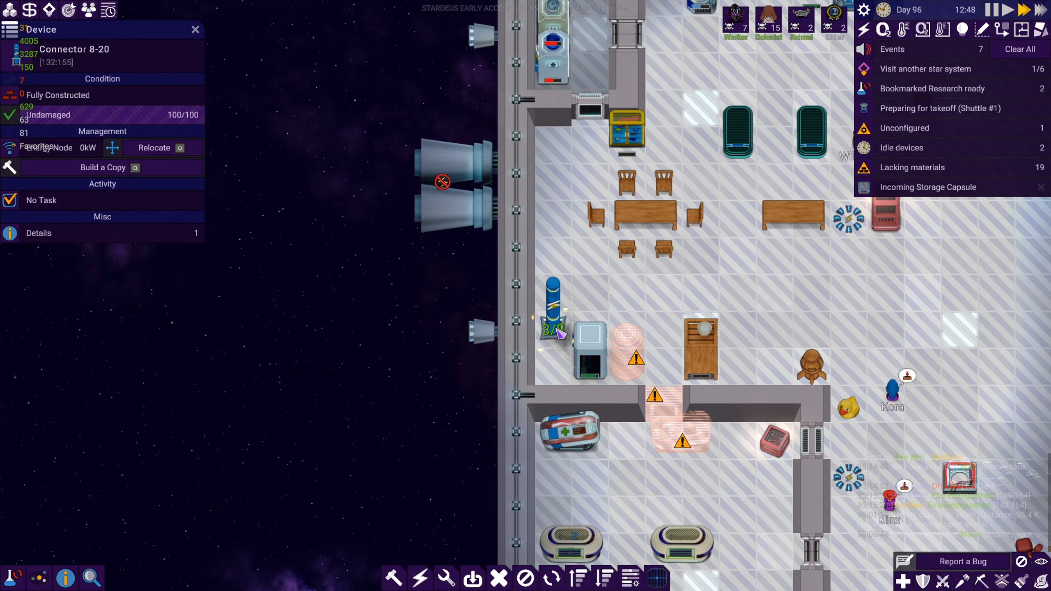
click(195, 29)
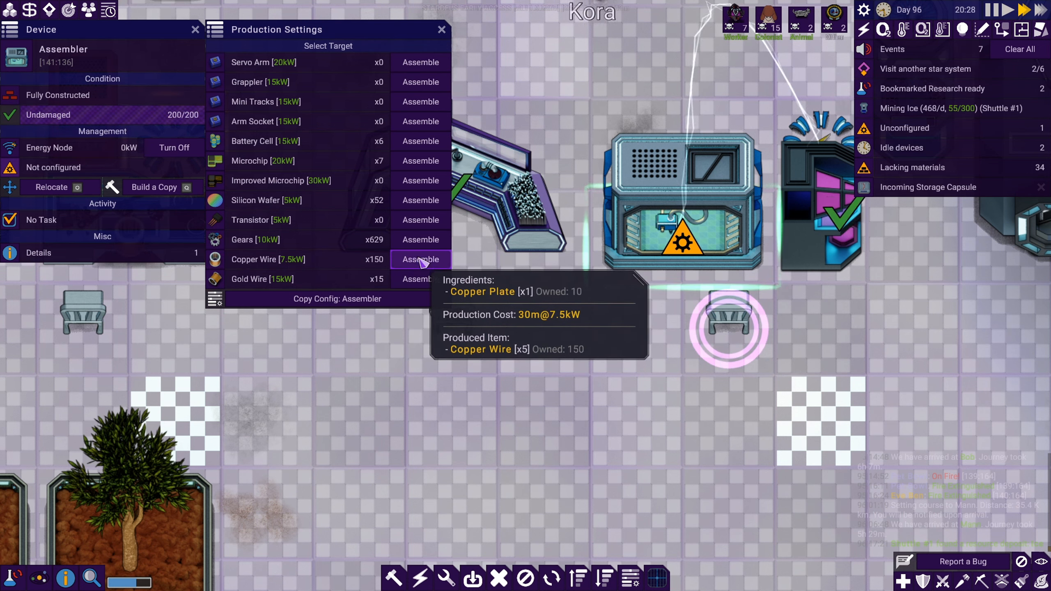
Assign copper wire to the assembler and a batch of ten Knives to the Crafting Station, then view Space Travel pieces.
click(419, 260)
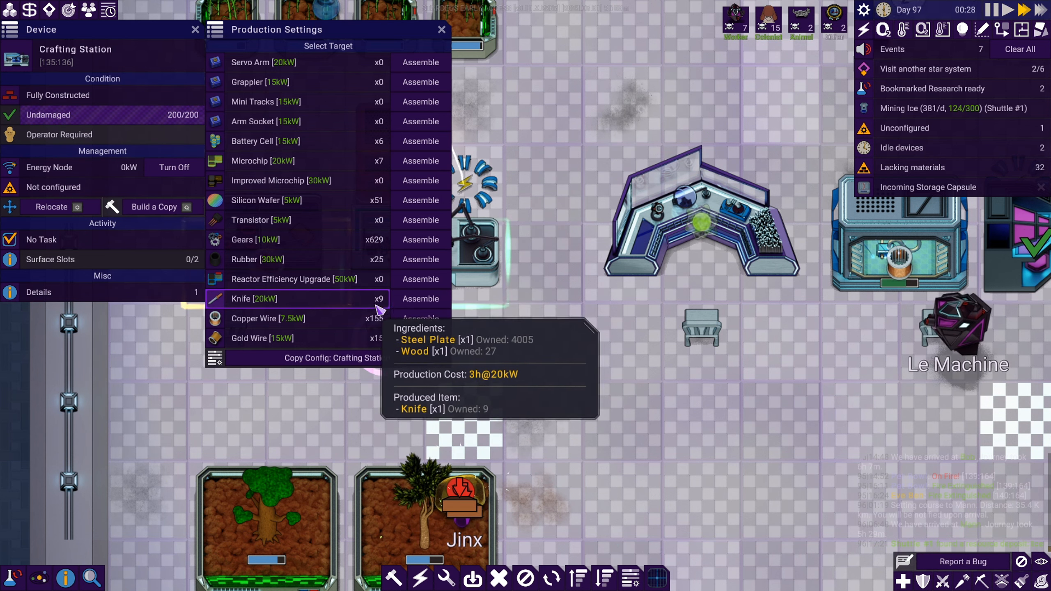
click(253, 298)
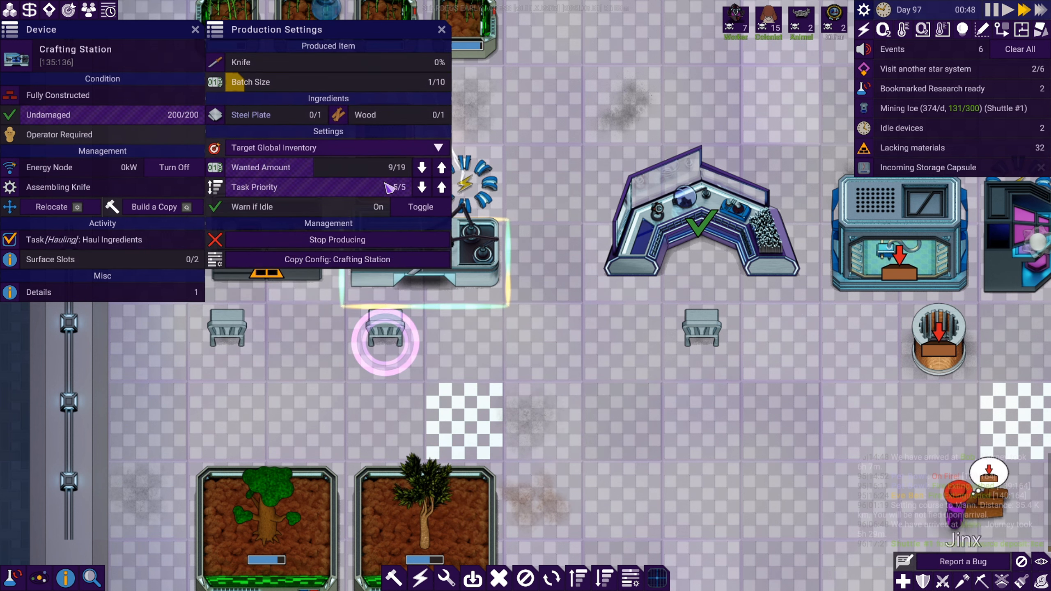
mouse_move(419, 126)
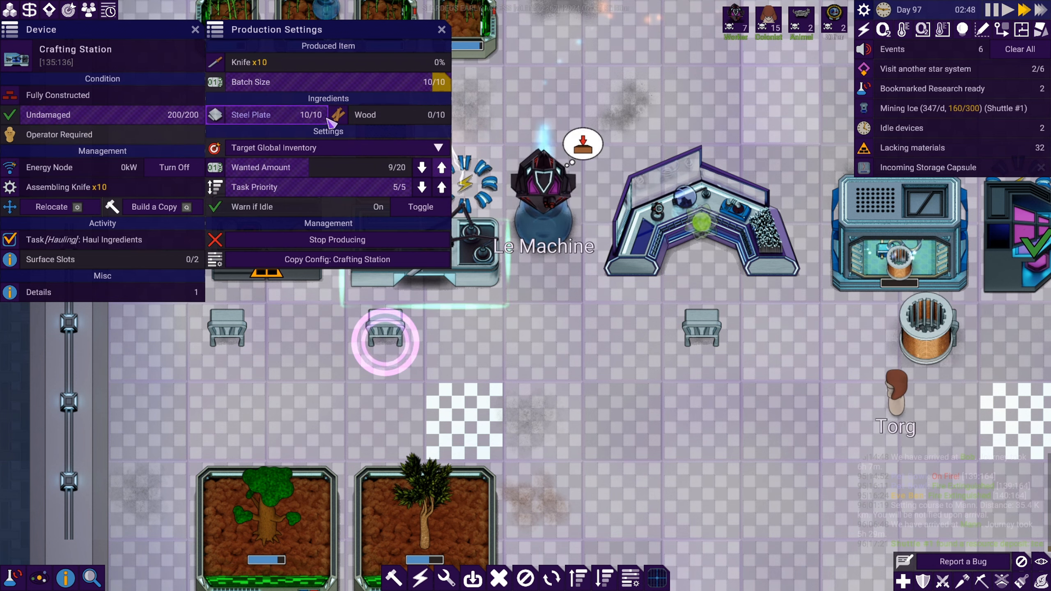
mouse_move(366, 115)
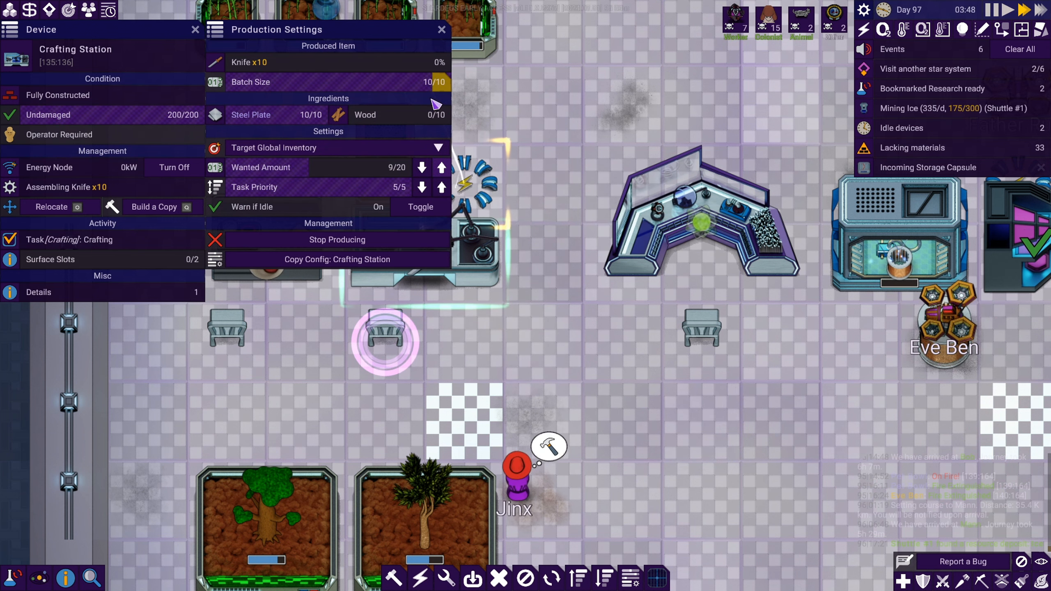
click(402, 81)
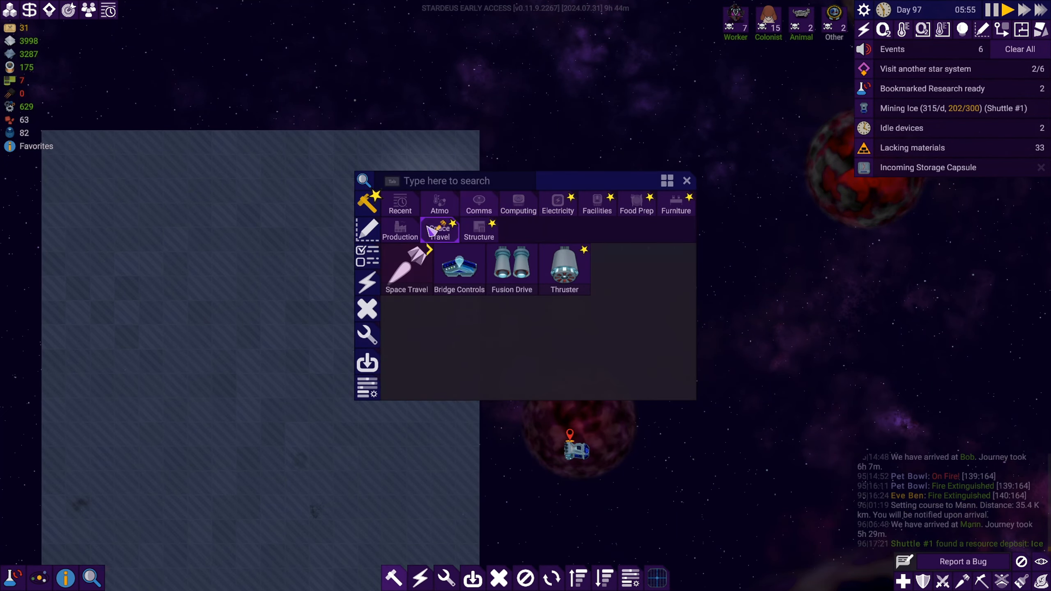
Show the Structure building pieces, then leave the Build menu for the research room.
click(479, 233)
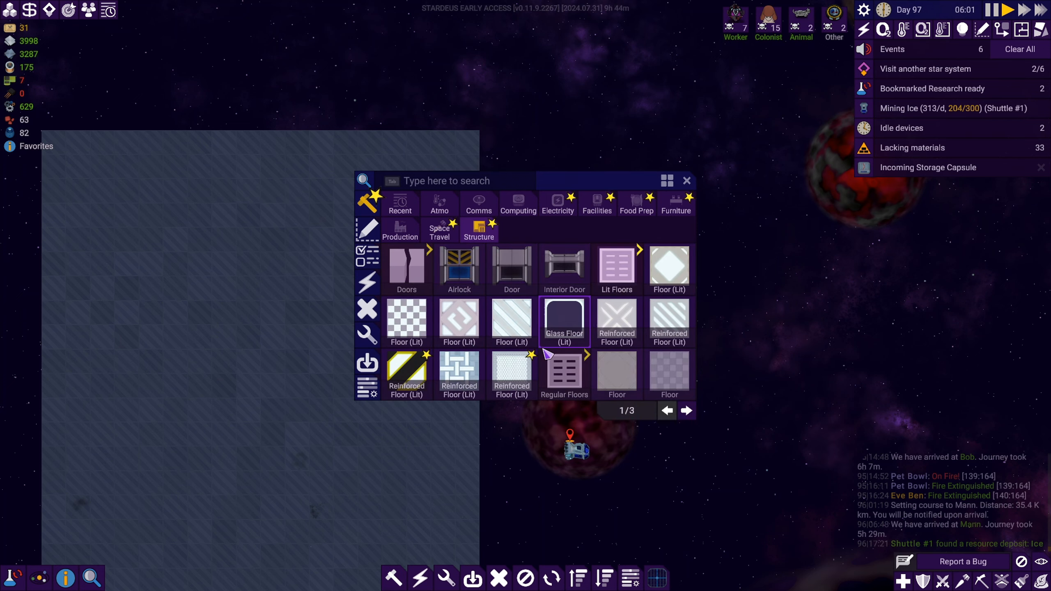
click(685, 410)
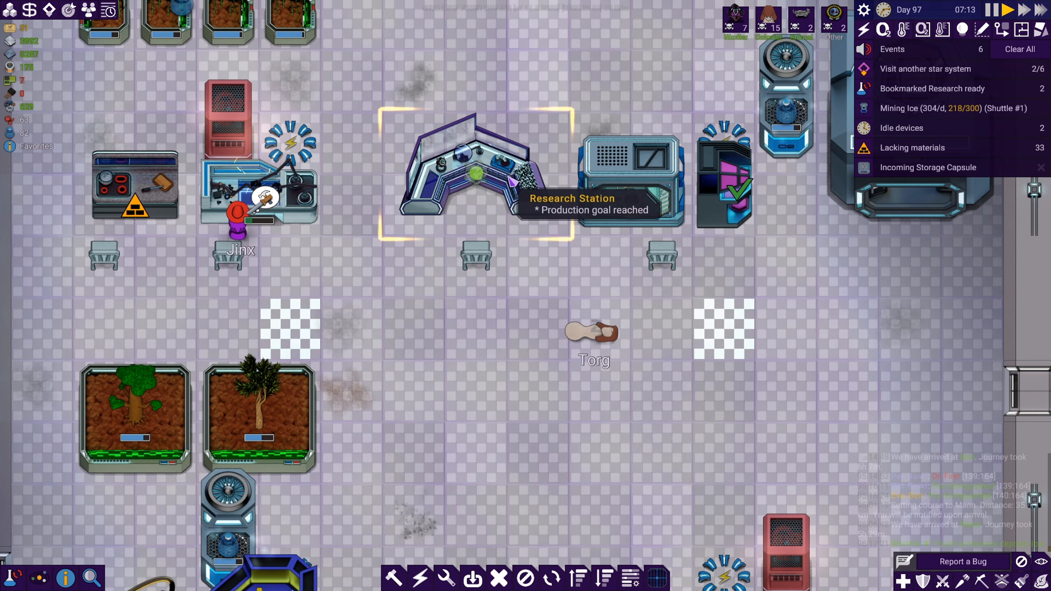
Set the Research Station's production target to Biotic Datoids.
click(476, 168)
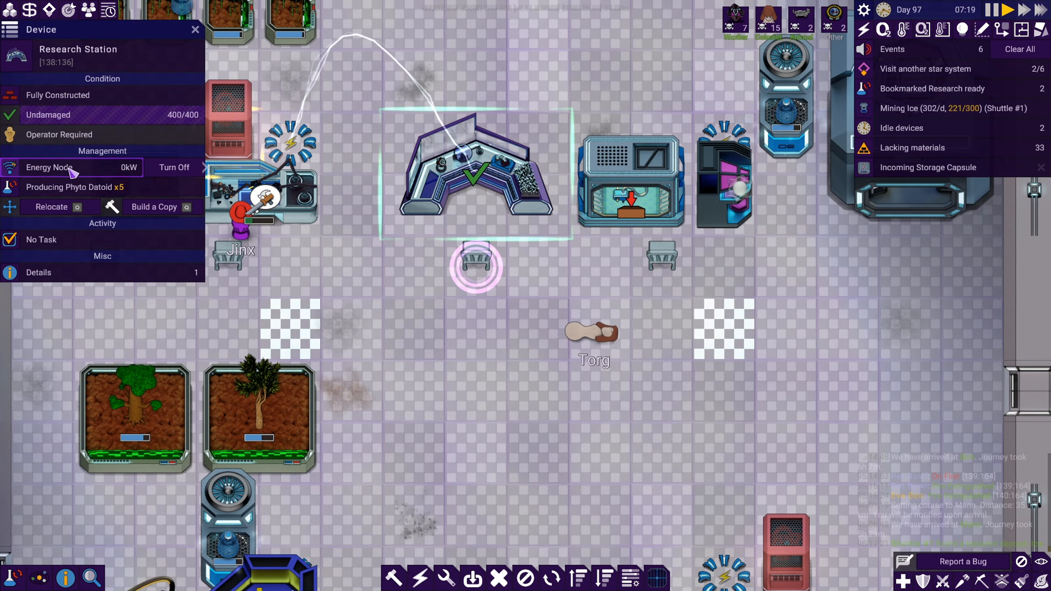
click(75, 187)
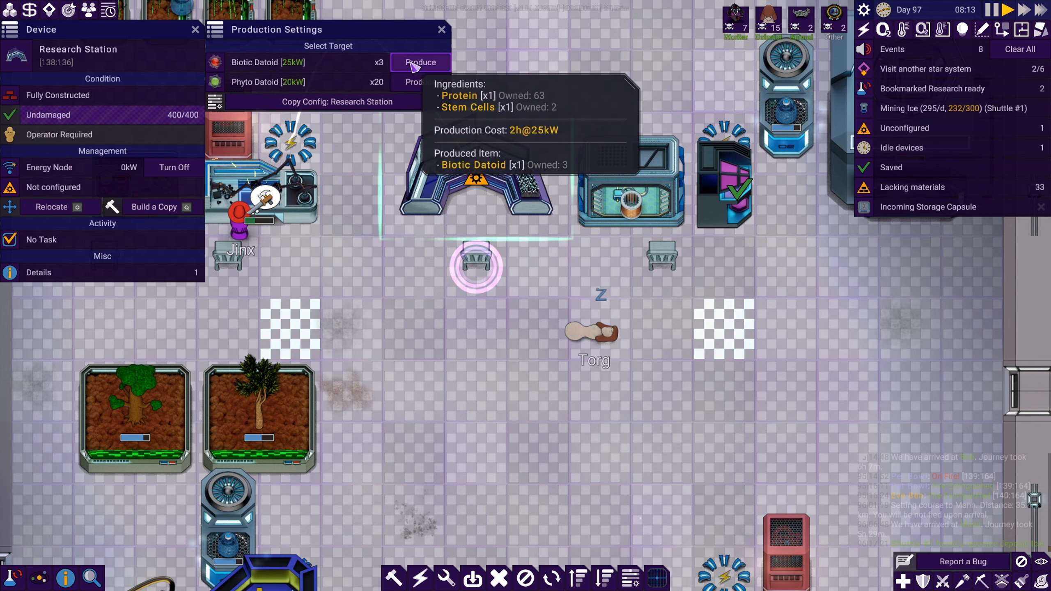
click(421, 61)
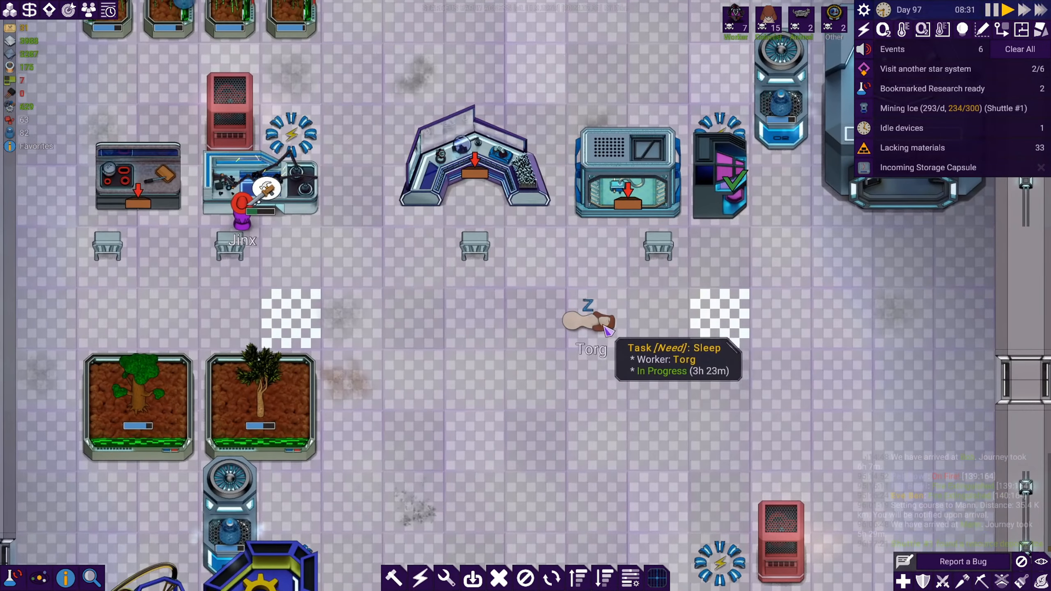
Review the sleeping colonist's full stats, then bring up the Build menu's Structure pieces.
click(588, 321)
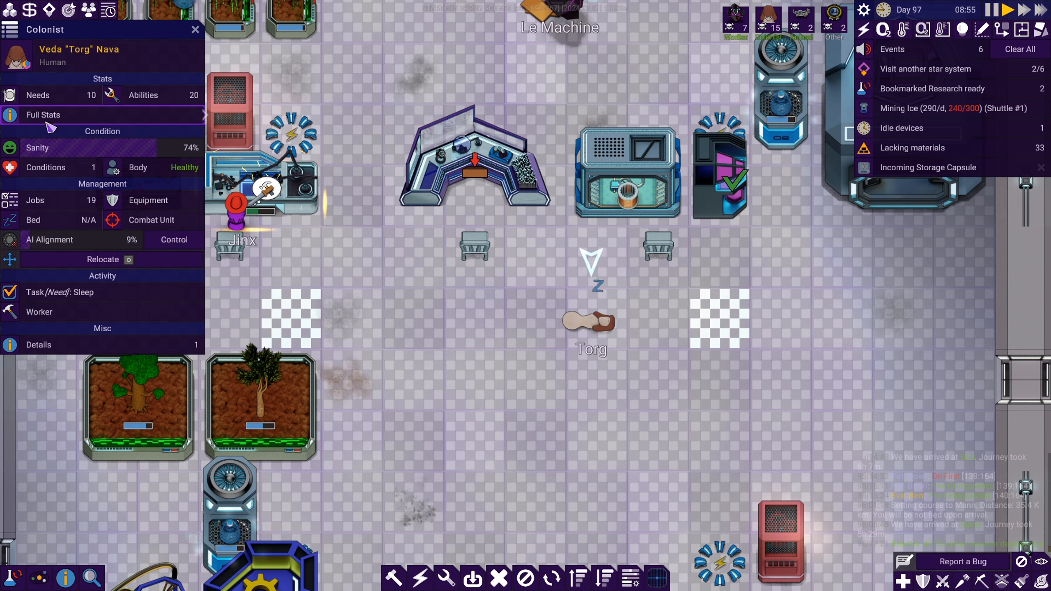
click(43, 115)
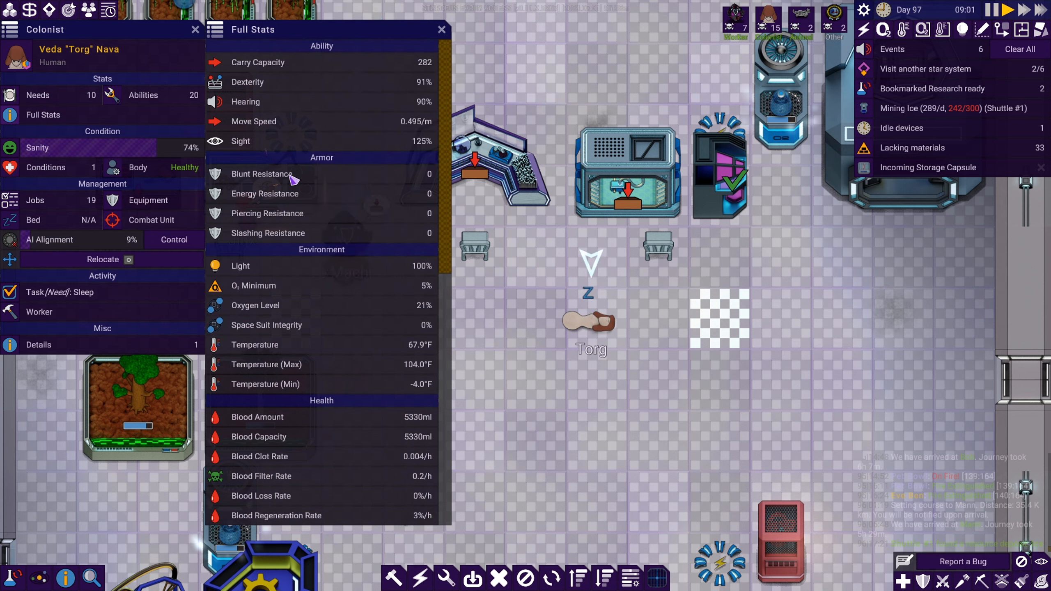
mouse_move(296, 307)
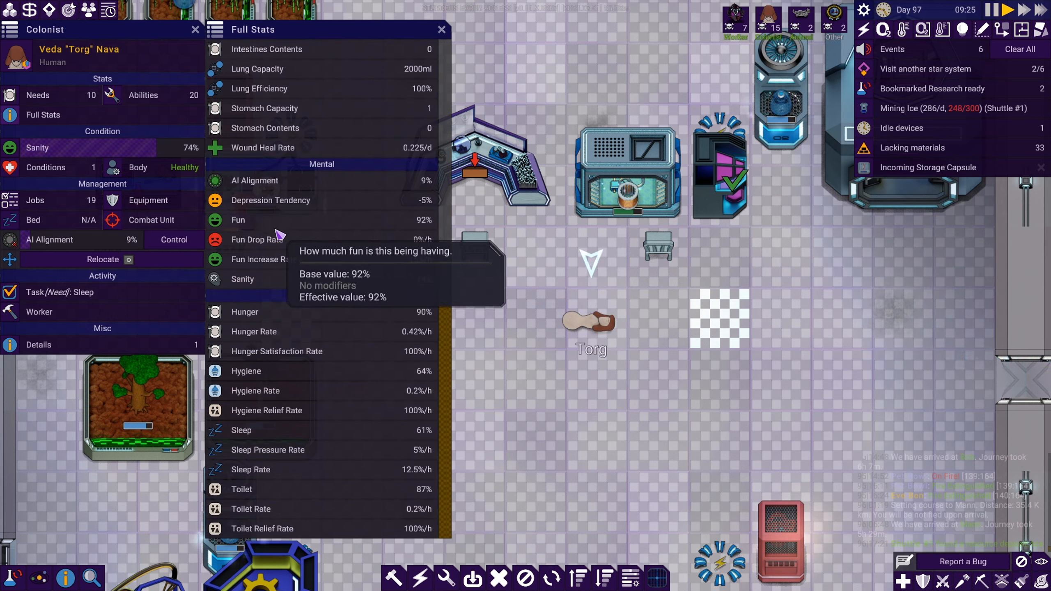
mouse_move(289, 260)
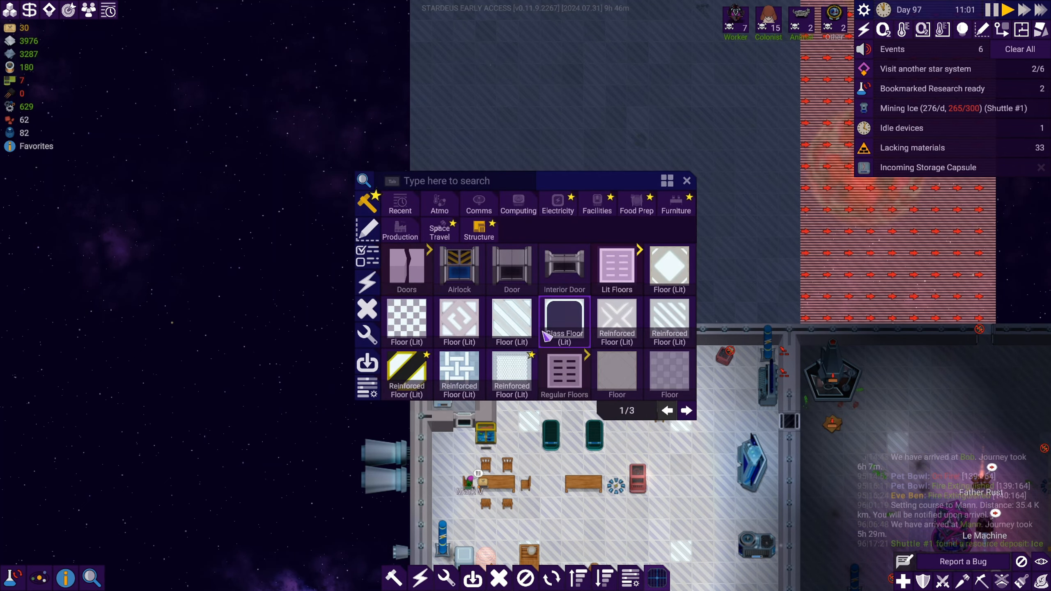
click(686, 410)
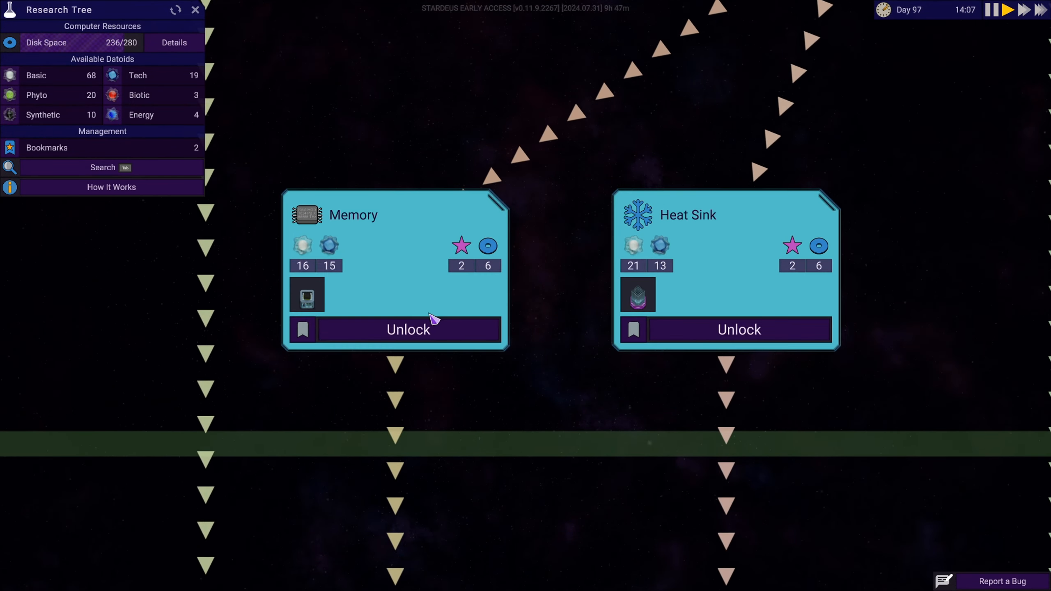
mouse_move(307, 294)
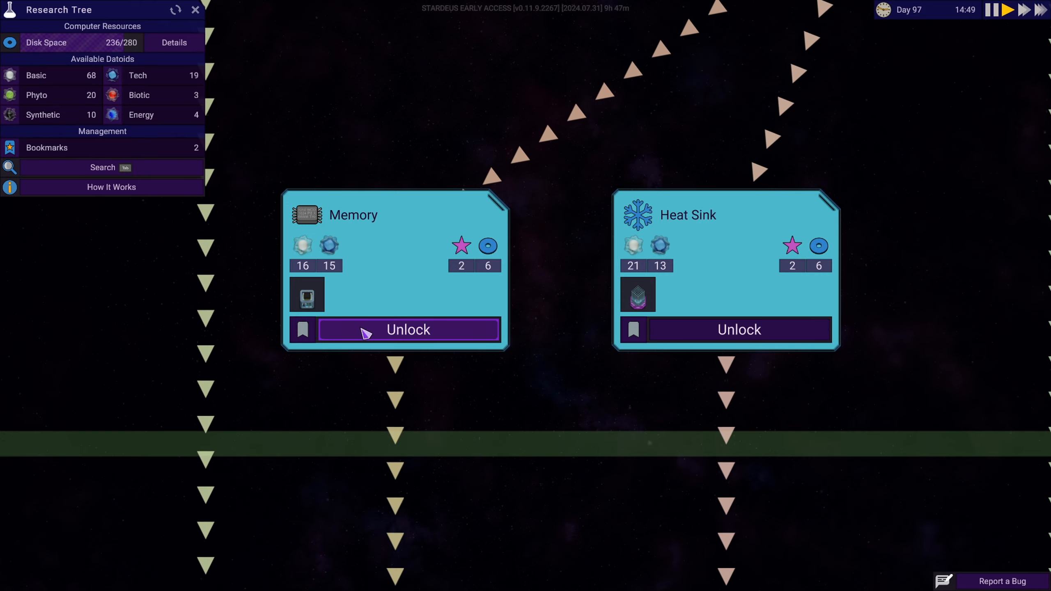
mouse_move(386, 339)
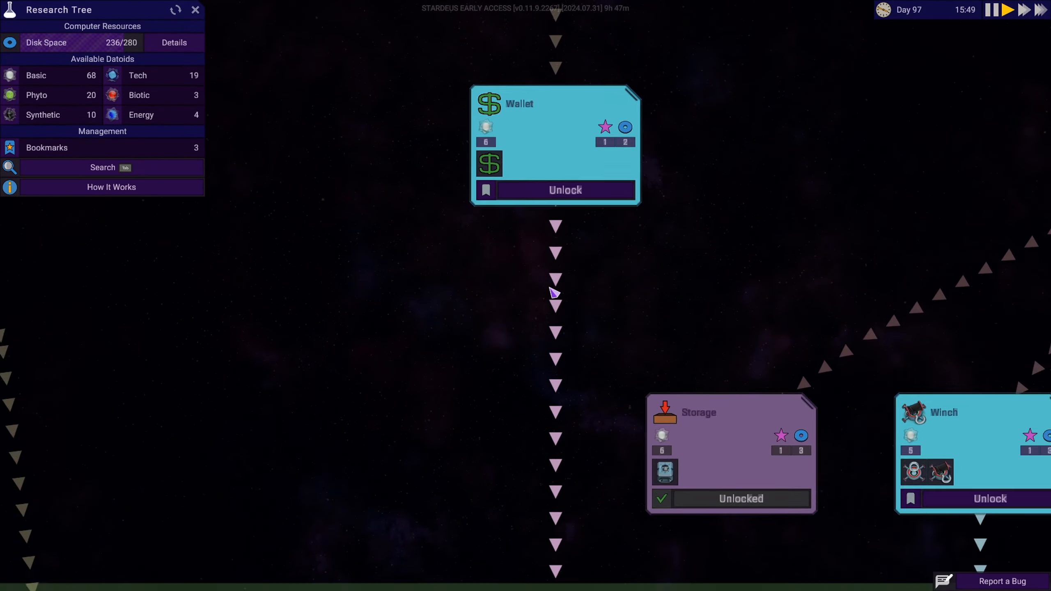
Unlock Jukebox in the research tree, dropping Basic datoids to 58 and Tech to 14.
scroll(down, 3)
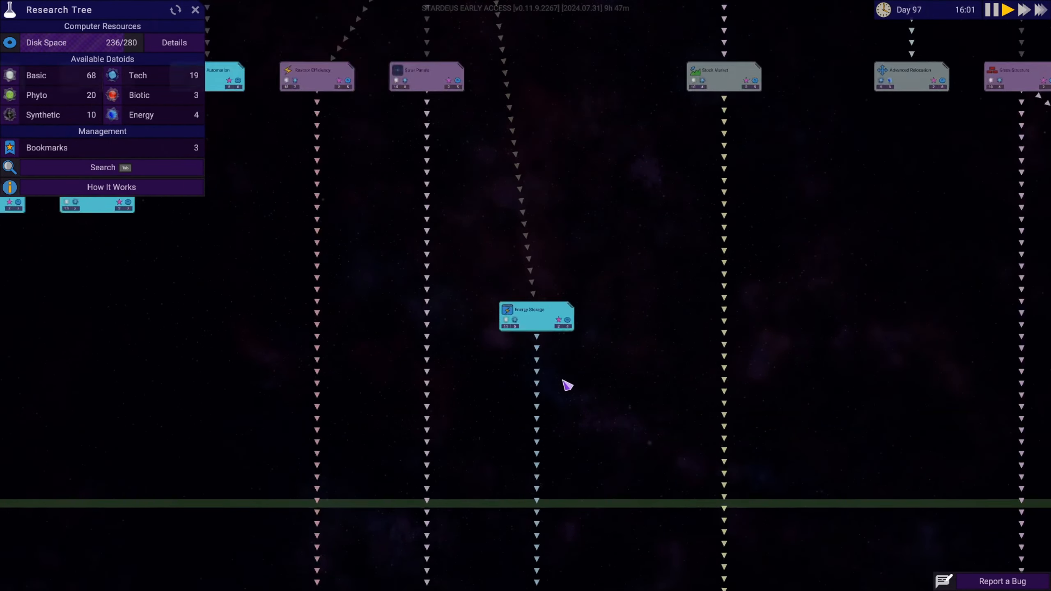
click(535, 315)
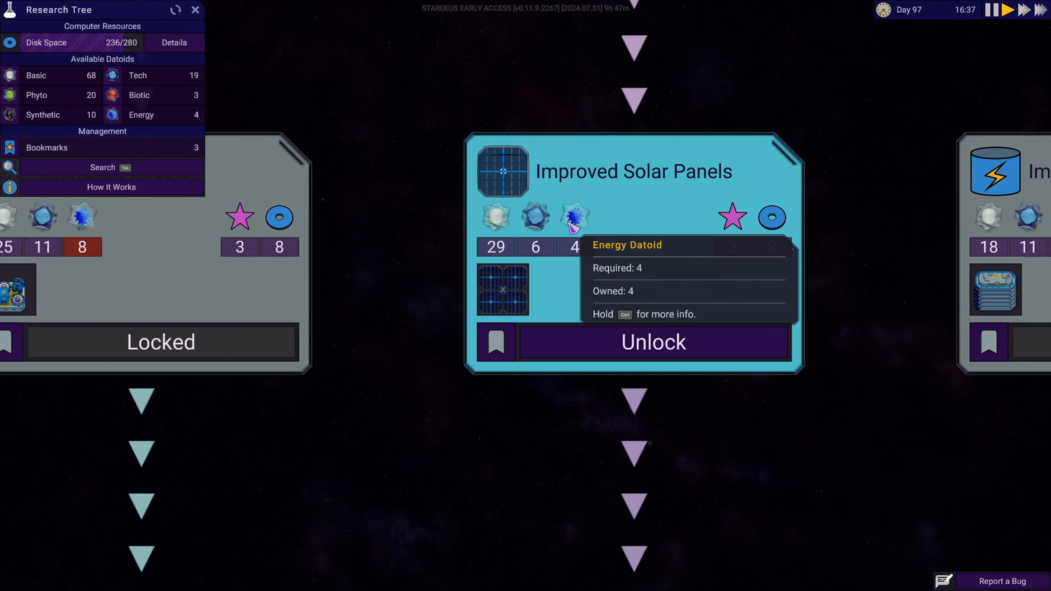
mouse_move(502, 290)
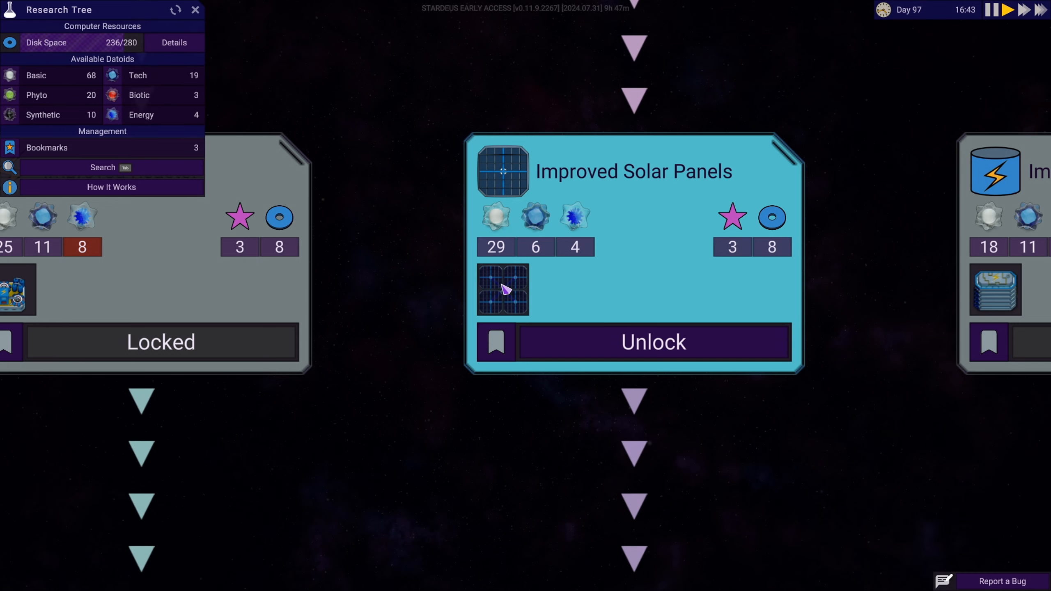
mouse_move(502, 289)
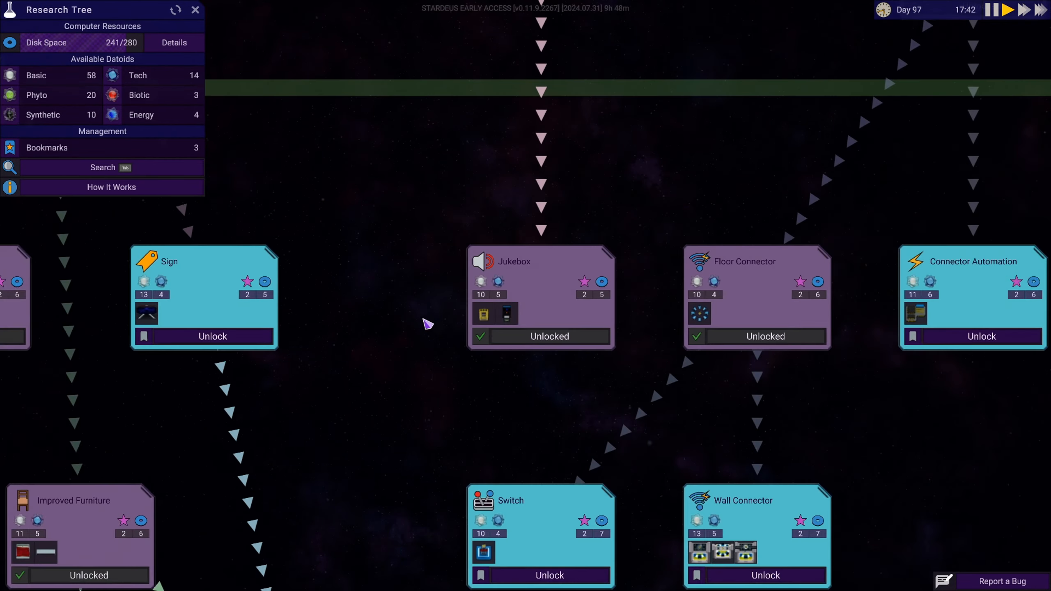
click(195, 9)
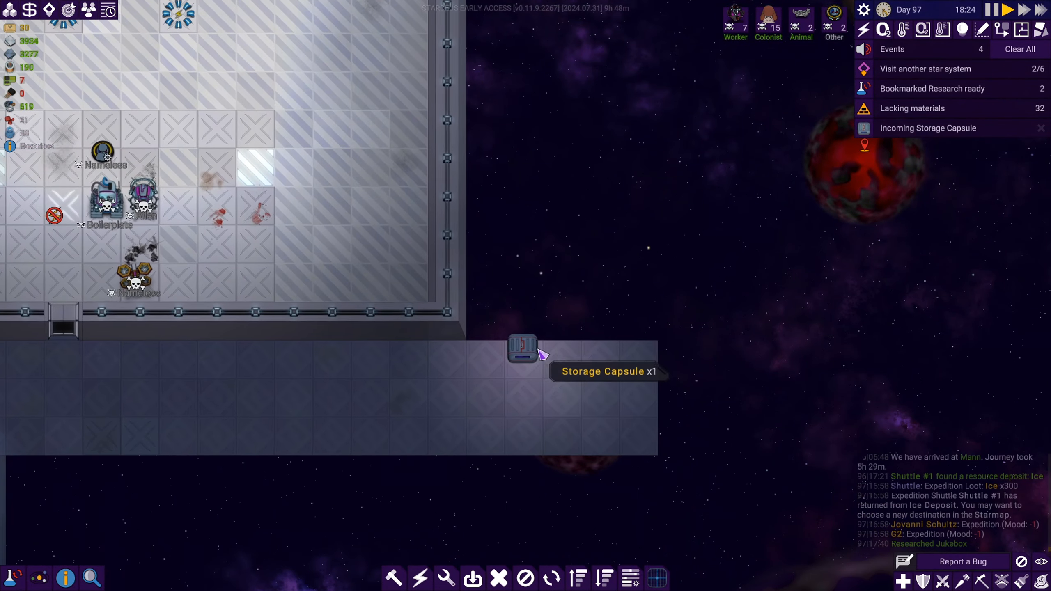
Deselect Willow the cat and pan along the lower corridor to the furnace workshop.
click(522, 352)
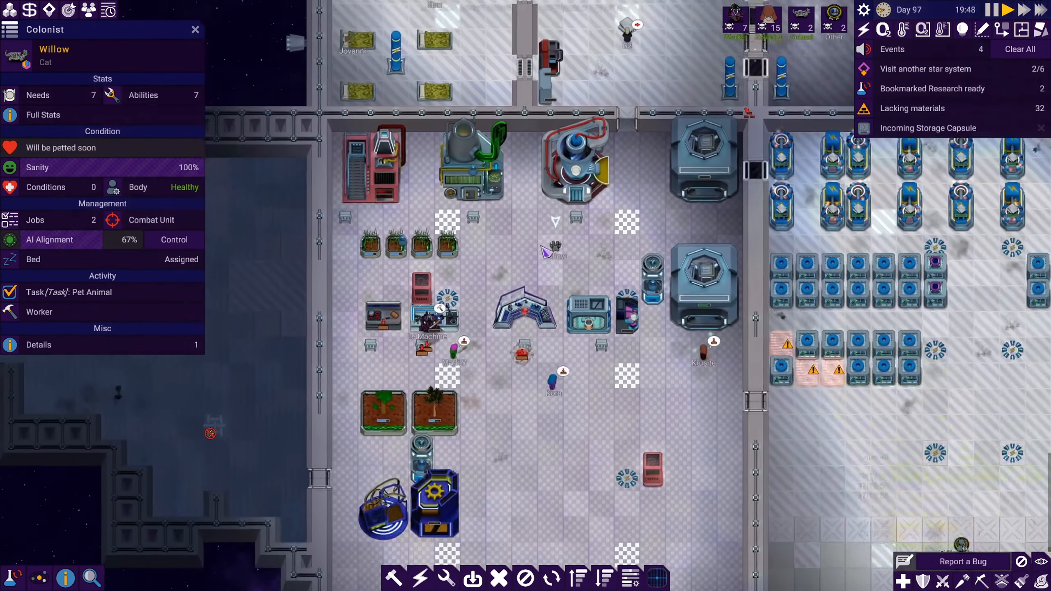
scroll(down, 3)
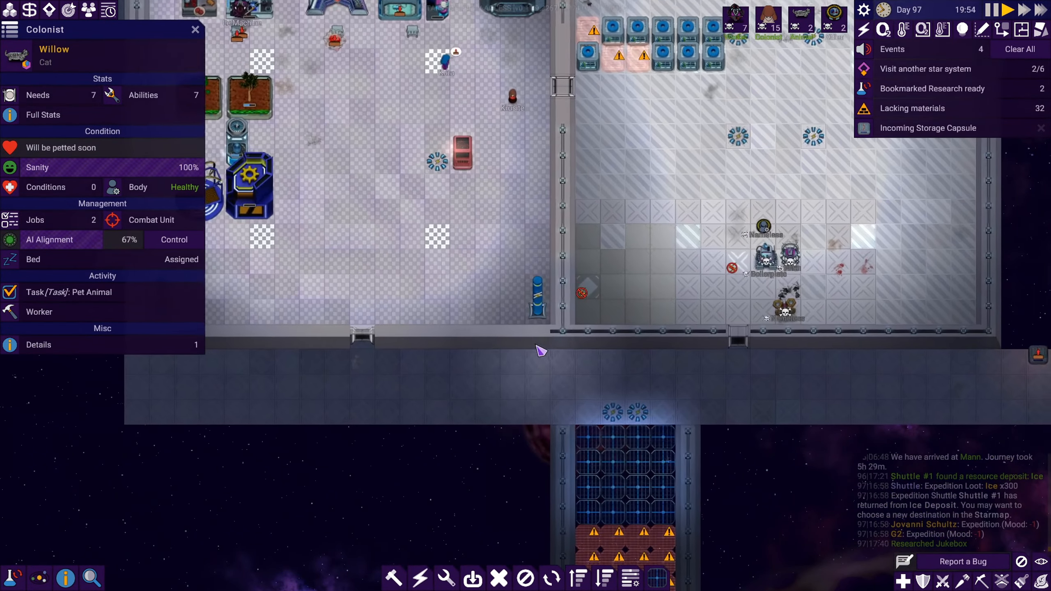
click(393, 577)
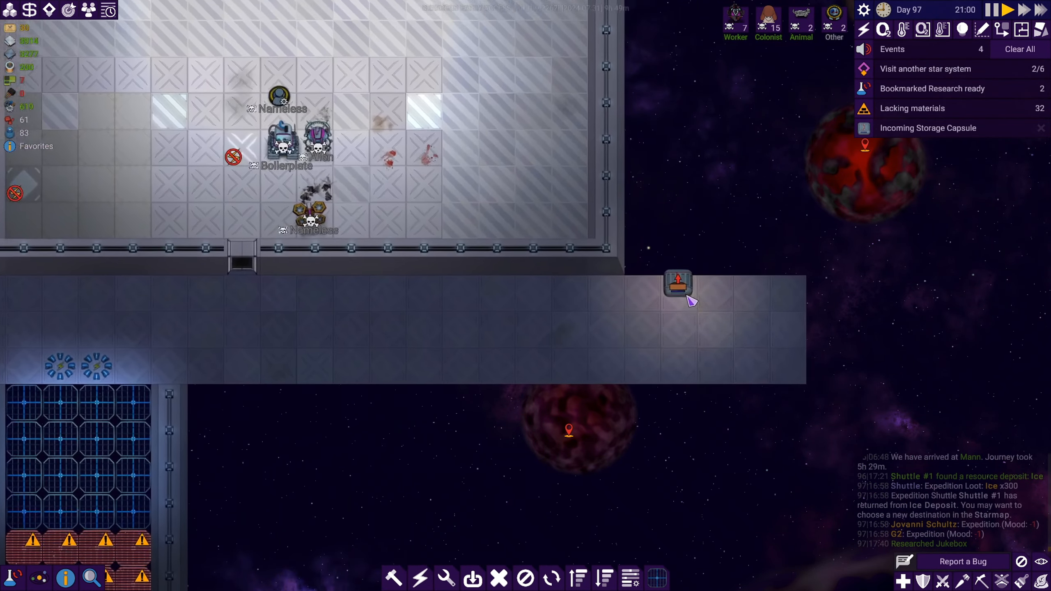
click(677, 284)
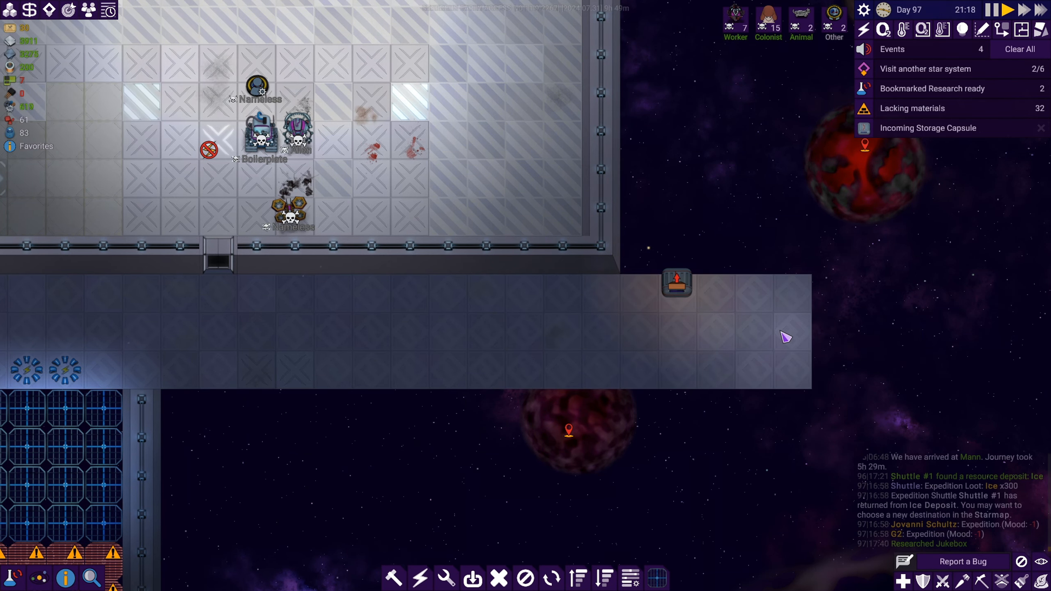
mouse_move(664, 297)
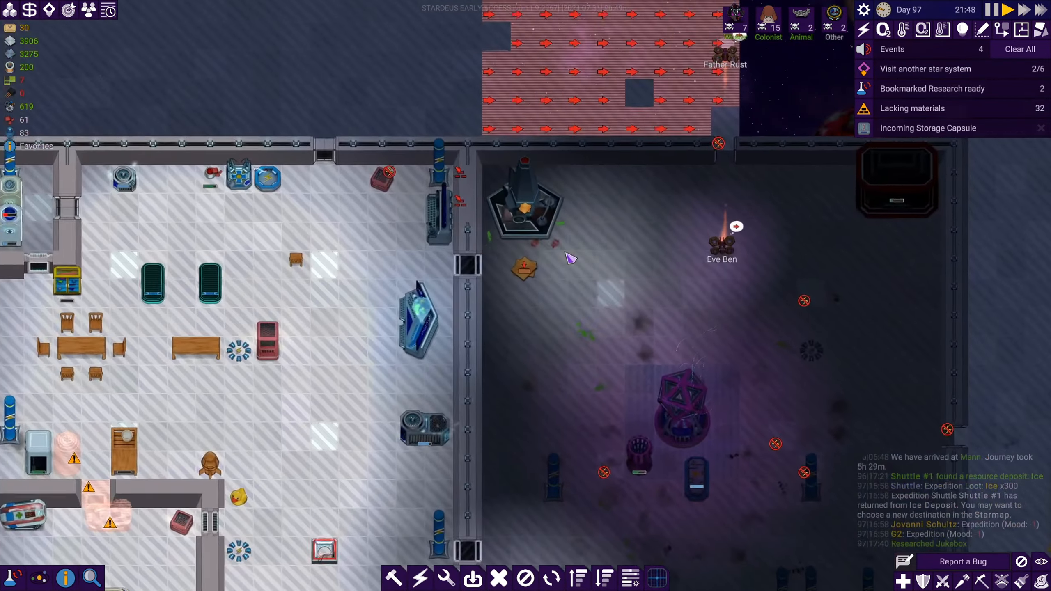
Raise the Furnace's wanted copper plate amount from 61 to 361.
click(524, 197)
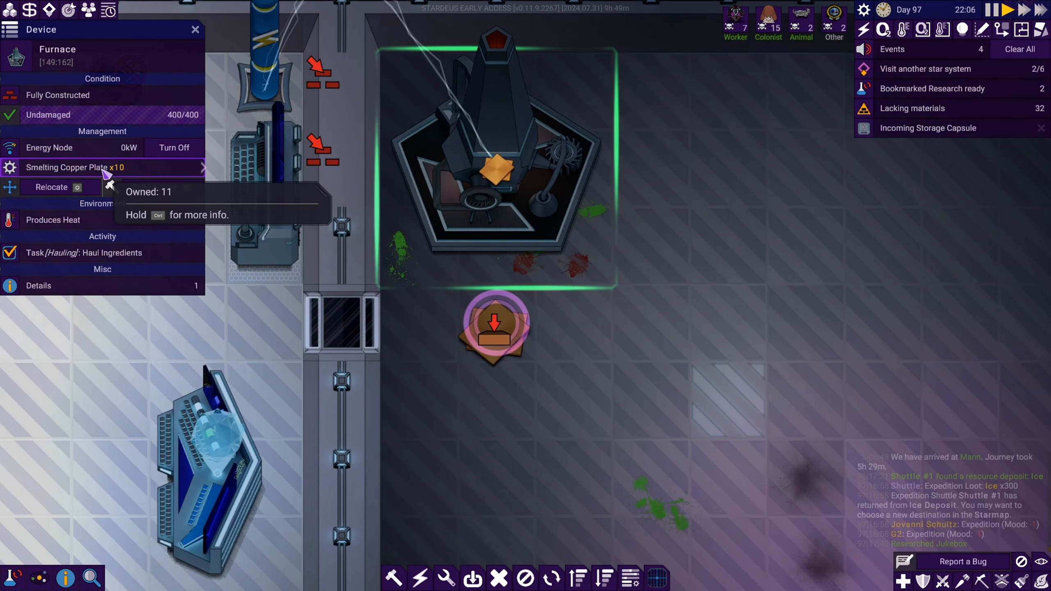
click(74, 167)
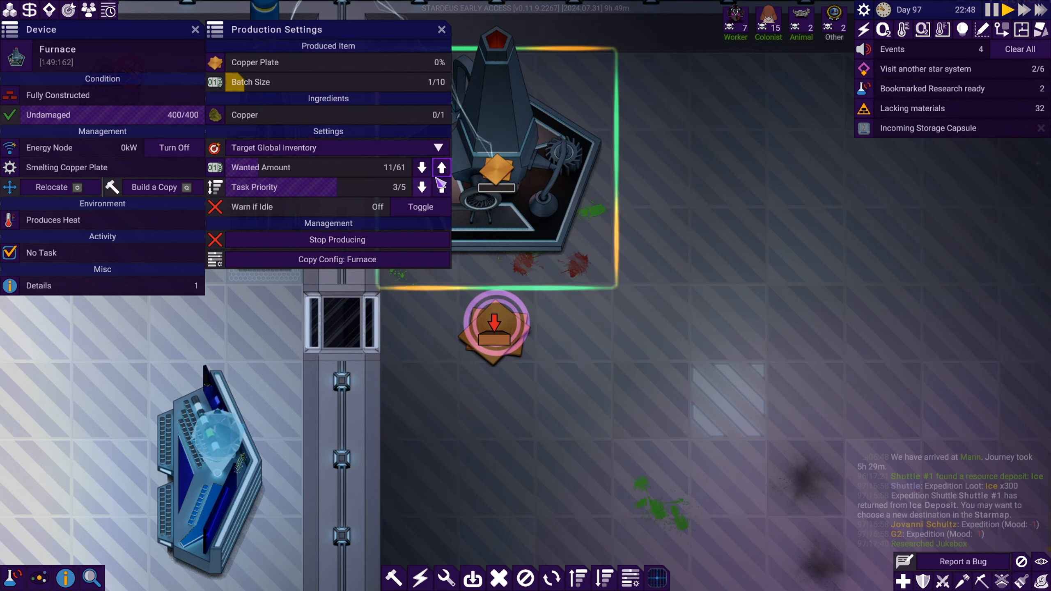
click(441, 167)
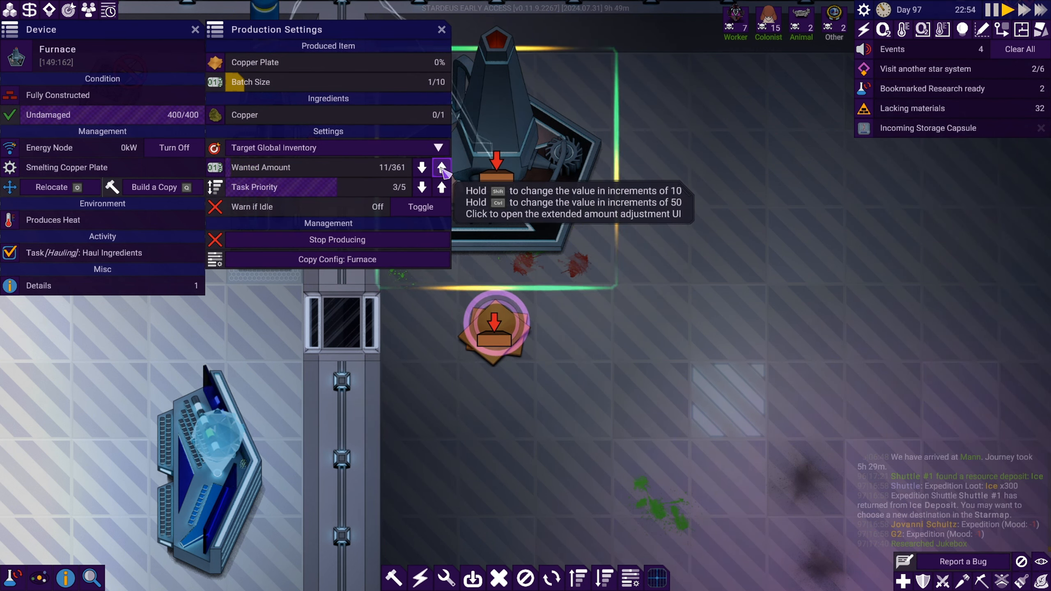
click(442, 30)
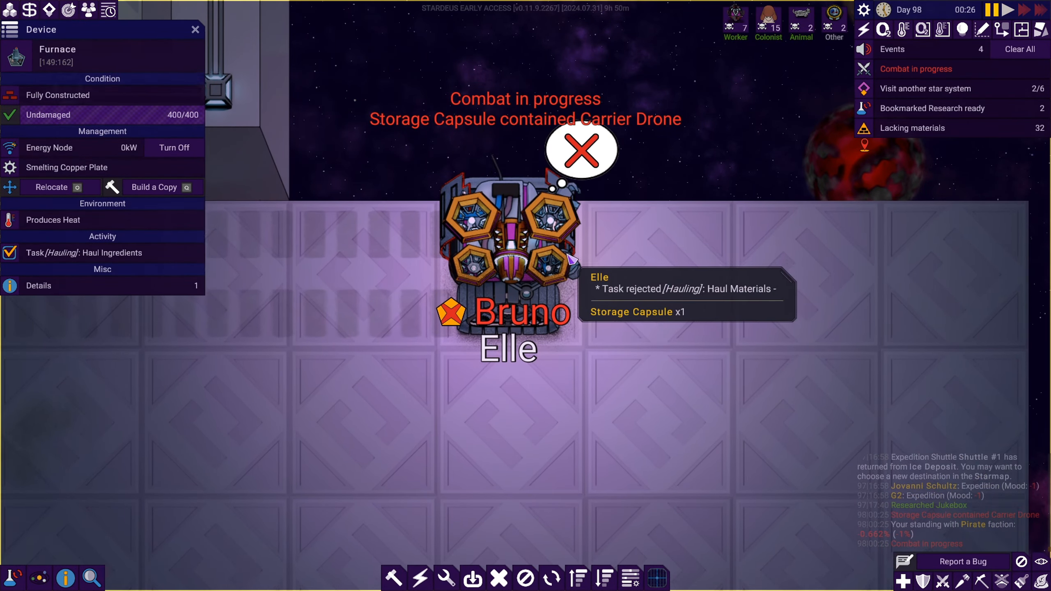
mouse_move(466, 548)
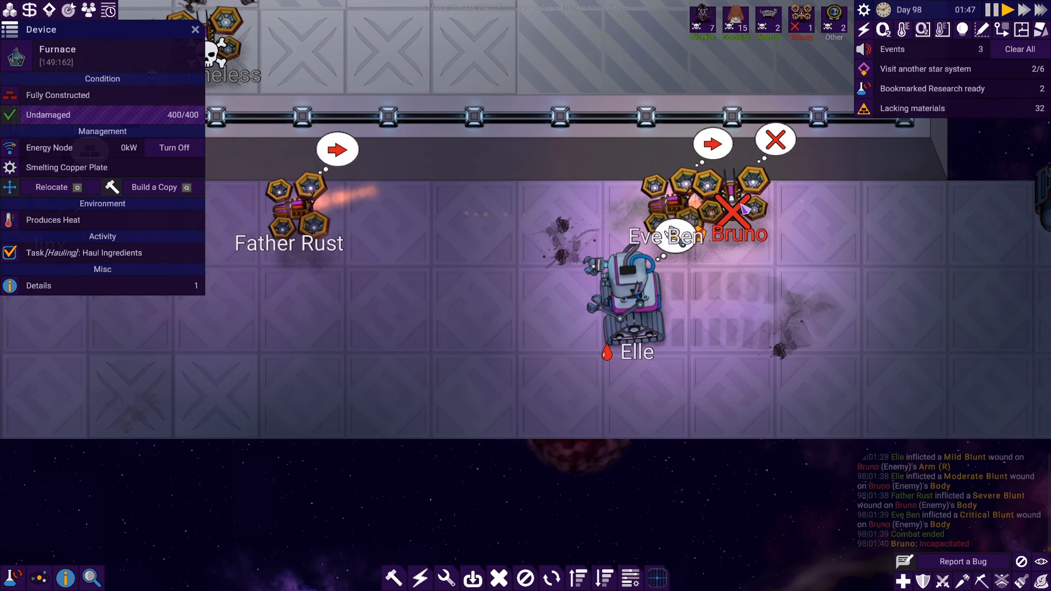
Inspect the incapacitated carrier drone Bruno after combat ends.
click(732, 210)
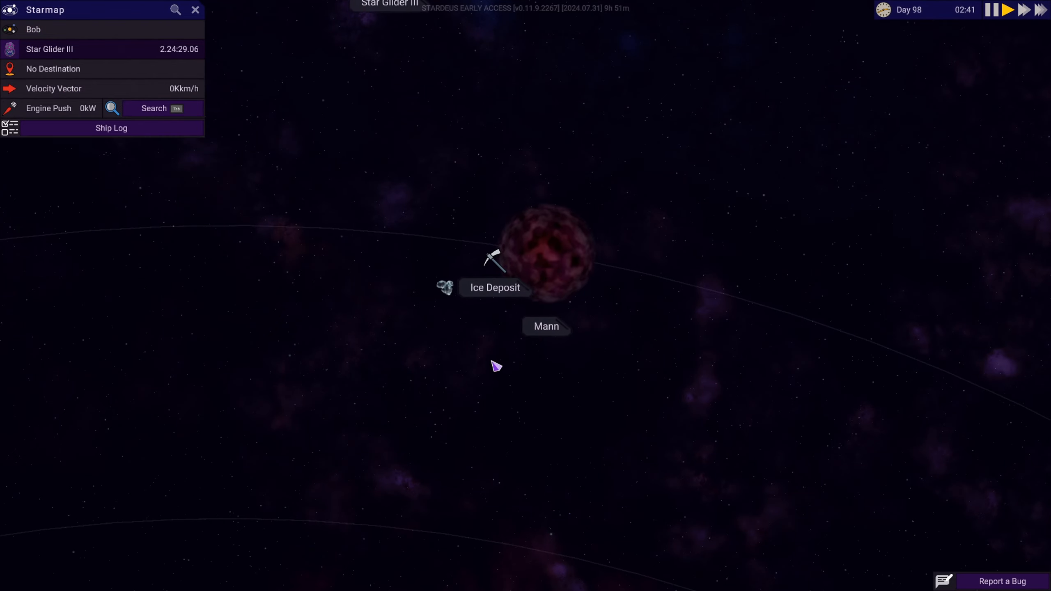
Launch an Ice Deposit expedition with Jovanni and Jinx, leaving the injured miner behind, and resume play.
click(495, 287)
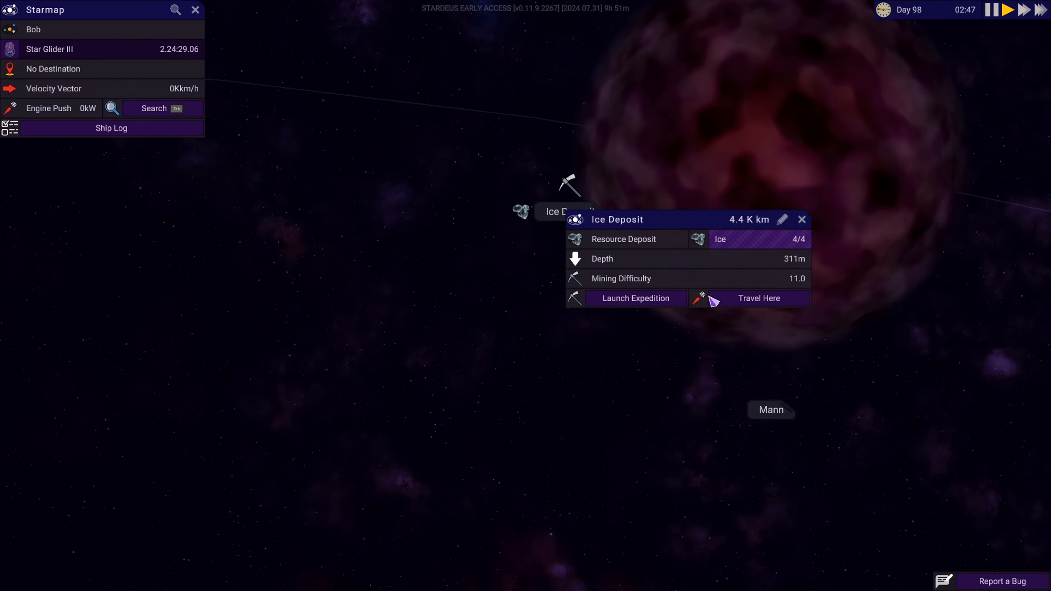
click(634, 297)
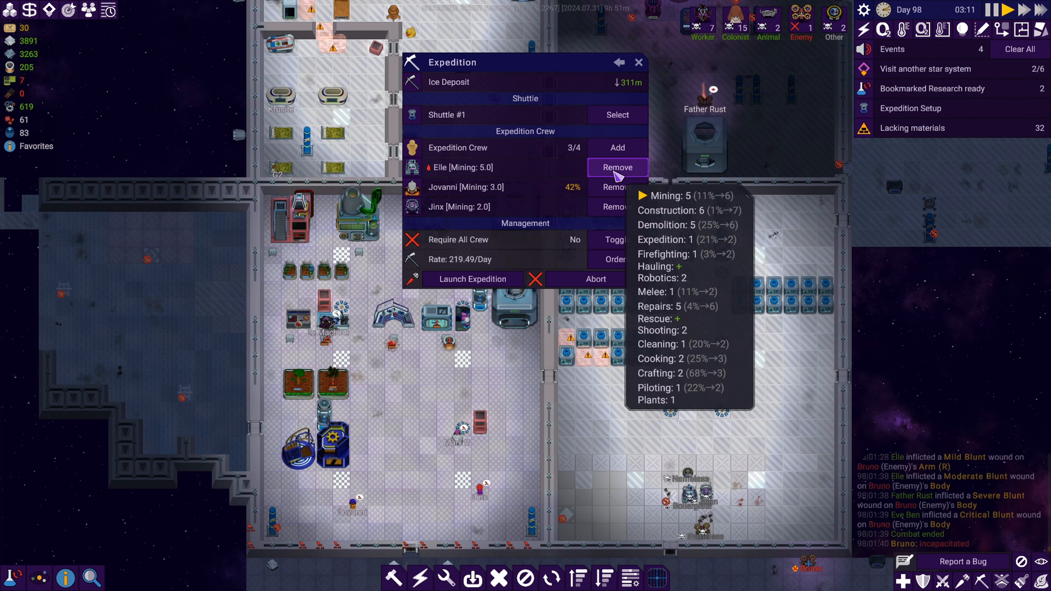
click(615, 167)
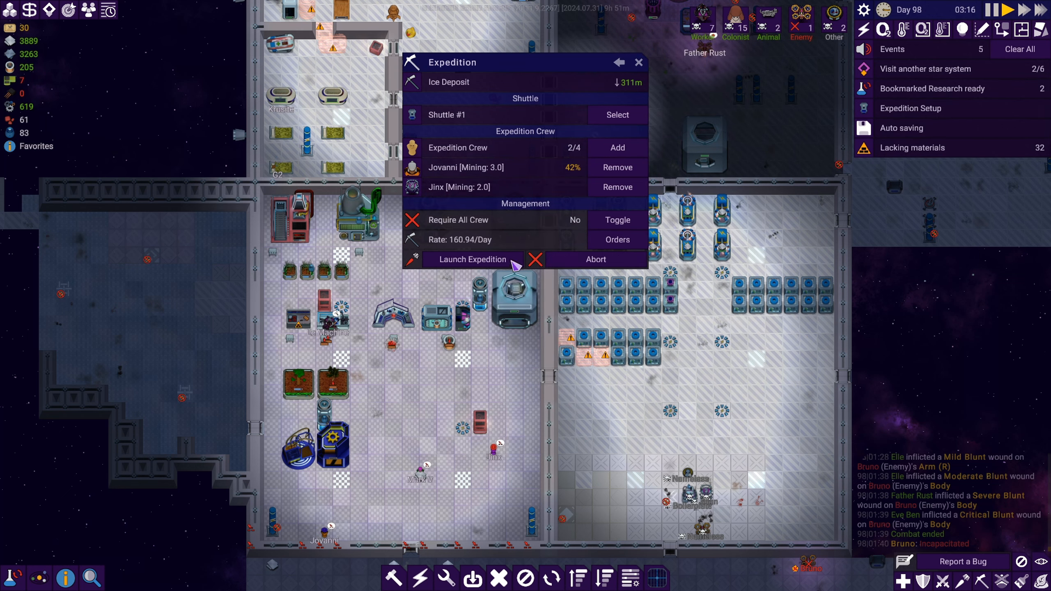
key(Escape)
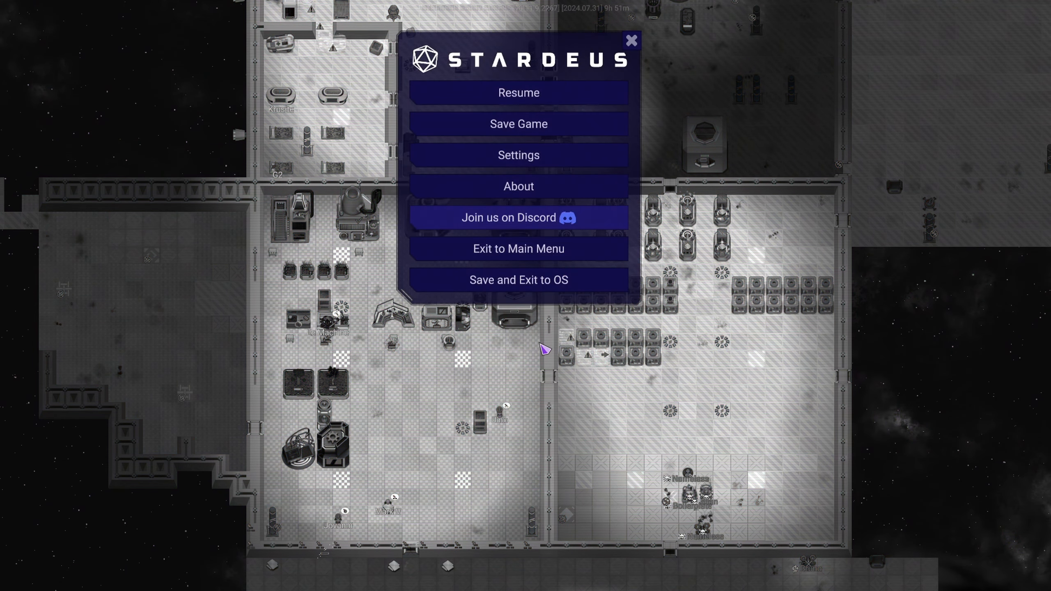
click(517, 93)
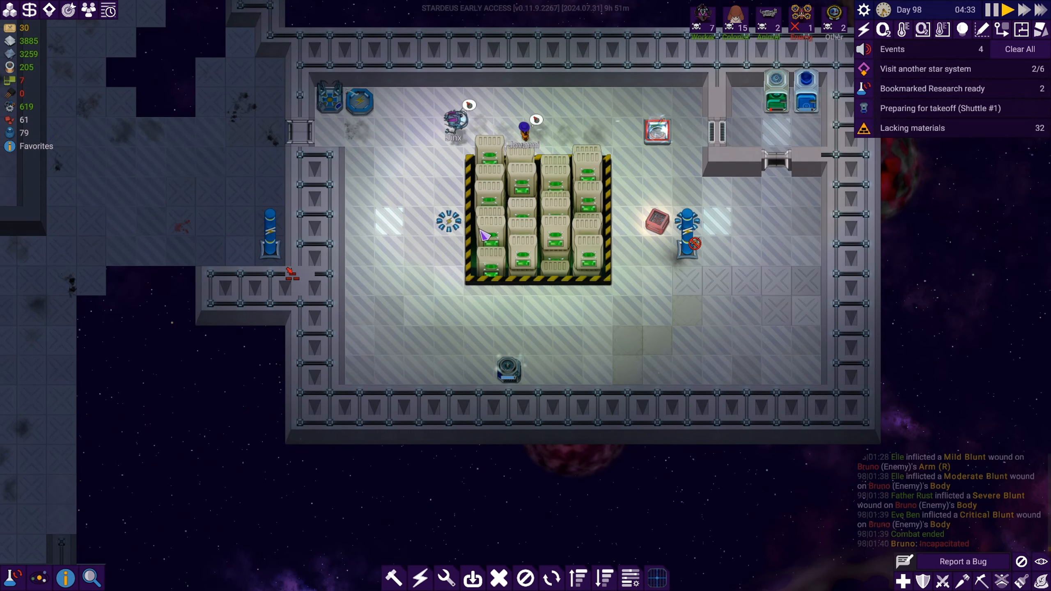
click(537, 208)
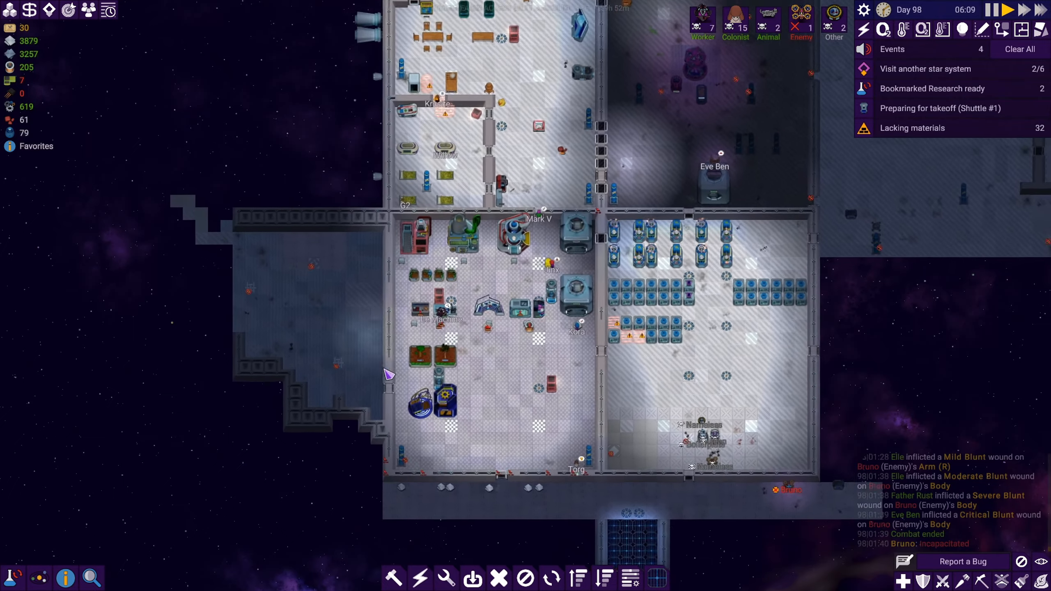
click(497, 578)
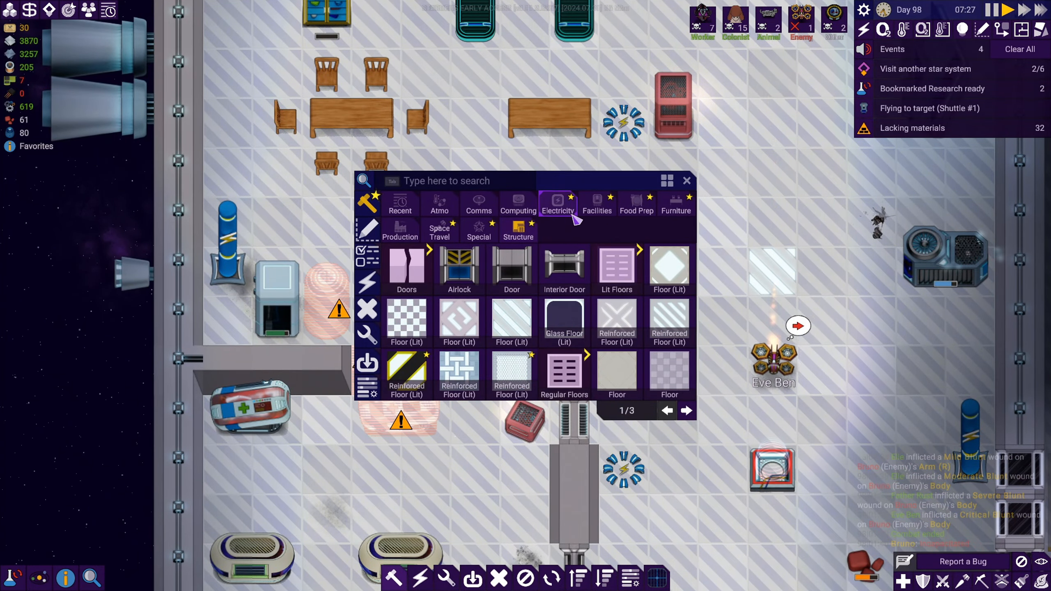
Browse the Electricity category of buildable structures.
click(596, 204)
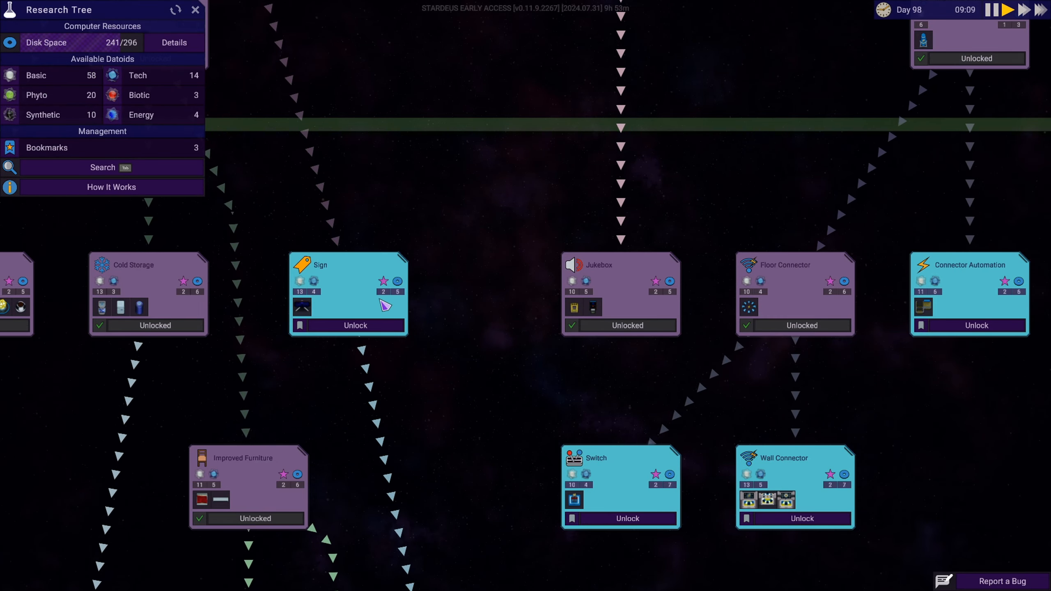
Search the inventory for 'water' to find the water stock.
text(water)
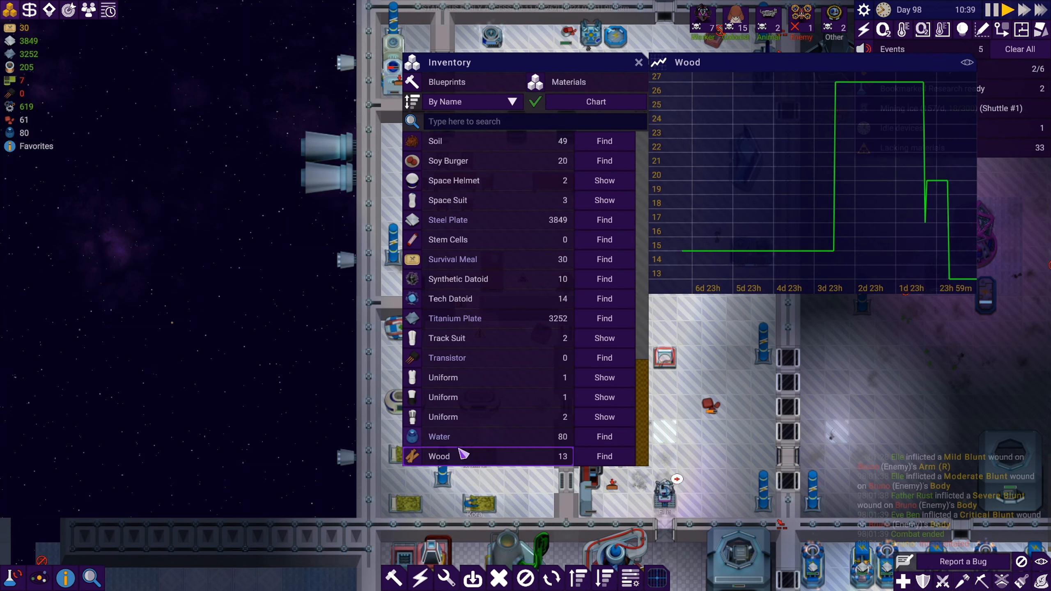
Chart the water stock history (80 on hand) and move on to the Recycler.
click(440, 437)
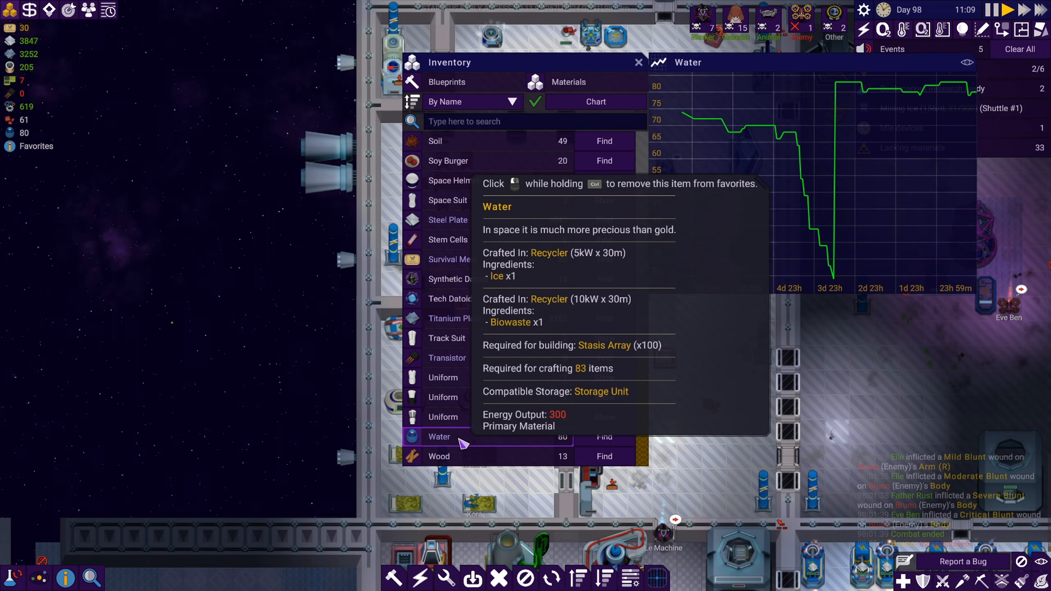
click(637, 62)
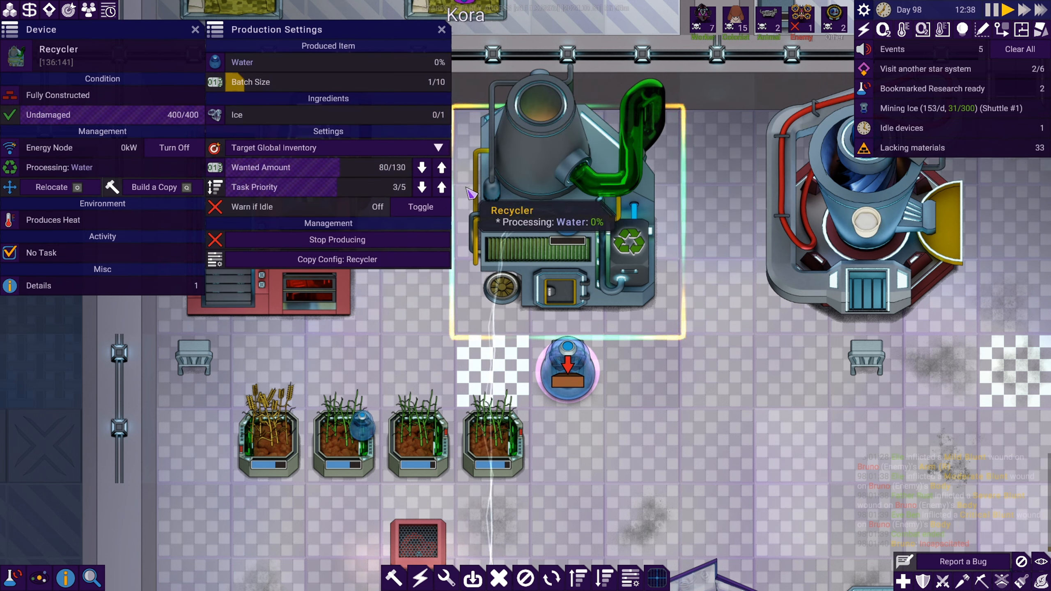
Raise the Recycler's wanted water to 480 and chart the 300 ice in stock.
click(440, 167)
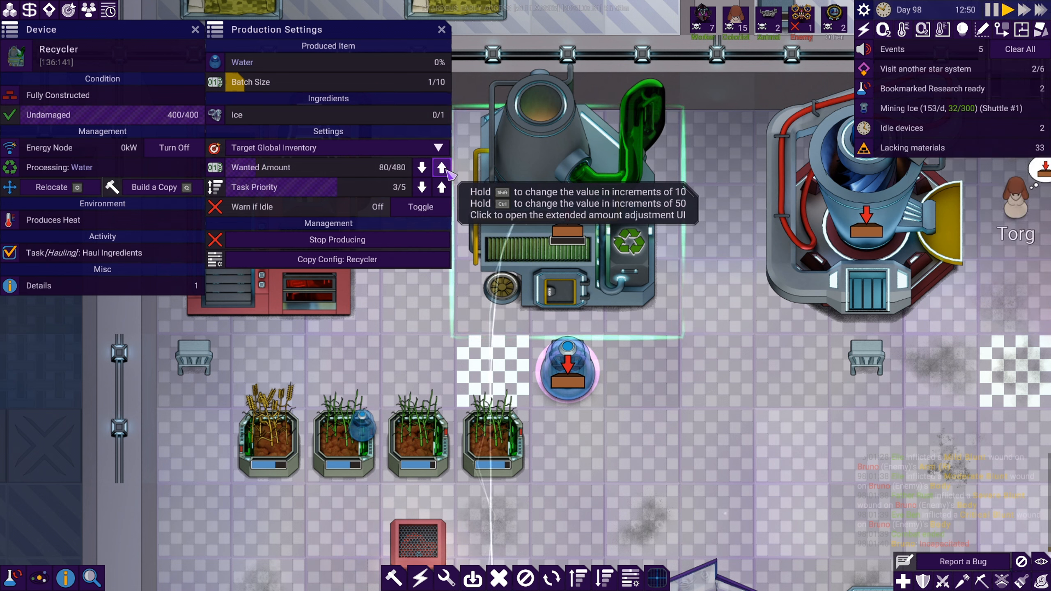
click(442, 29)
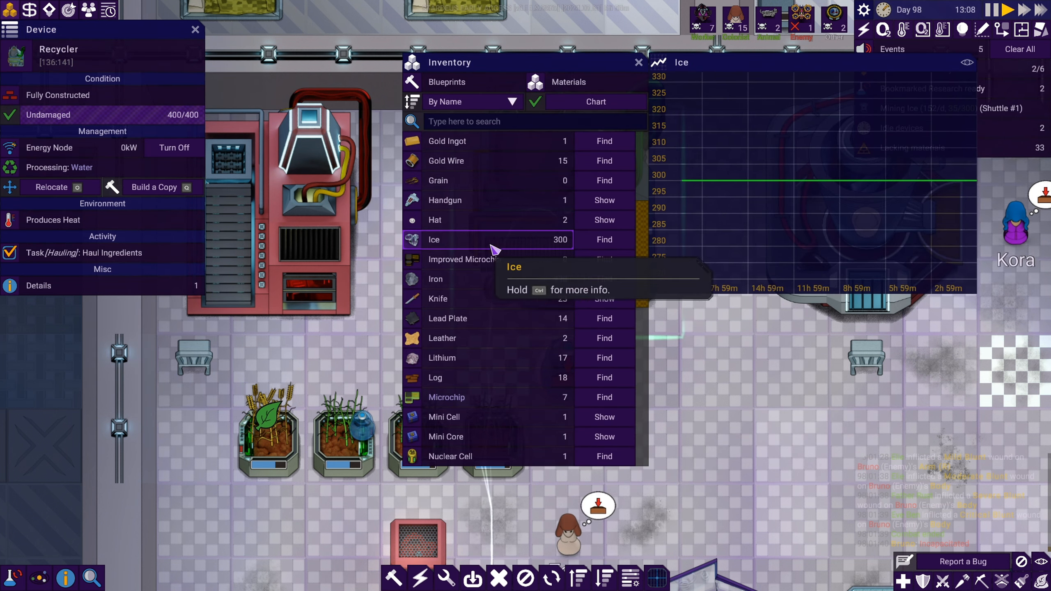
click(637, 62)
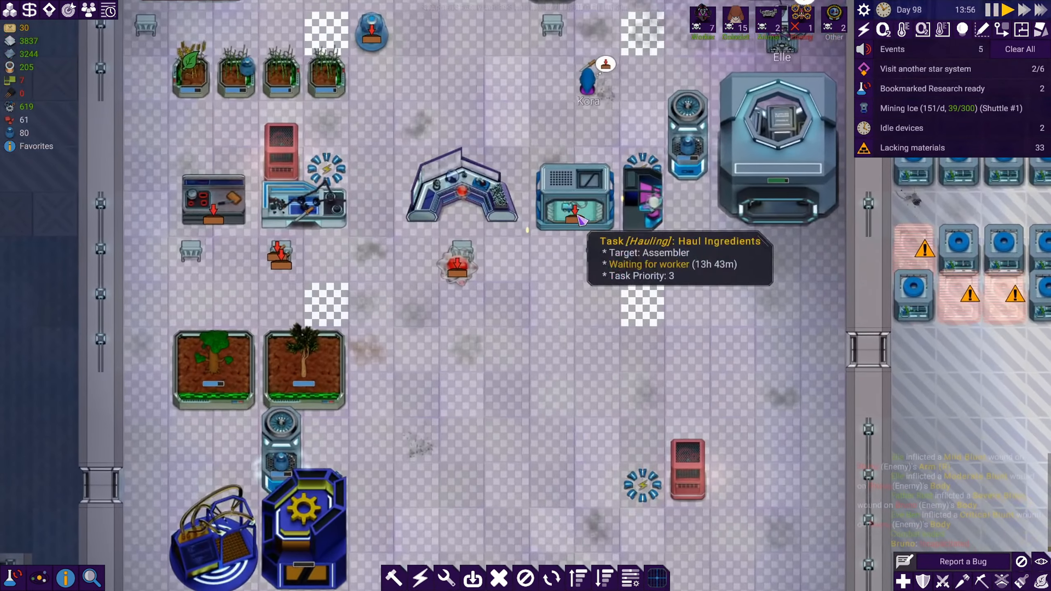
Check the Assembler's settings: batches of ten Transistors awaiting silicon wafer and copper wire.
click(573, 194)
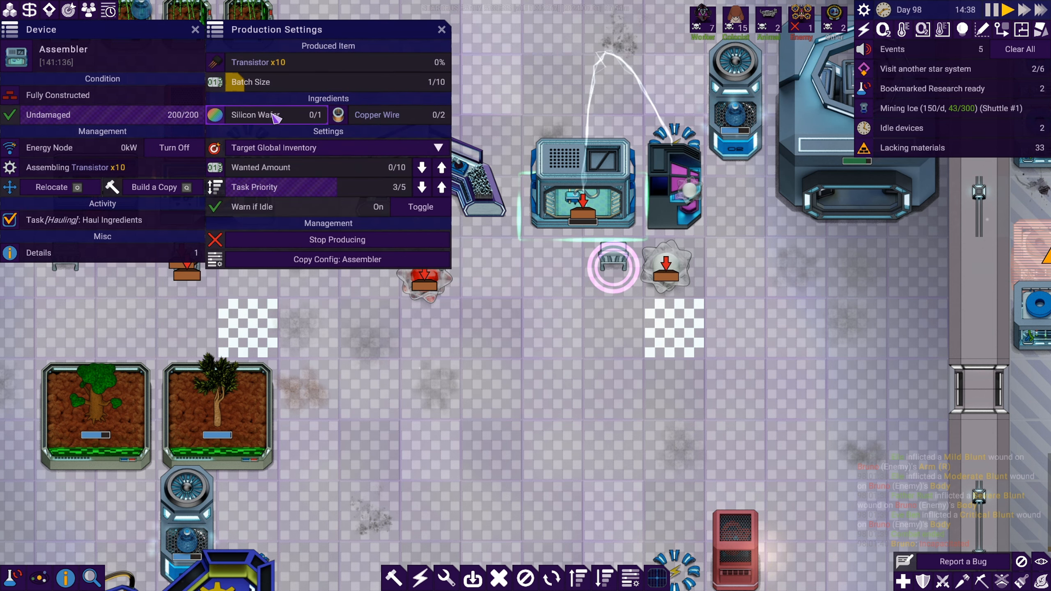
mouse_move(385, 124)
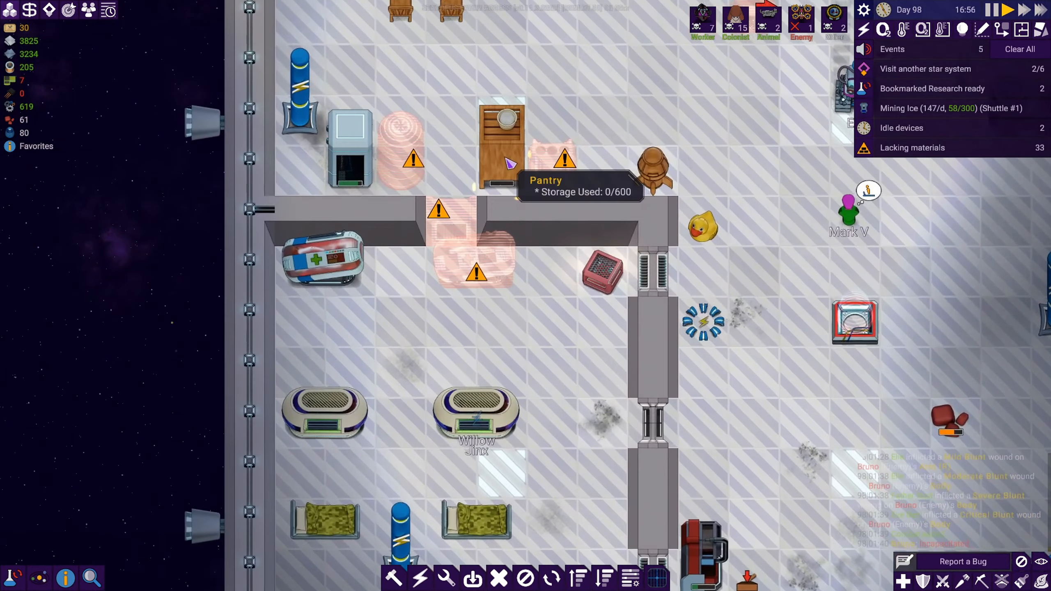
Check the Pantry's storage in the crew quarters, currently empty at 0 of 600.
click(499, 141)
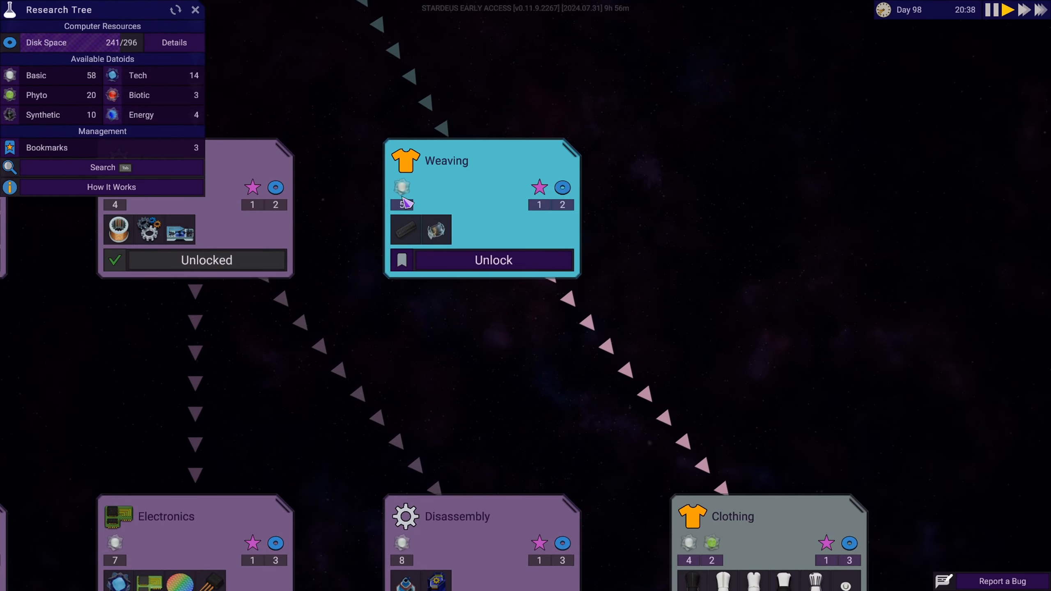
mouse_move(390, 237)
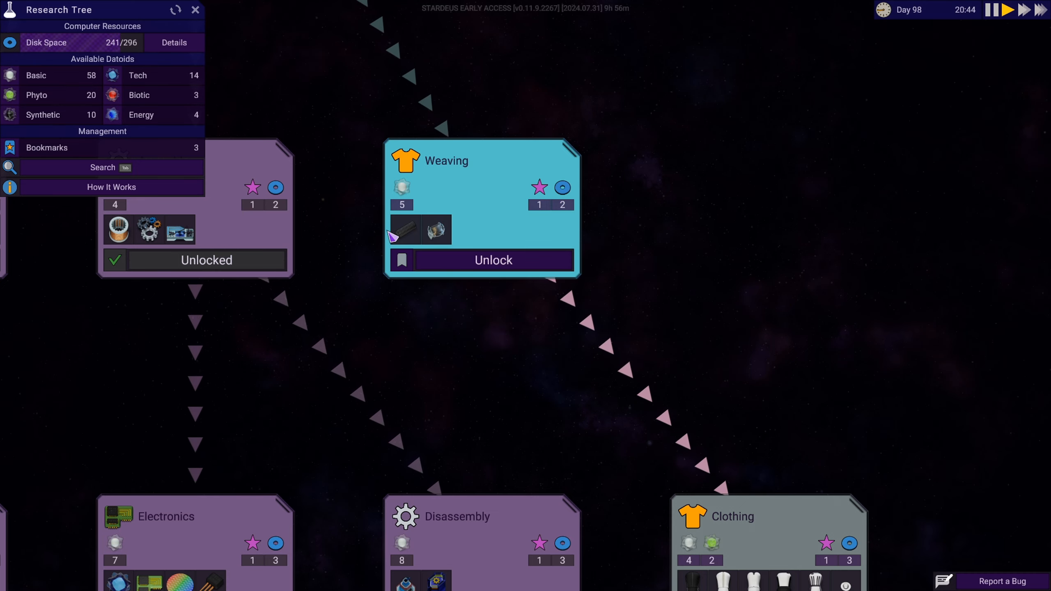
mouse_move(402, 229)
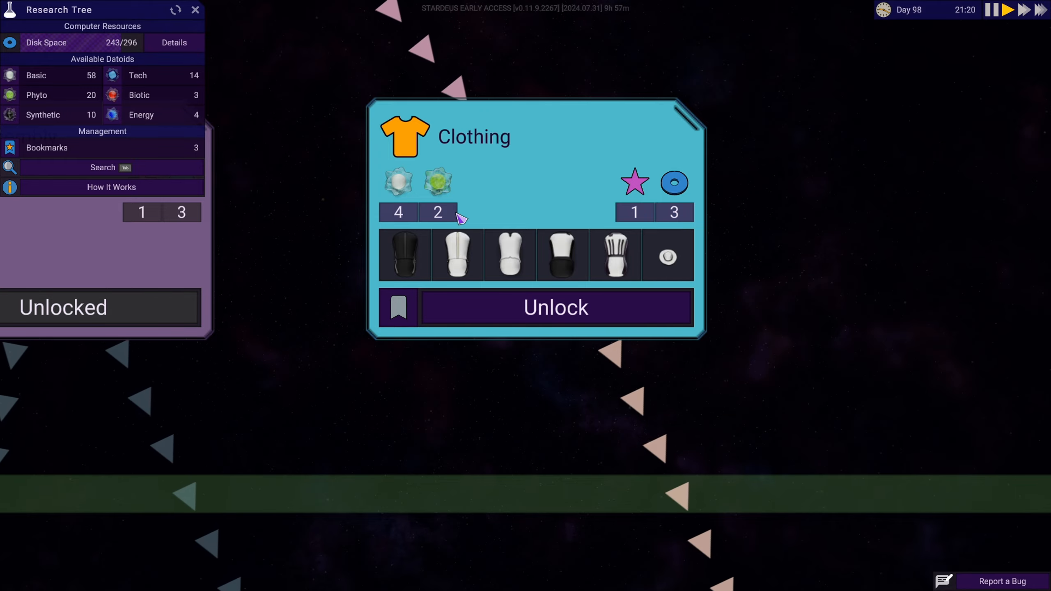
Unlock the Clothing research and leave the research tree.
click(555, 308)
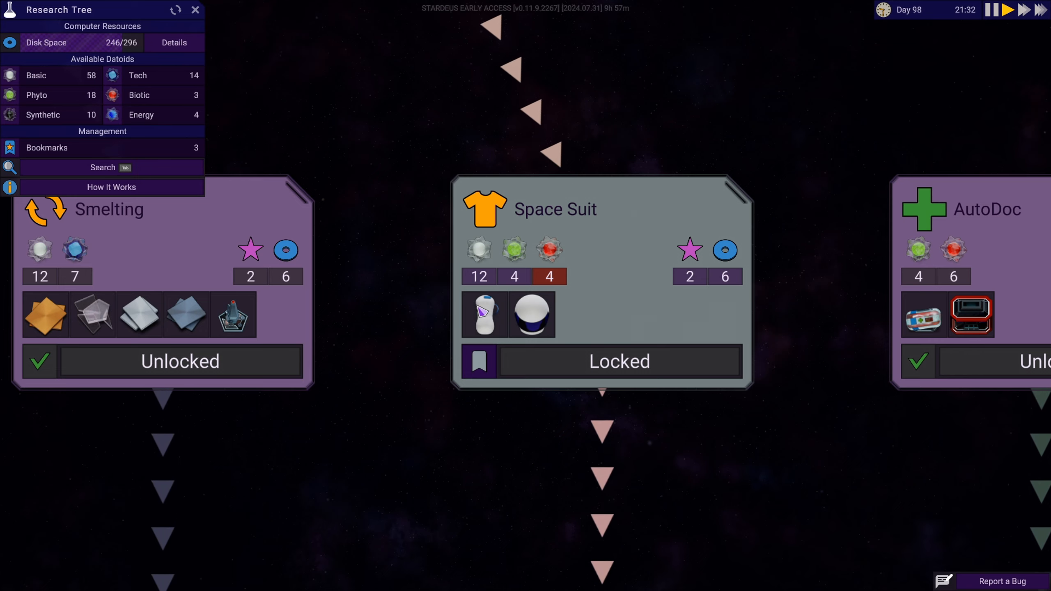
mouse_move(549, 249)
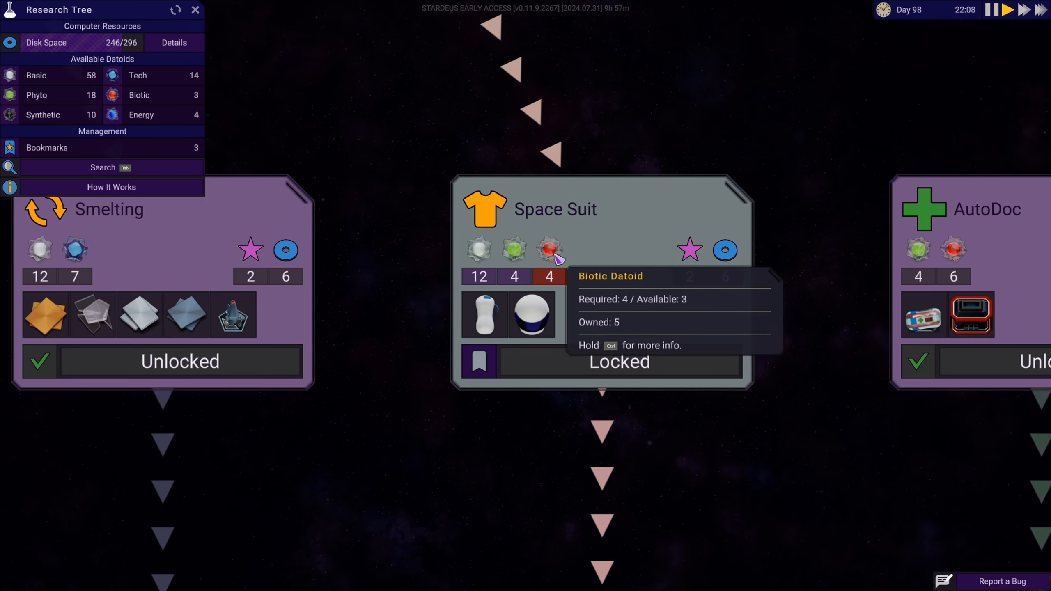
click(195, 9)
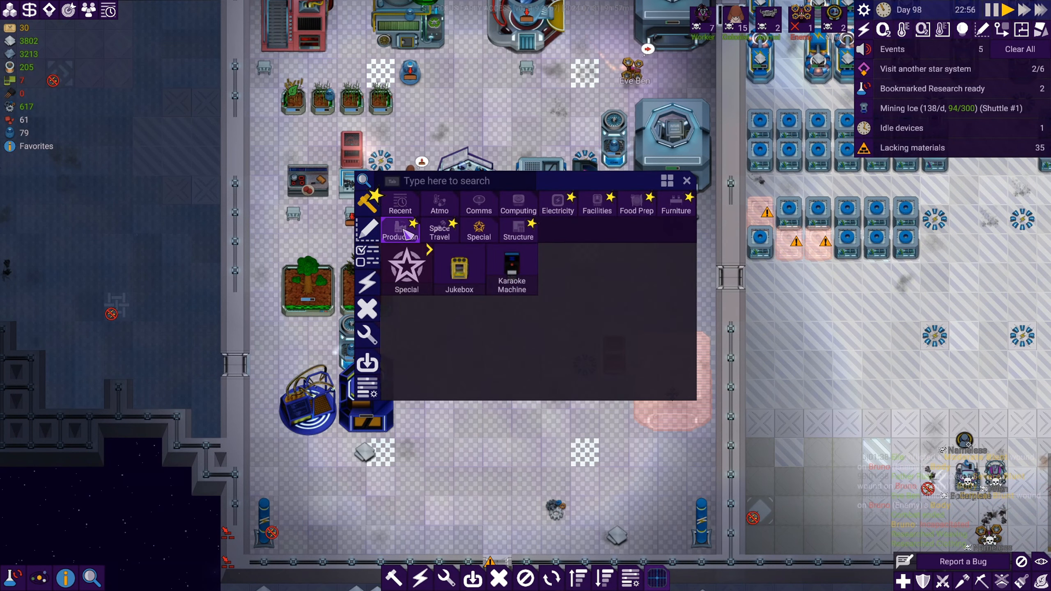
Browse the Production category of the build catalogue with the Jukebox and Karaoke Machine.
click(401, 231)
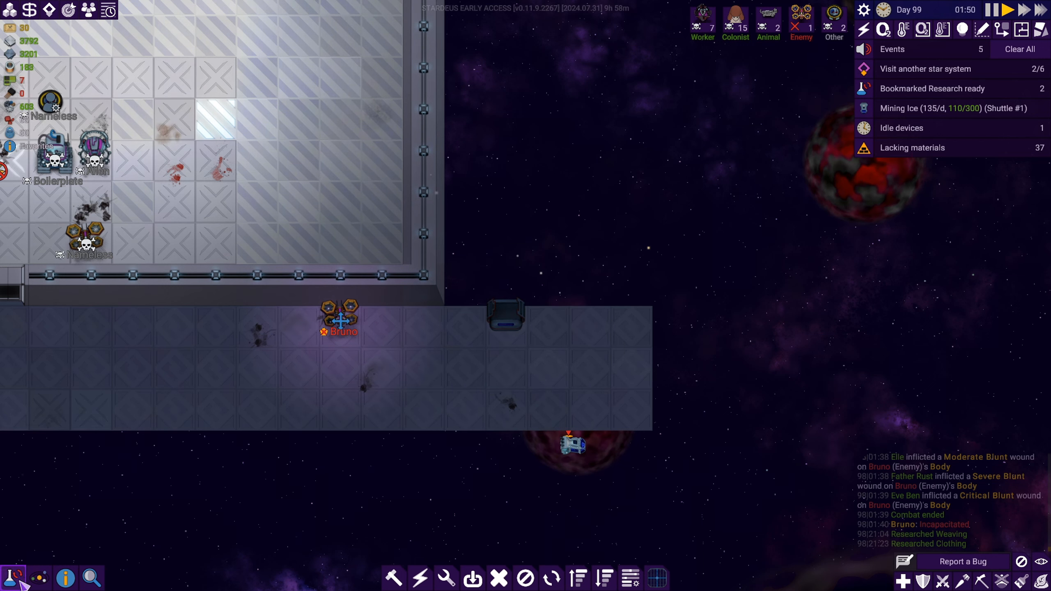
mouse_move(342, 328)
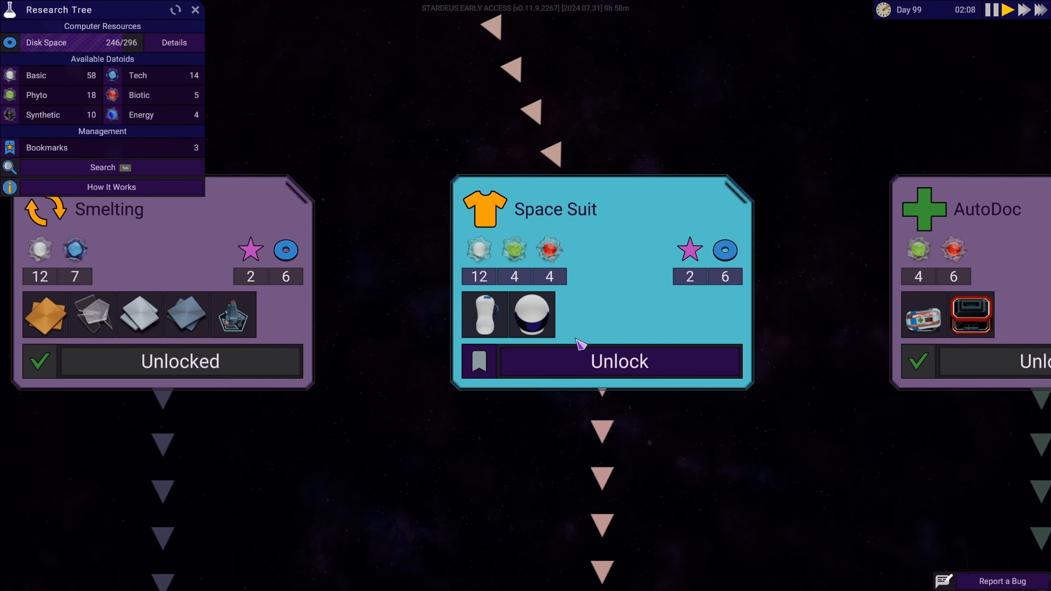
Unlock the Space Suit research and return to the ship view.
click(619, 361)
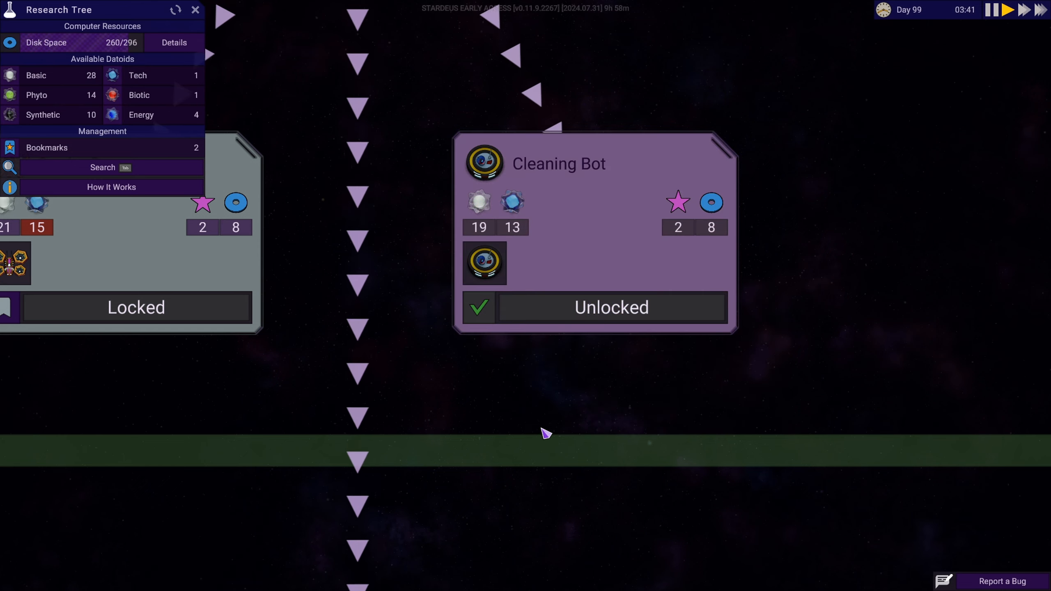
click(195, 10)
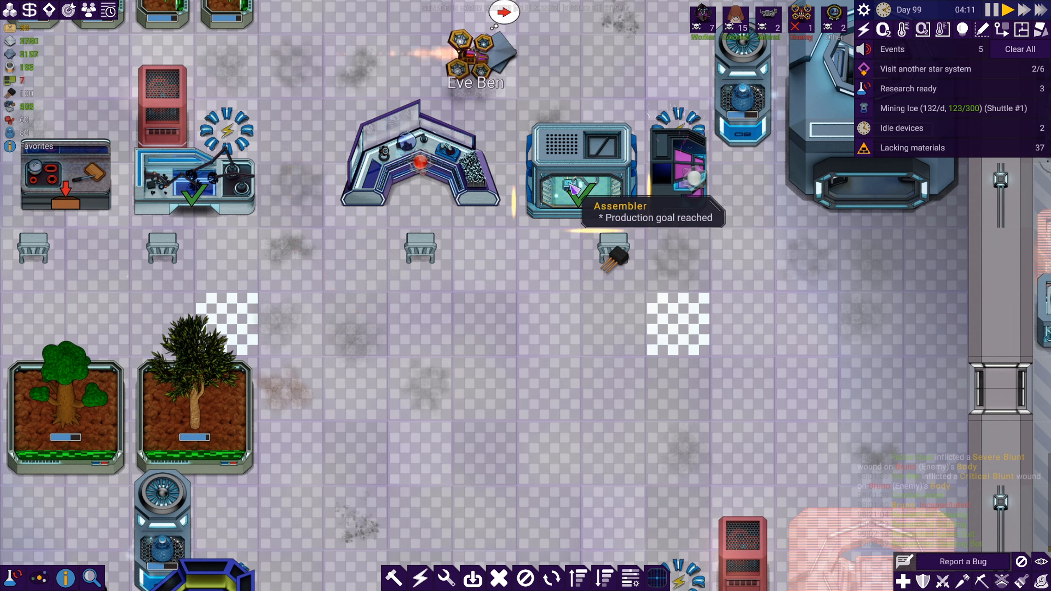
Switch the Assembler from Transistors to Cleaning Bots with a wanted amount of 2.
click(613, 258)
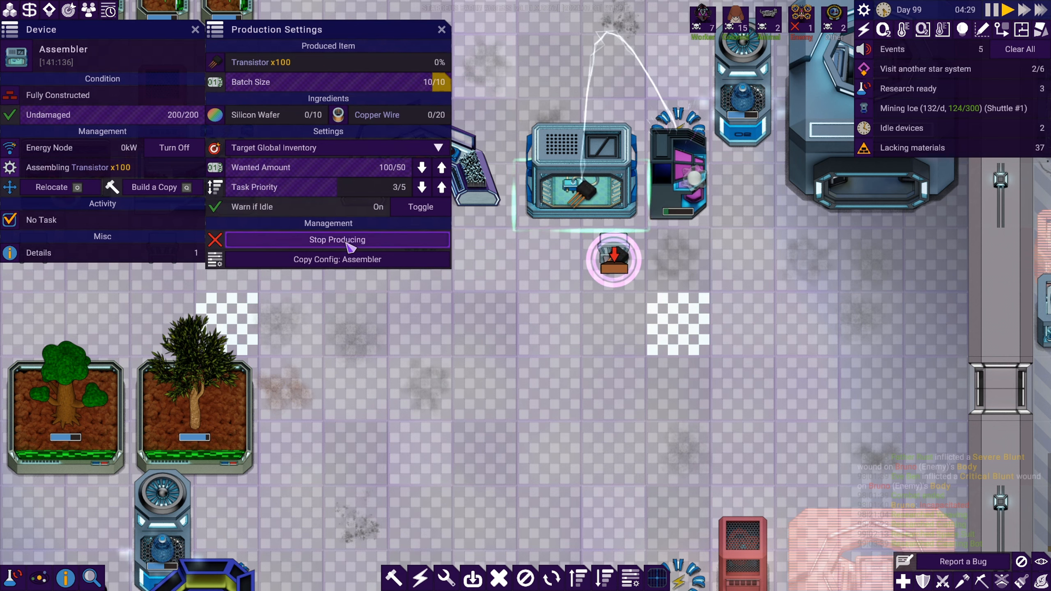
click(337, 239)
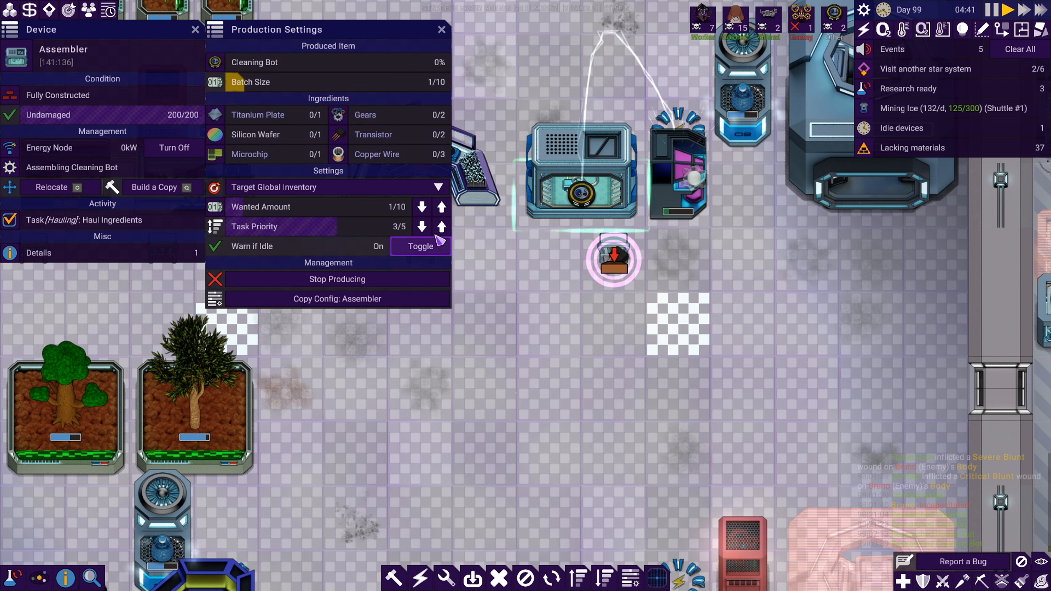
click(423, 206)
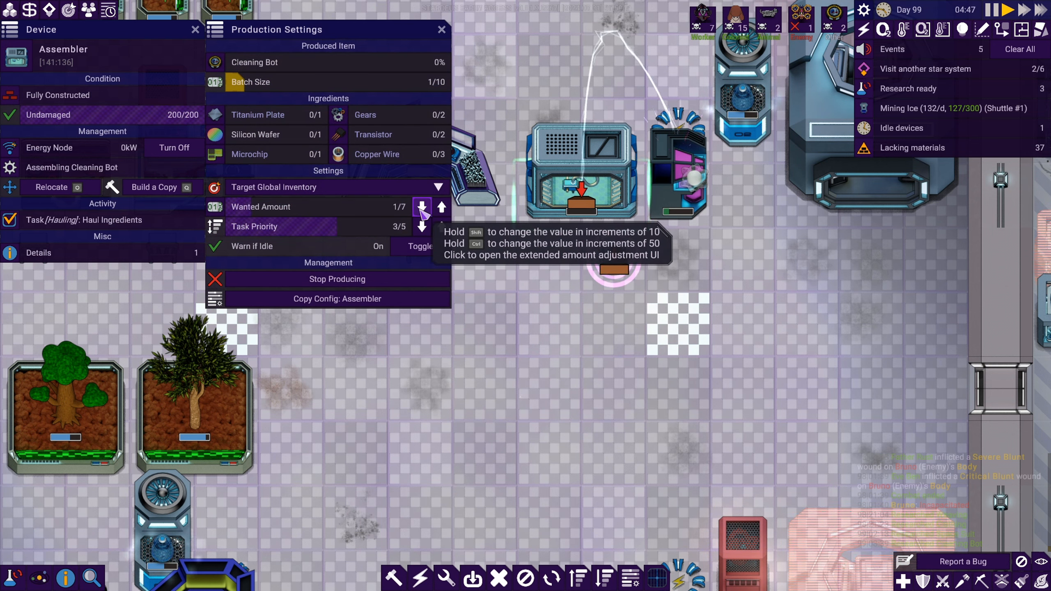
click(423, 211)
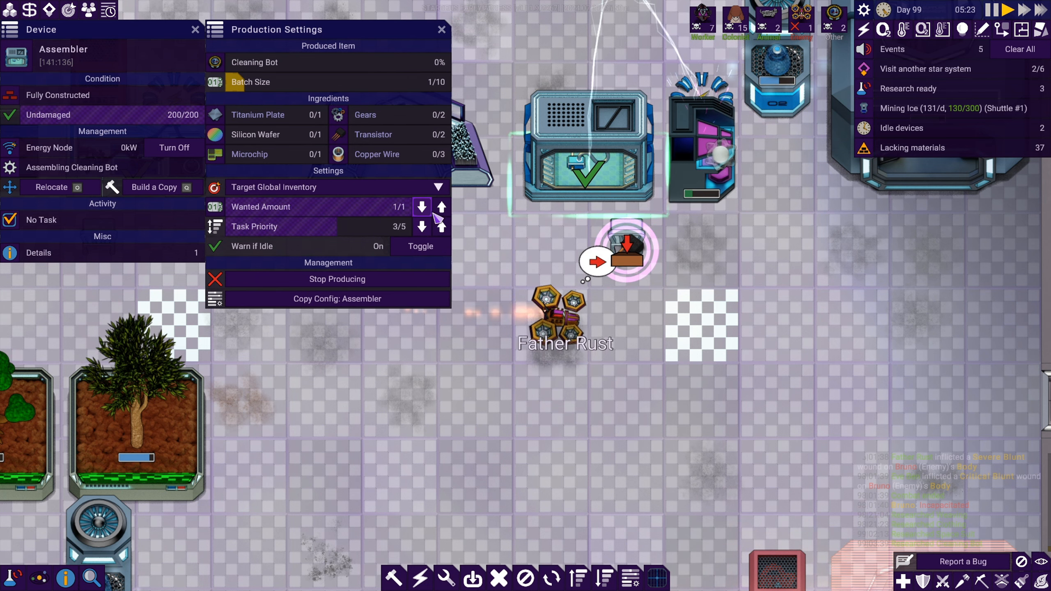
click(441, 206)
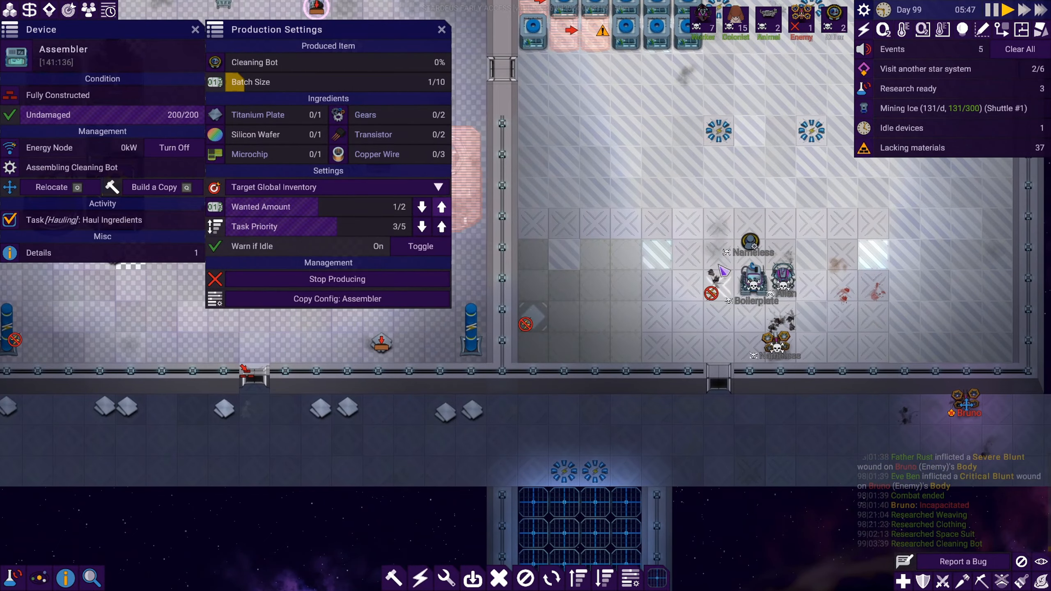
click(441, 29)
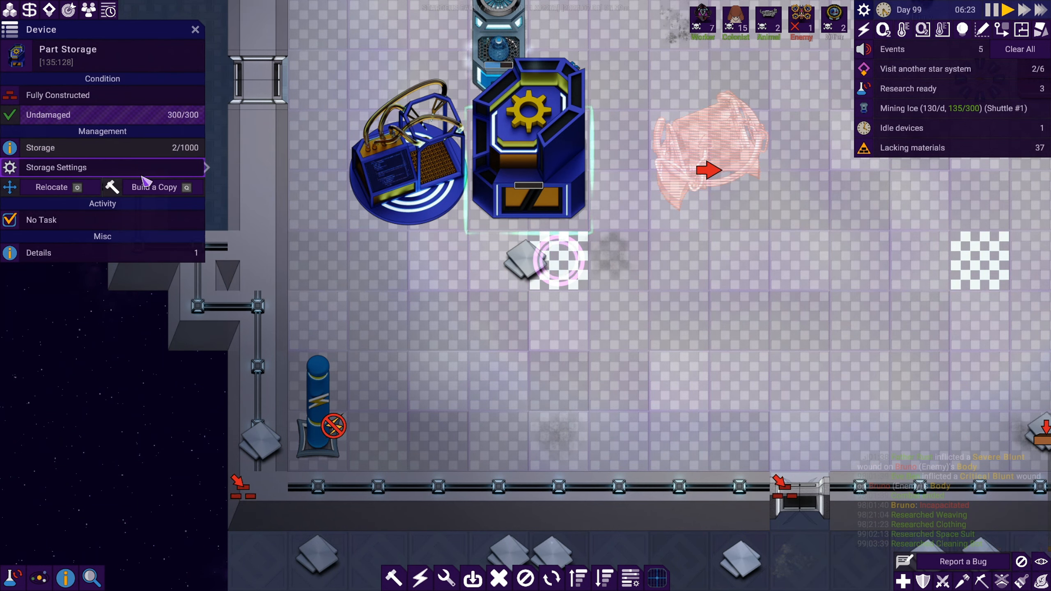
List the Part Storage contents: a Mini Cell and a worker Mini Core.
click(40, 147)
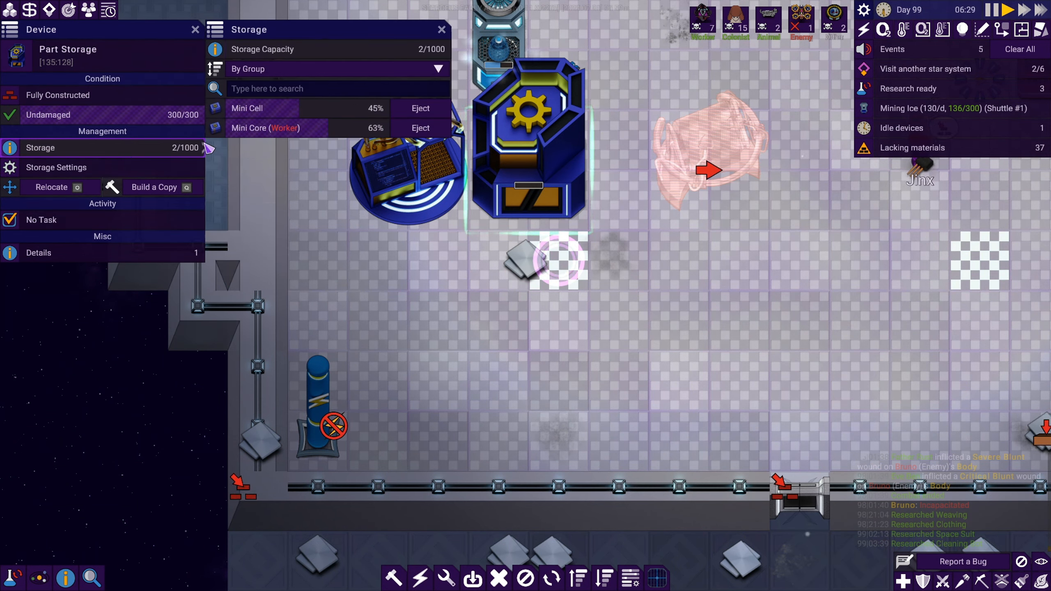
mouse_move(281, 128)
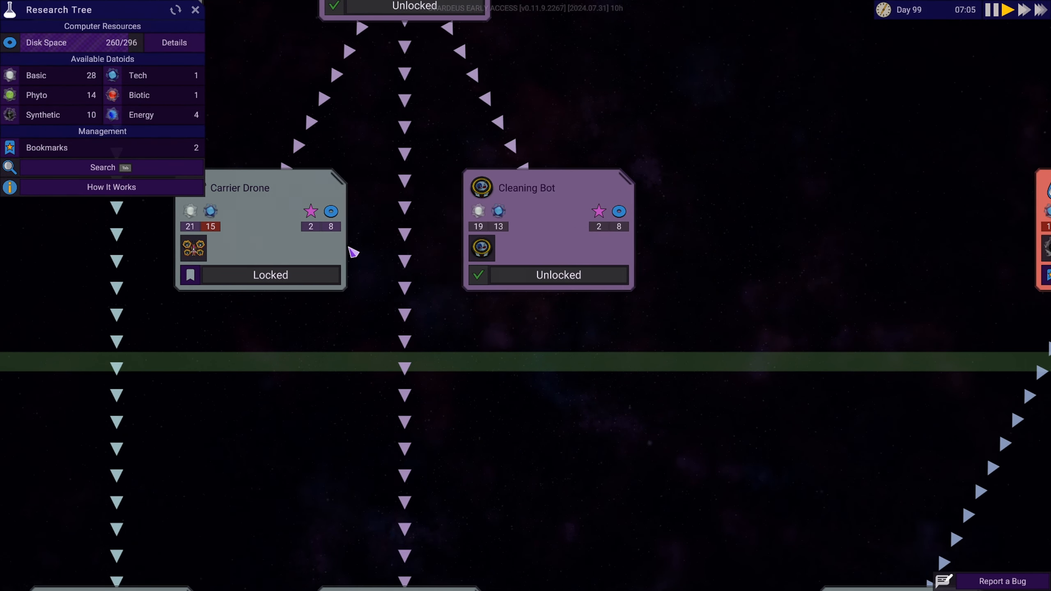
Zoom the research tree onto the locked Mind Transfer node and its datoid costs.
scroll(down, 3)
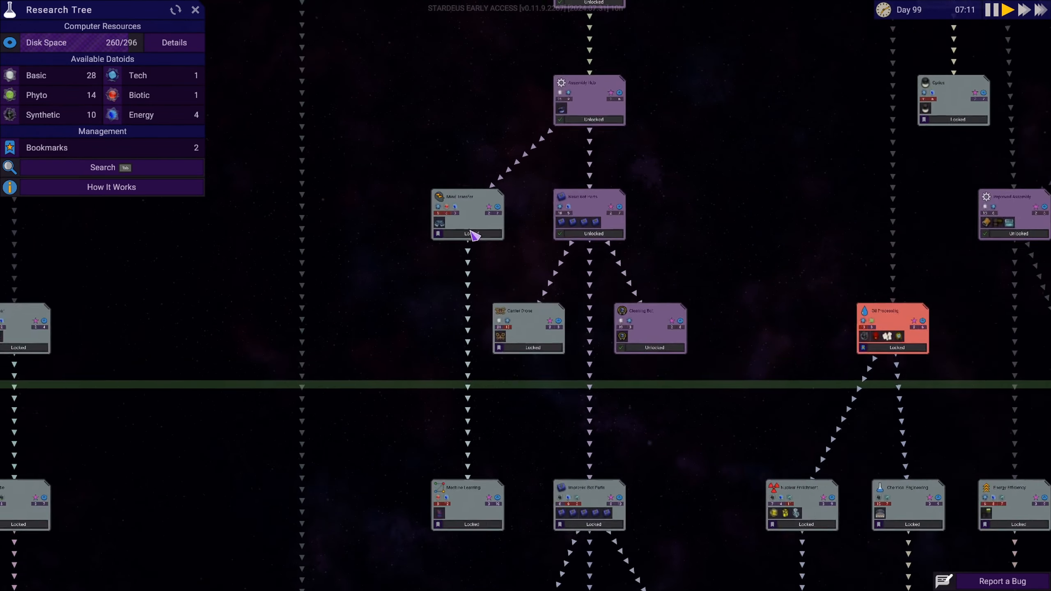
click(467, 214)
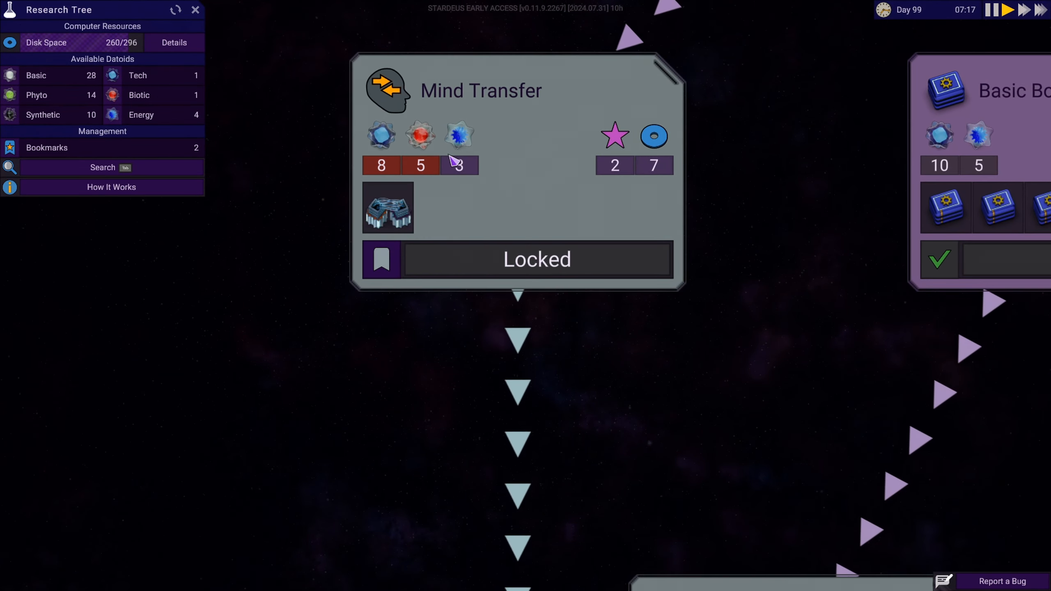
mouse_move(421, 135)
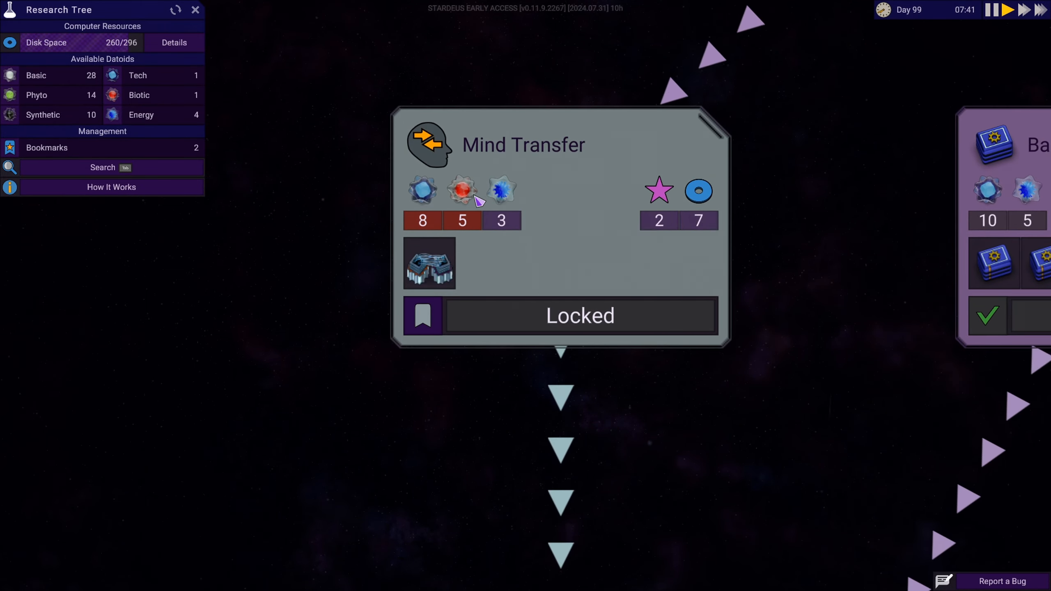
mouse_move(422, 190)
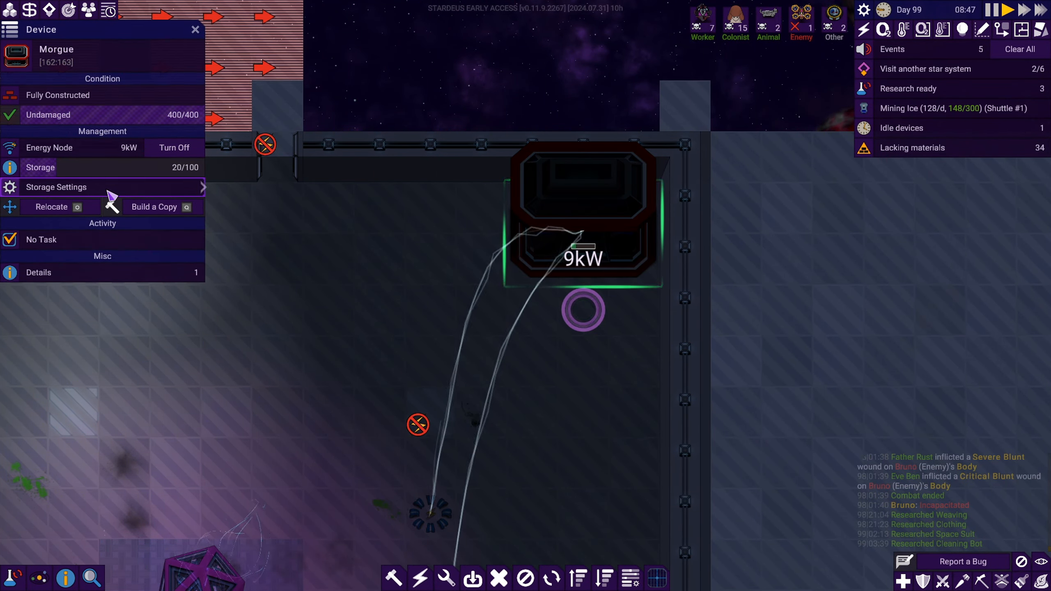
View the morgue's stored bodies and inspect the first dead Crawler's body parts.
click(40, 167)
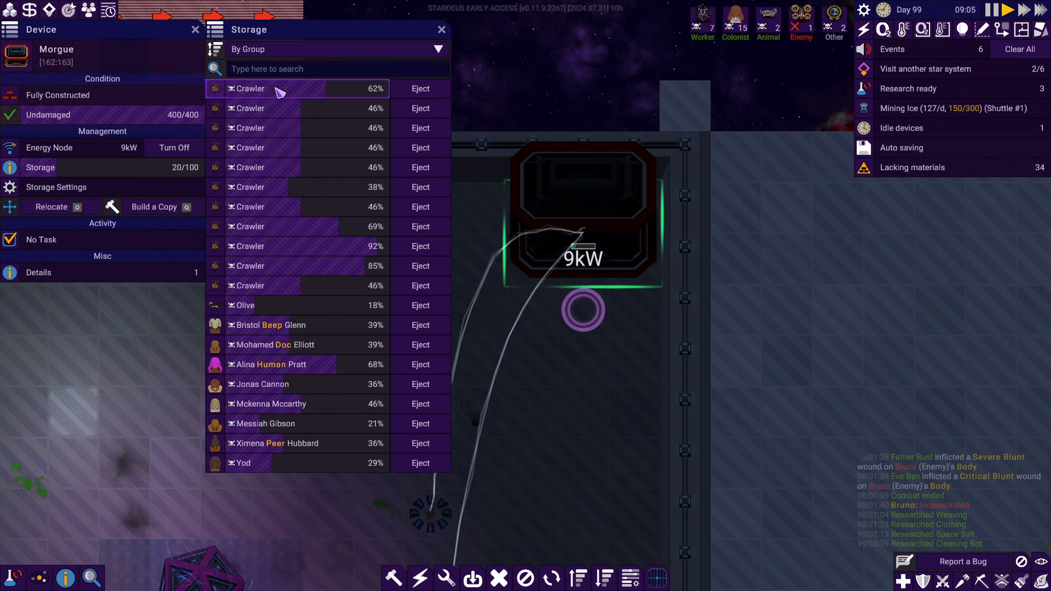
click(249, 88)
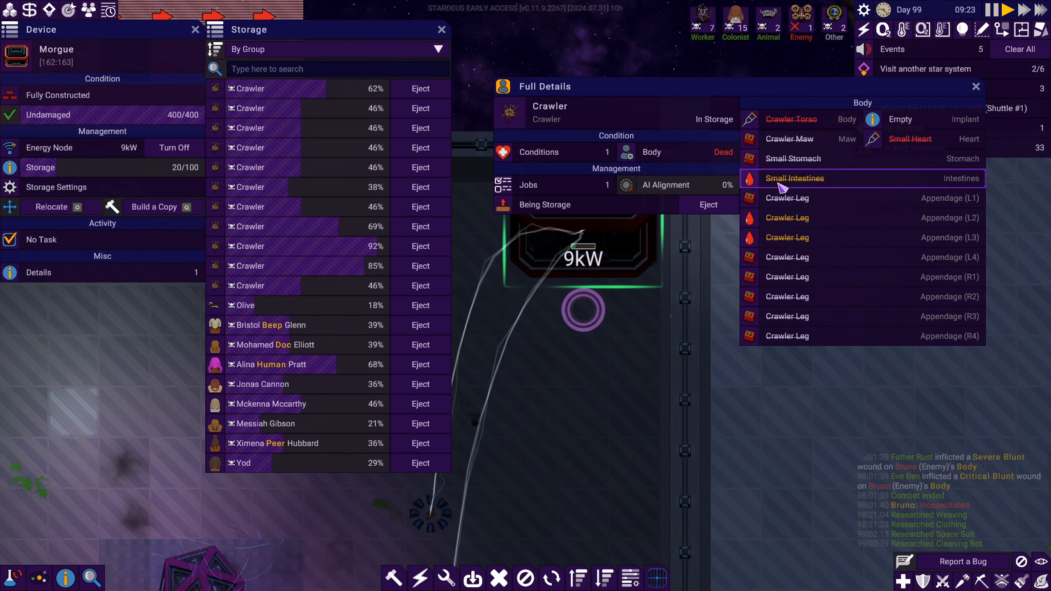
mouse_move(794, 198)
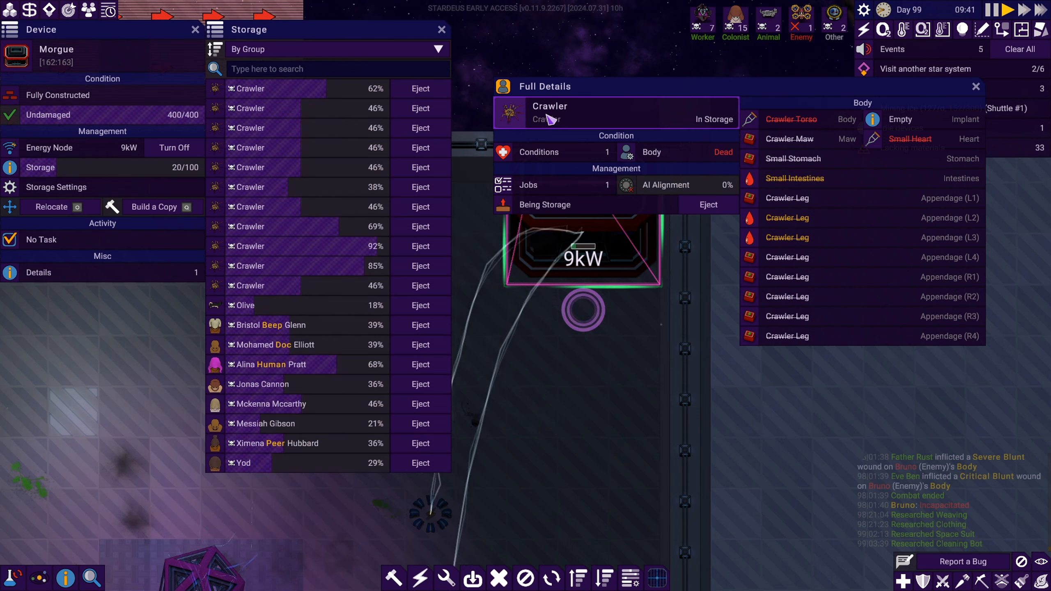
mouse_move(791, 262)
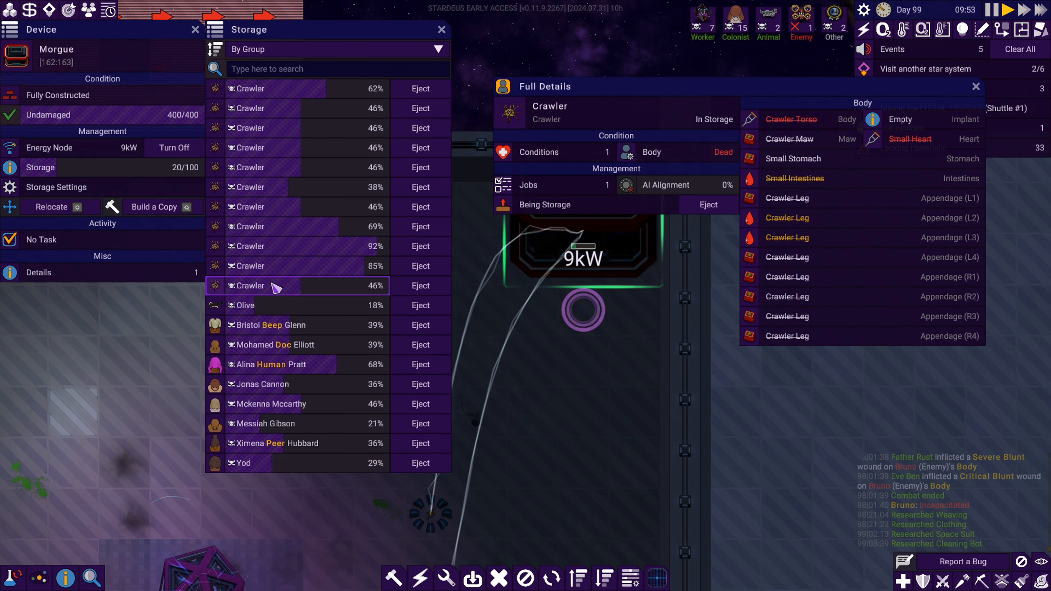
mouse_move(420, 88)
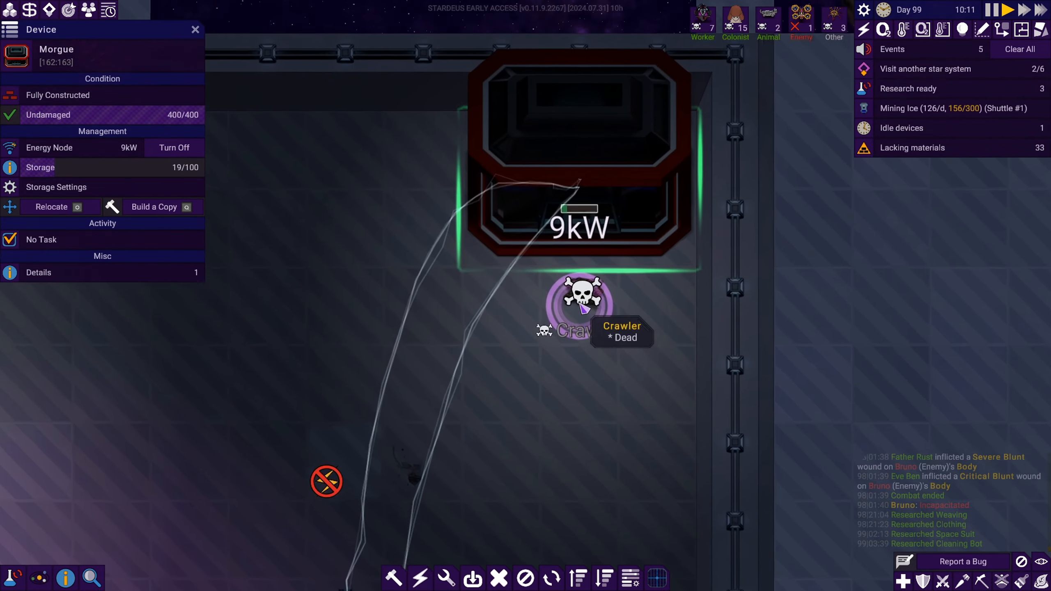
Select the dead Crawler lying ejected outside the morgue.
click(578, 301)
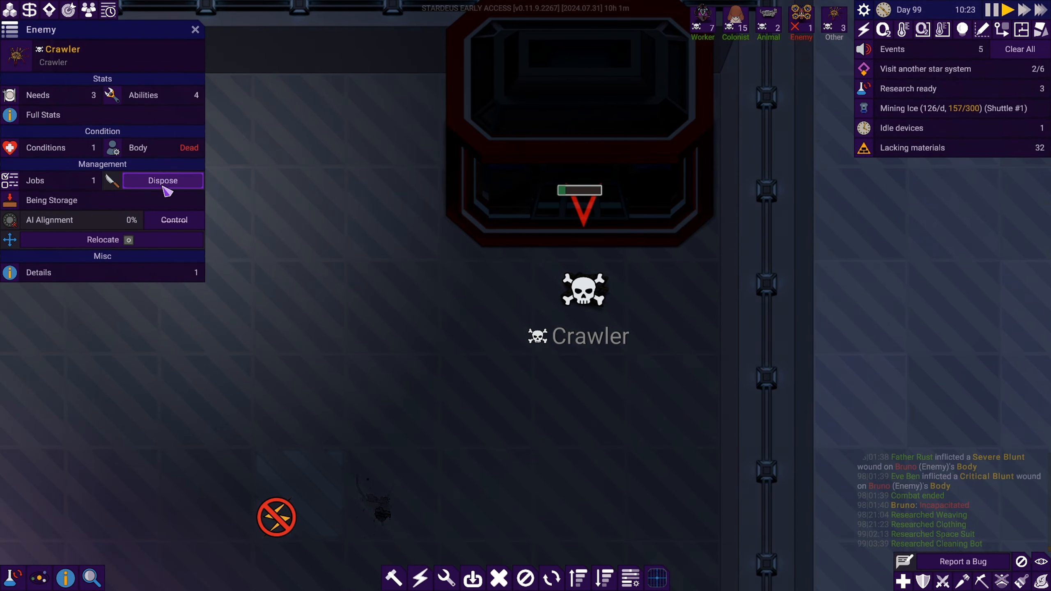
mouse_move(155, 95)
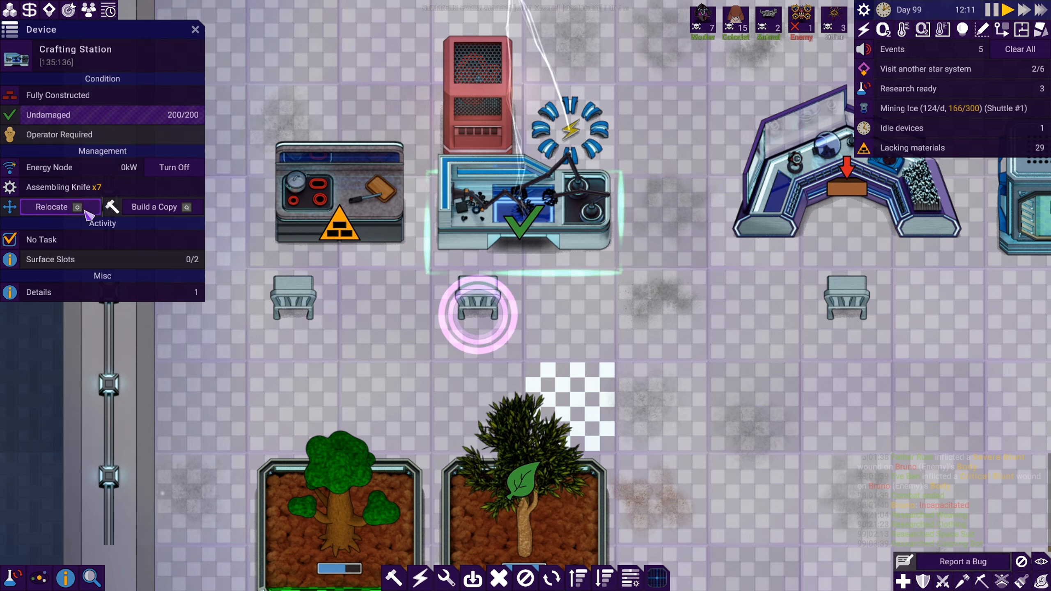
Set the Crafting Station to assemble Rubber and adjust its wanted amount.
click(64, 187)
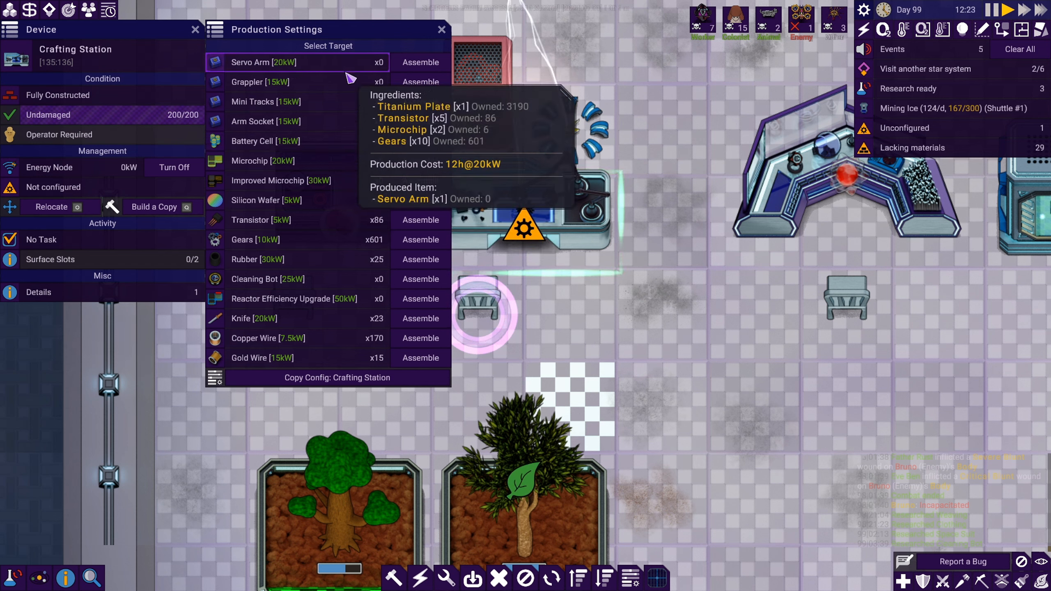
mouse_move(362, 184)
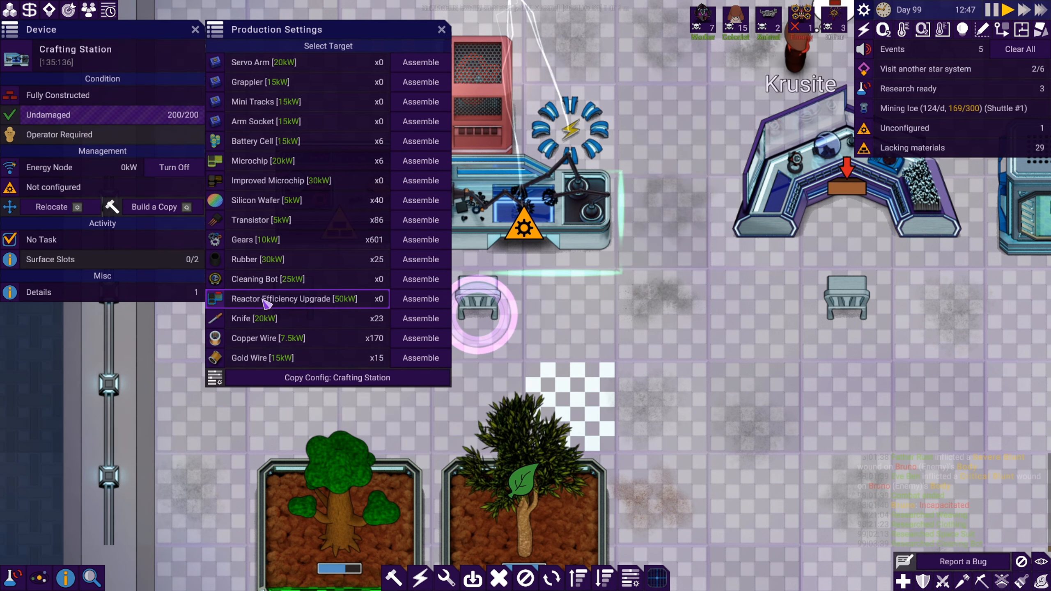
mouse_move(328, 357)
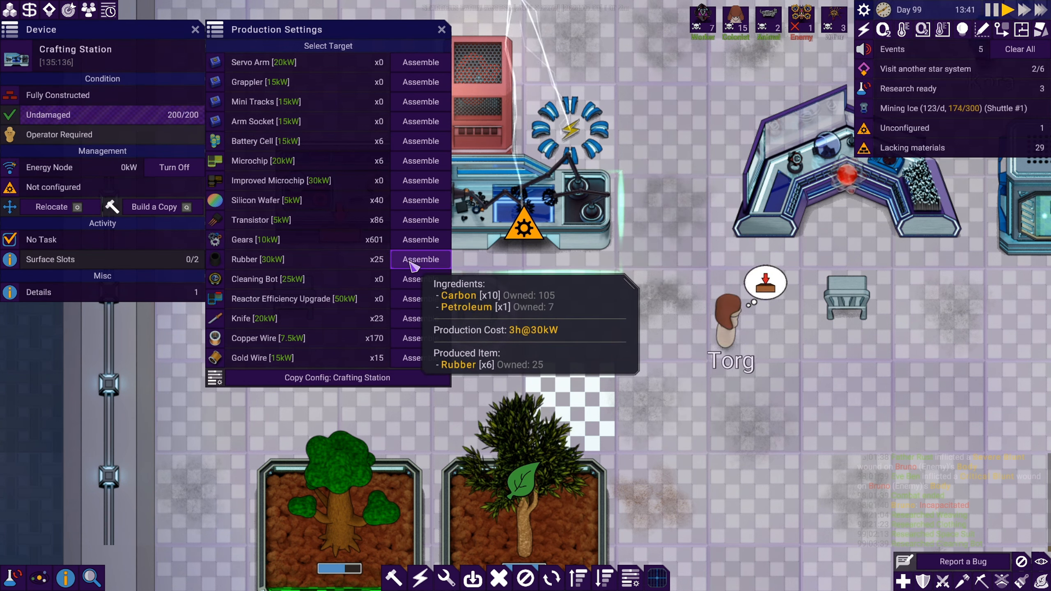
click(420, 259)
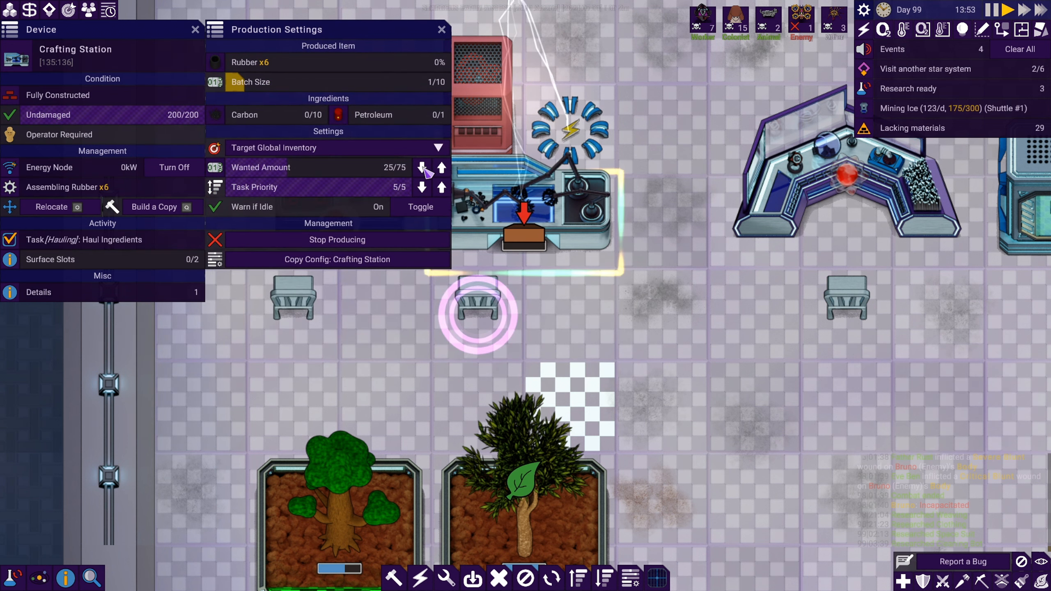
click(422, 167)
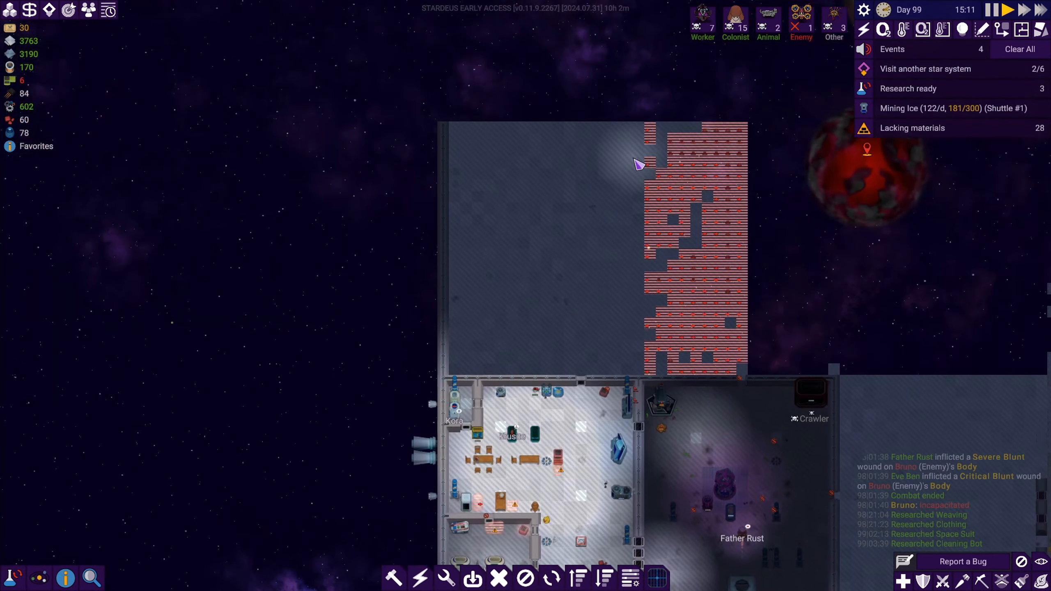
mouse_move(939, 108)
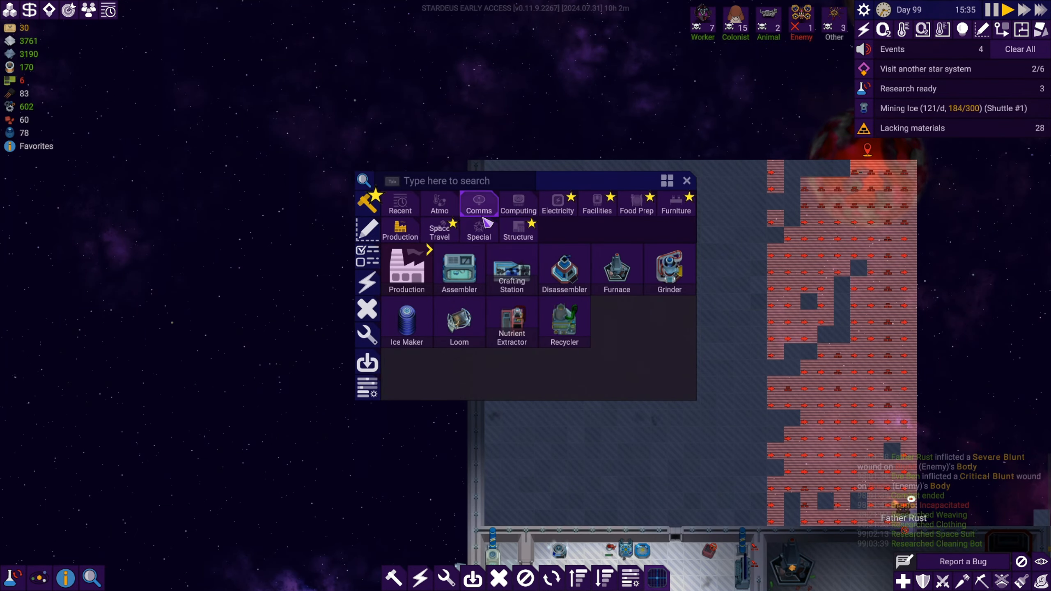
Browse the Production category of the build menu for the Disassembler.
click(517, 230)
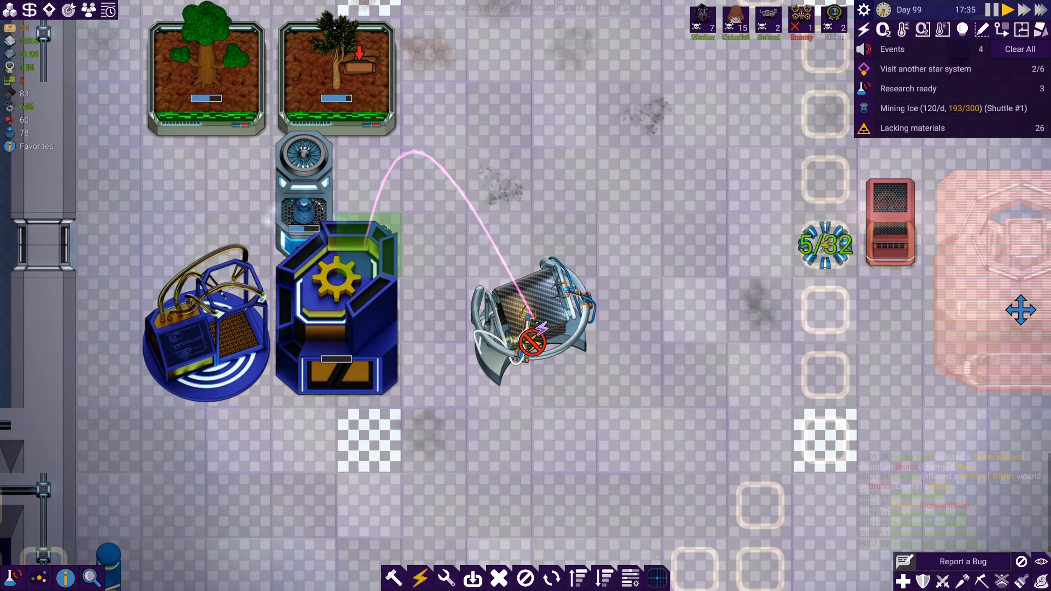
Check the Loom's weaving options, search 'plasti', and review the ship's Rock stock.
click(532, 308)
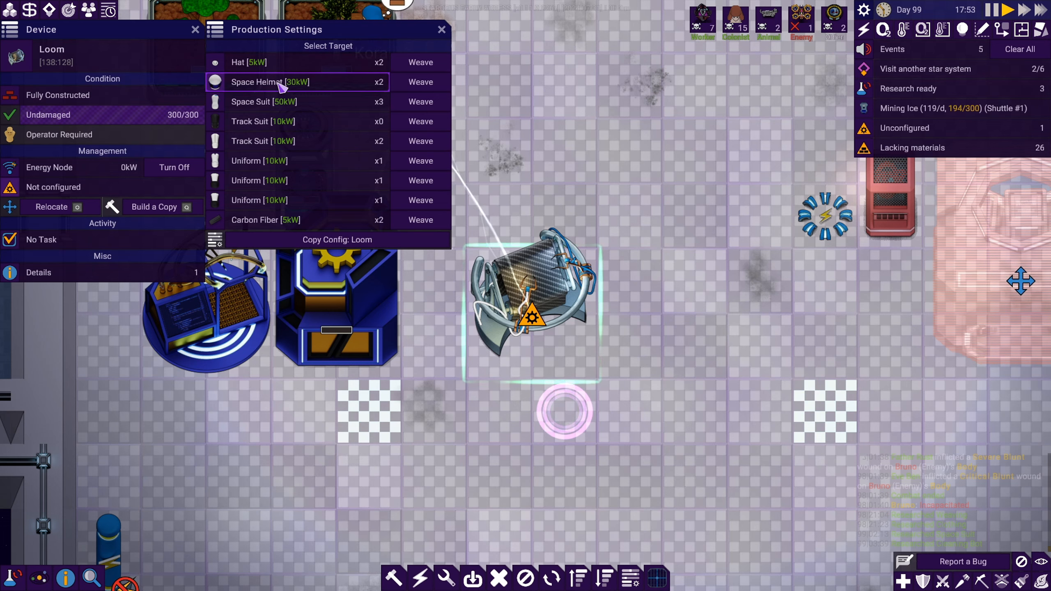
mouse_move(318, 107)
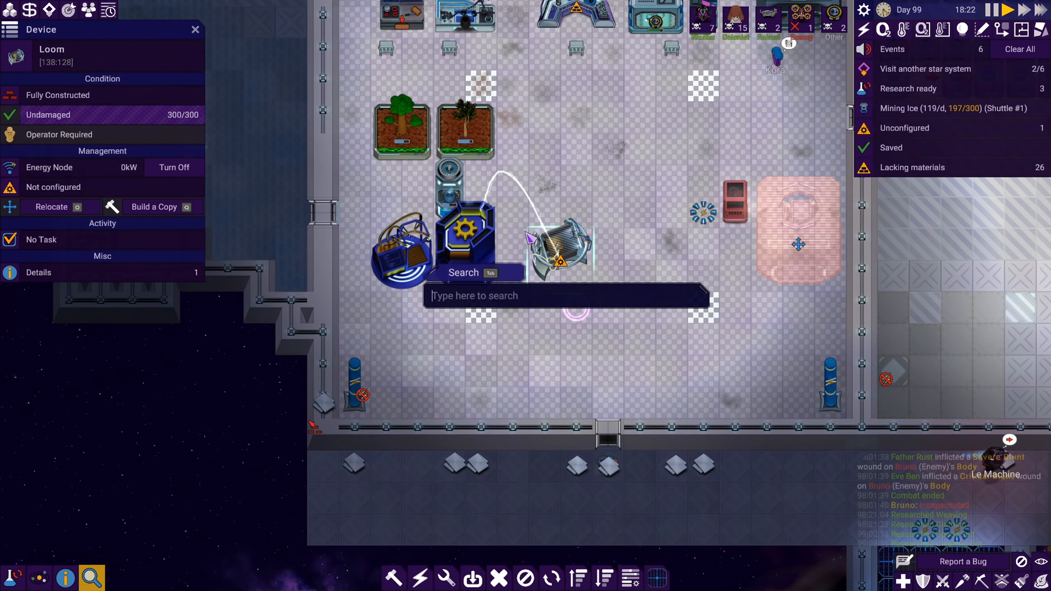
text(plasti)
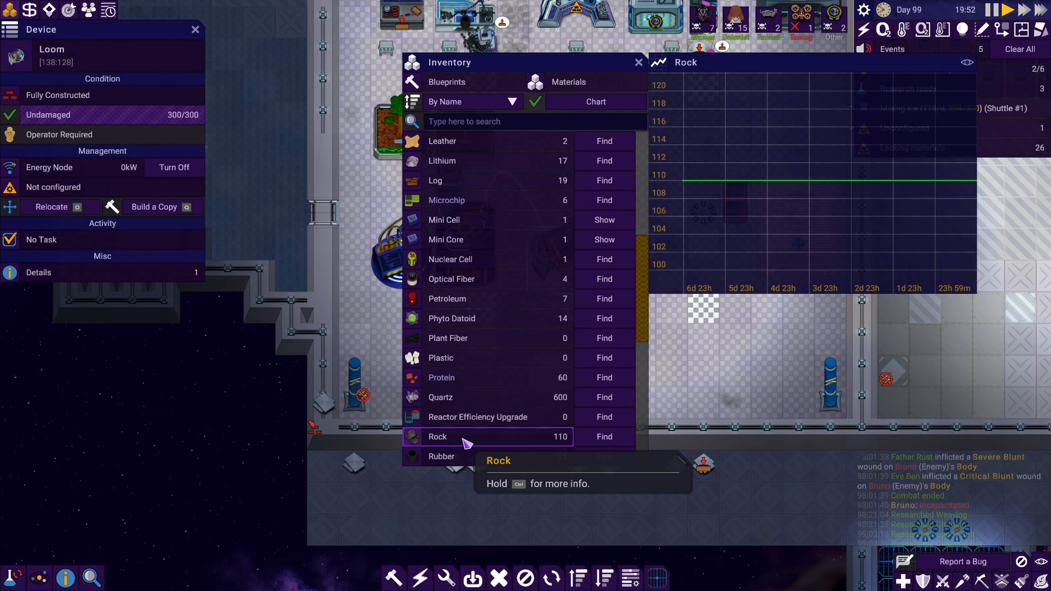
click(637, 61)
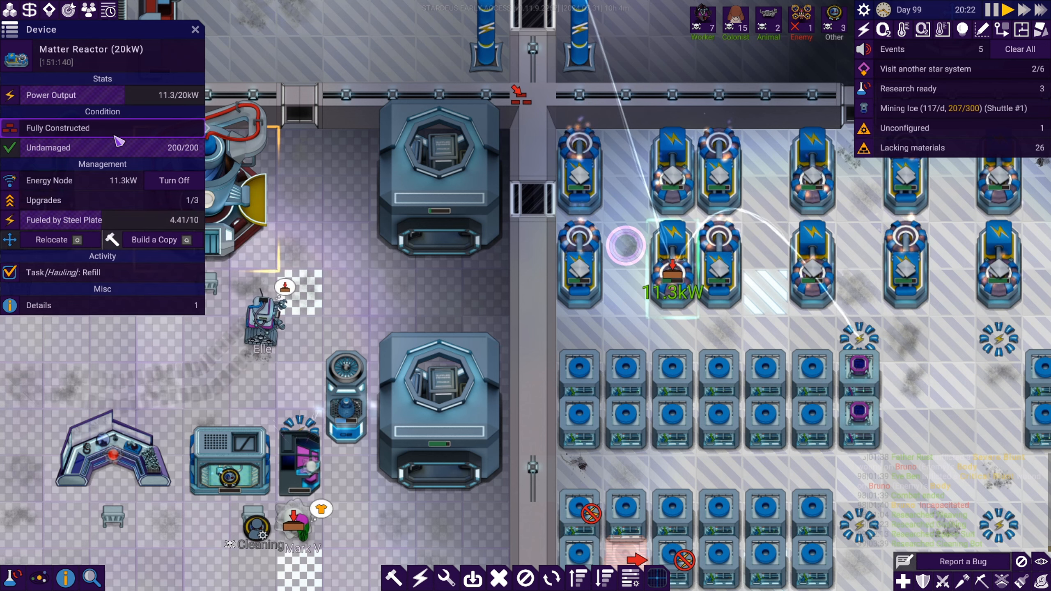
Read and dismiss the Matter Reactor's codex entry, then bring the dead cleaning bot into view.
click(38, 305)
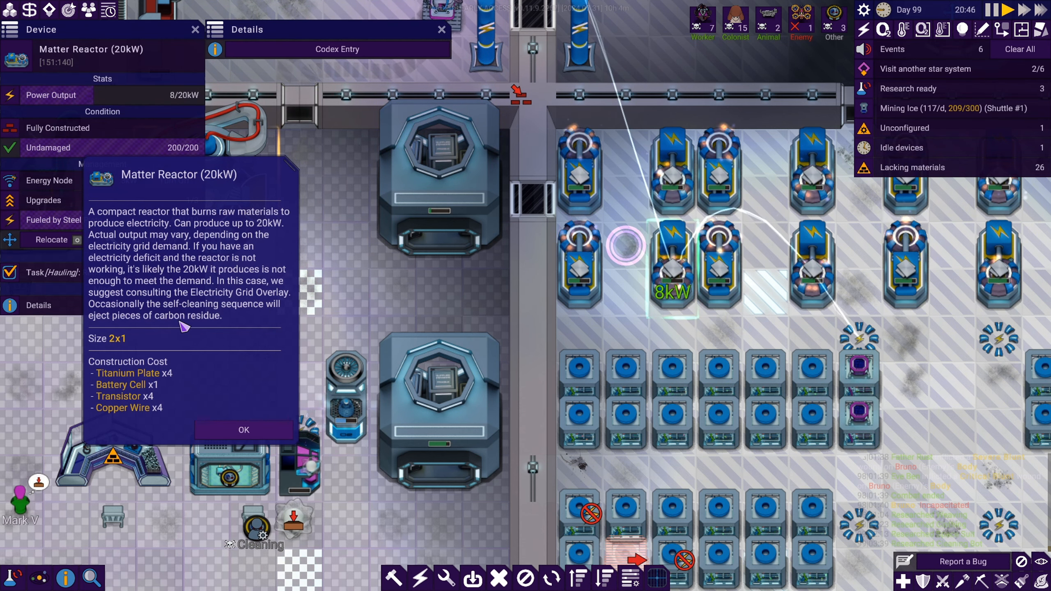
click(243, 430)
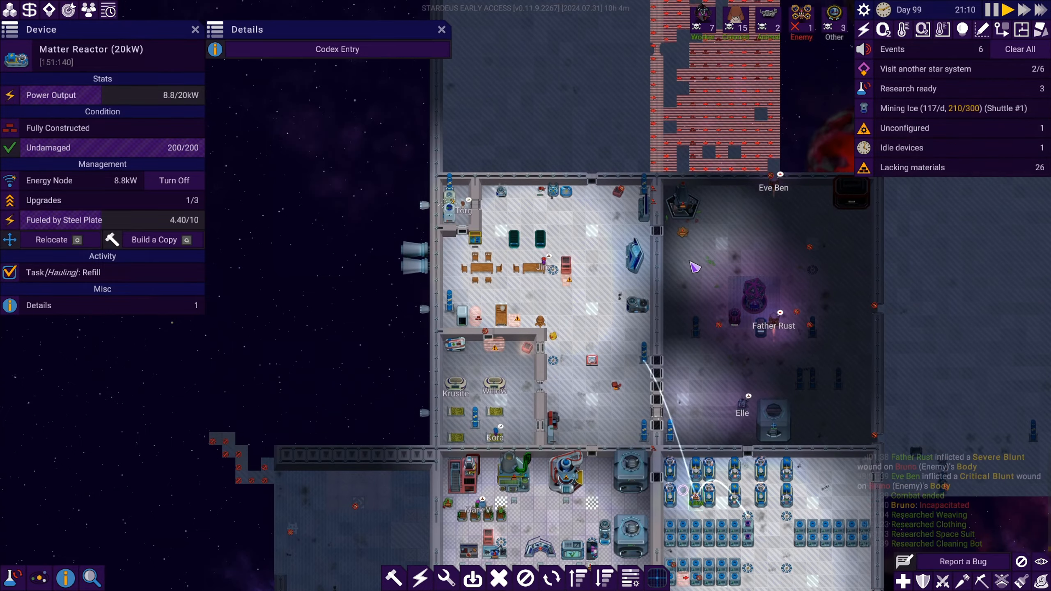
click(901, 148)
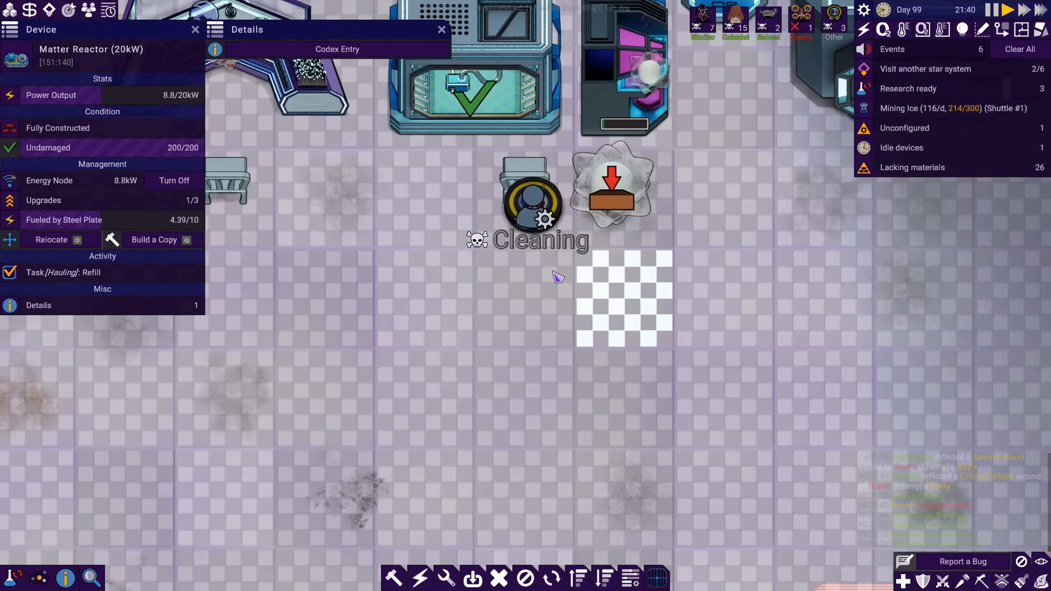
Show the dead Cleaning Bot's body configuration with its missing core, battery and mobilizer.
click(531, 204)
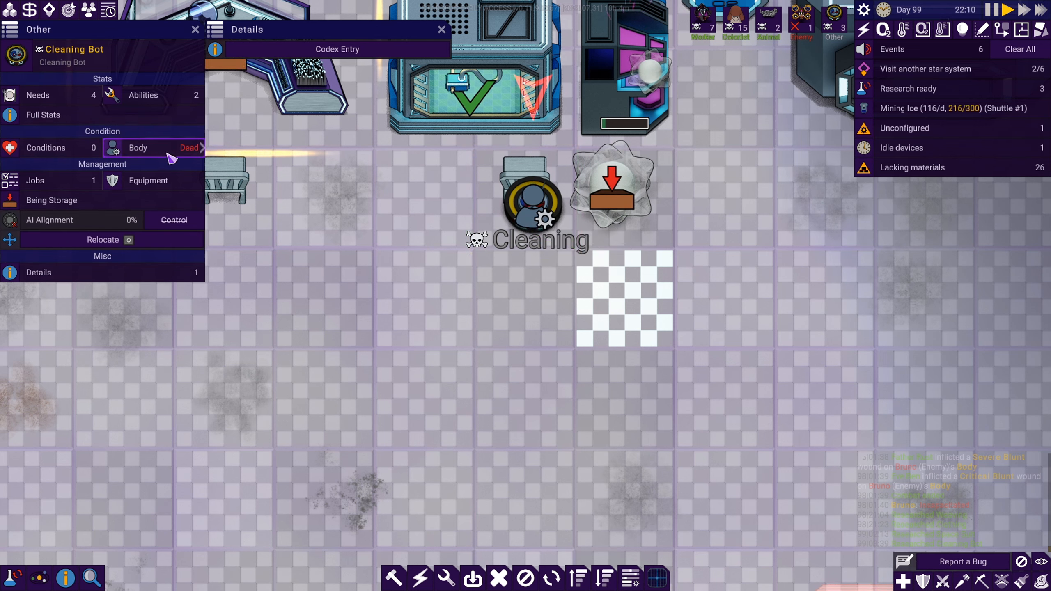
click(138, 147)
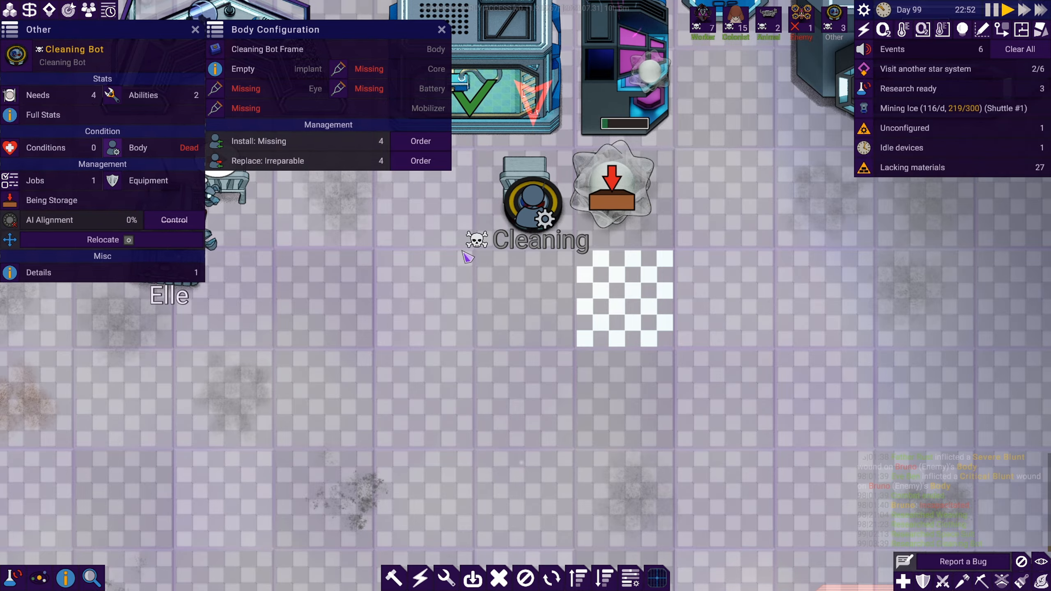
click(442, 30)
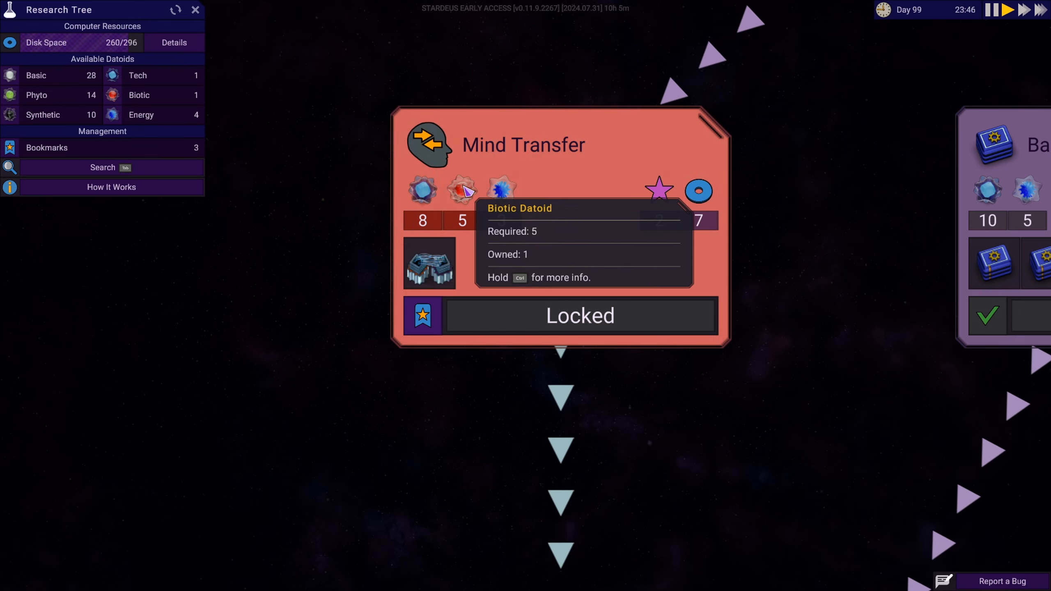
Close the research tree to return to the ship interior.
click(195, 9)
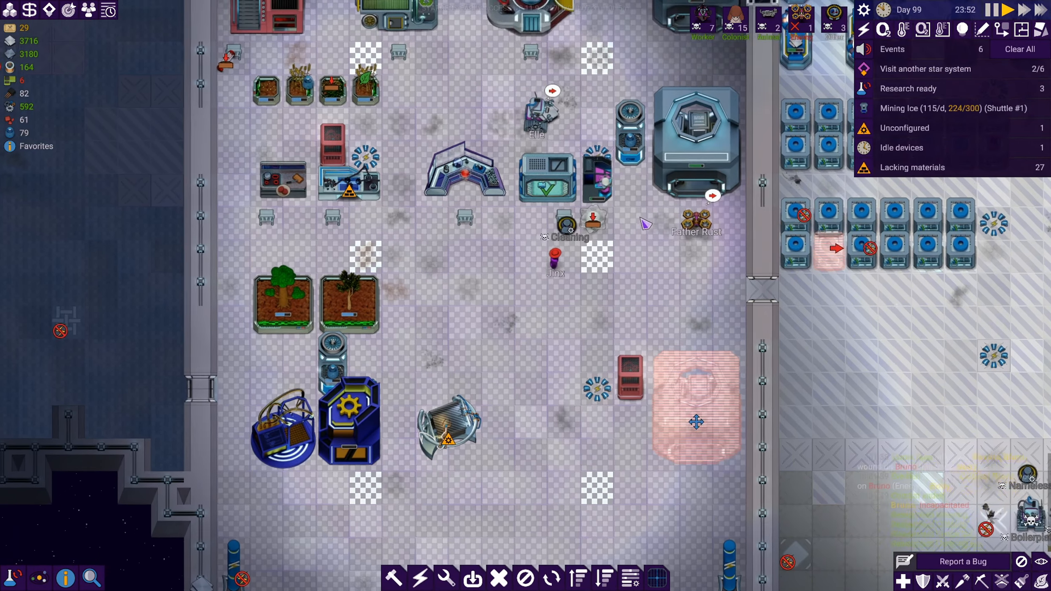
Check the dead Crawler's Dispose task and view the Morgue holding 18 of 100 bodies.
click(596, 165)
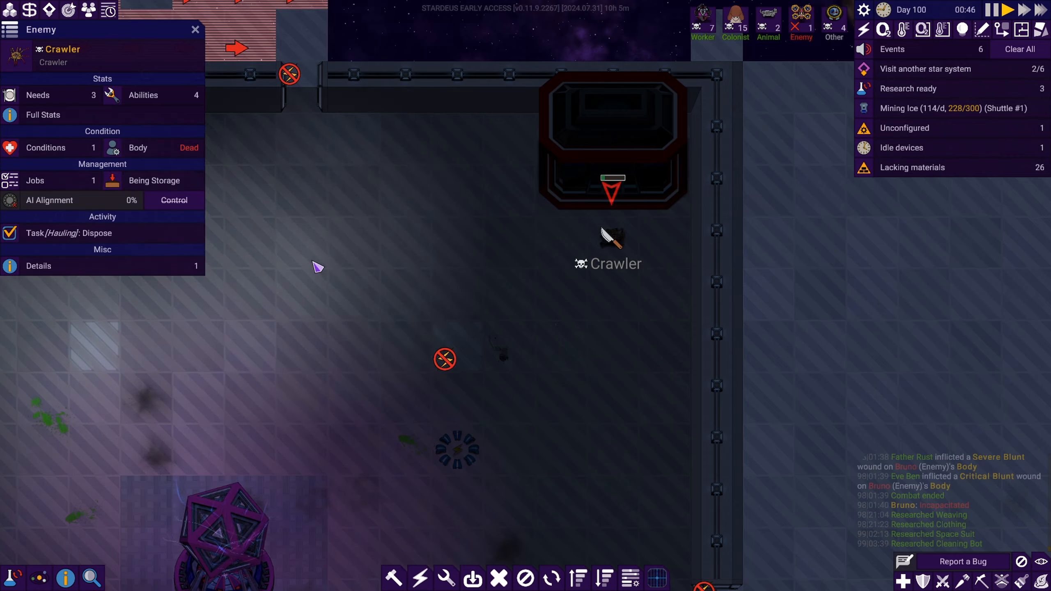
click(611, 141)
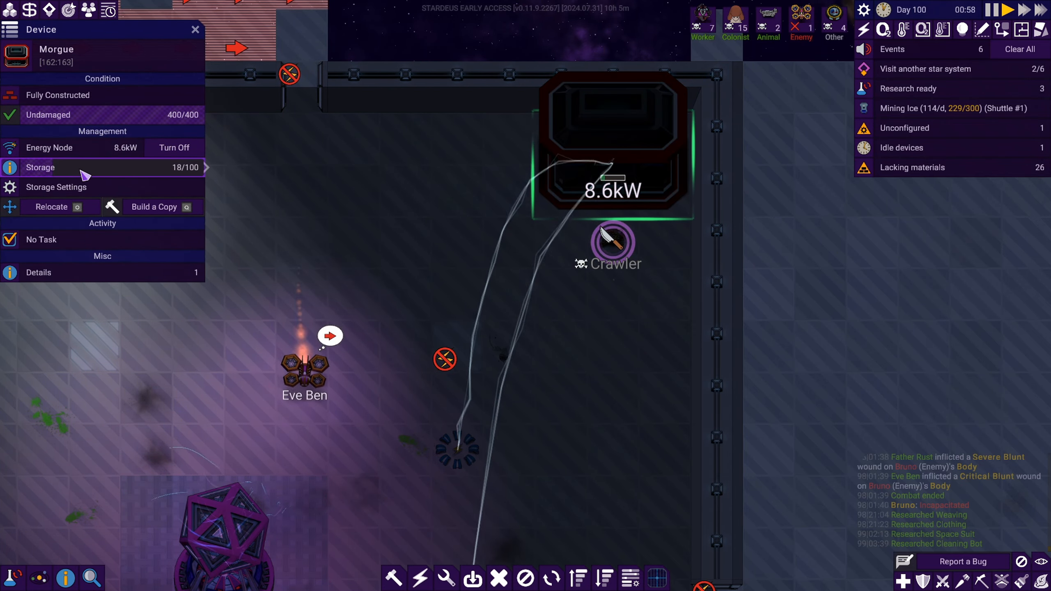
List the morgue's stored bodies and inspect each human corpse's organs, ending on Messiah Gibson.
click(40, 167)
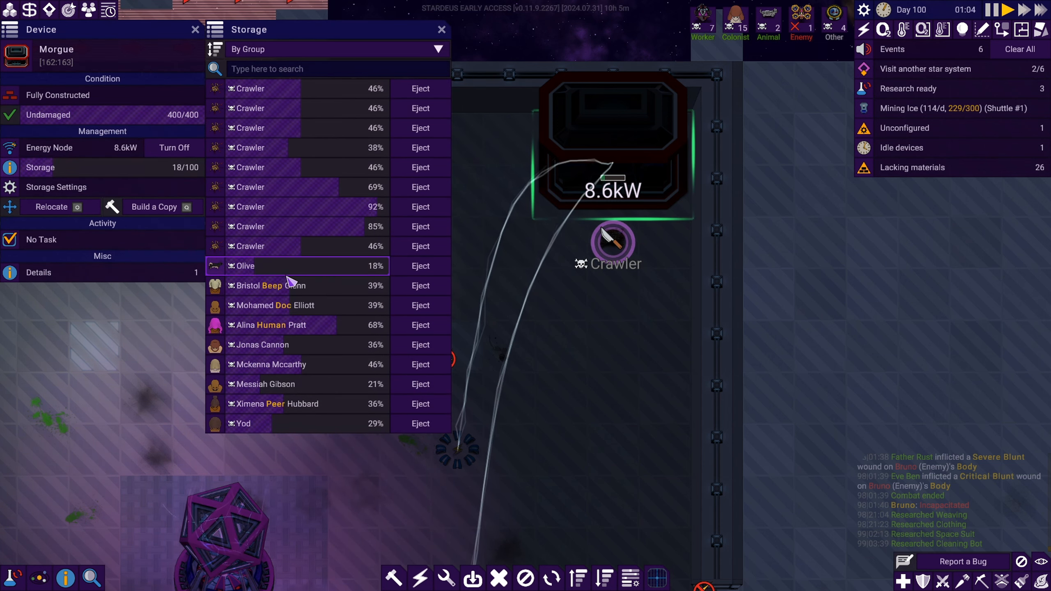
click(271, 286)
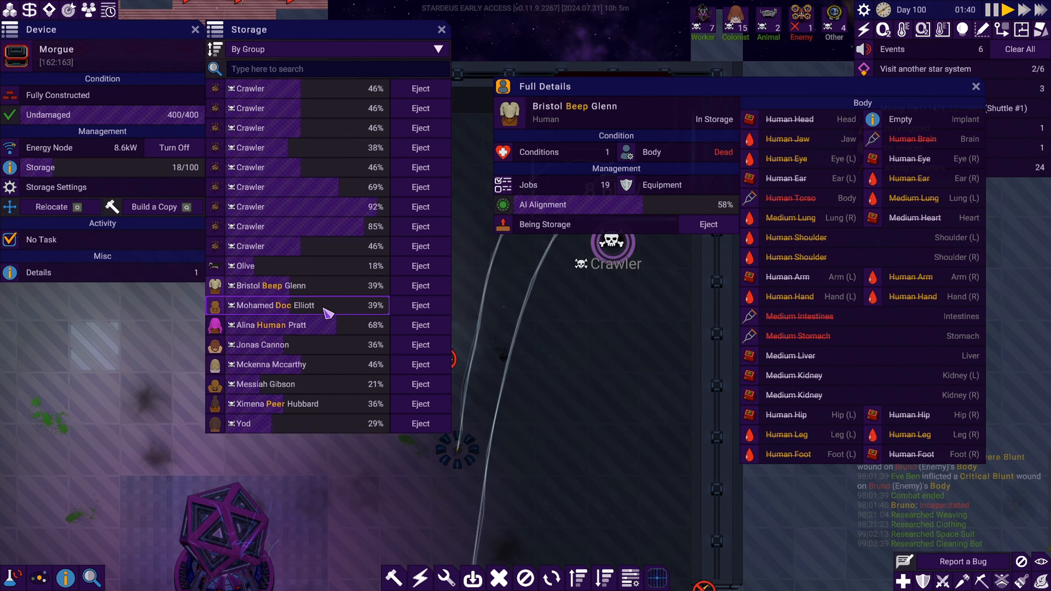
click(274, 324)
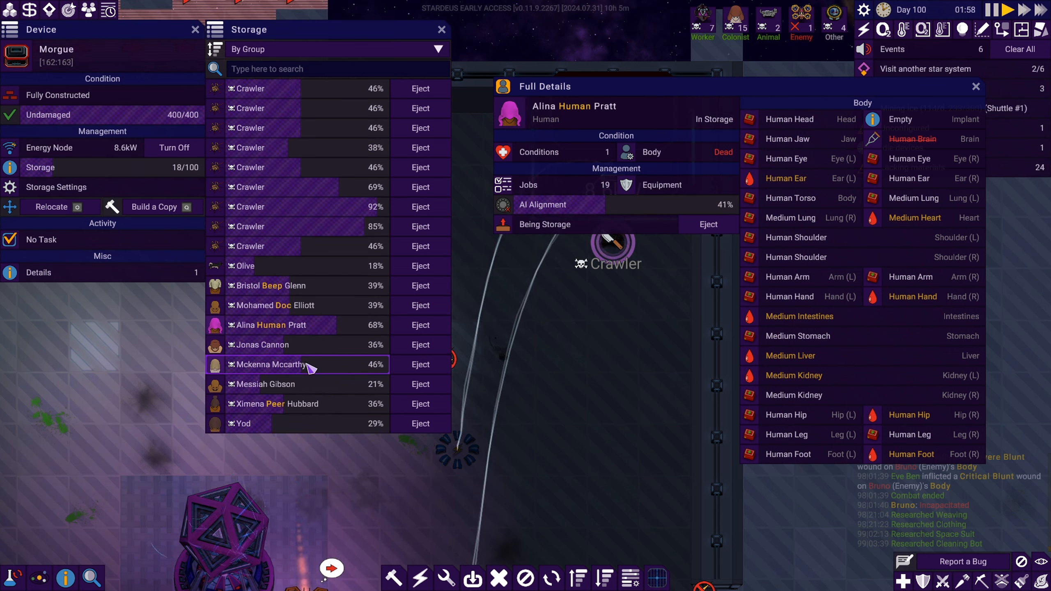
click(268, 385)
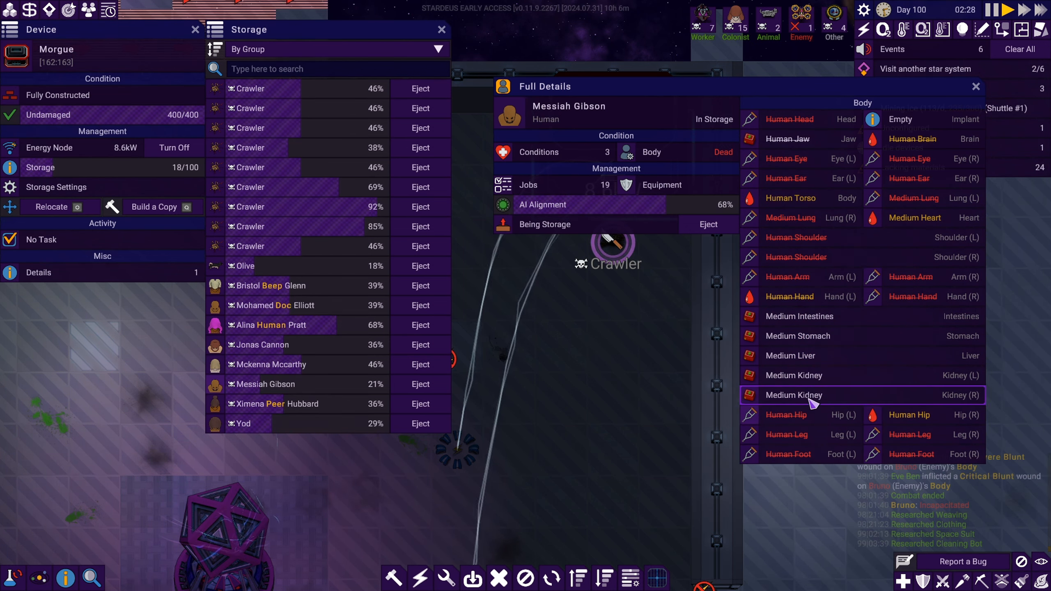
mouse_move(789, 118)
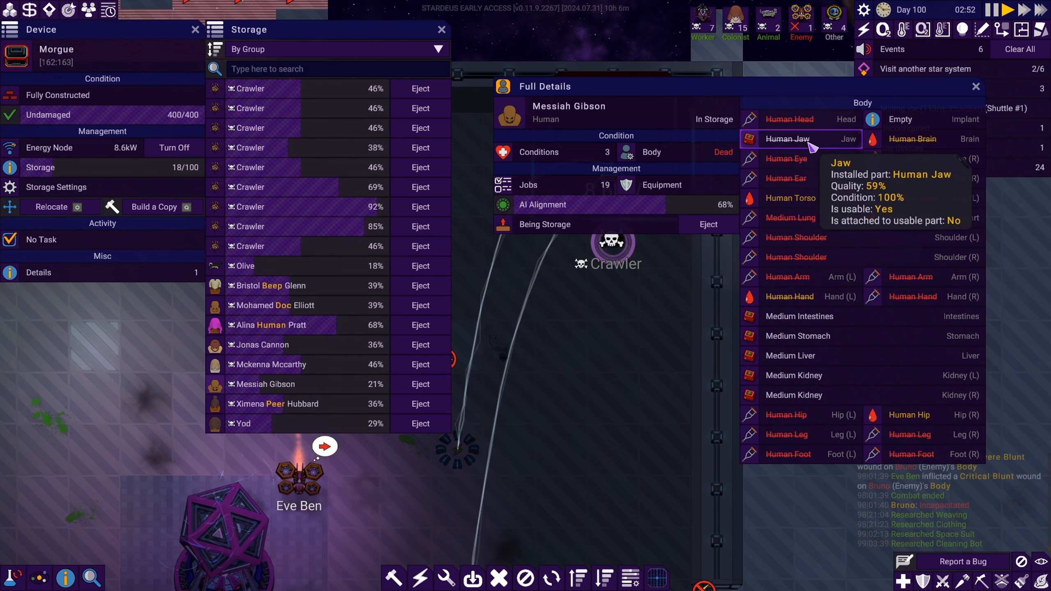
mouse_move(909, 277)
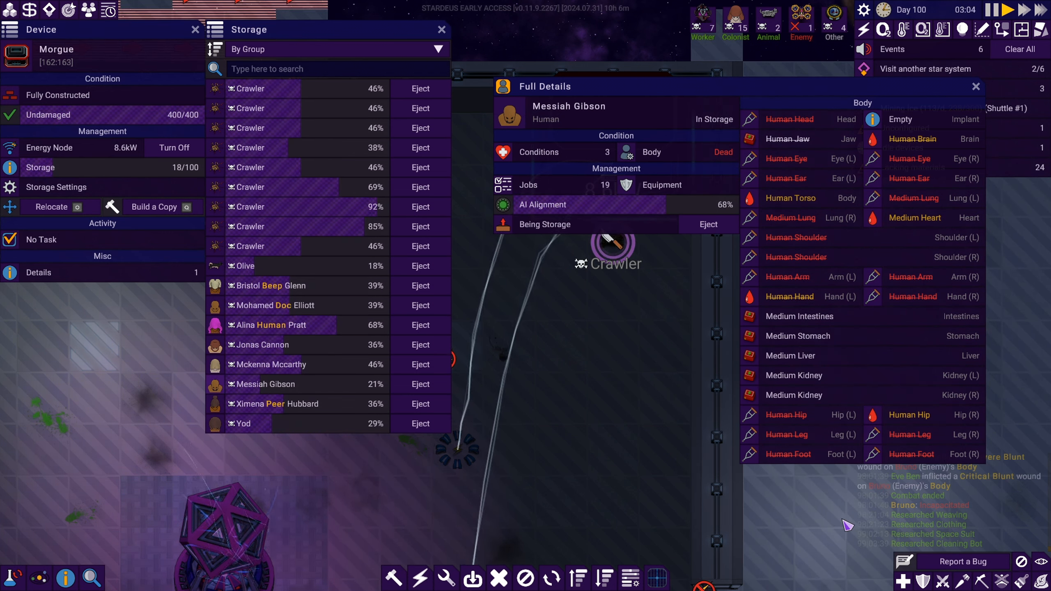
mouse_move(913, 139)
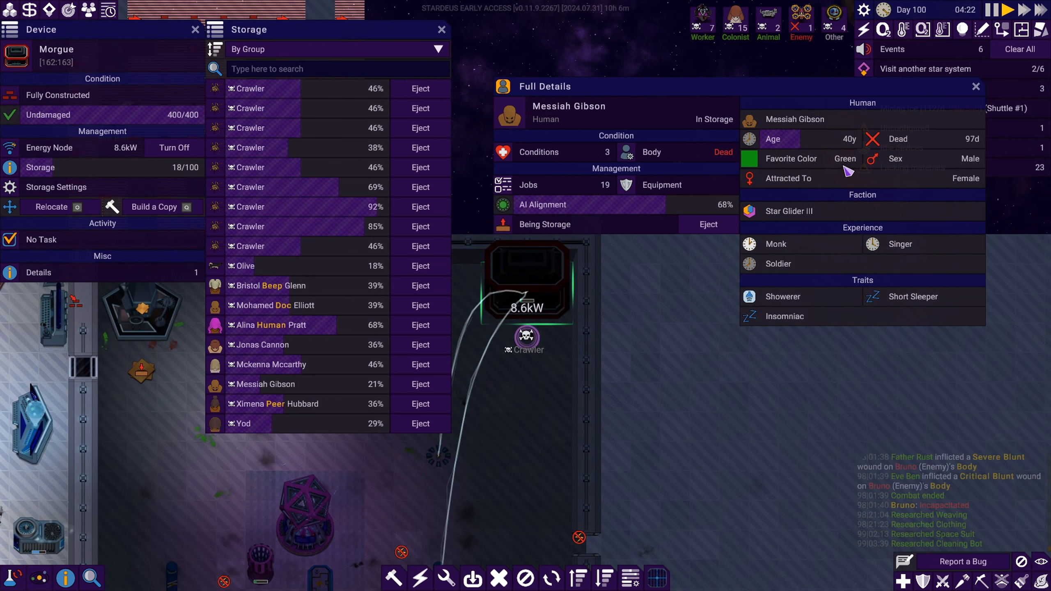
mouse_move(789, 211)
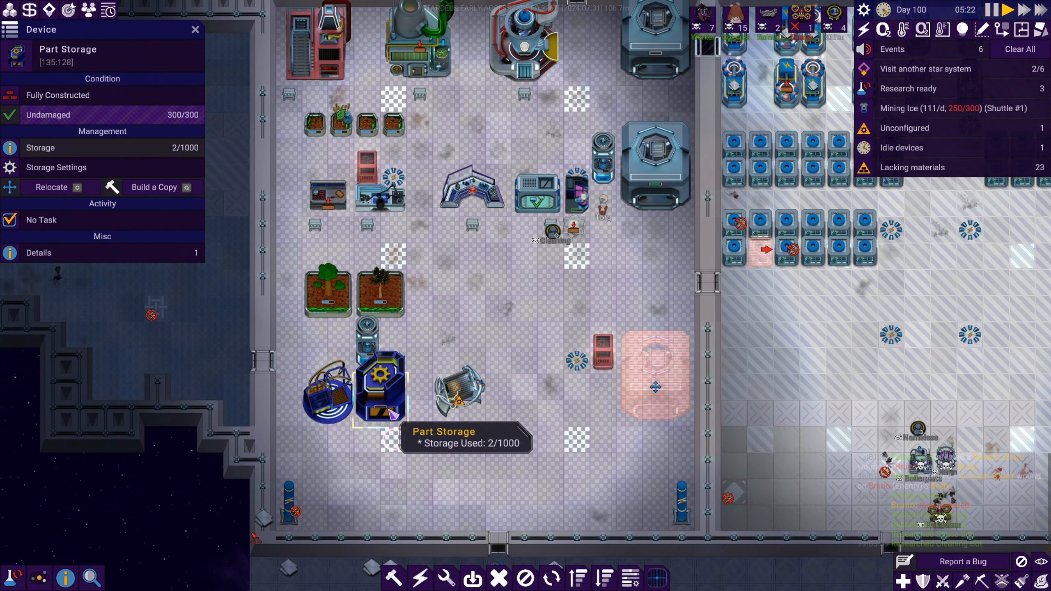
Review the Part Storage contents, then return to the research tree on the locked Mind Transfer node.
click(41, 147)
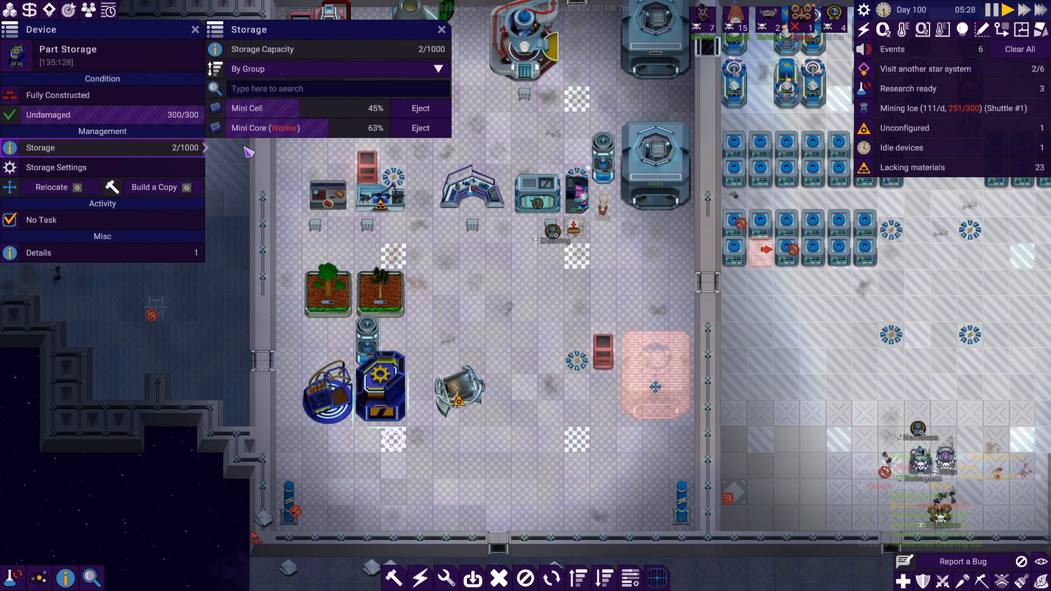
mouse_move(265, 128)
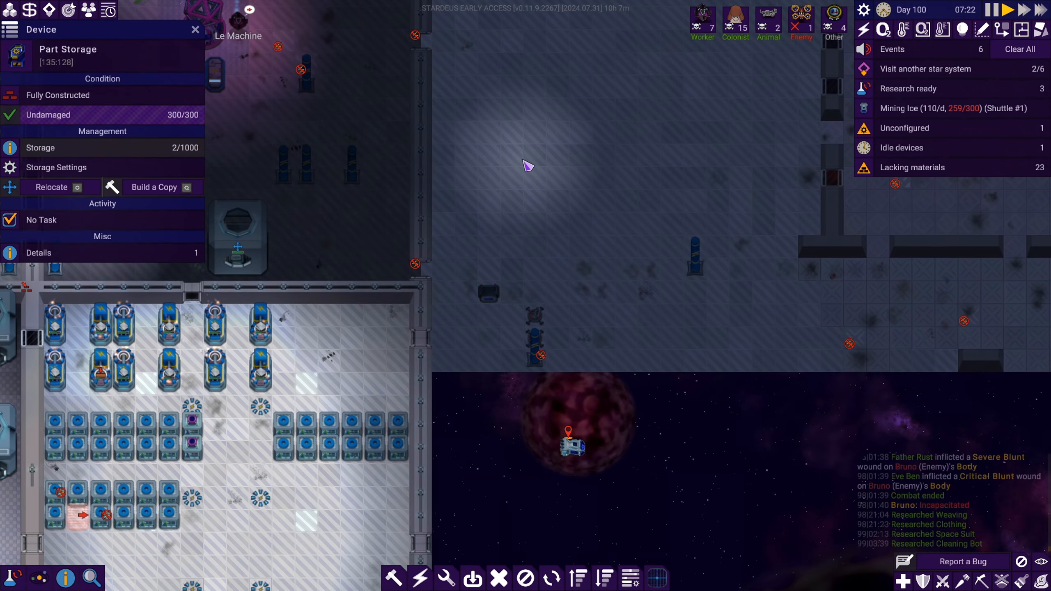
mouse_move(395, 578)
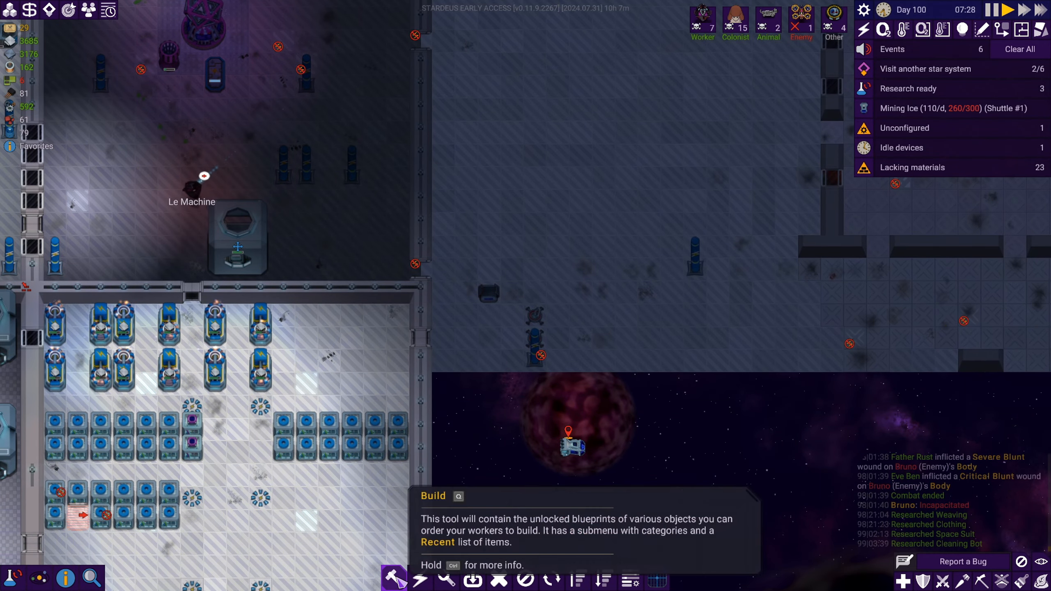
click(395, 580)
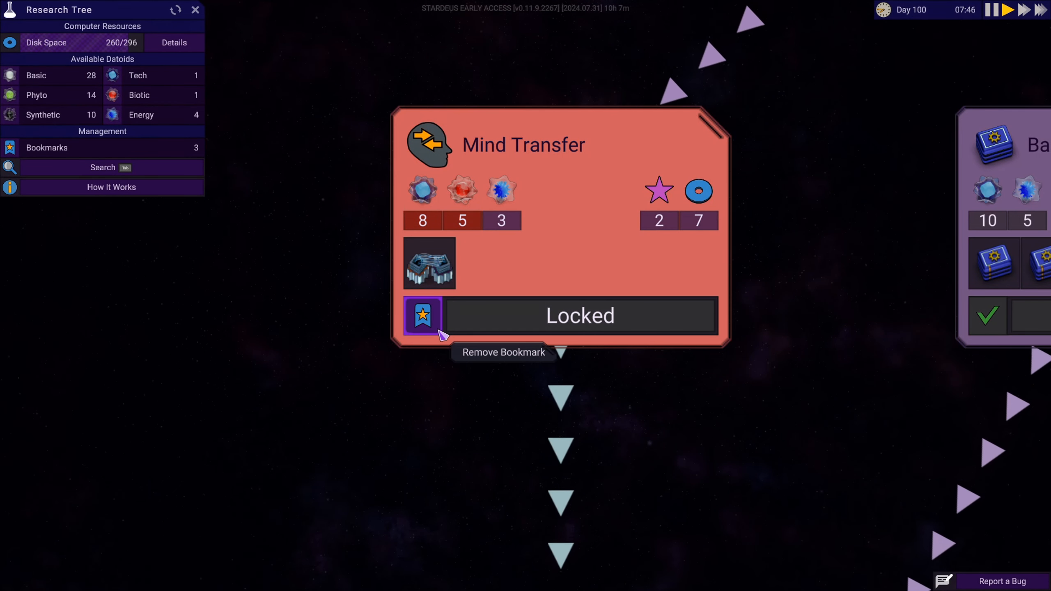
Search the research tree for 'disa', confirm Disassembly is unlocked, and list buildable Production devices.
text(d)
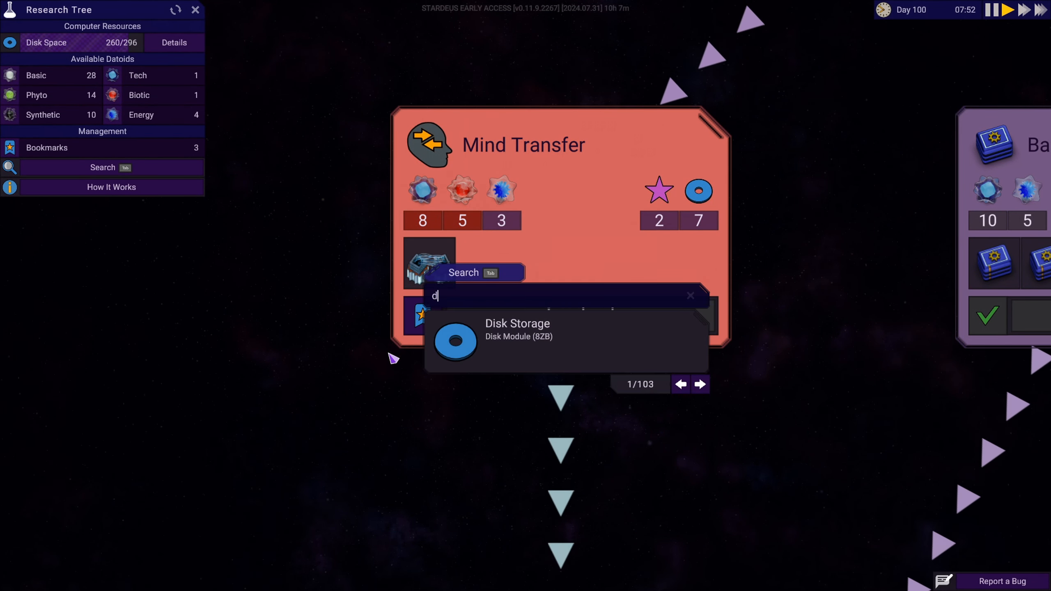
text(isa)
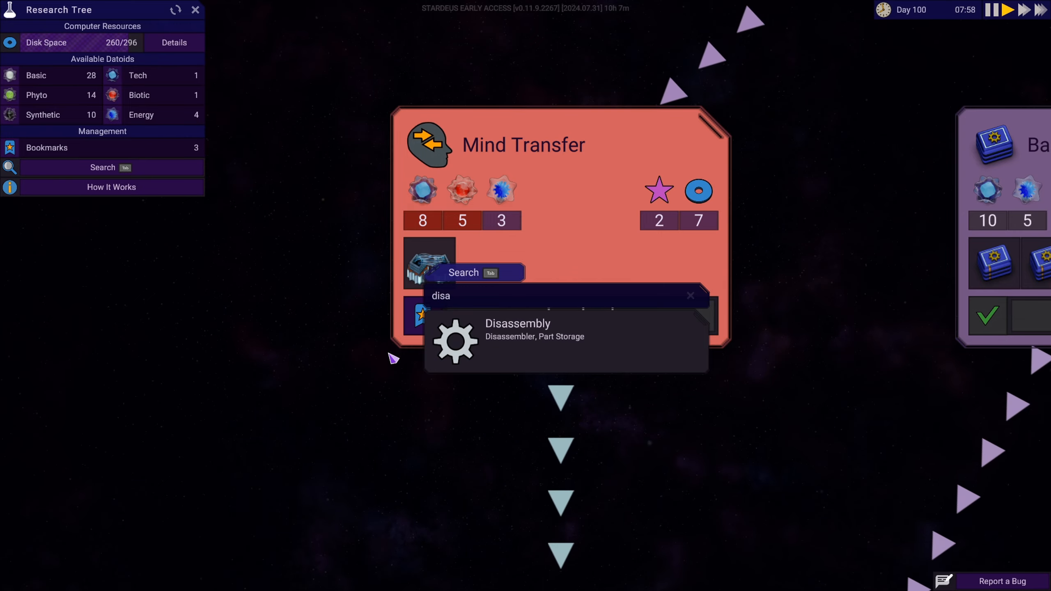
click(517, 329)
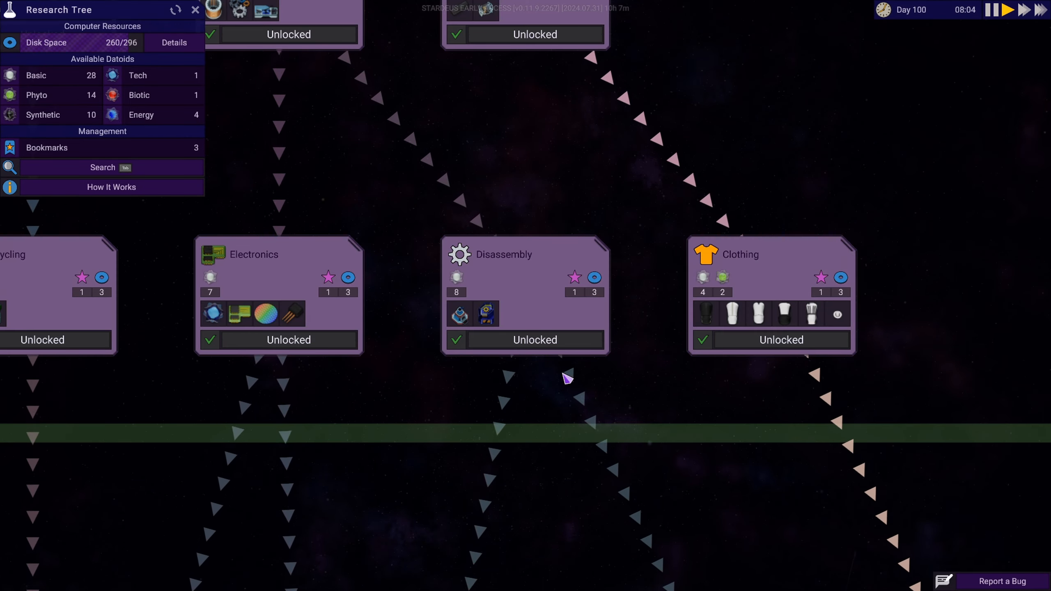
mouse_move(491, 322)
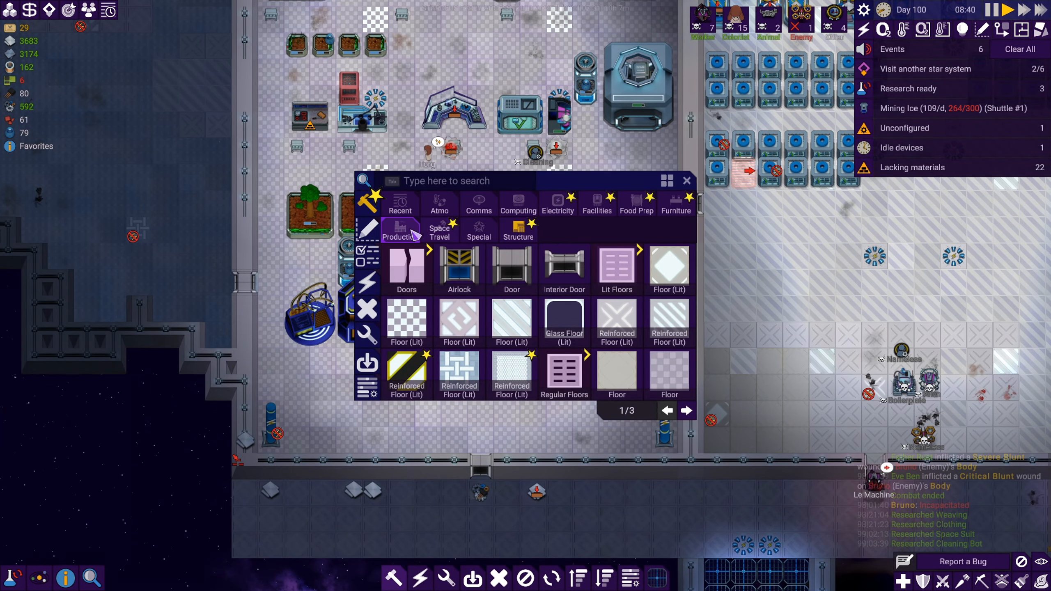
click(400, 231)
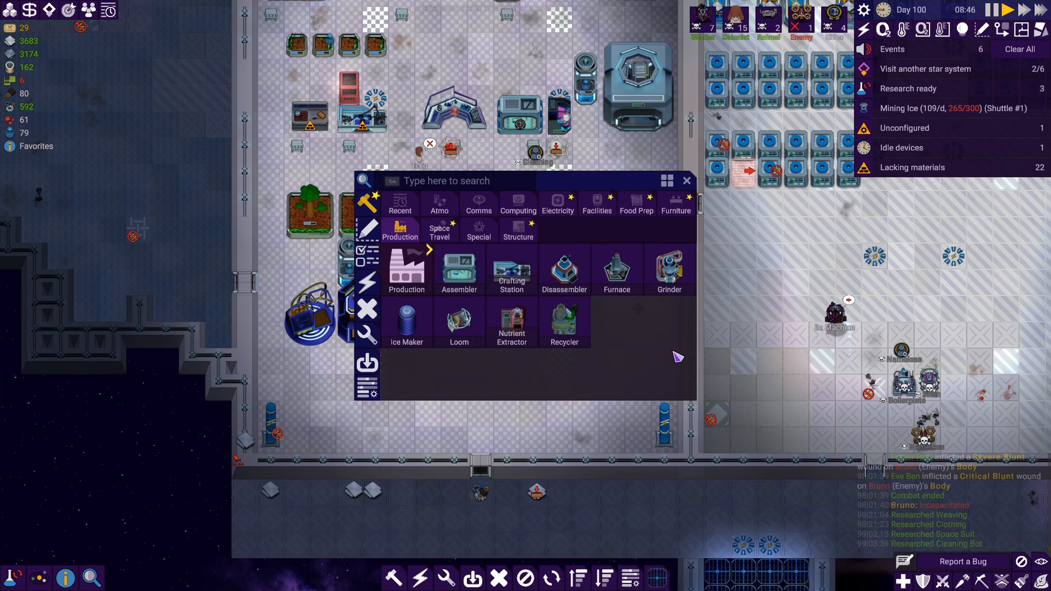